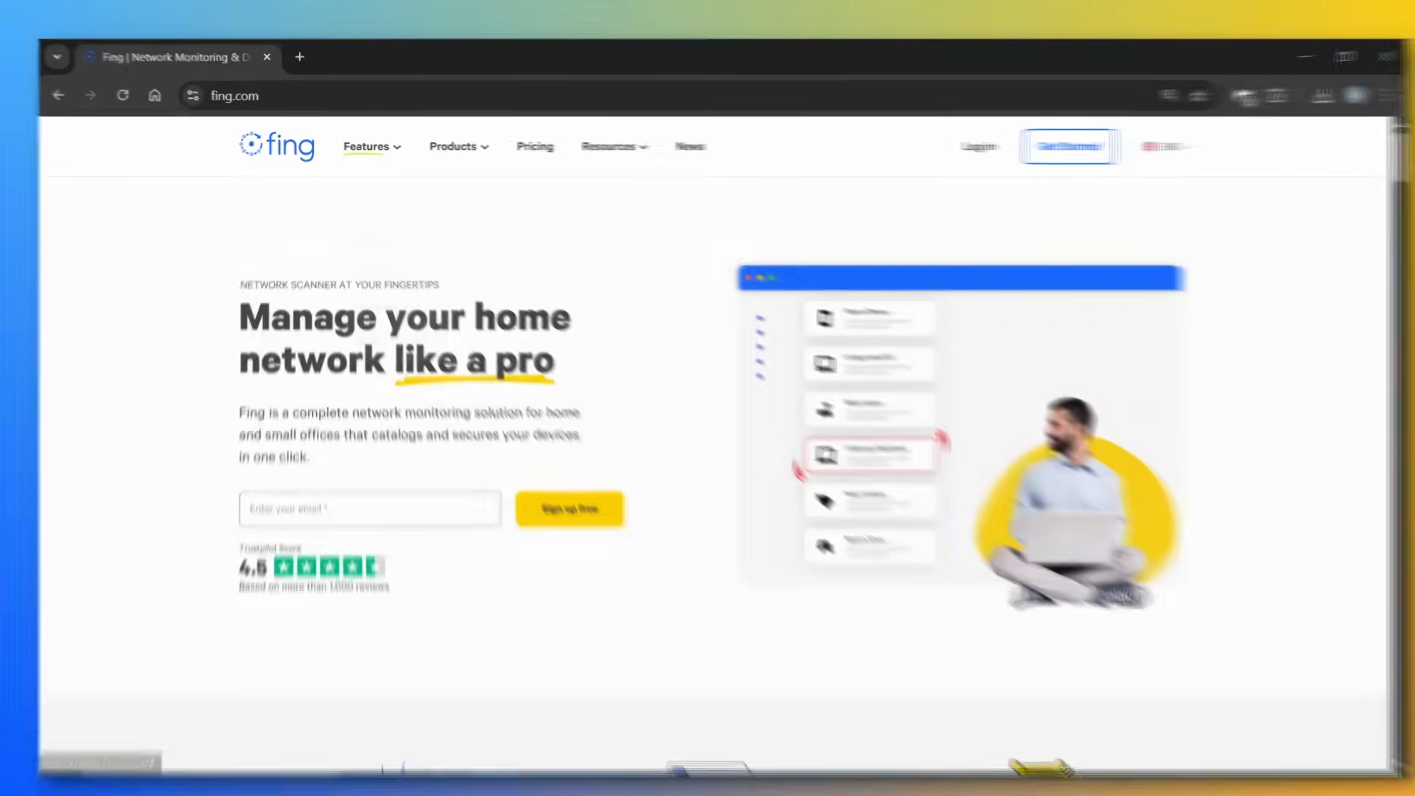
Browse the Fing site's feature and product menus, then go to the Pricing page.
left_click(366, 146)
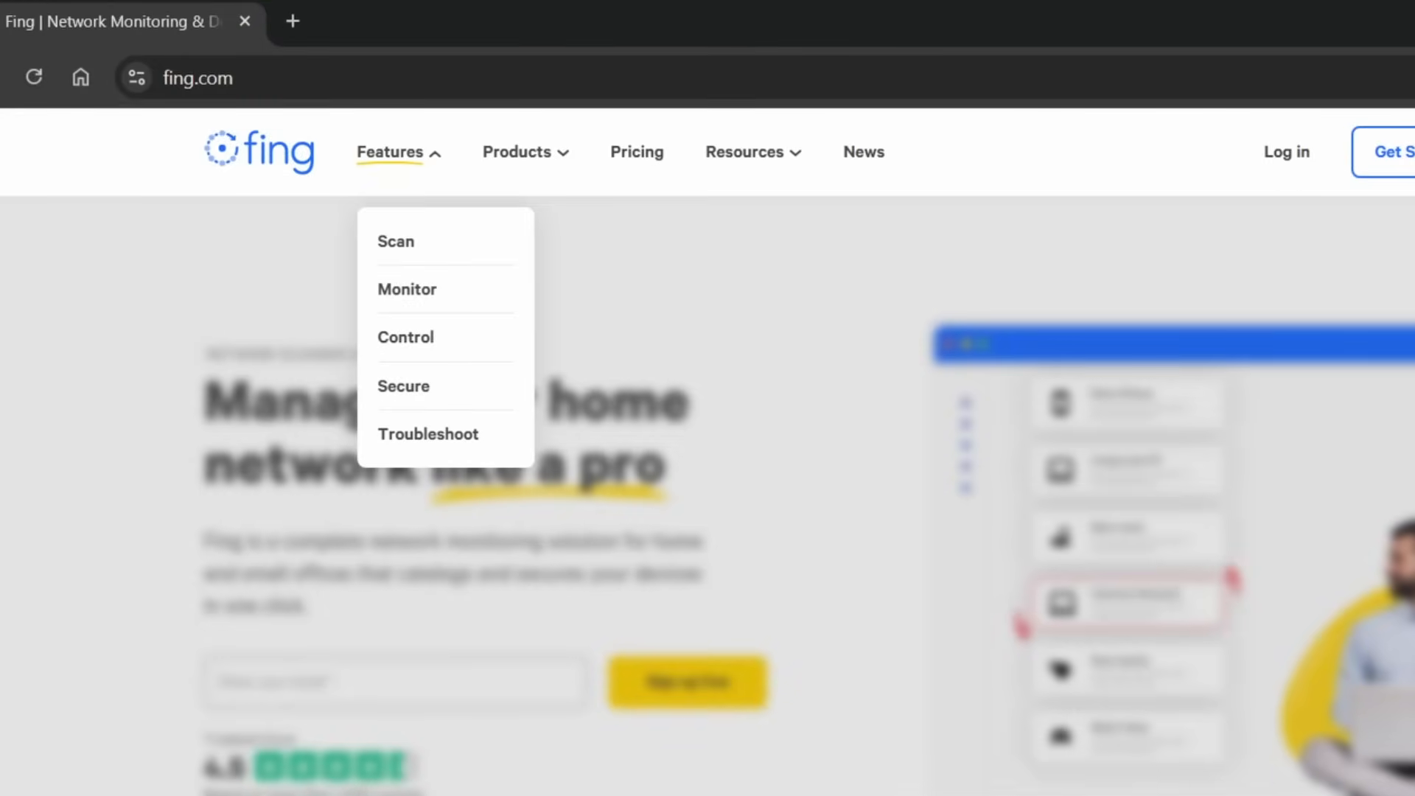
left_click(636, 152)
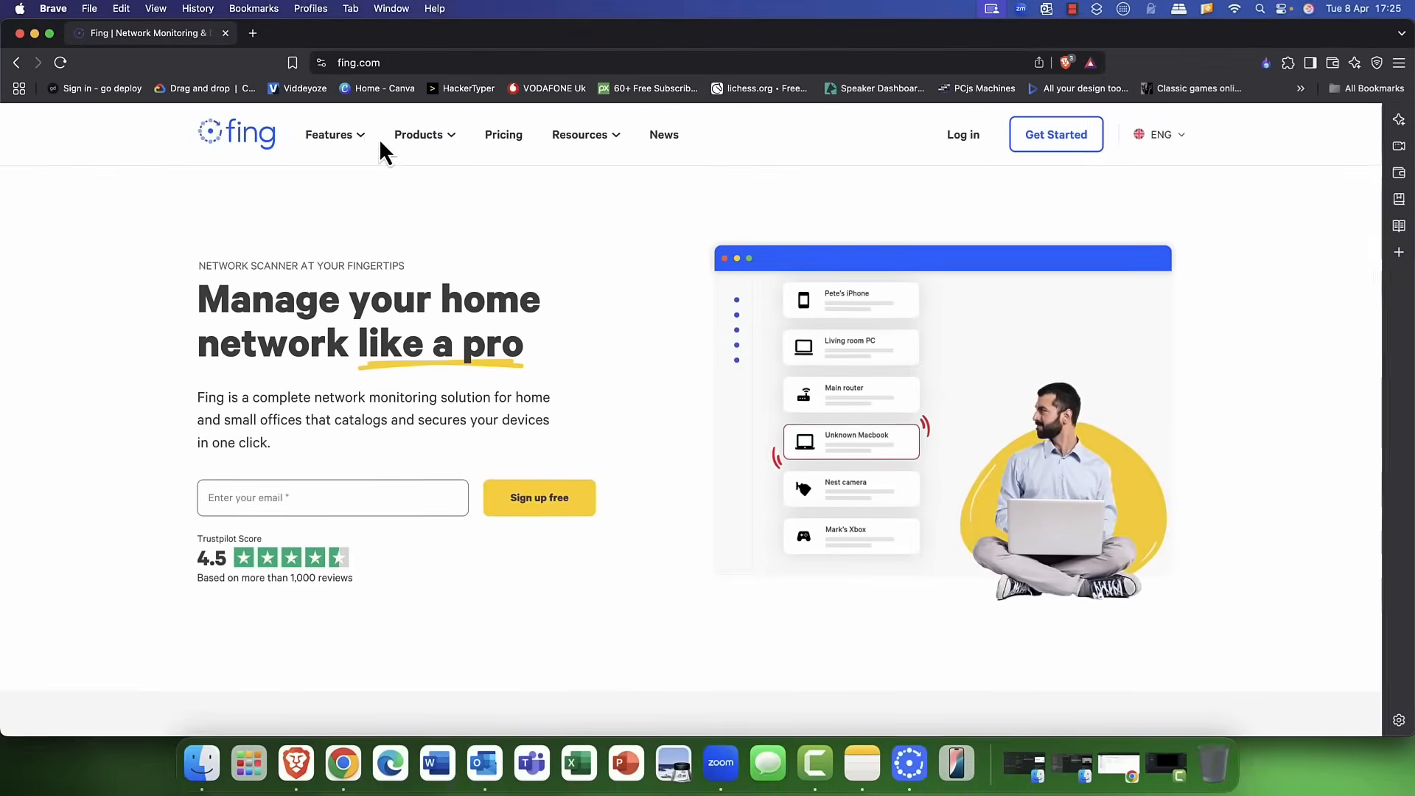
left_click(328, 134)
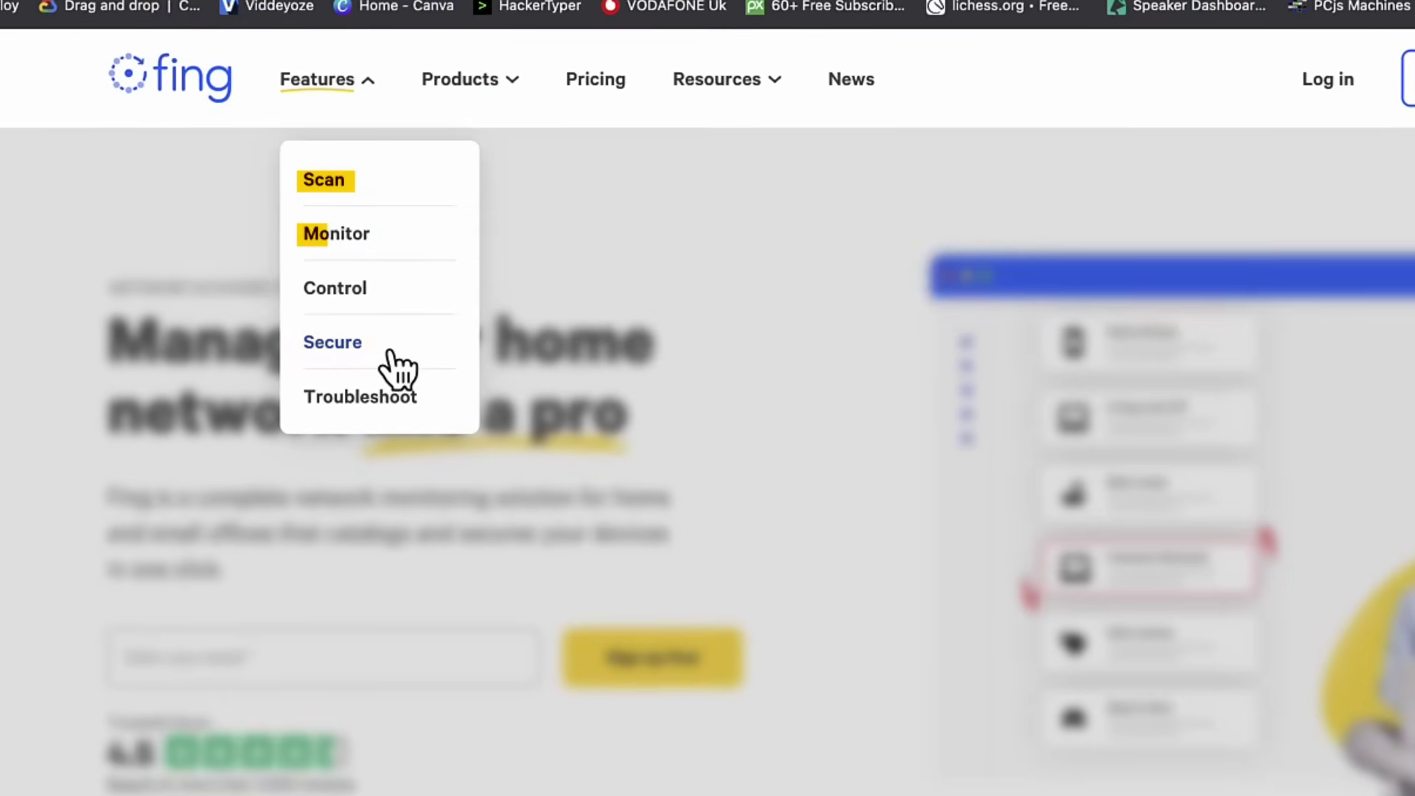
mouse_move(397, 398)
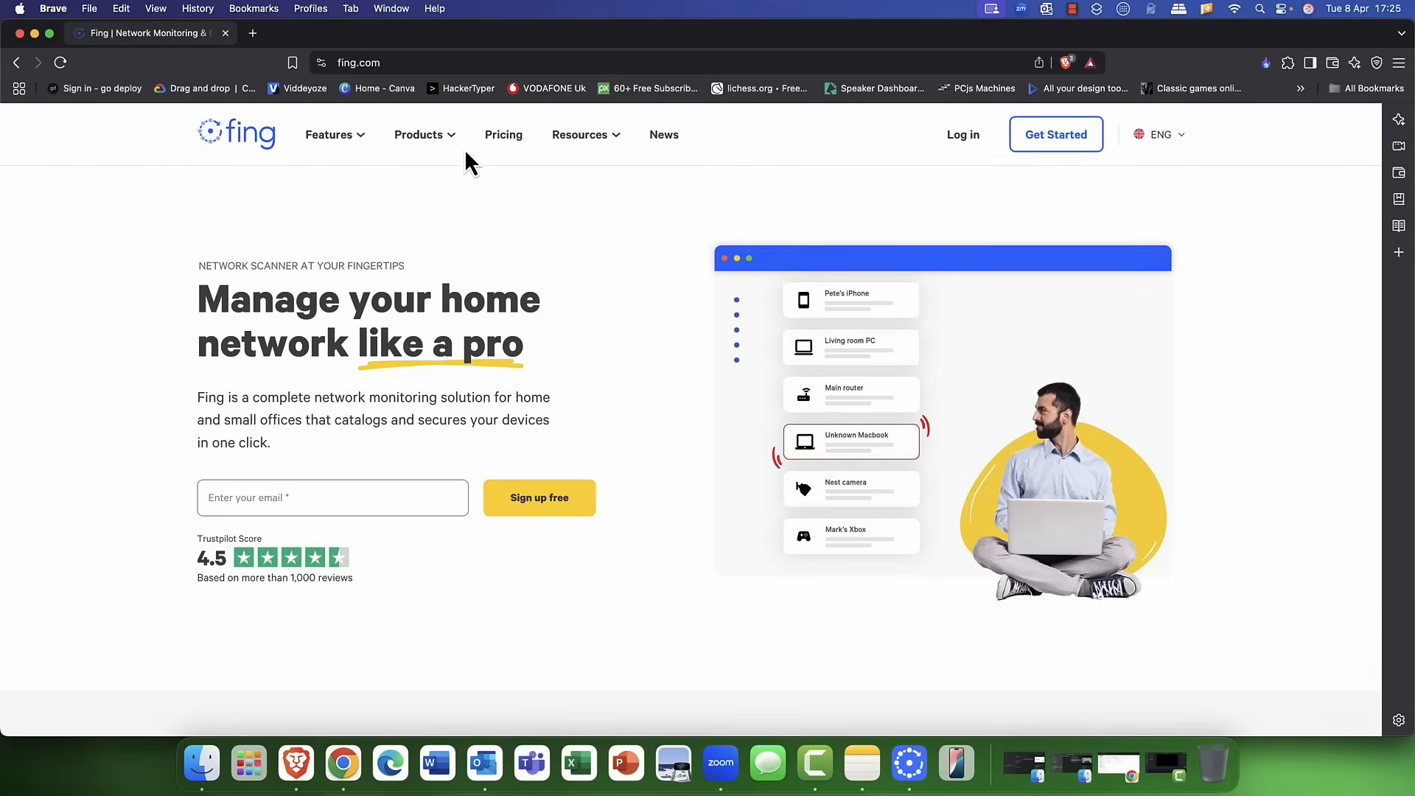
left_click(418, 134)
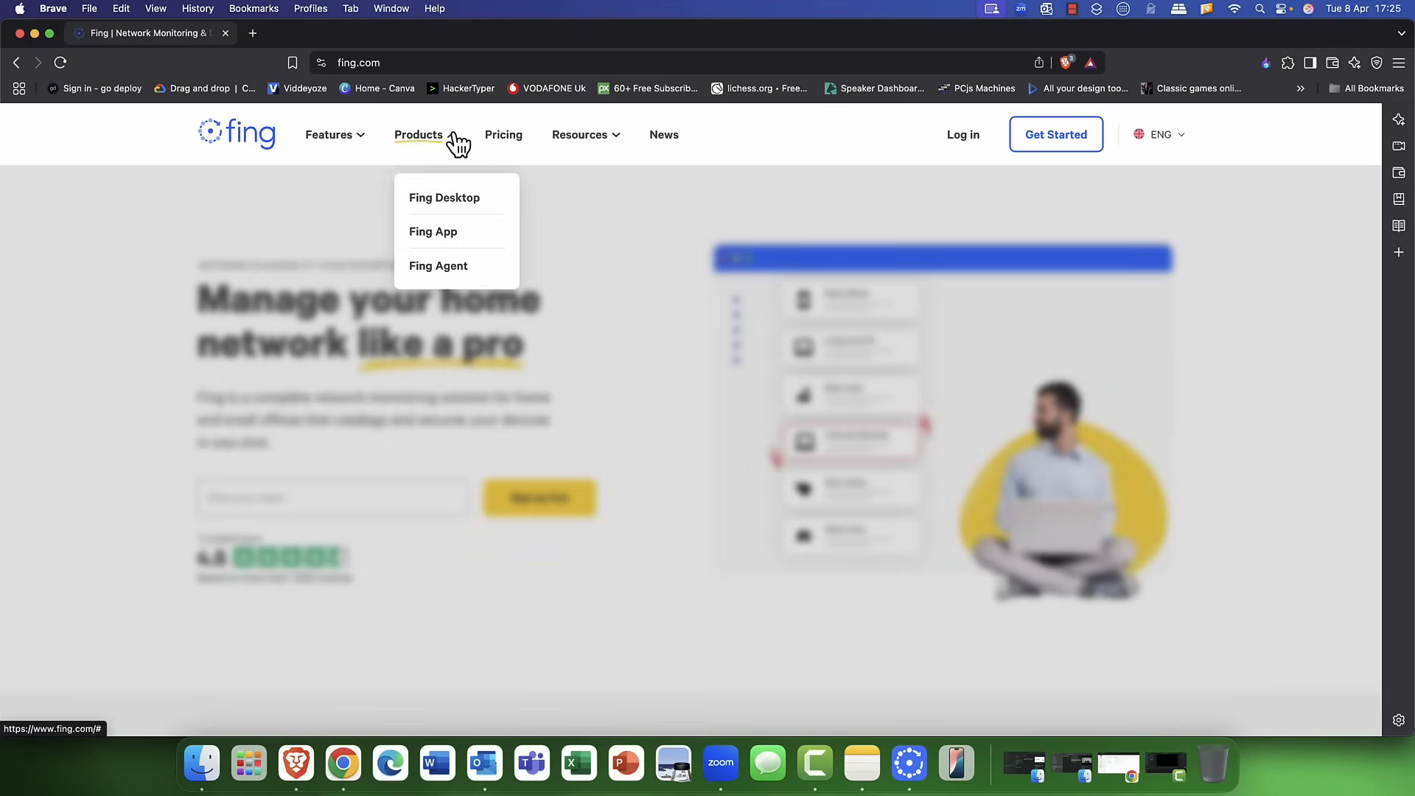
mouse_move(451, 203)
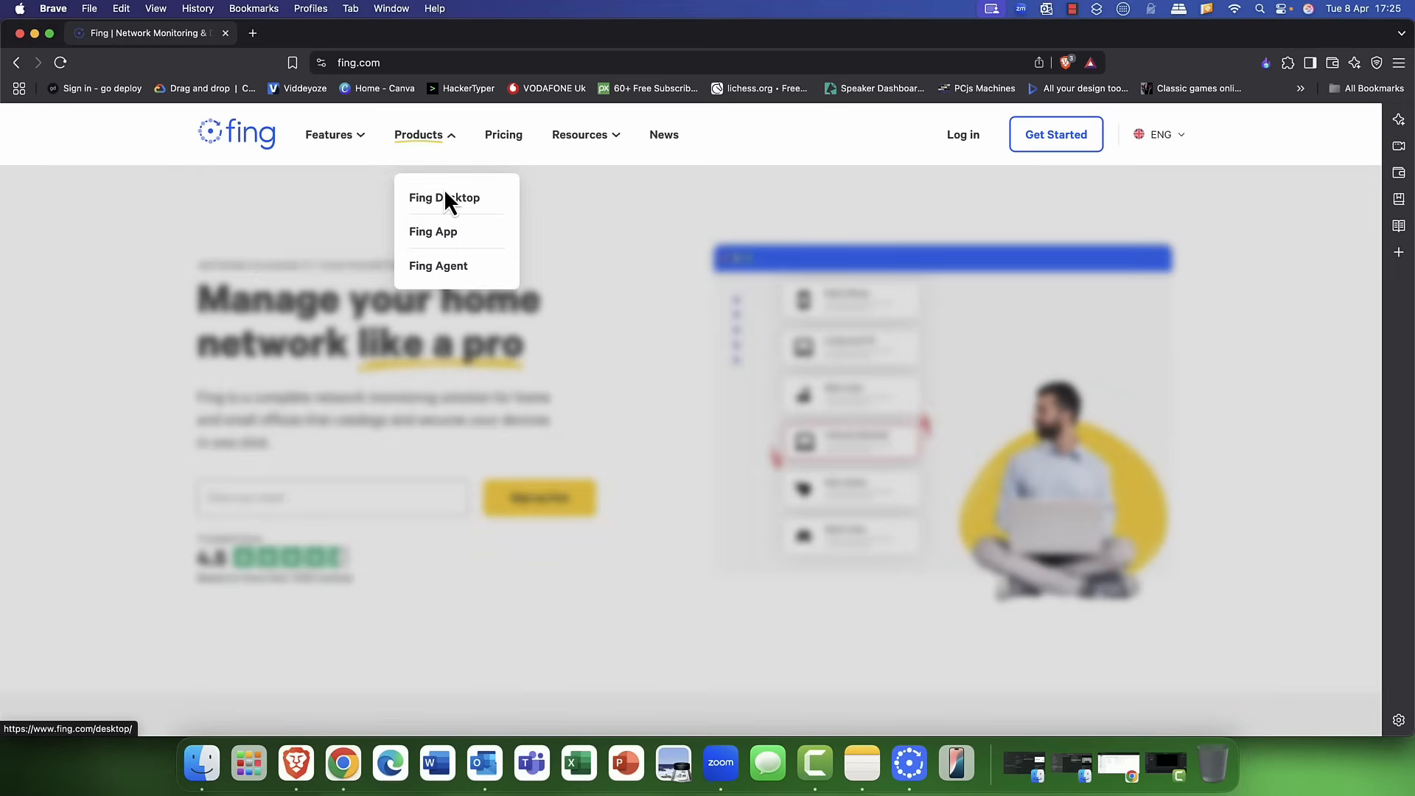
mouse_move(444, 198)
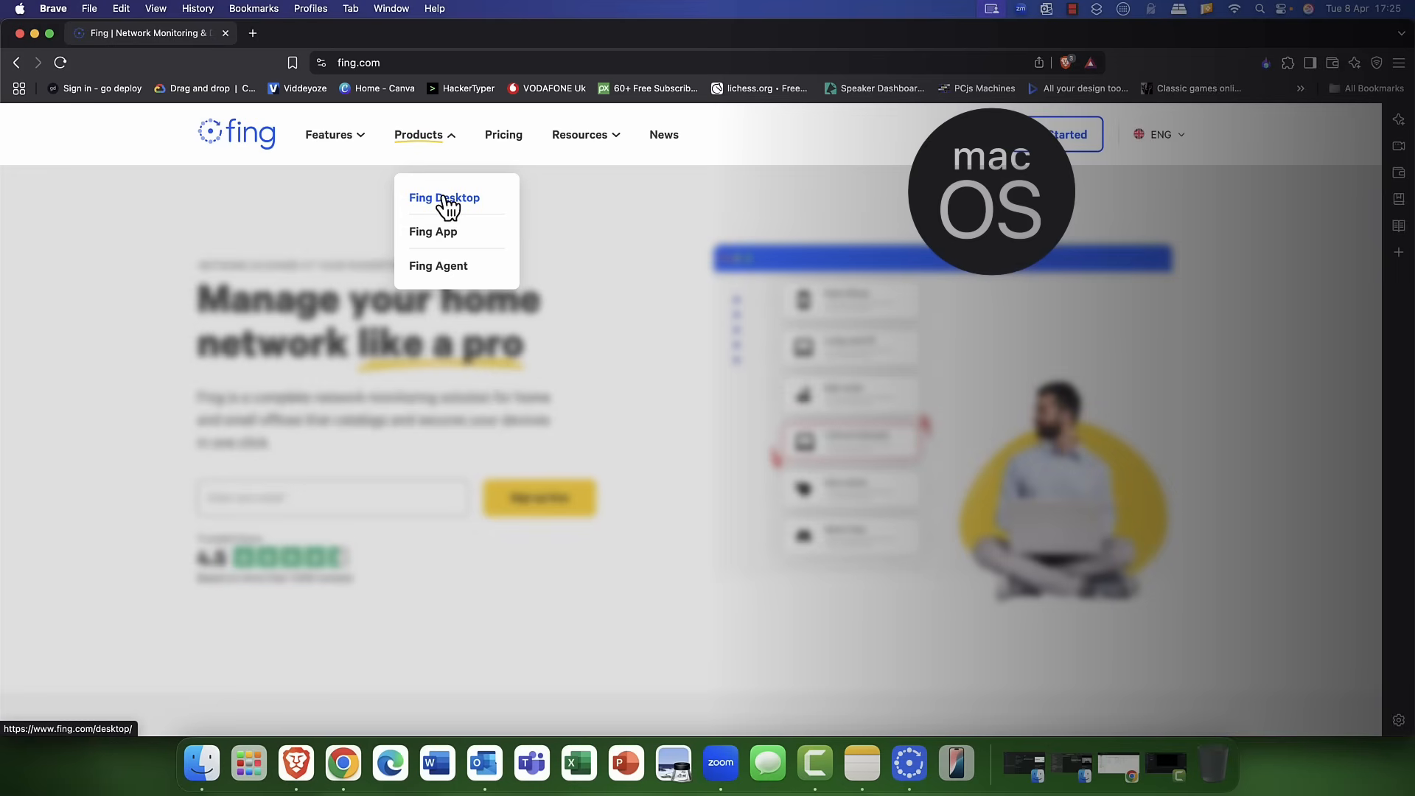
mouse_move(443, 231)
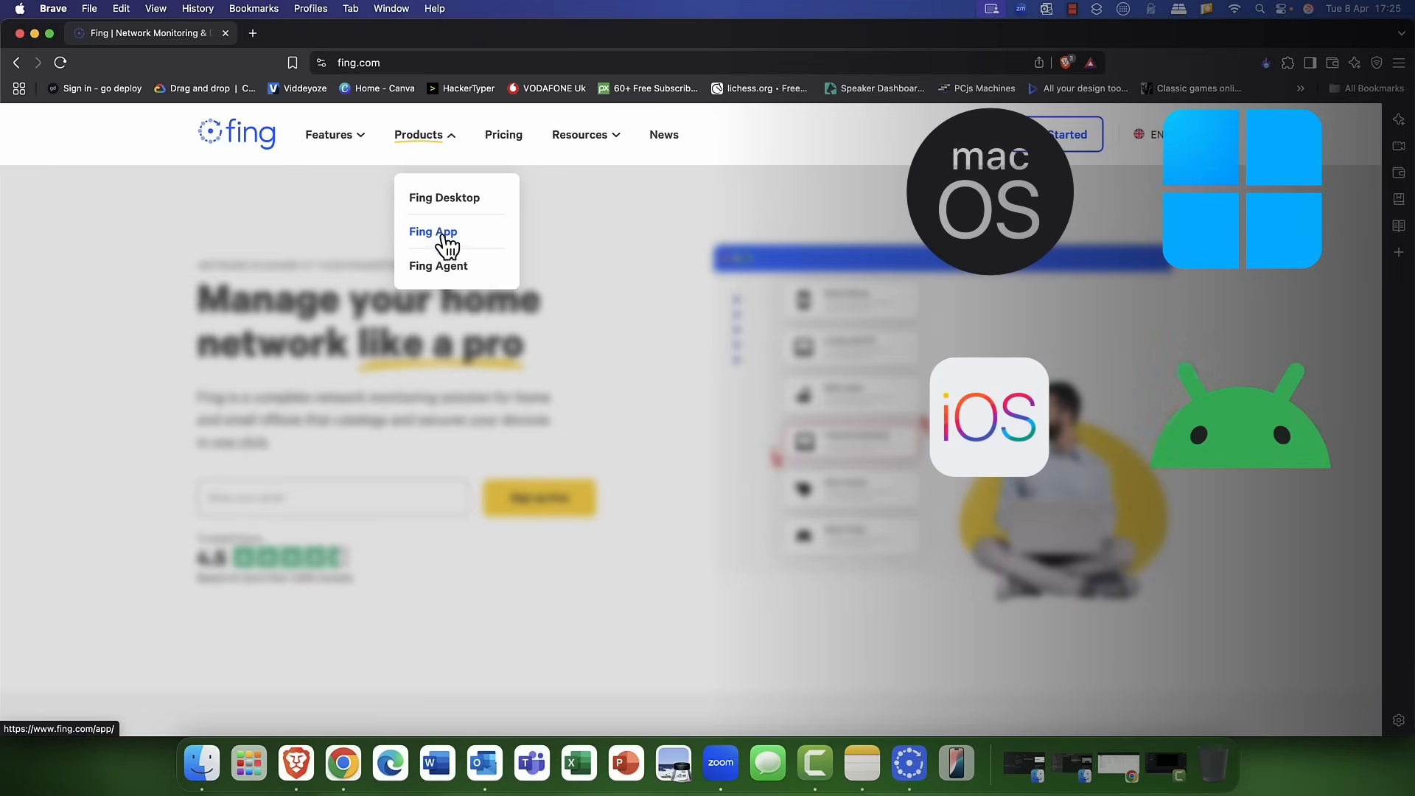
mouse_move(449, 270)
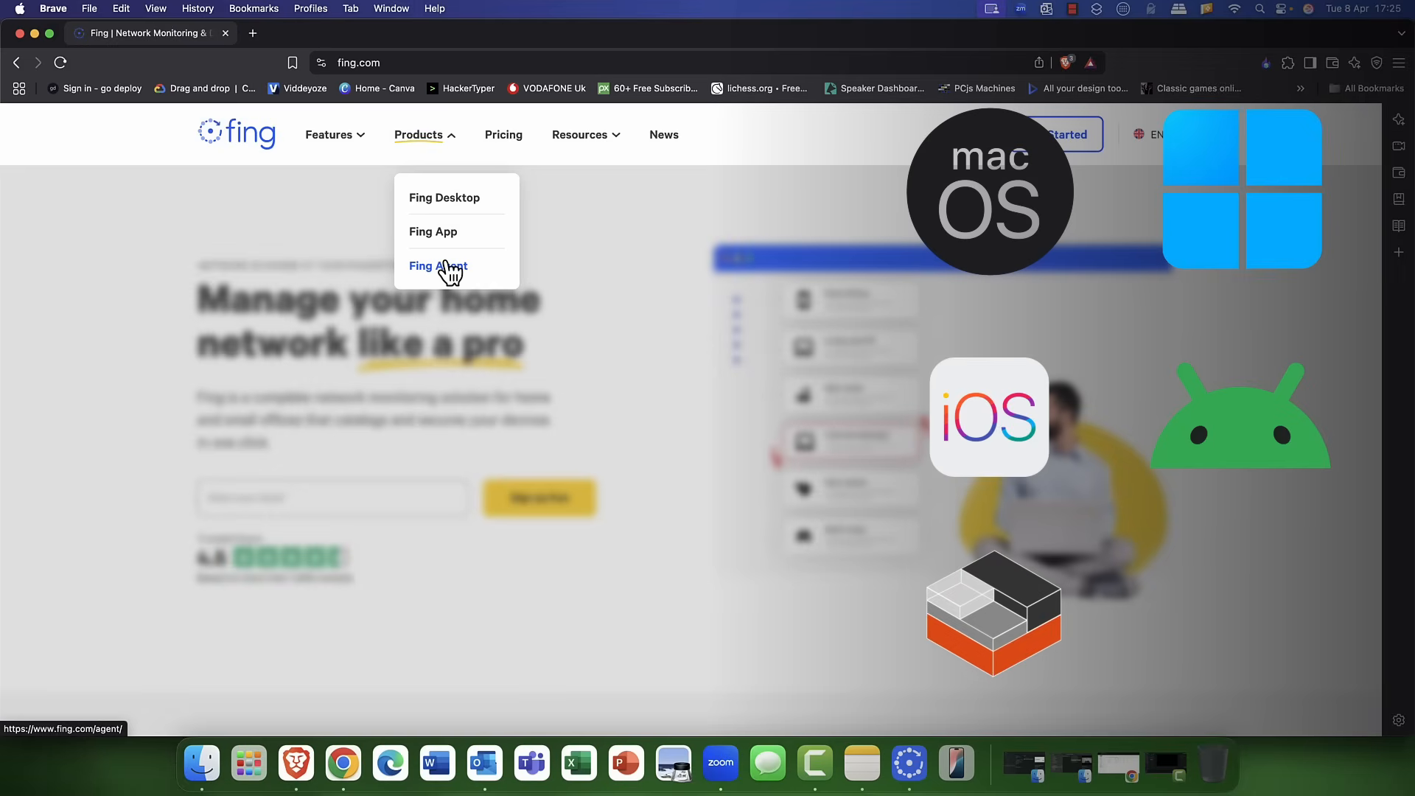
mouse_move(460, 270)
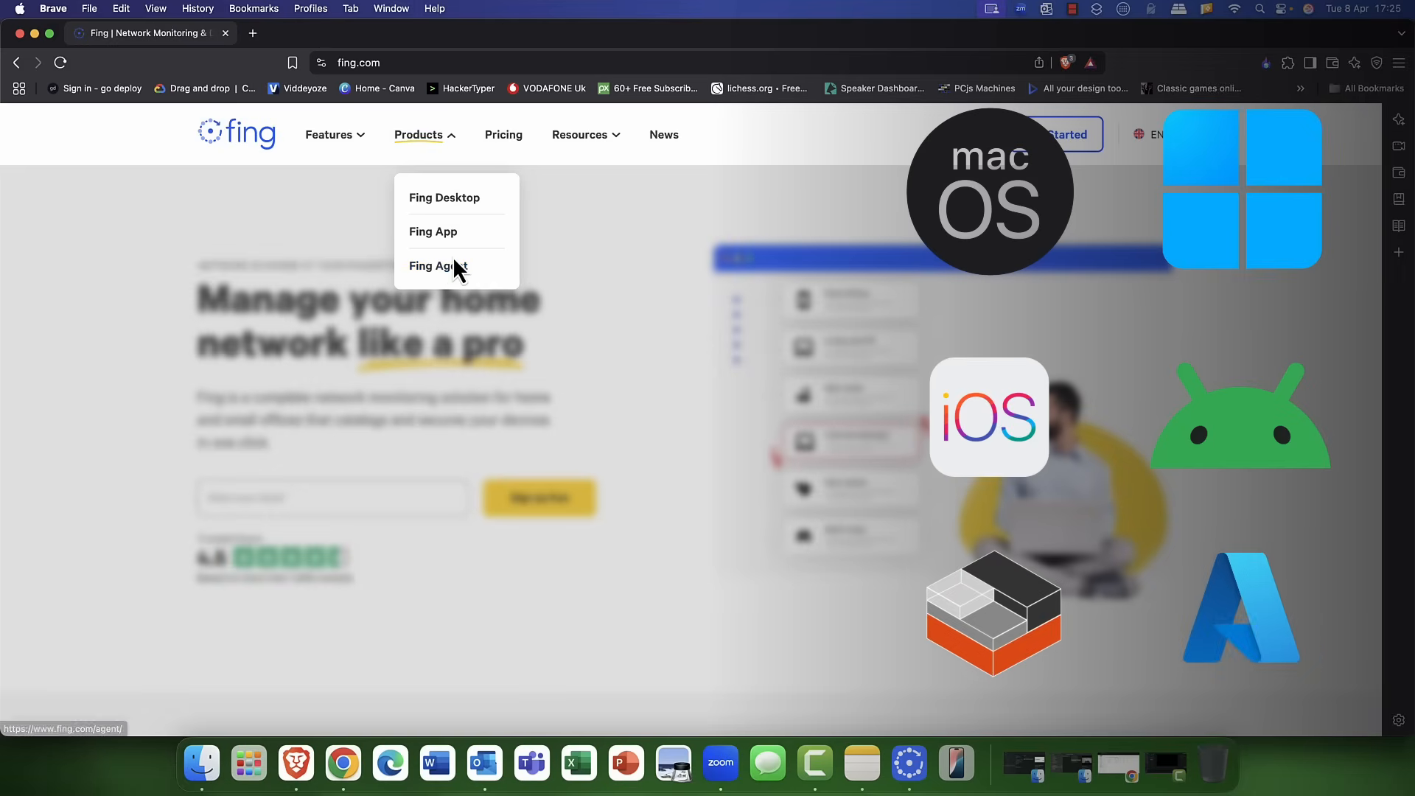
left_click(503, 135)
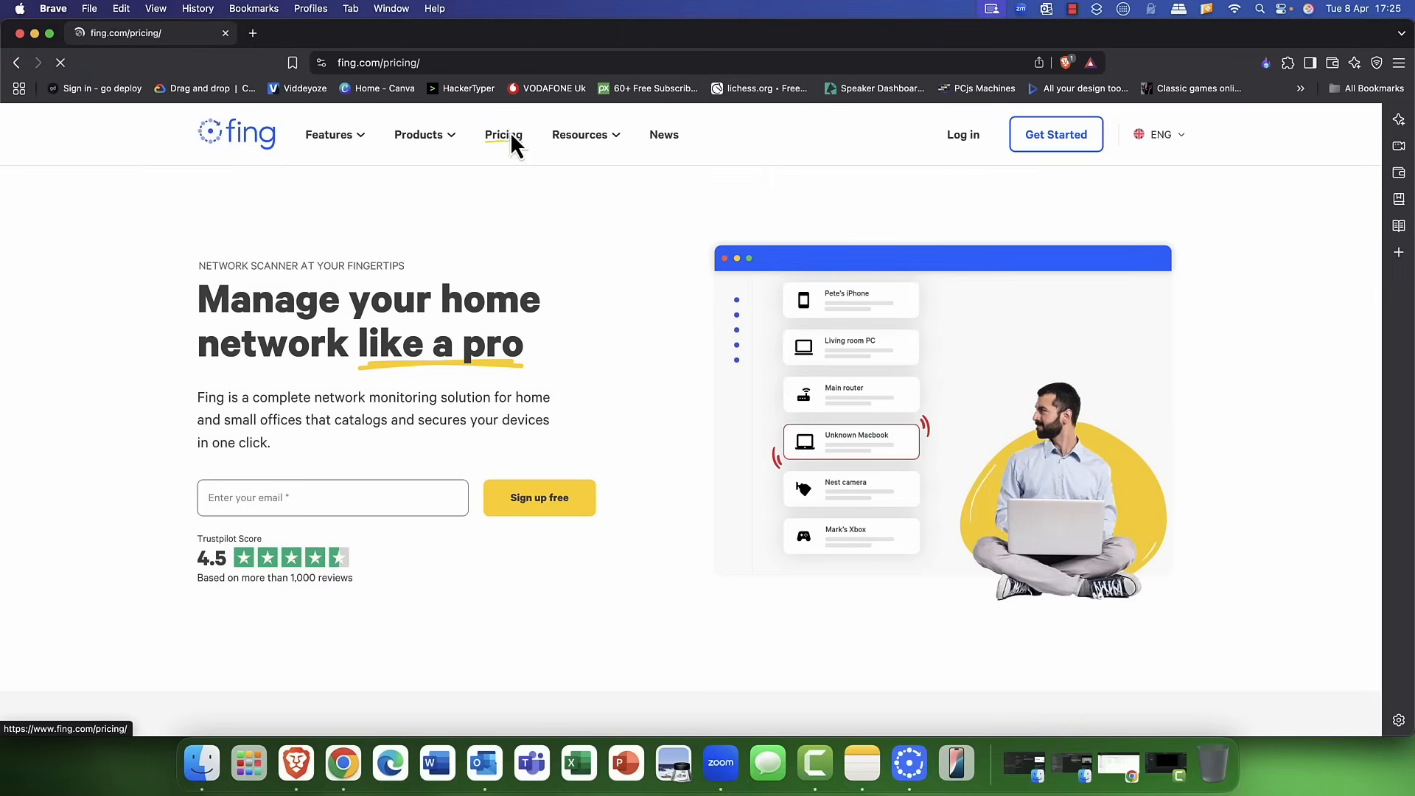
Review the Free, Starter ($39.99/year) and Premium ($69.99/year) plans, then minimize the browser.
left_click(502, 134)
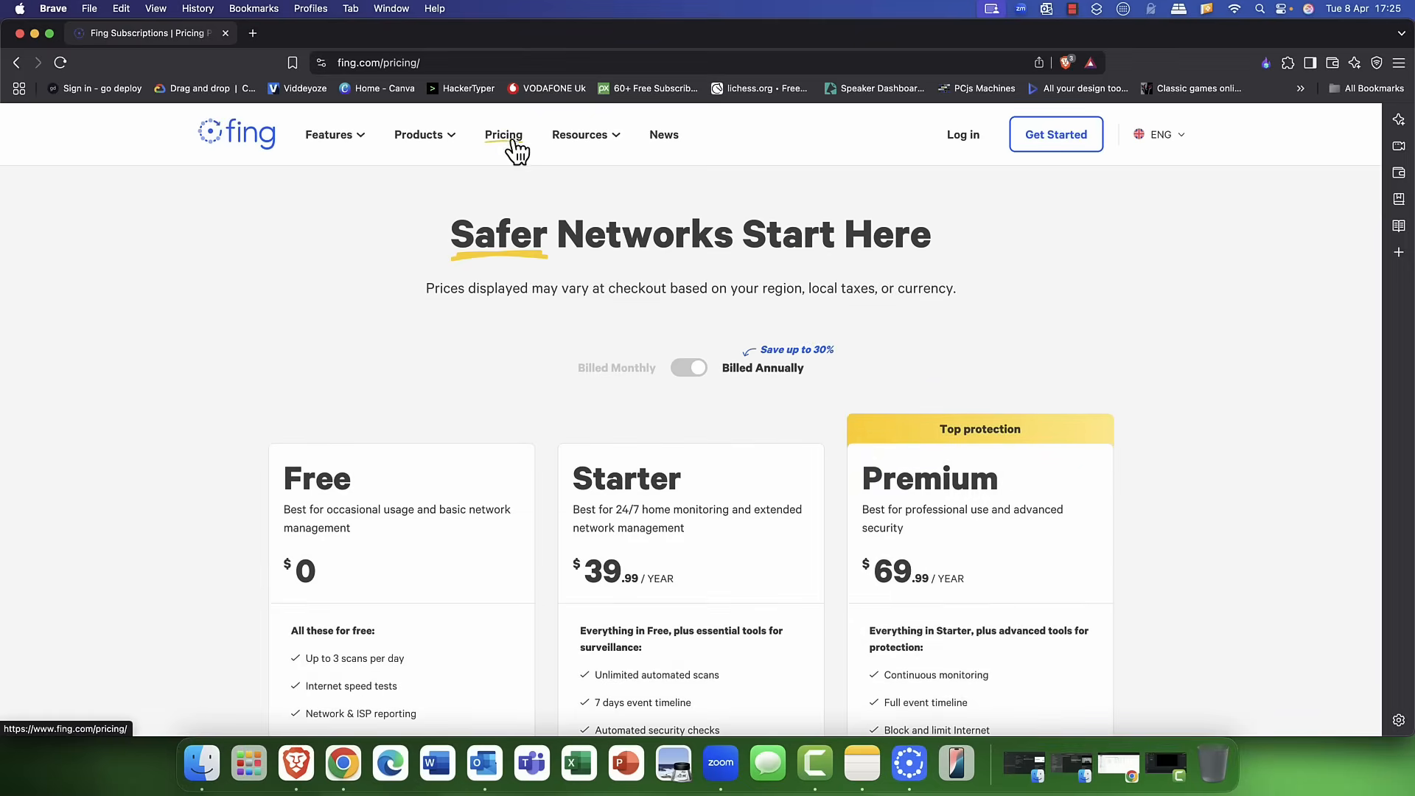
scroll("down", 3)
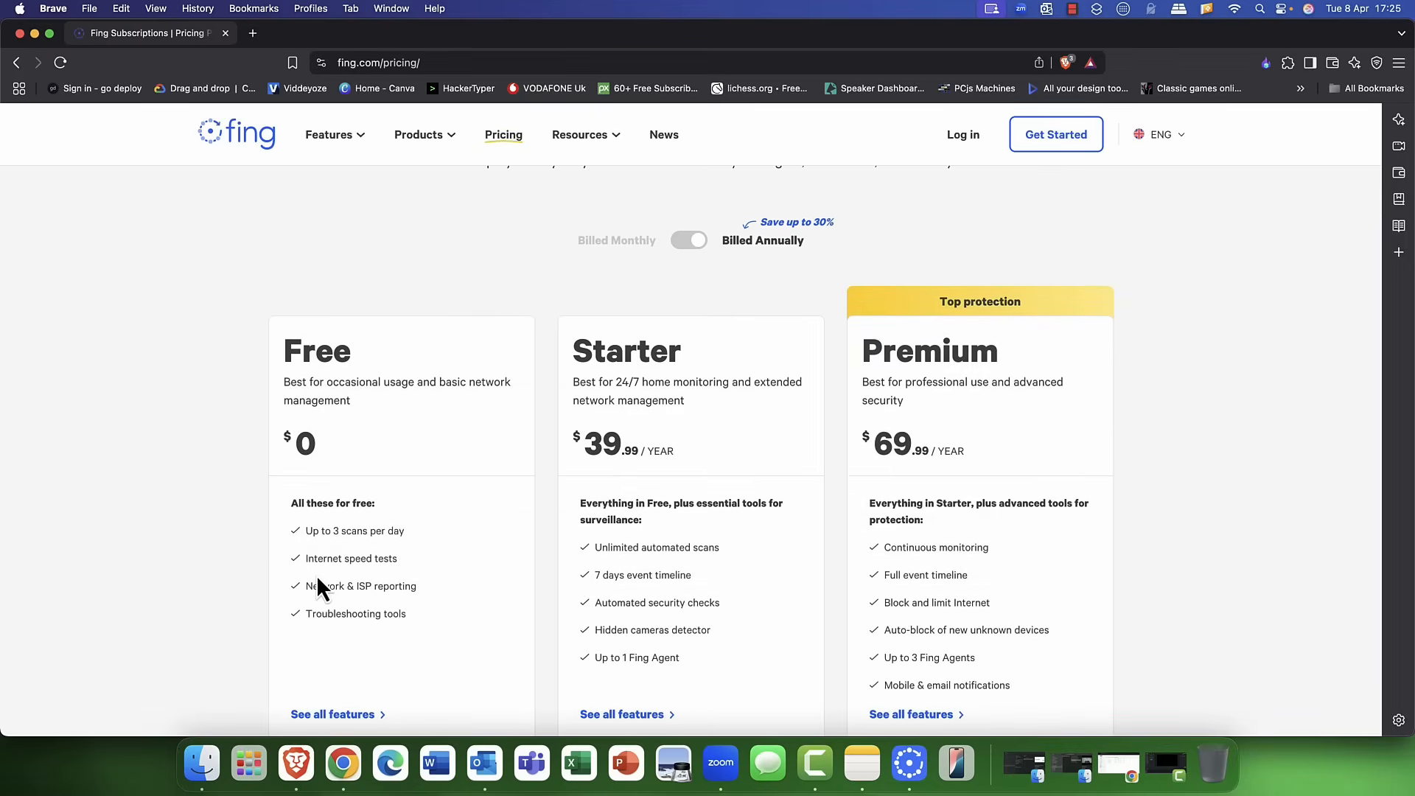
scroll("down", 3)
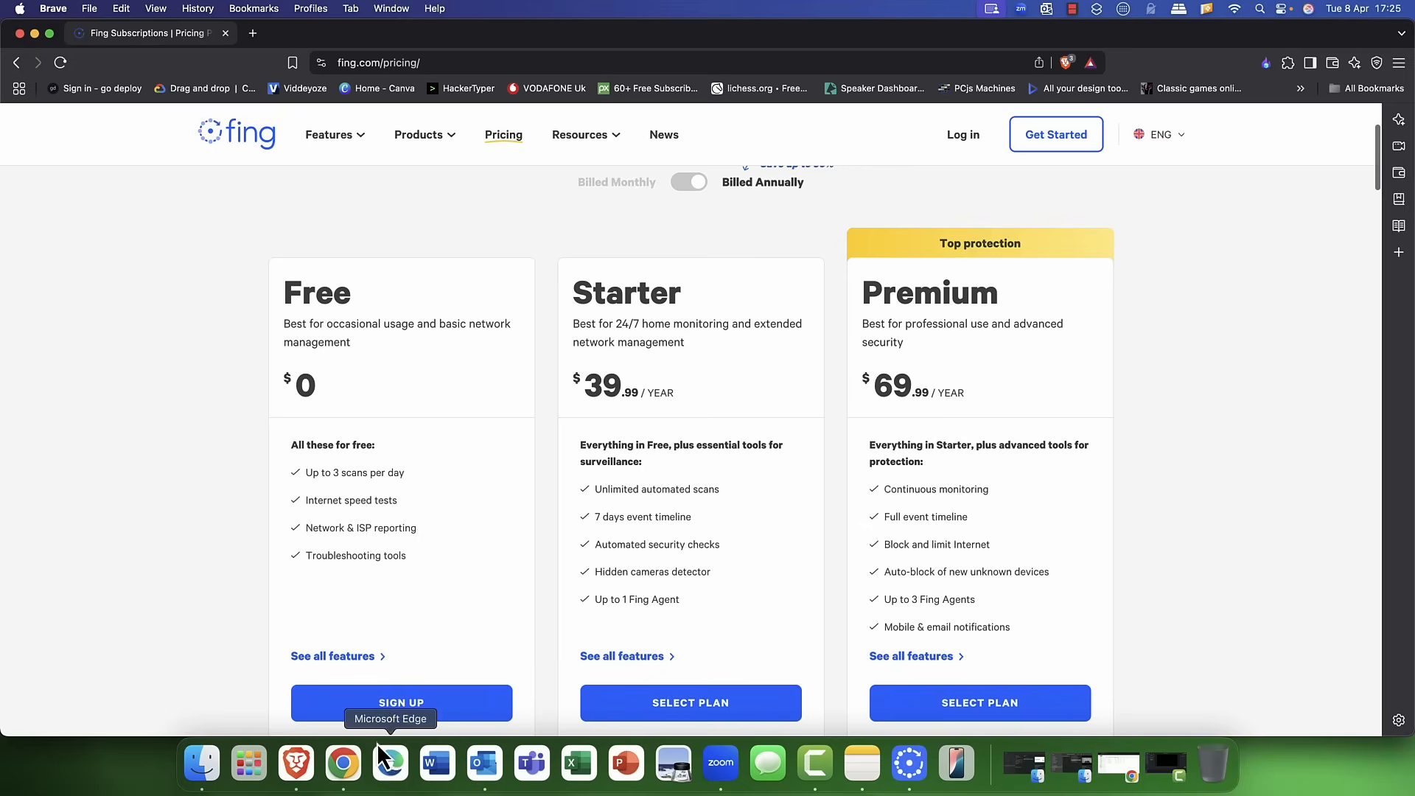
mouse_move(401, 713)
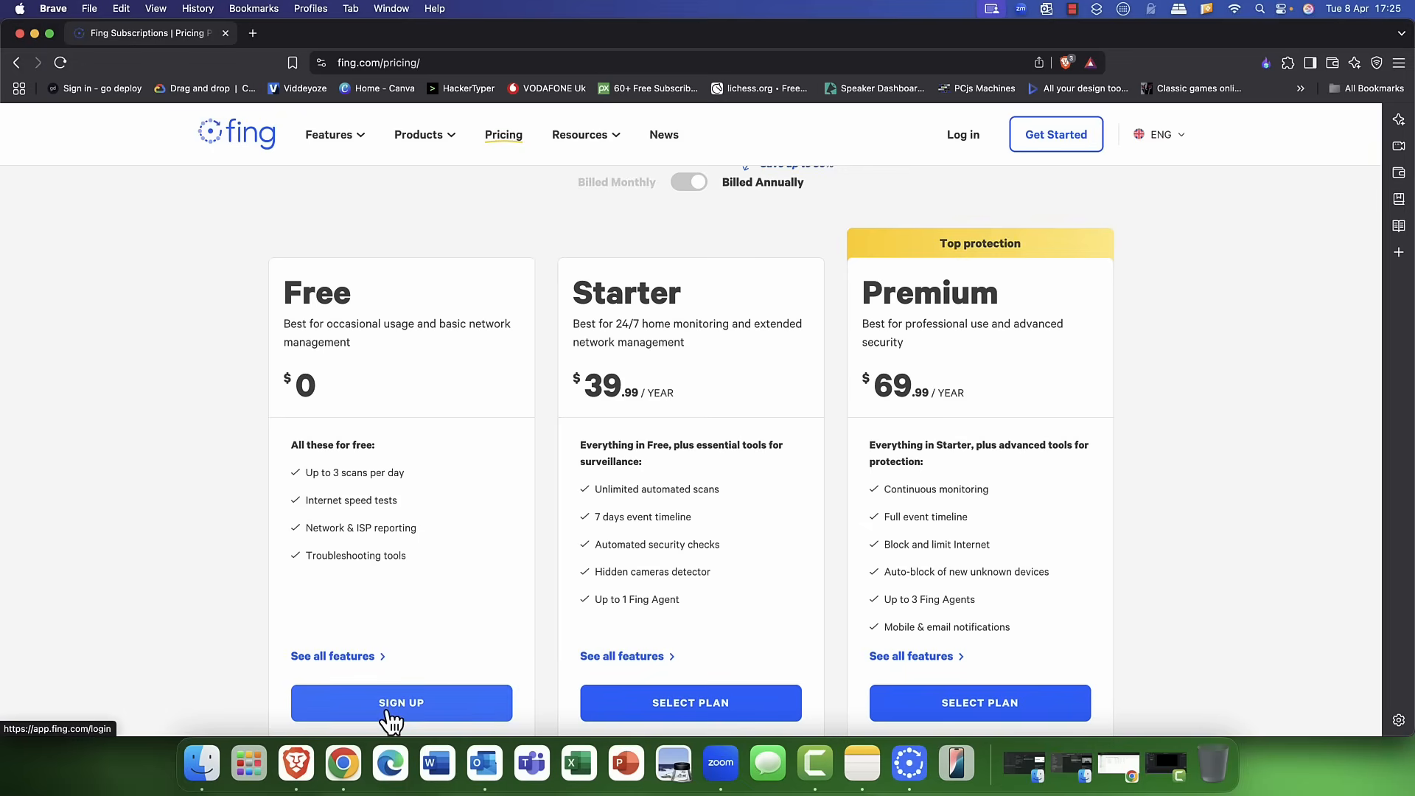
mouse_move(659, 367)
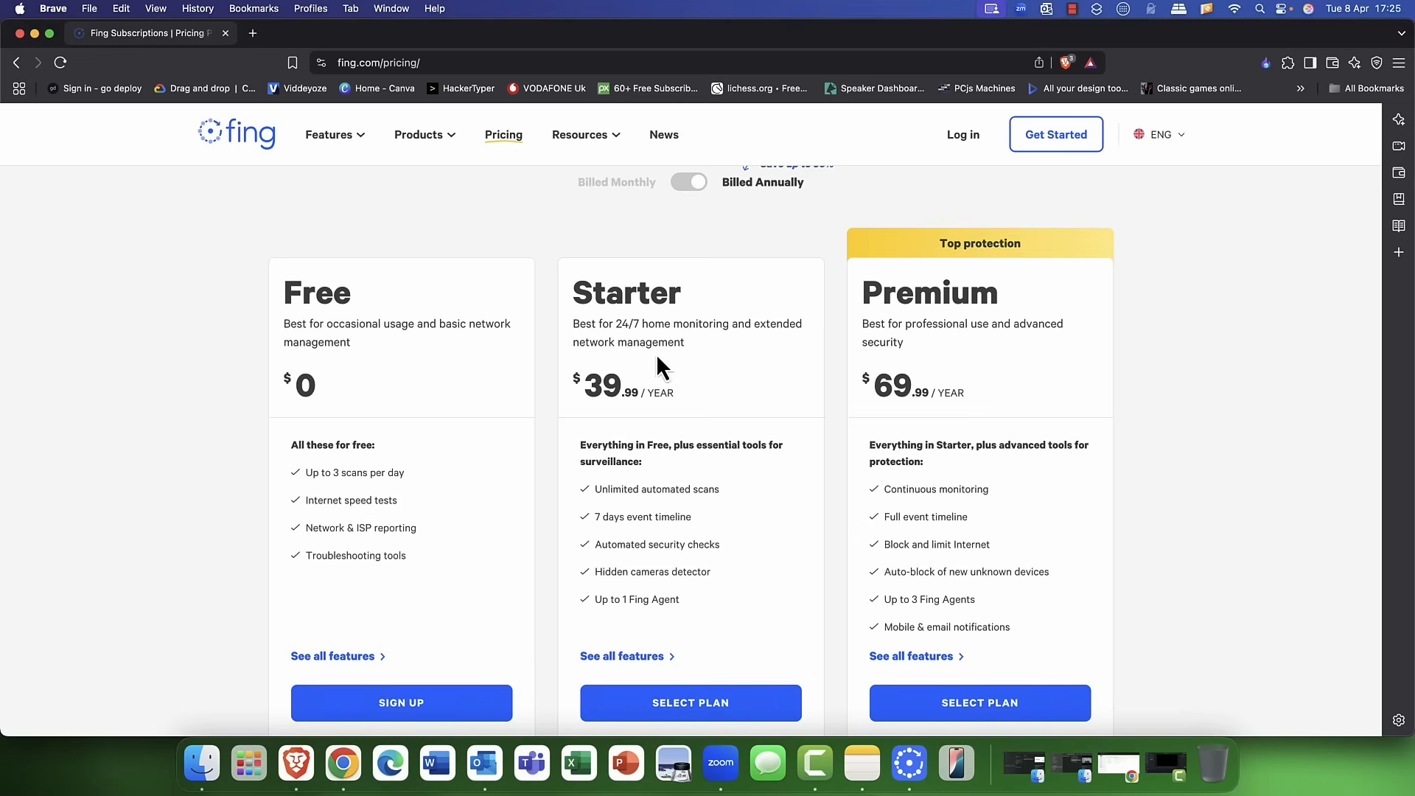
scroll("down", 3)
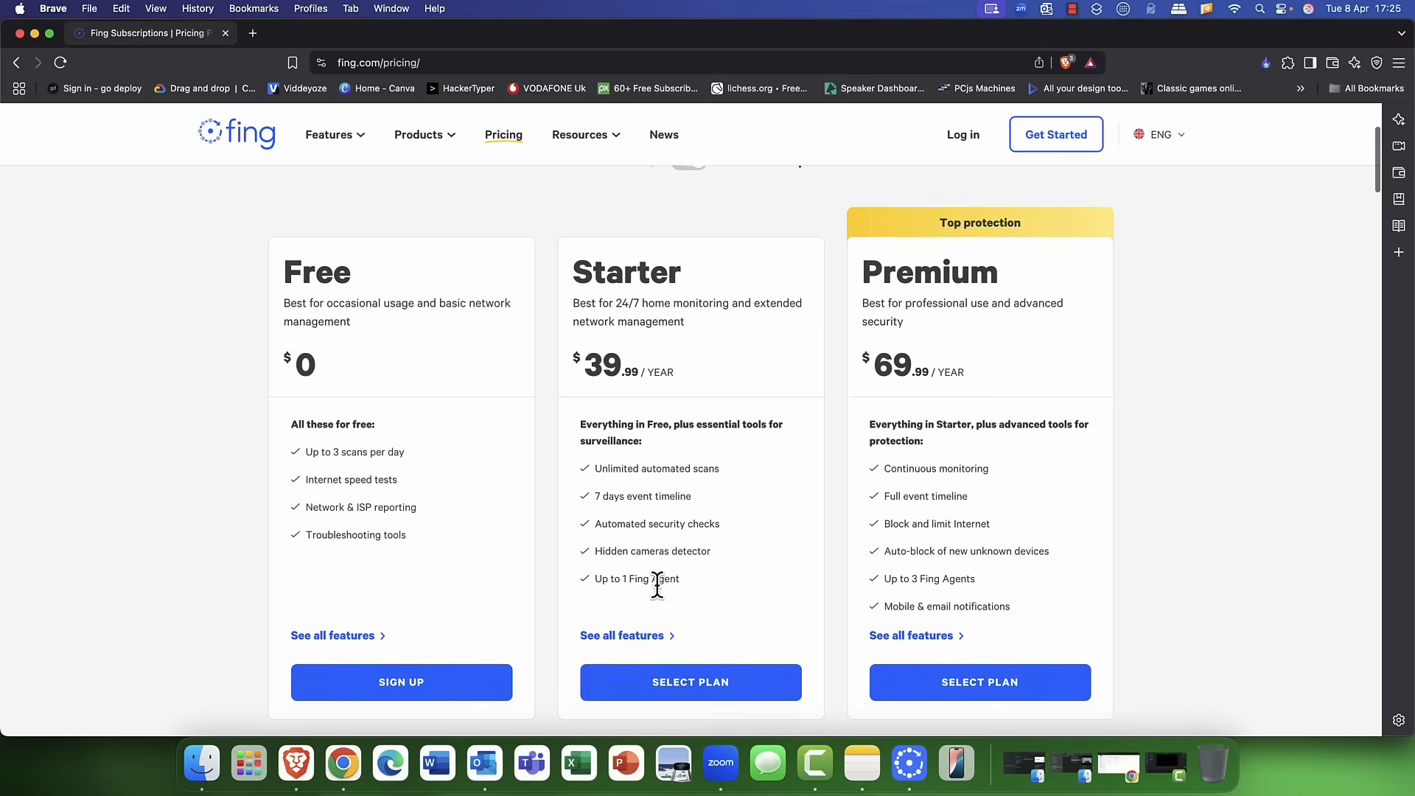
mouse_move(661, 600)
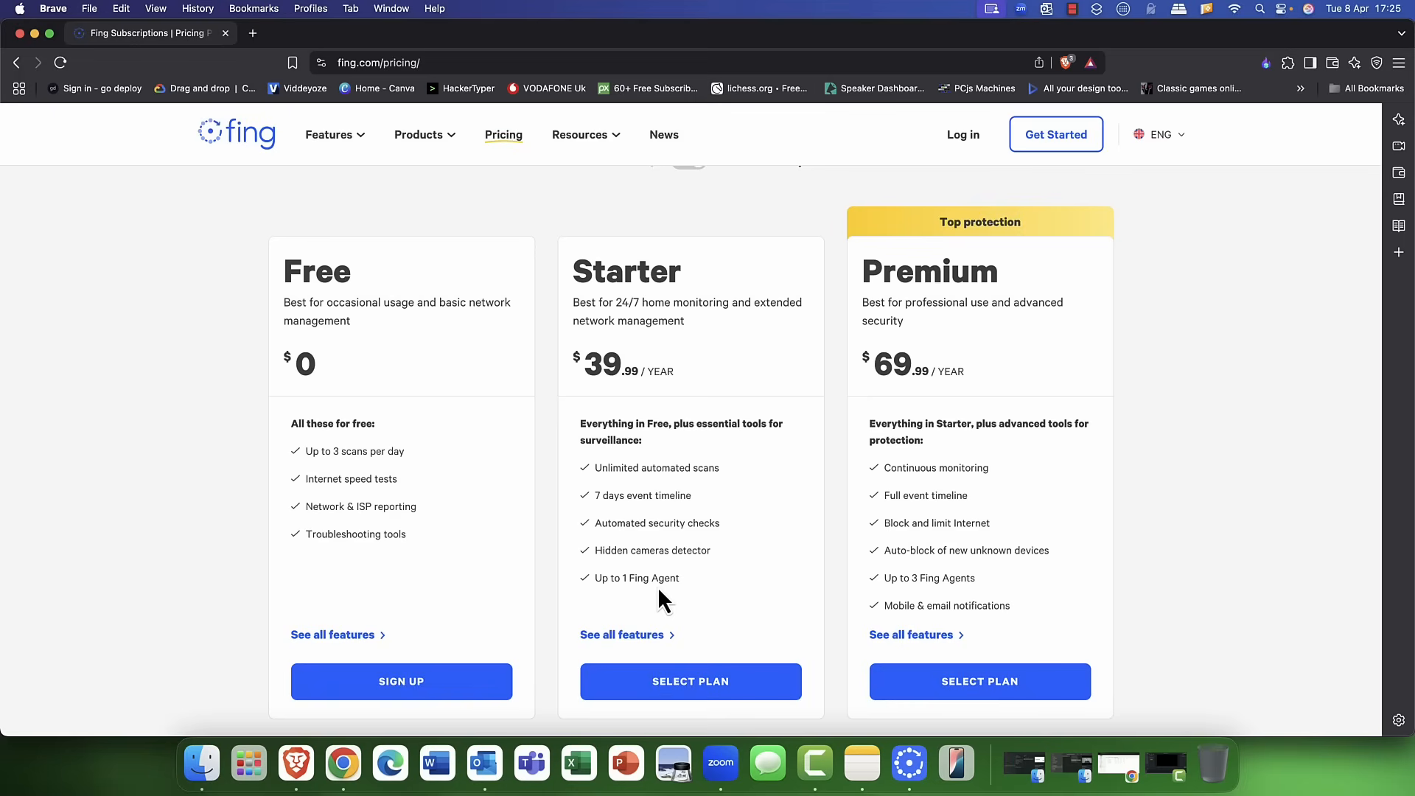
mouse_move(618, 378)
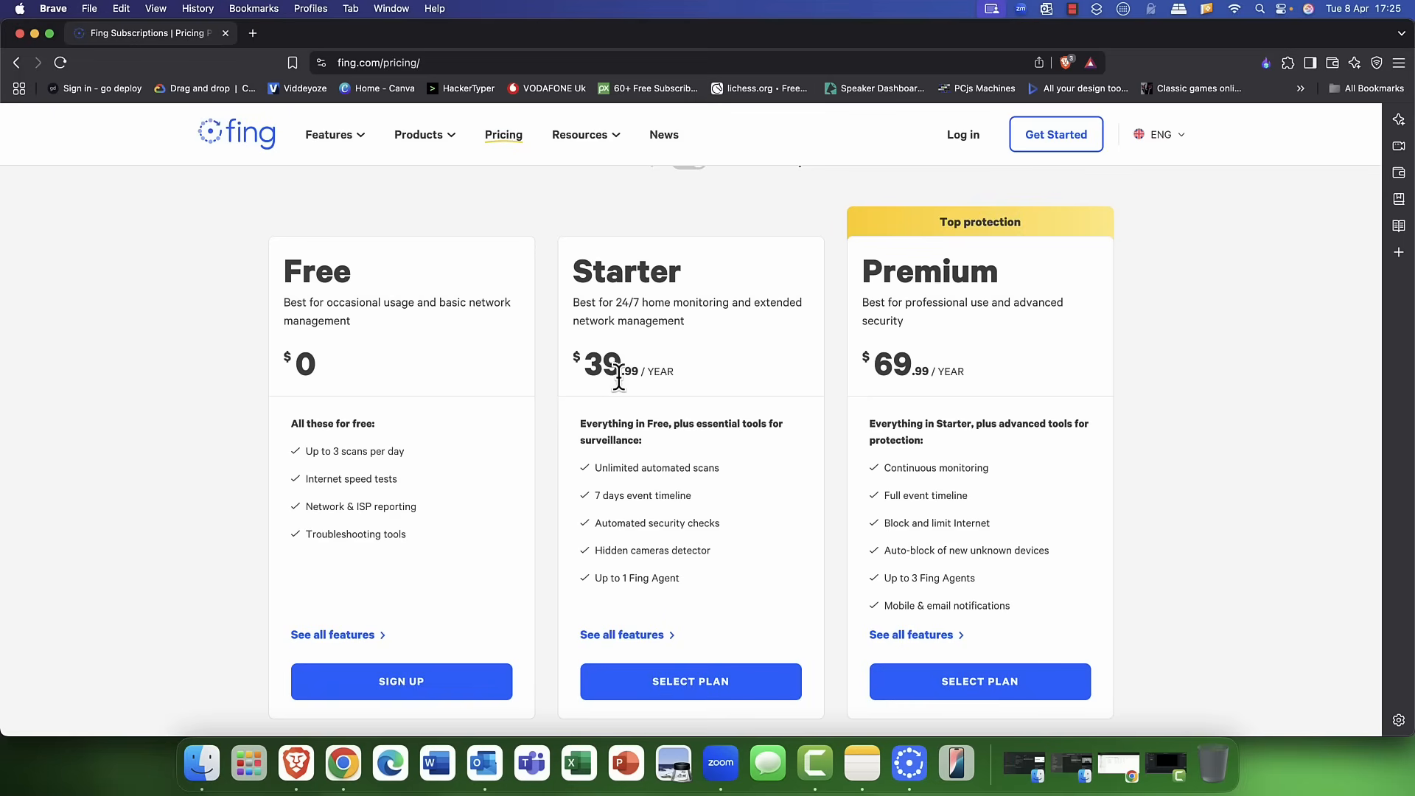
mouse_move(695, 394)
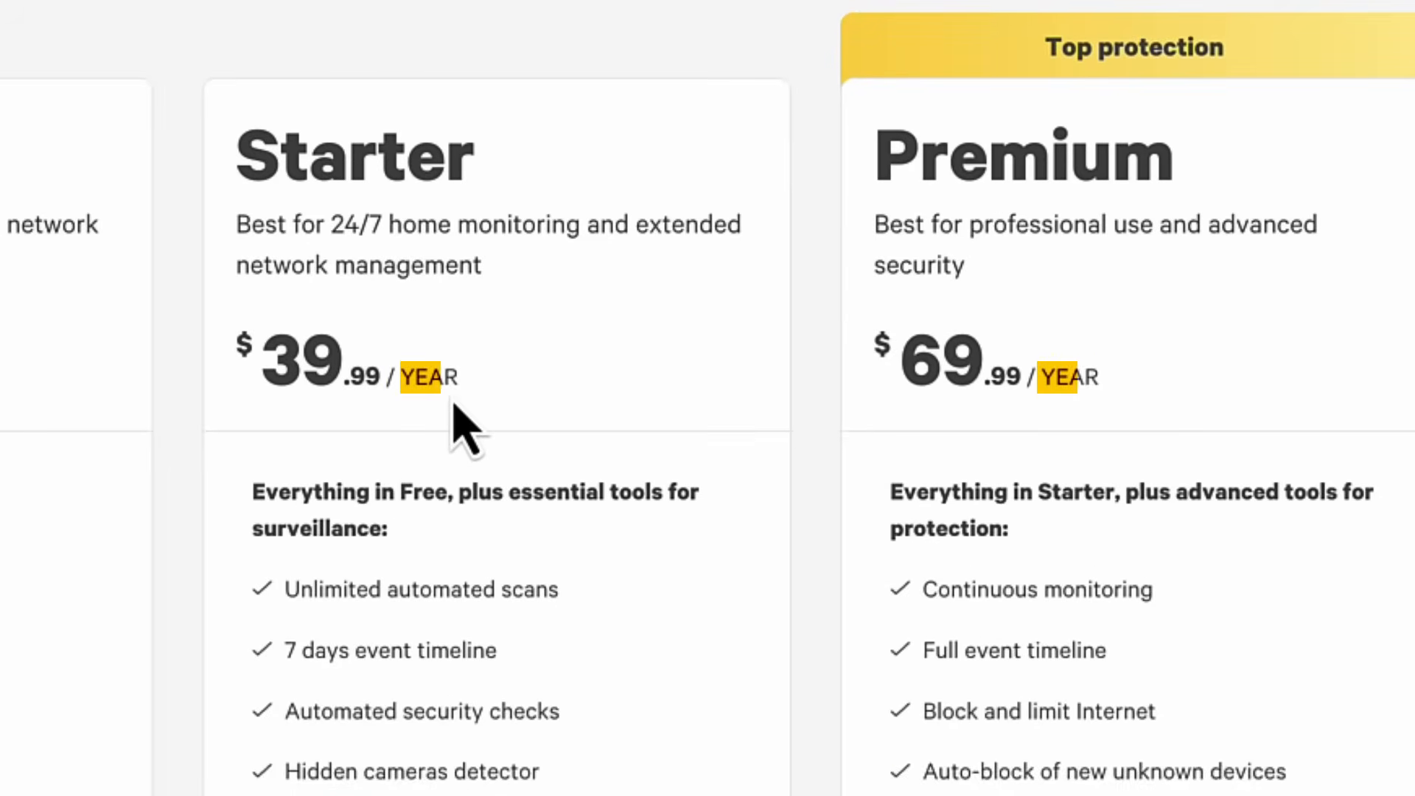
mouse_move(980, 402)
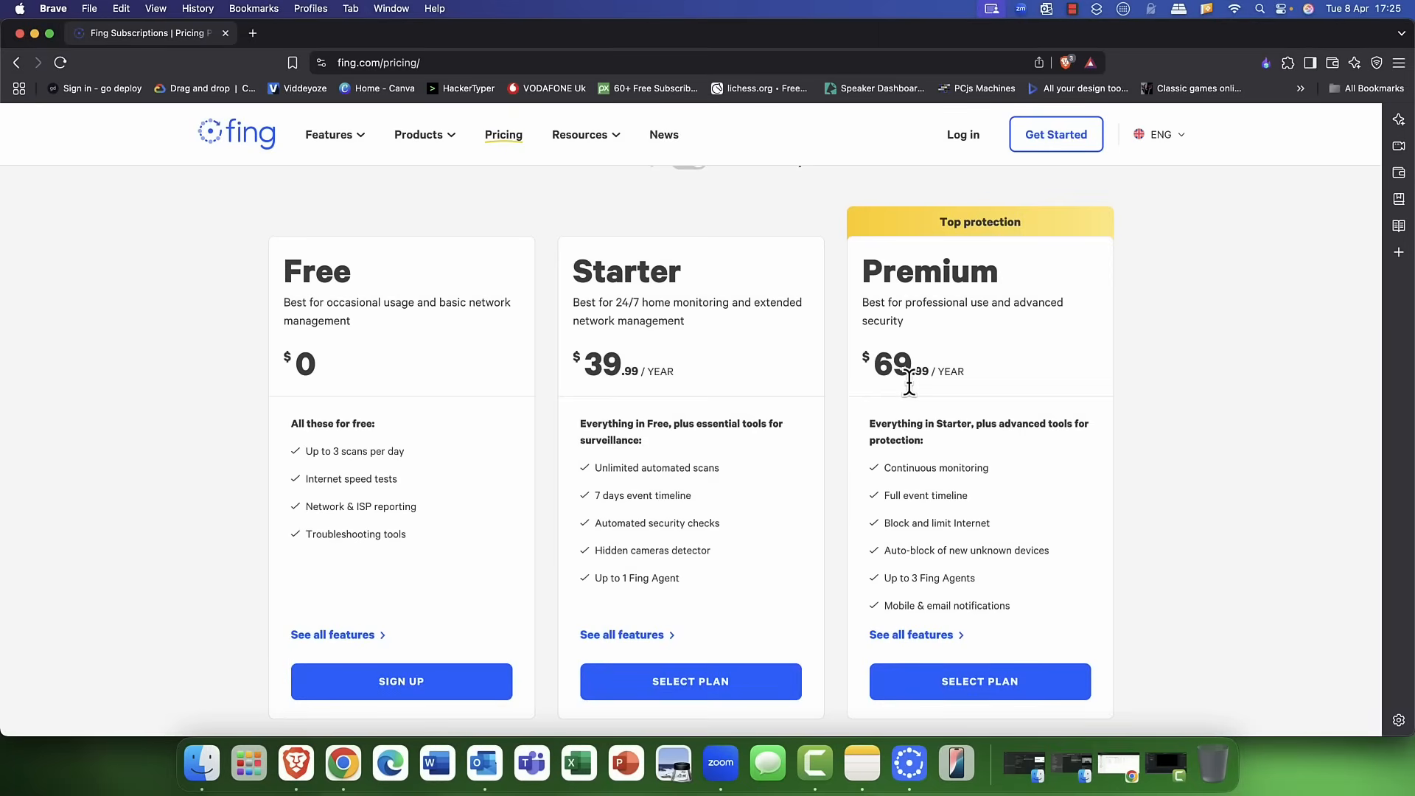
mouse_move(928, 376)
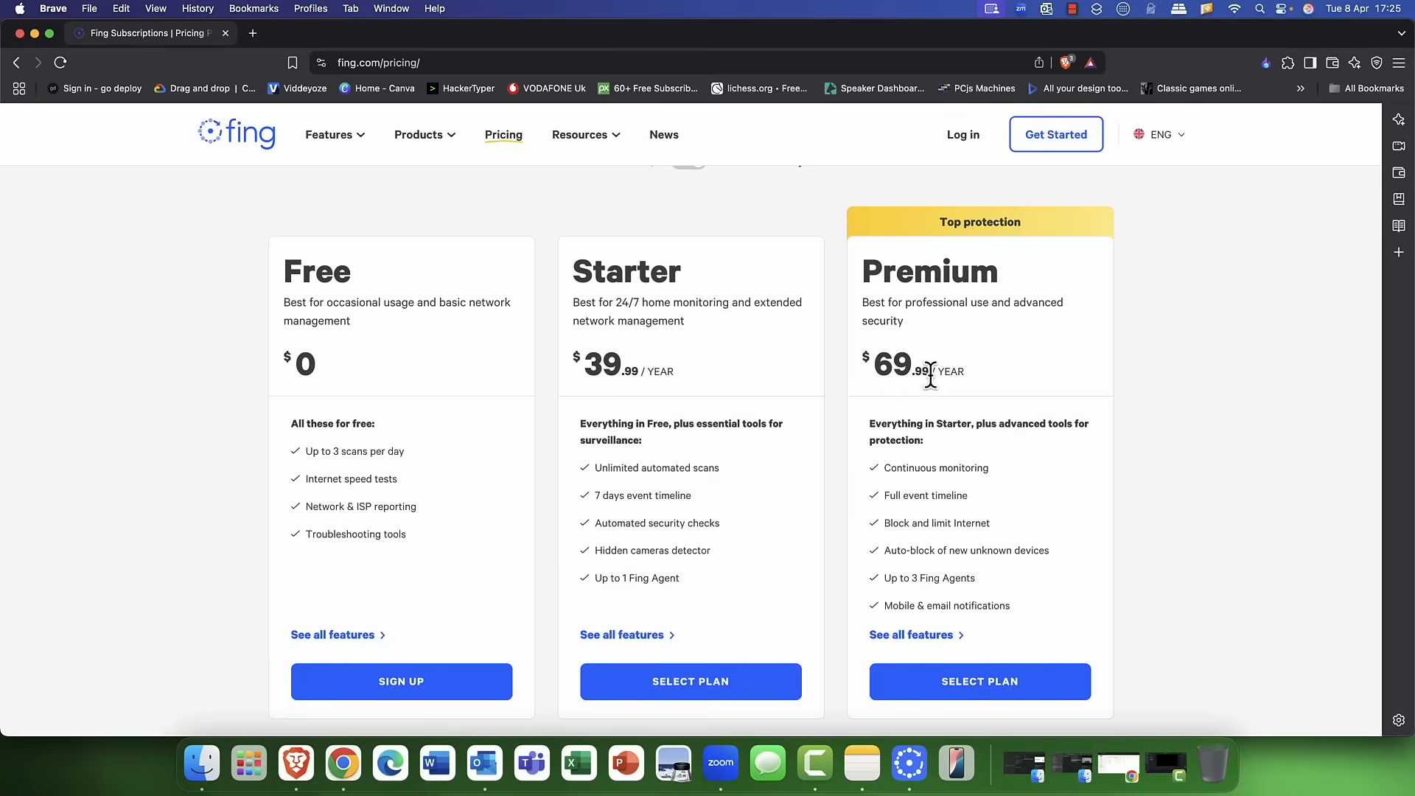
mouse_move(941, 402)
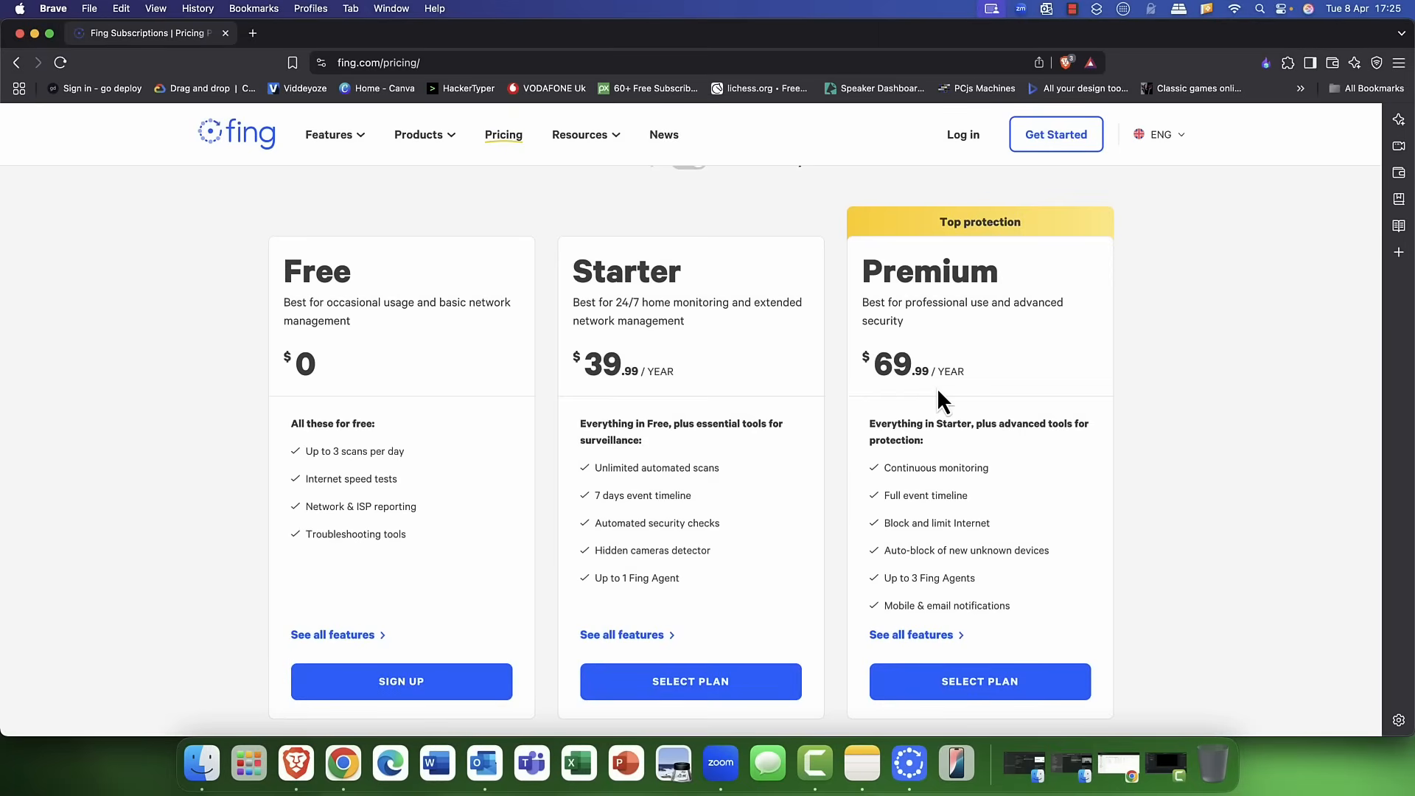
mouse_move(941, 390)
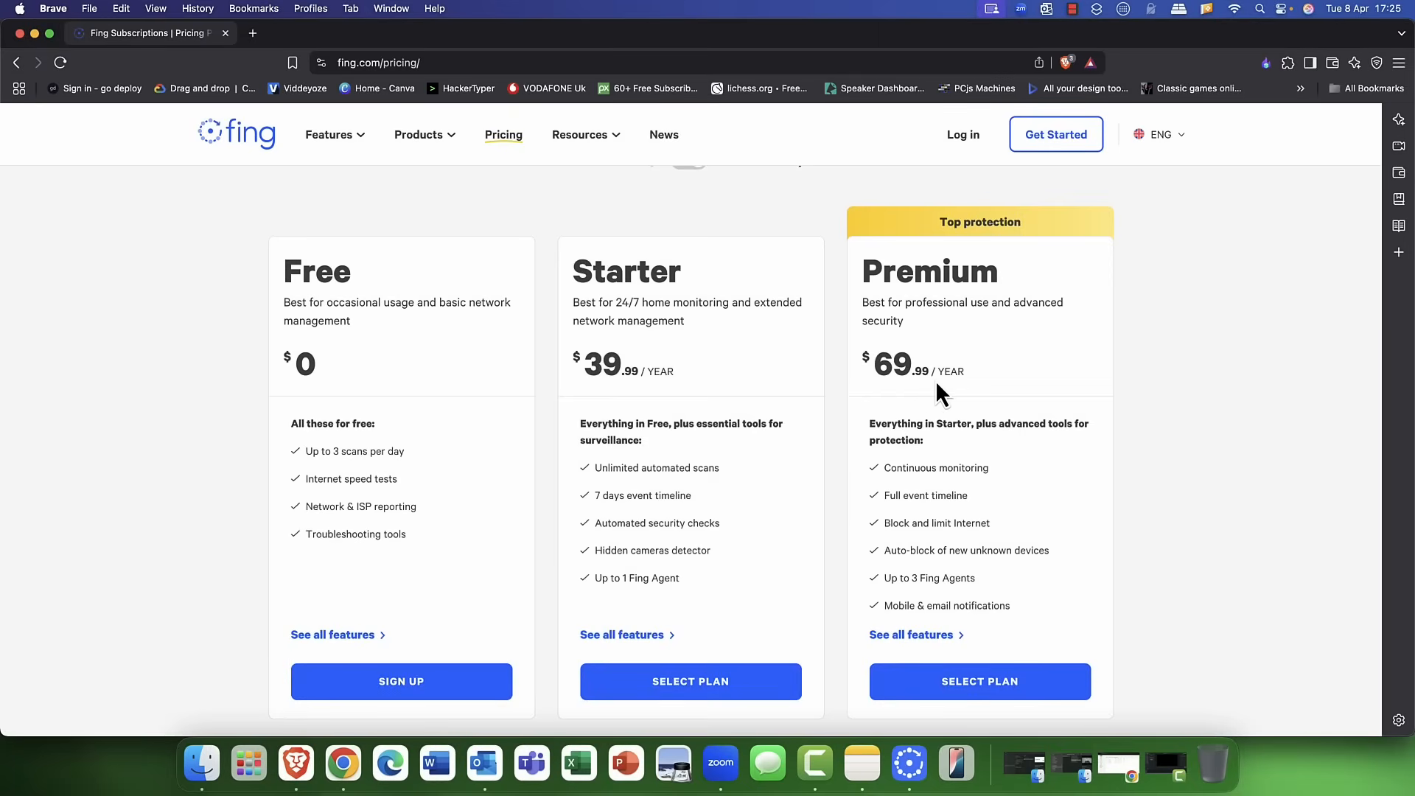
mouse_move(980, 681)
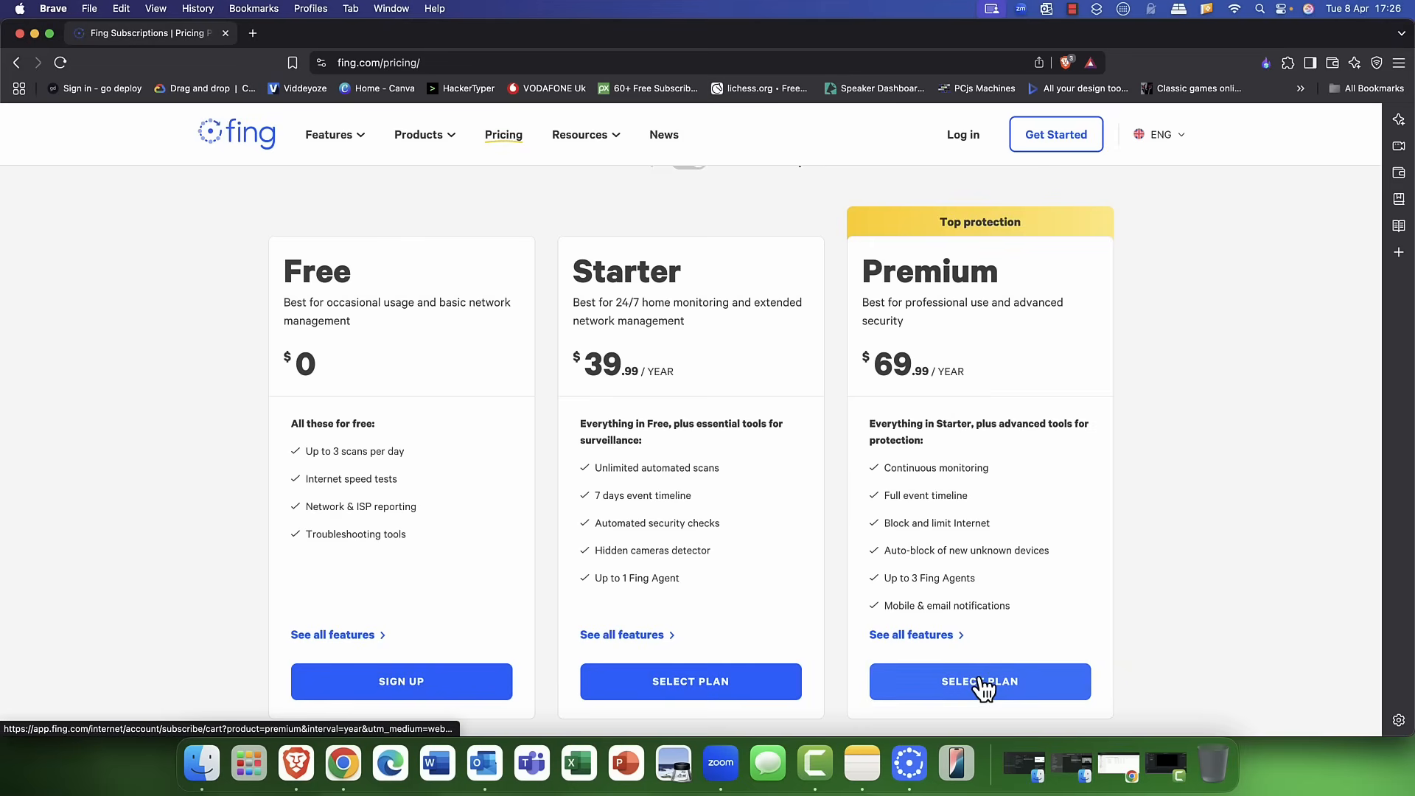
scroll("down", 3)
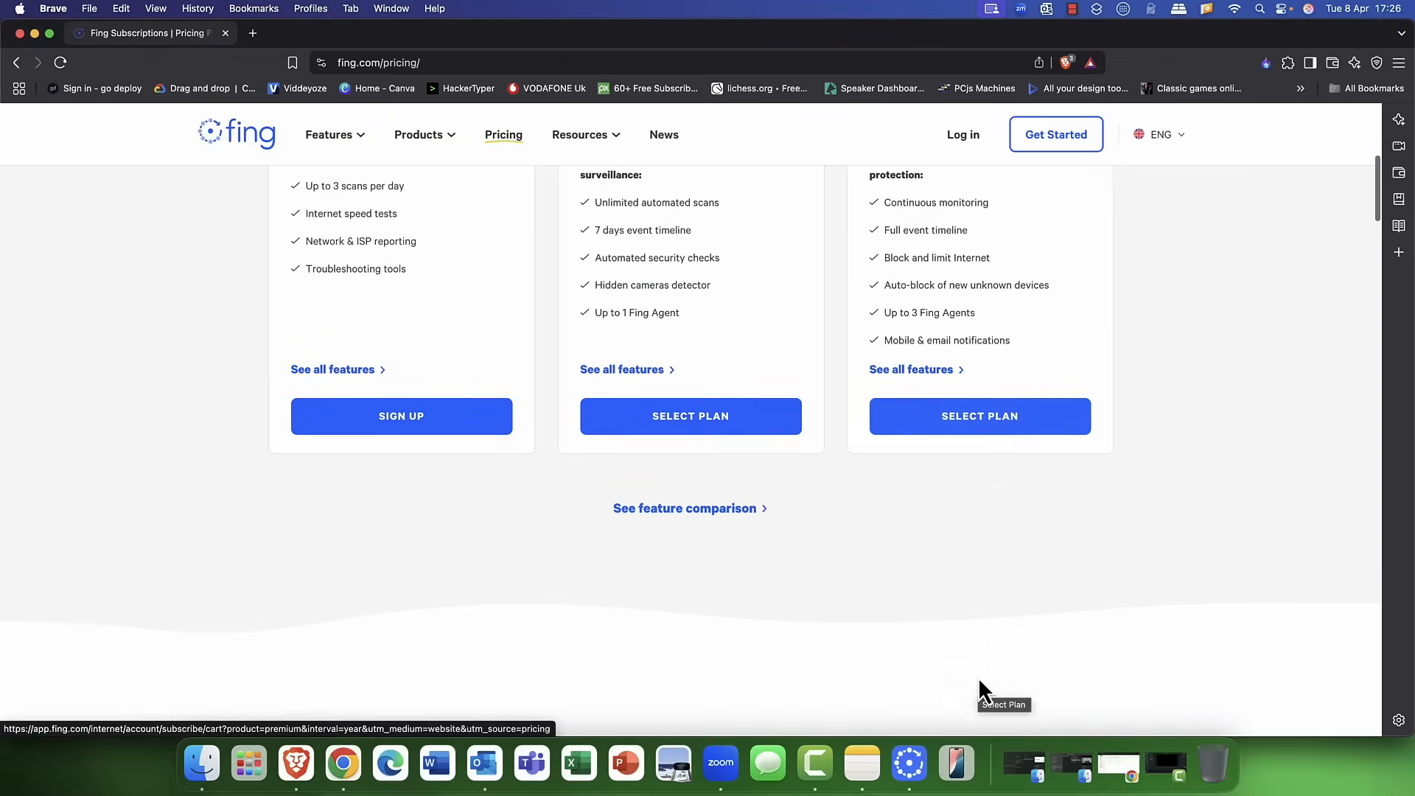
scroll("up", 3)
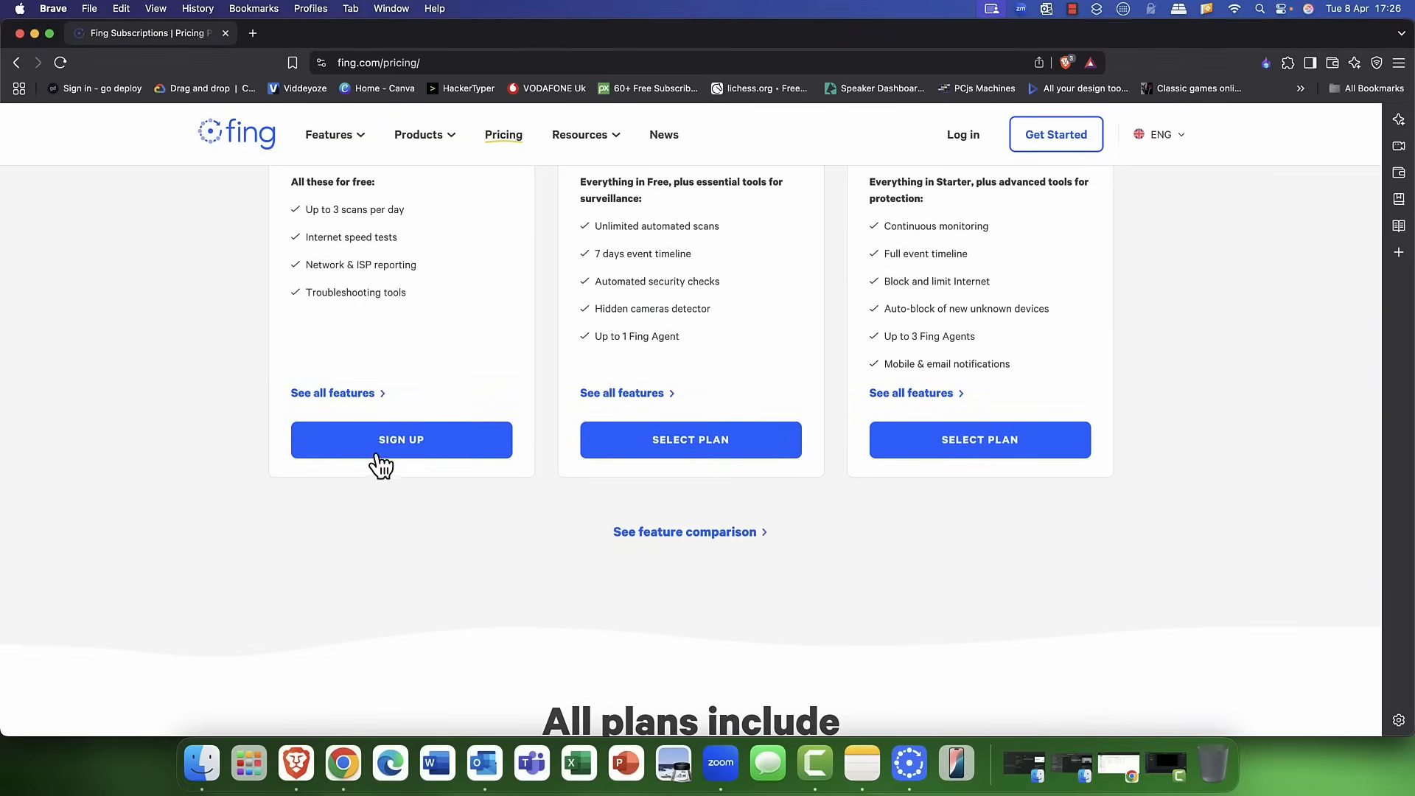
scroll("up", 3)
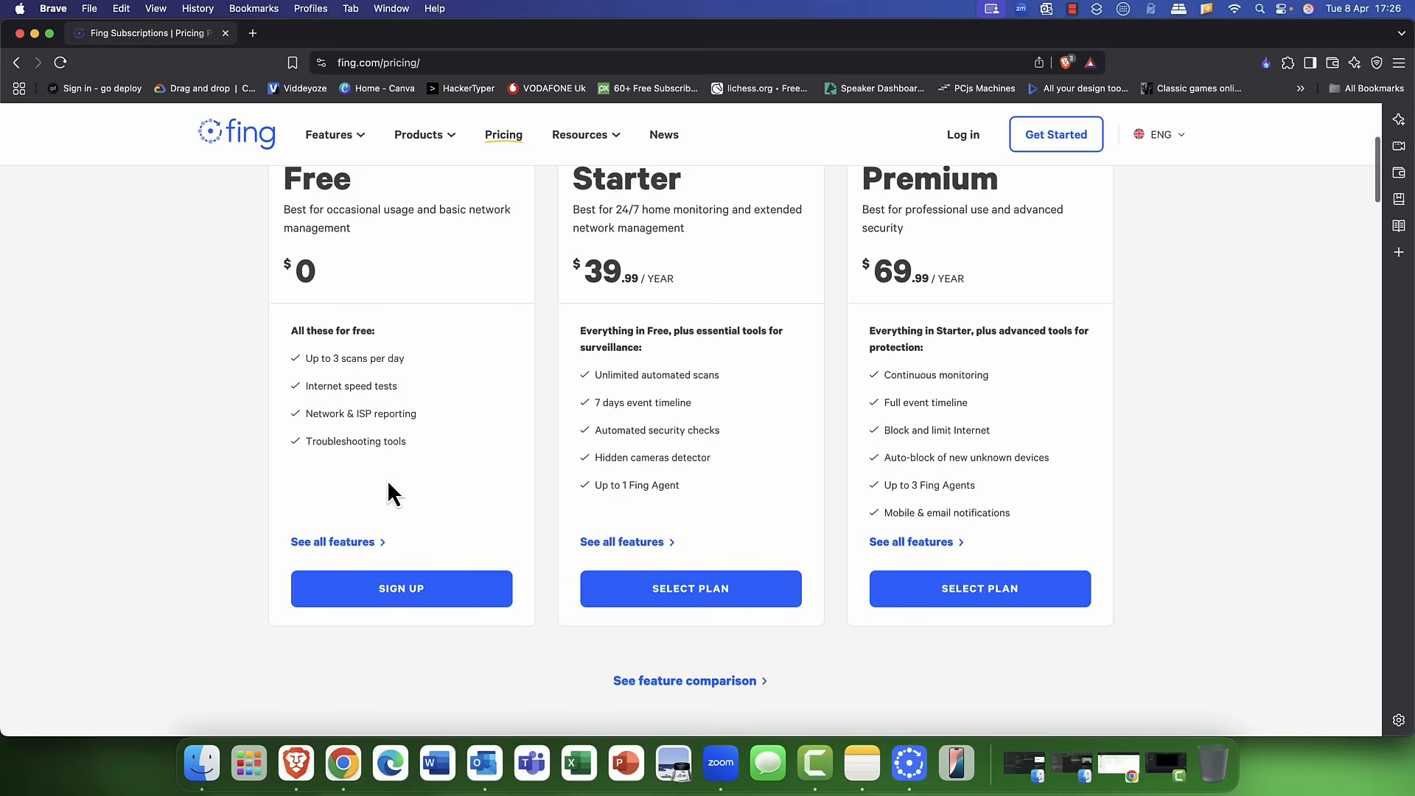
scroll("up", 3)
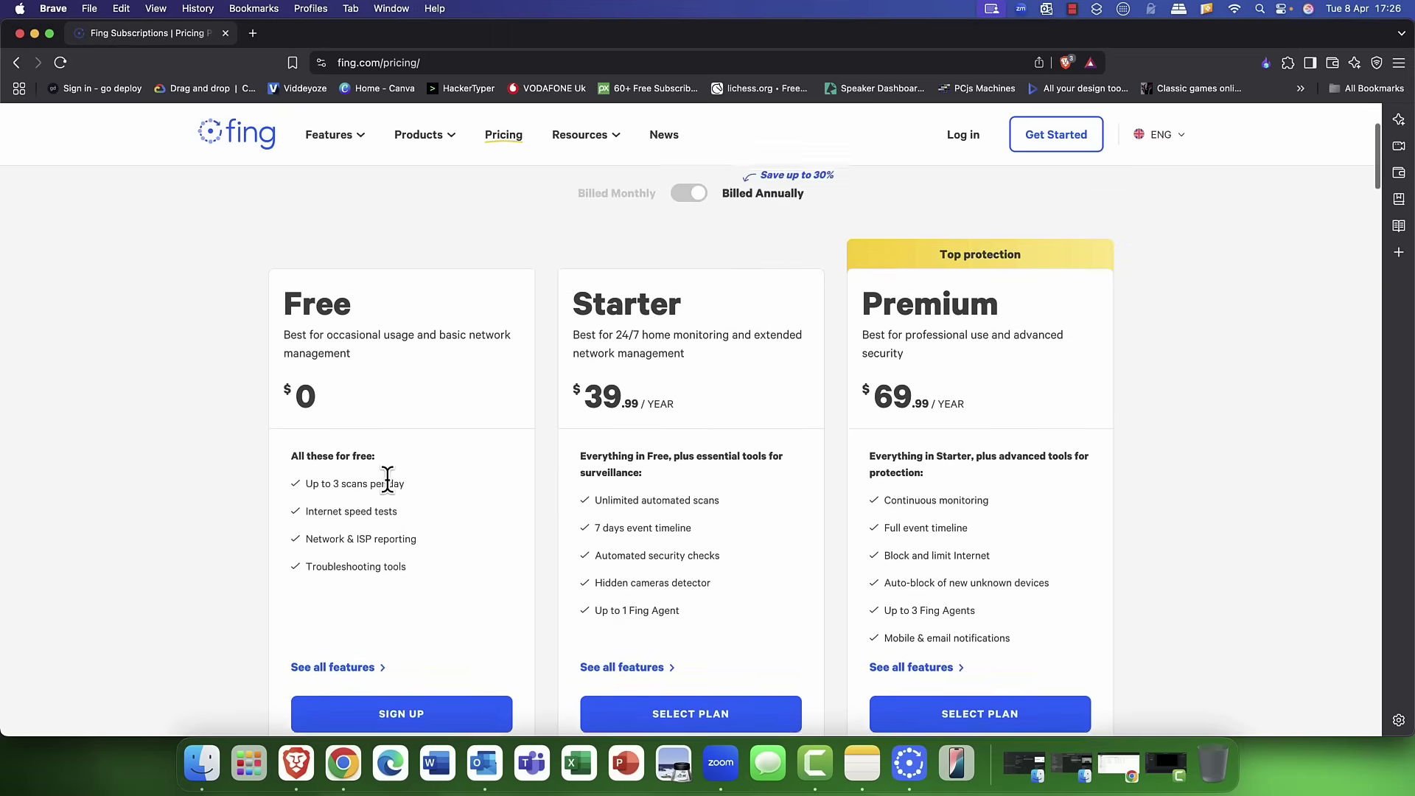
scroll("up", 3)
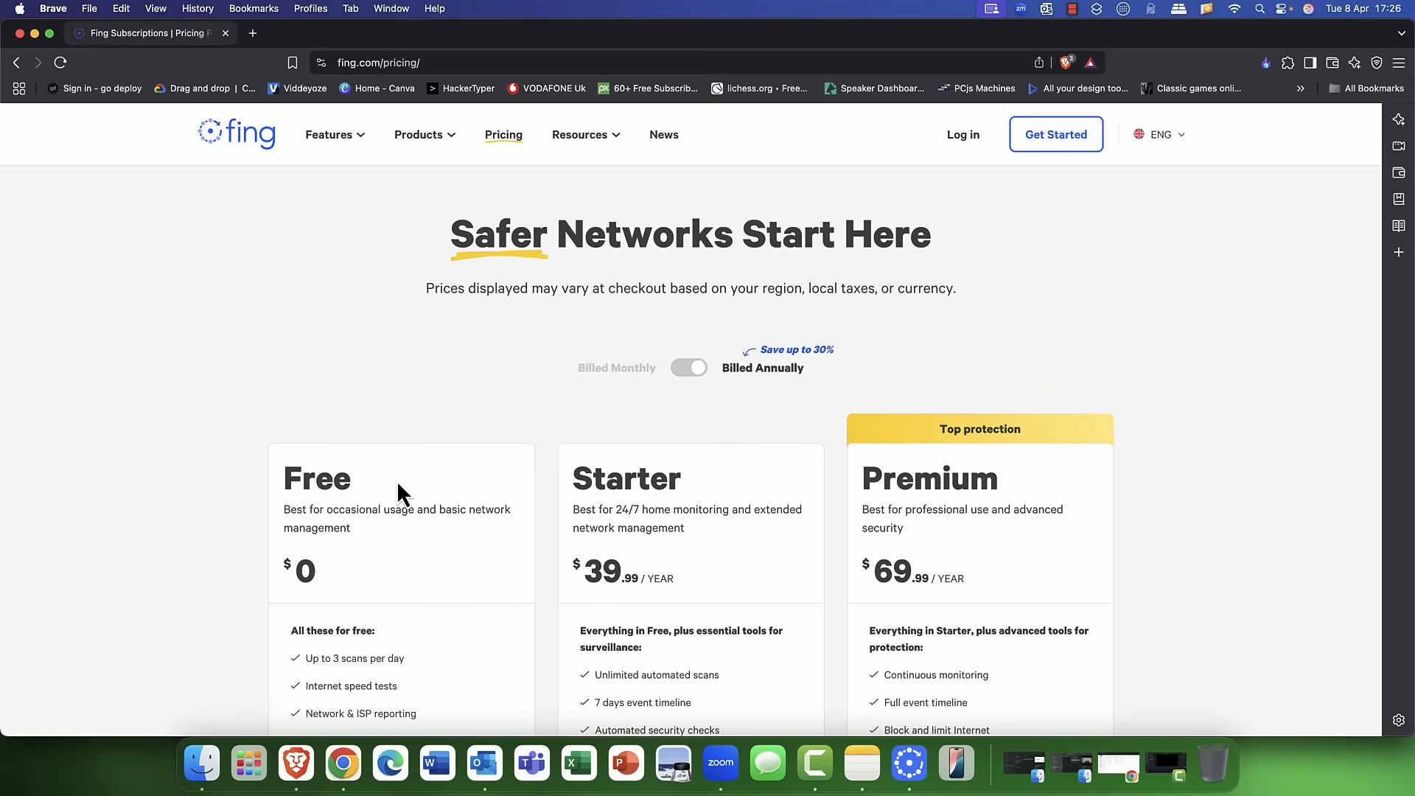
mouse_move(625, 146)
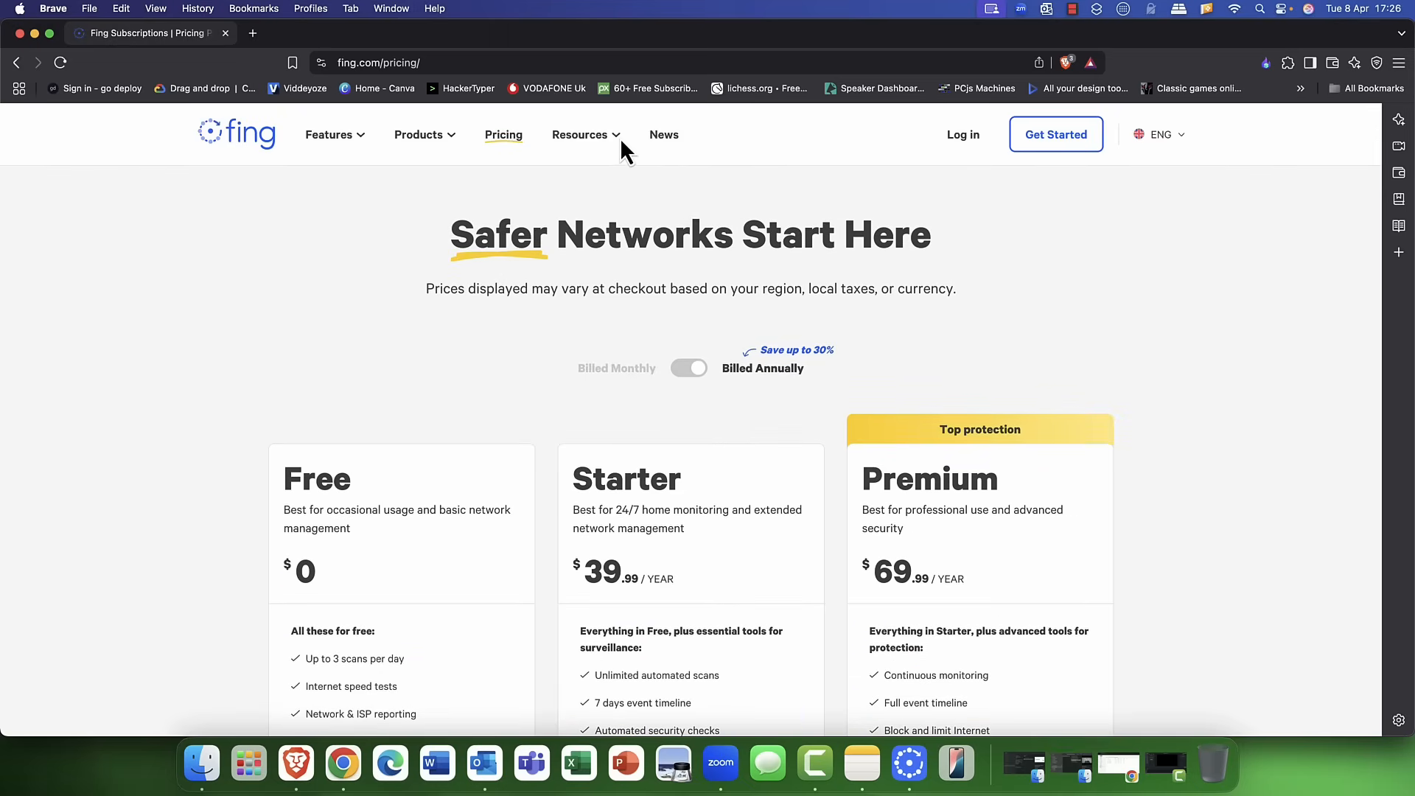
mouse_move(37, 40)
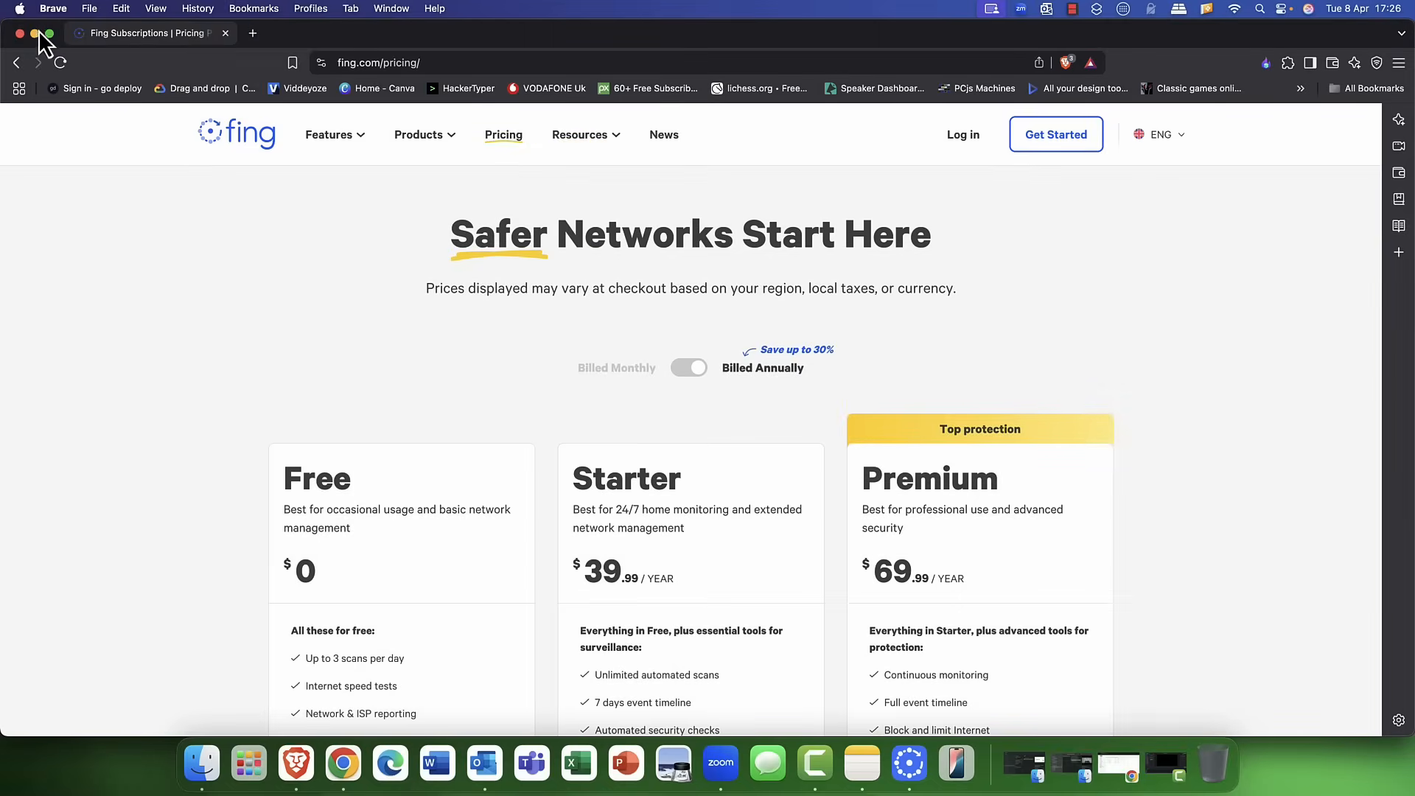
left_click(19, 33)
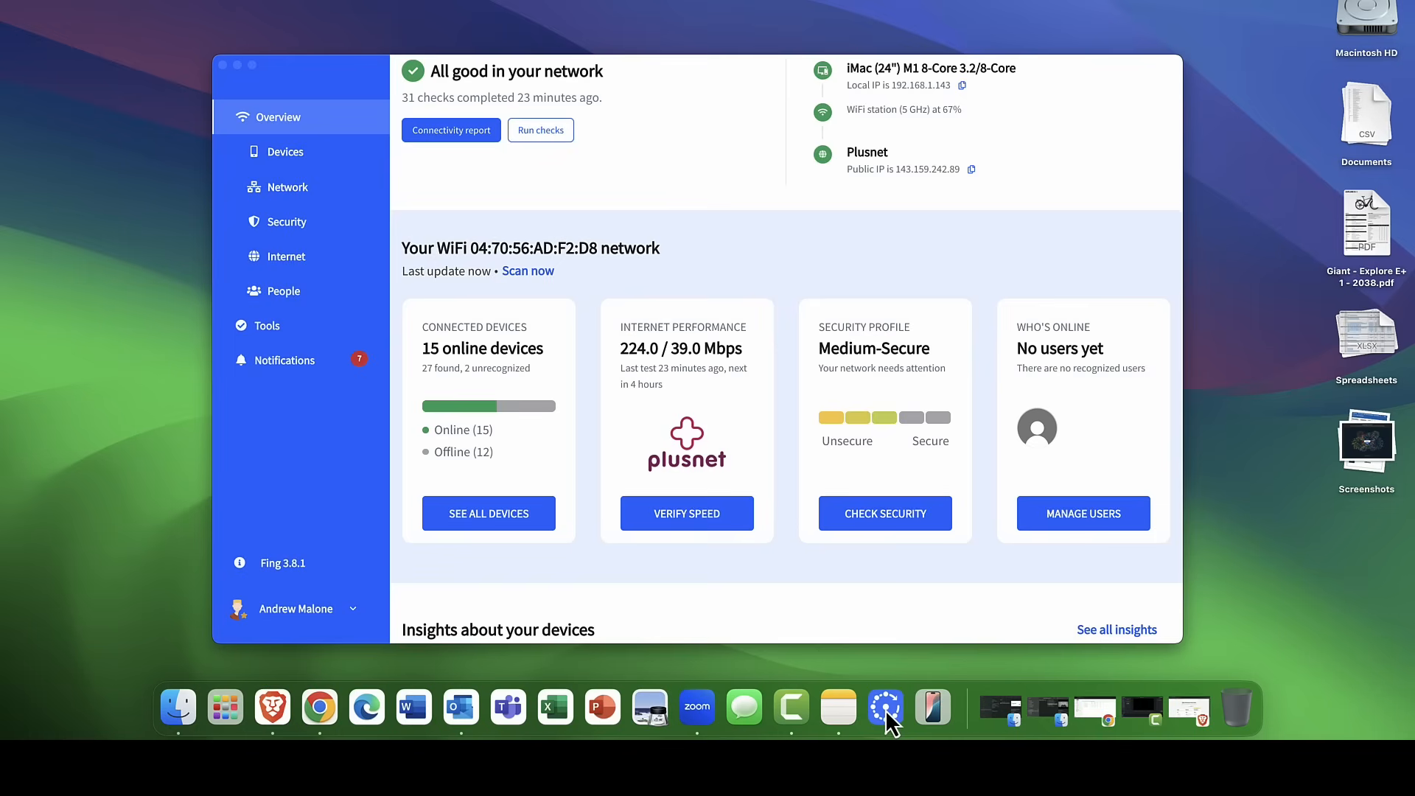
mouse_move(892, 718)
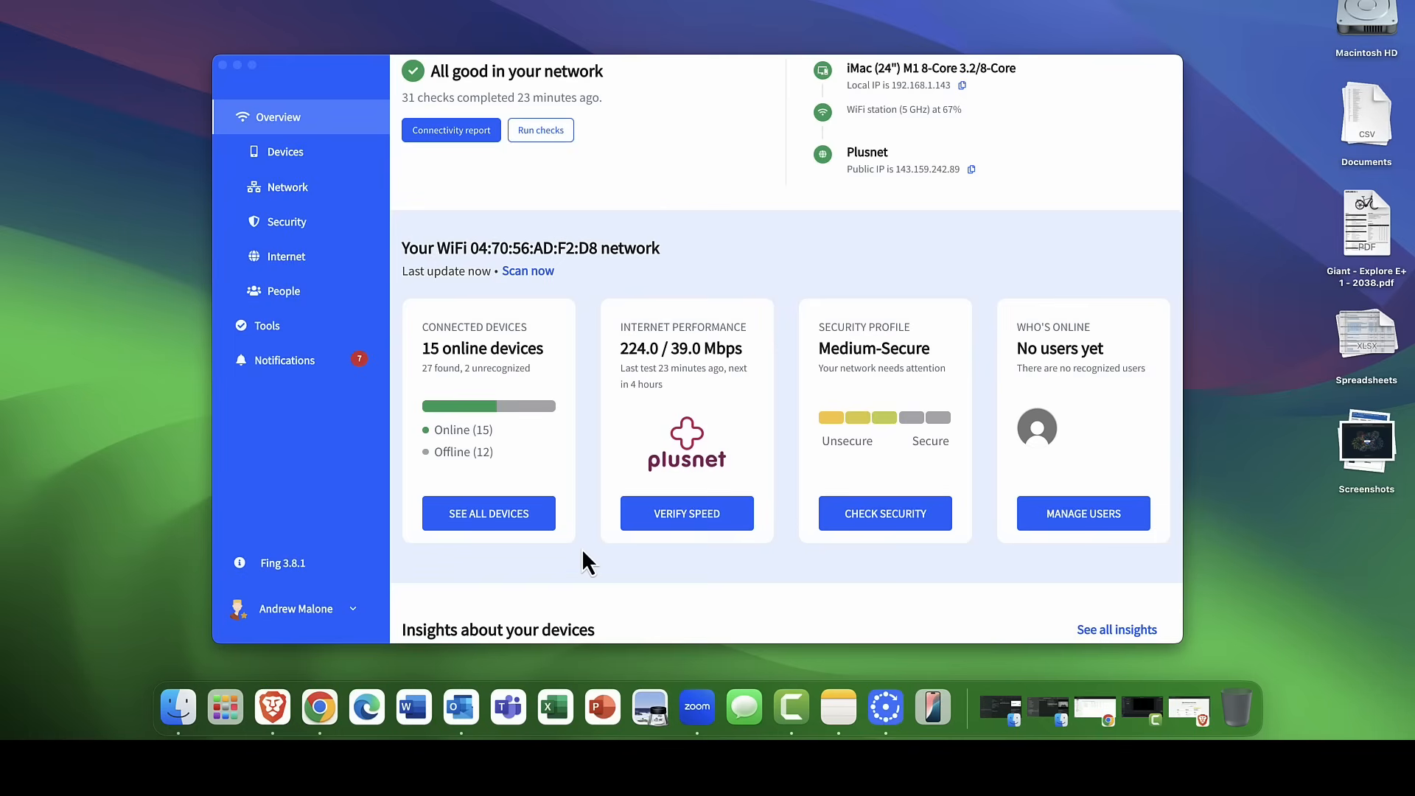
mouse_move(372, 148)
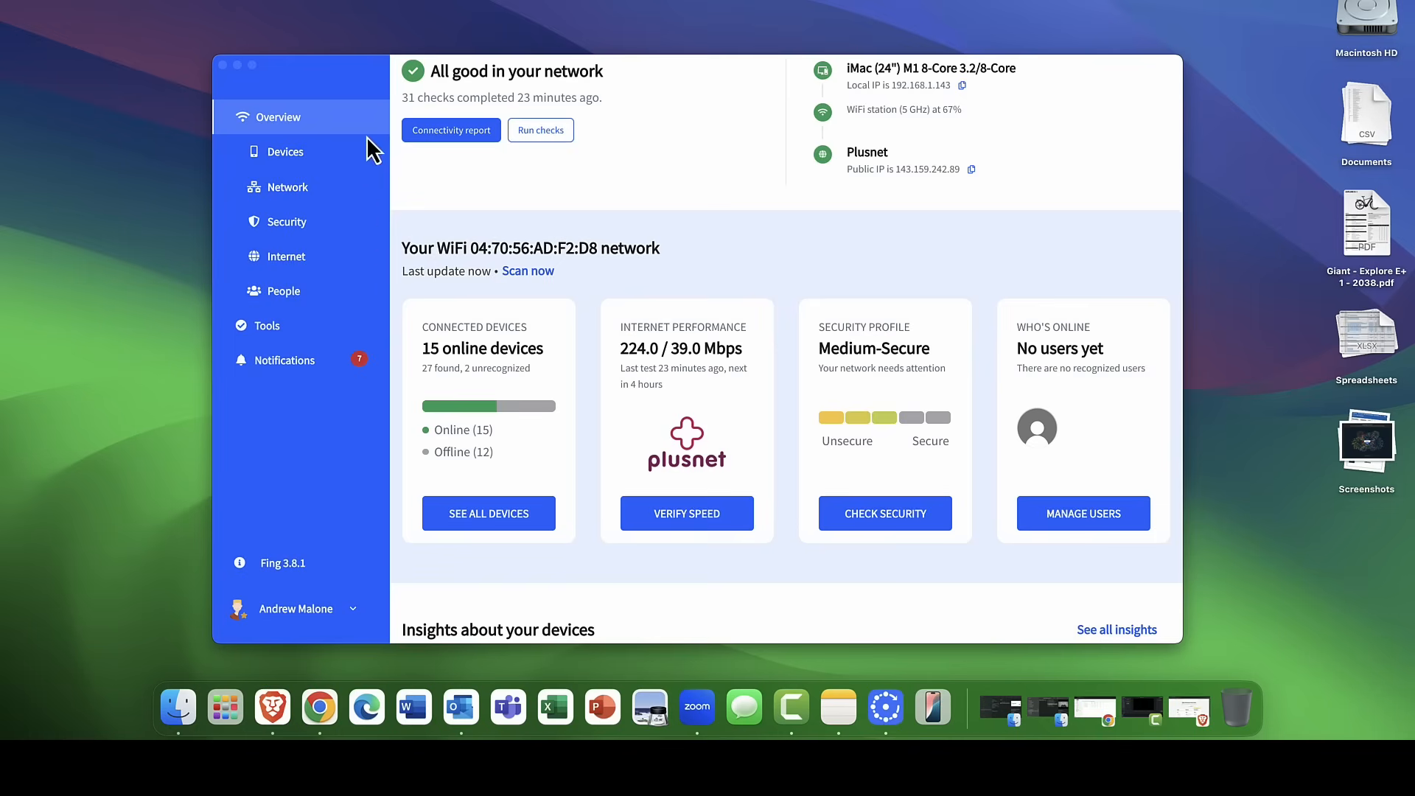
mouse_move(599, 144)
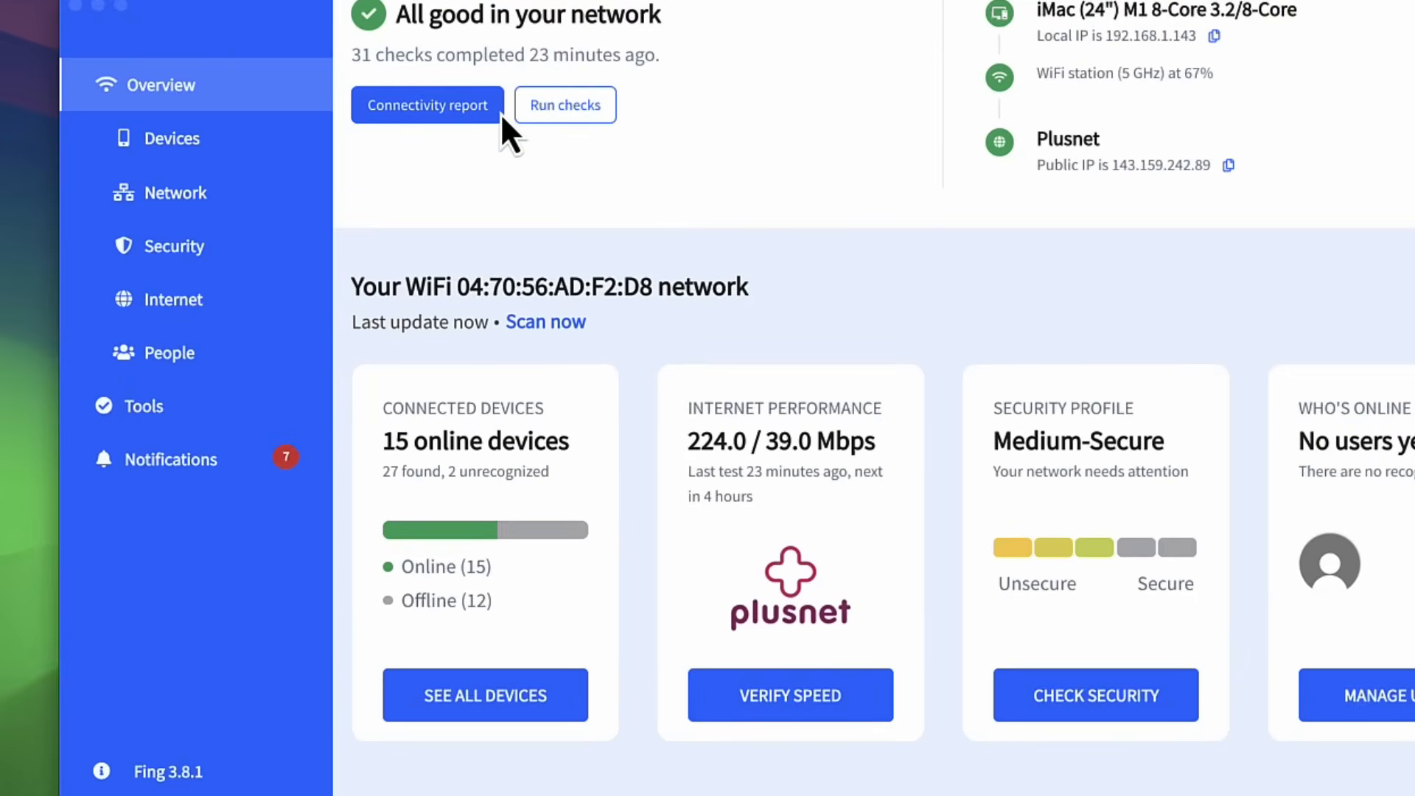
mouse_move(482, 186)
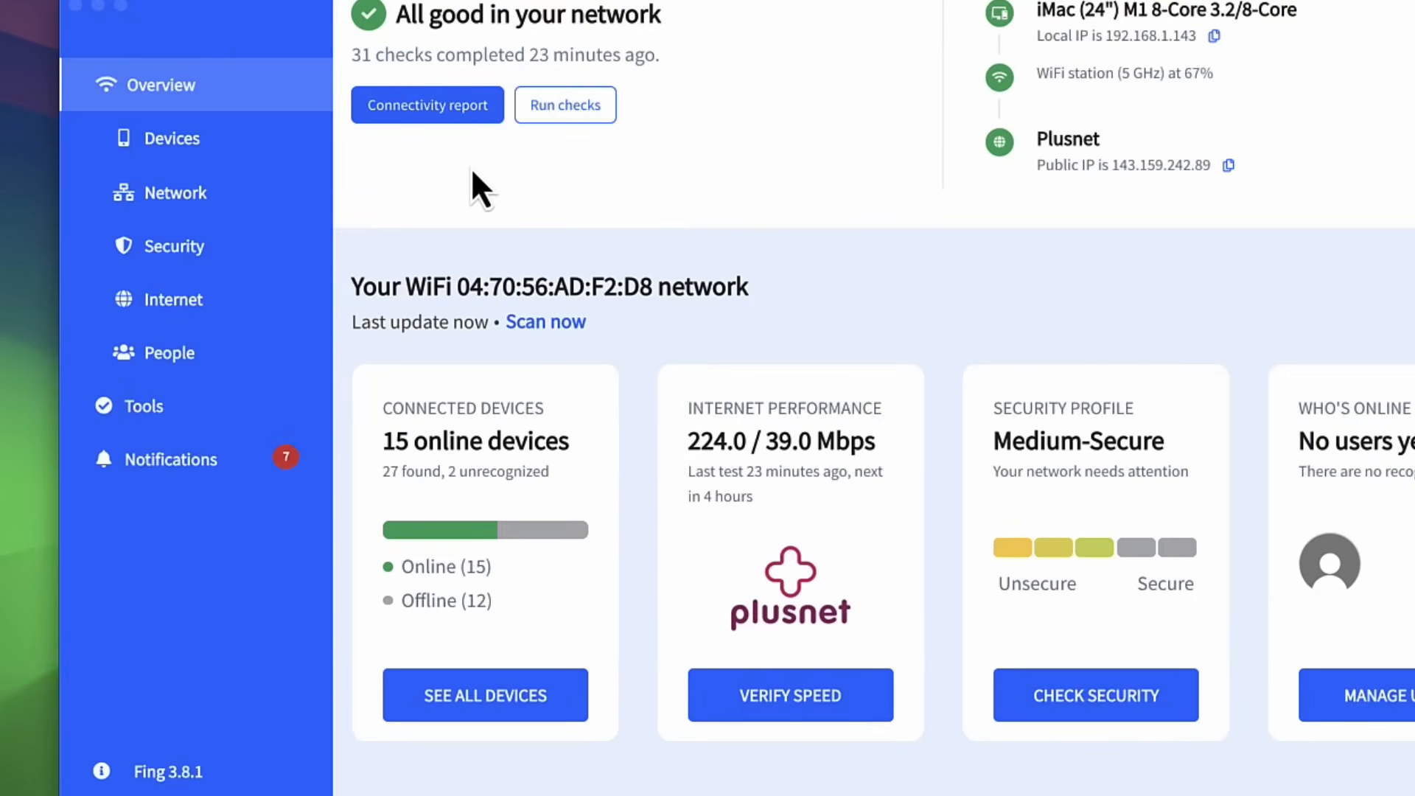
mouse_move(578, 136)
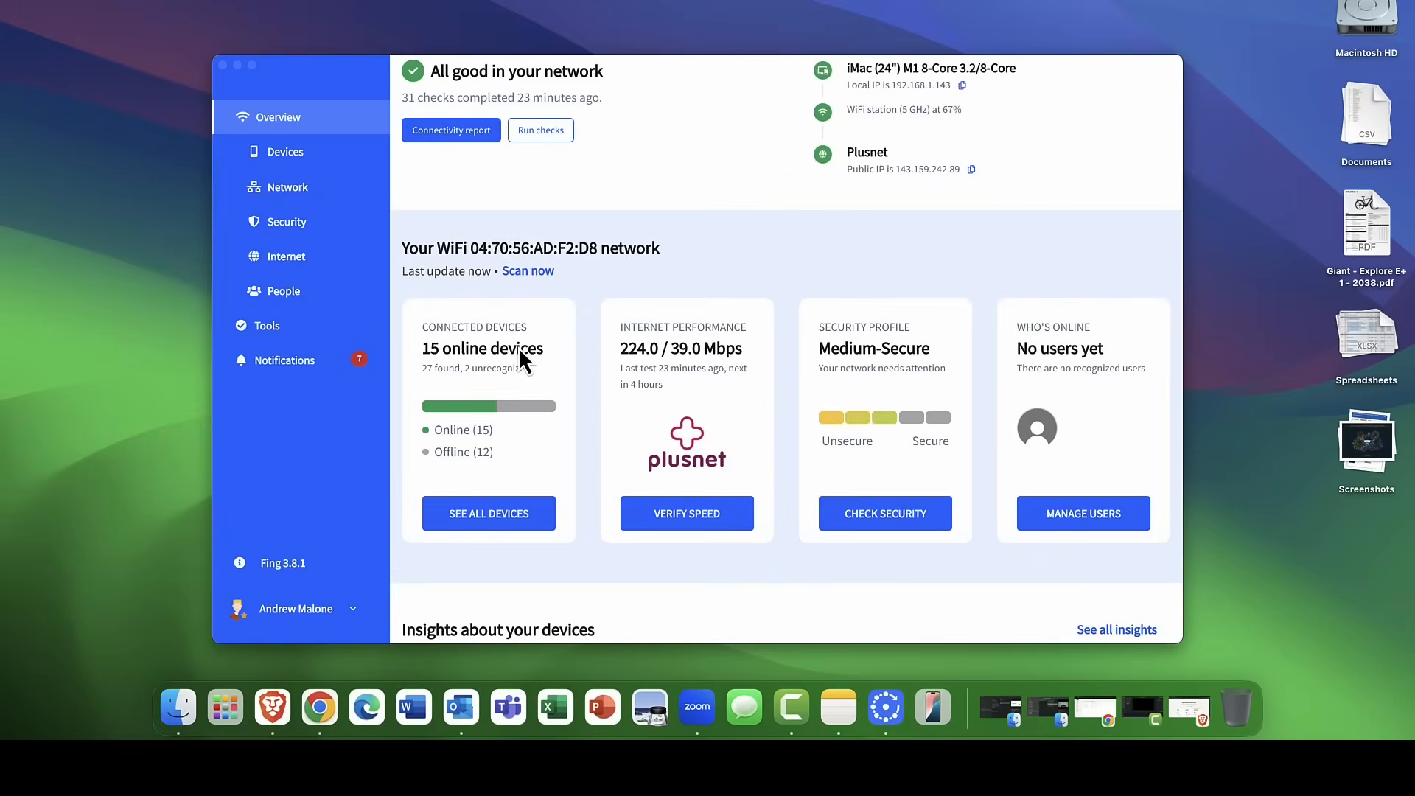
mouse_move(551, 419)
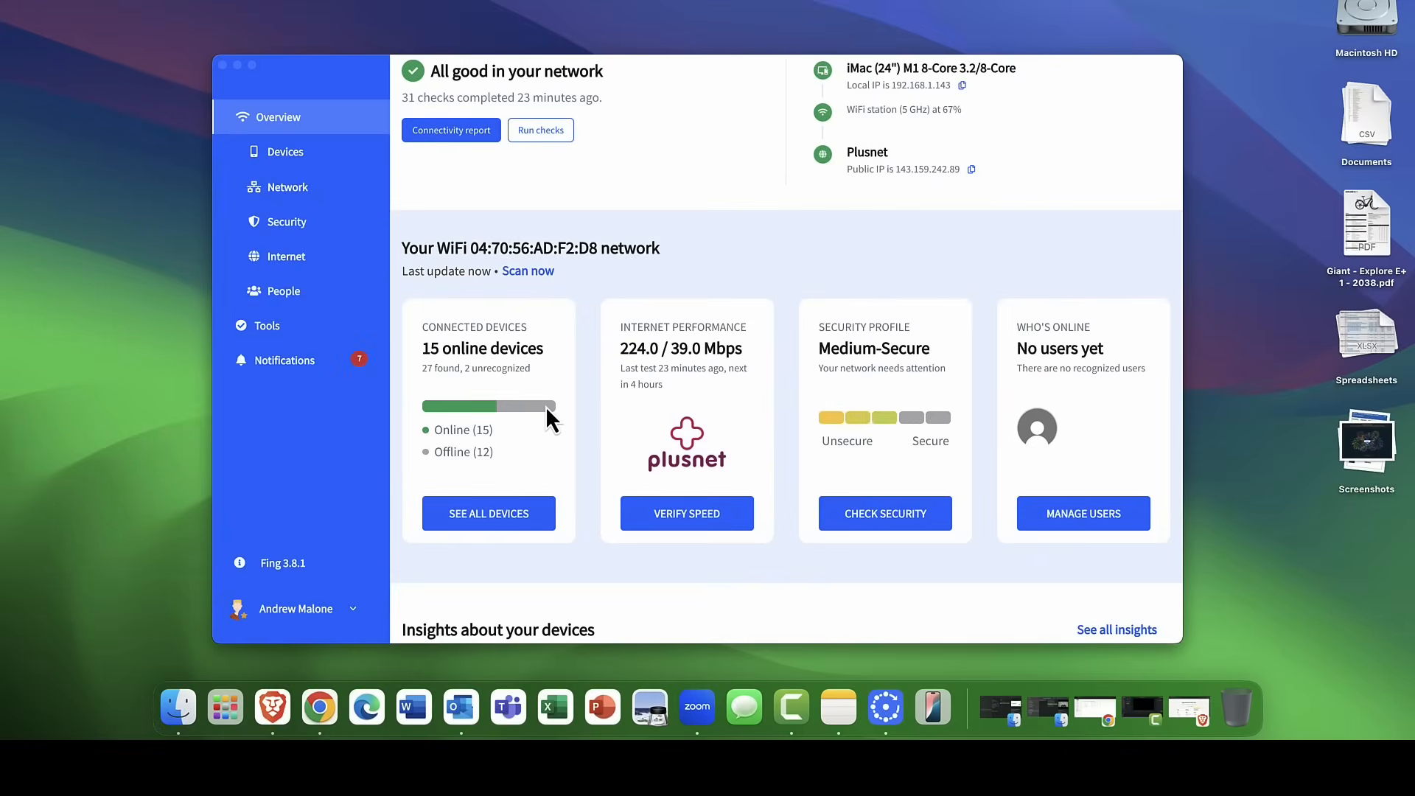
mouse_move(463, 443)
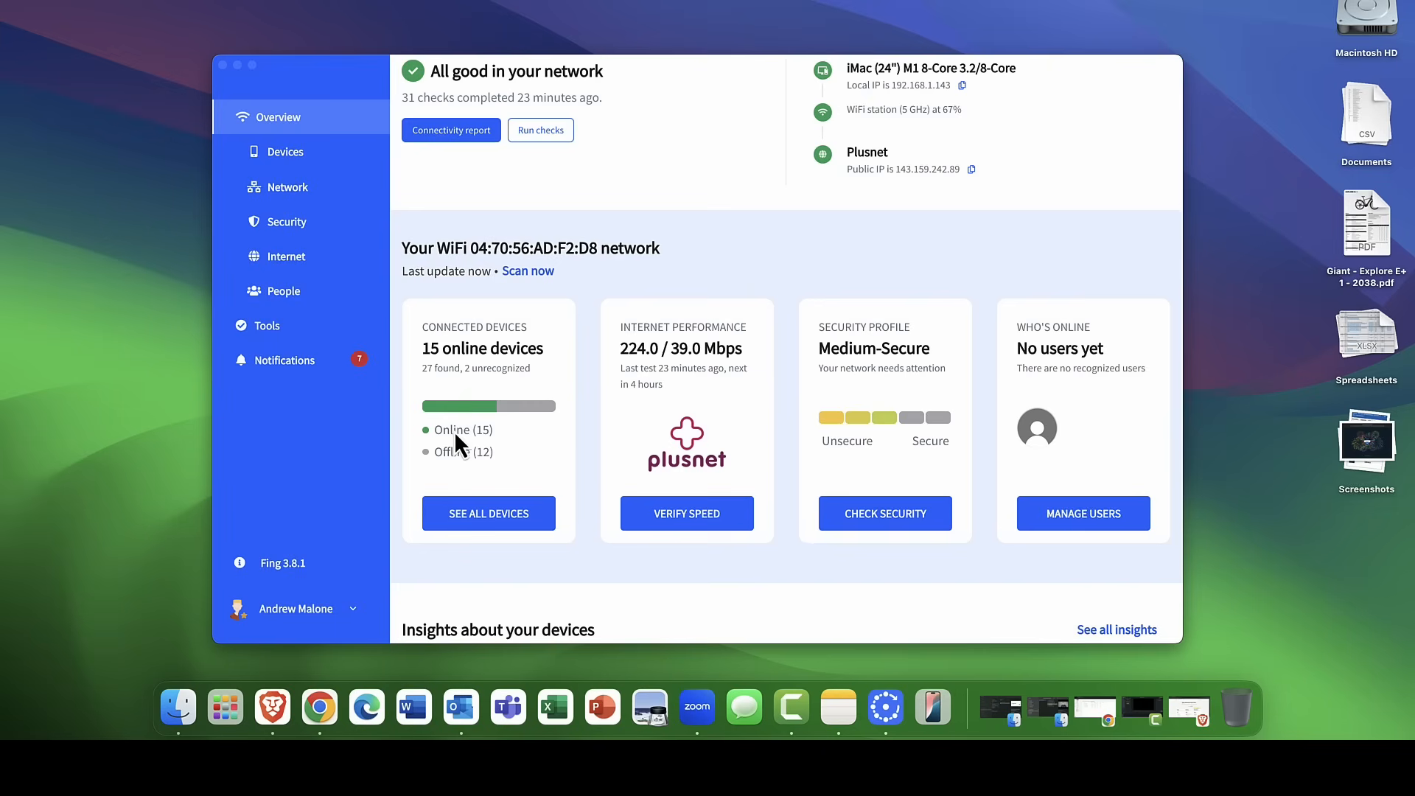
mouse_move(463, 444)
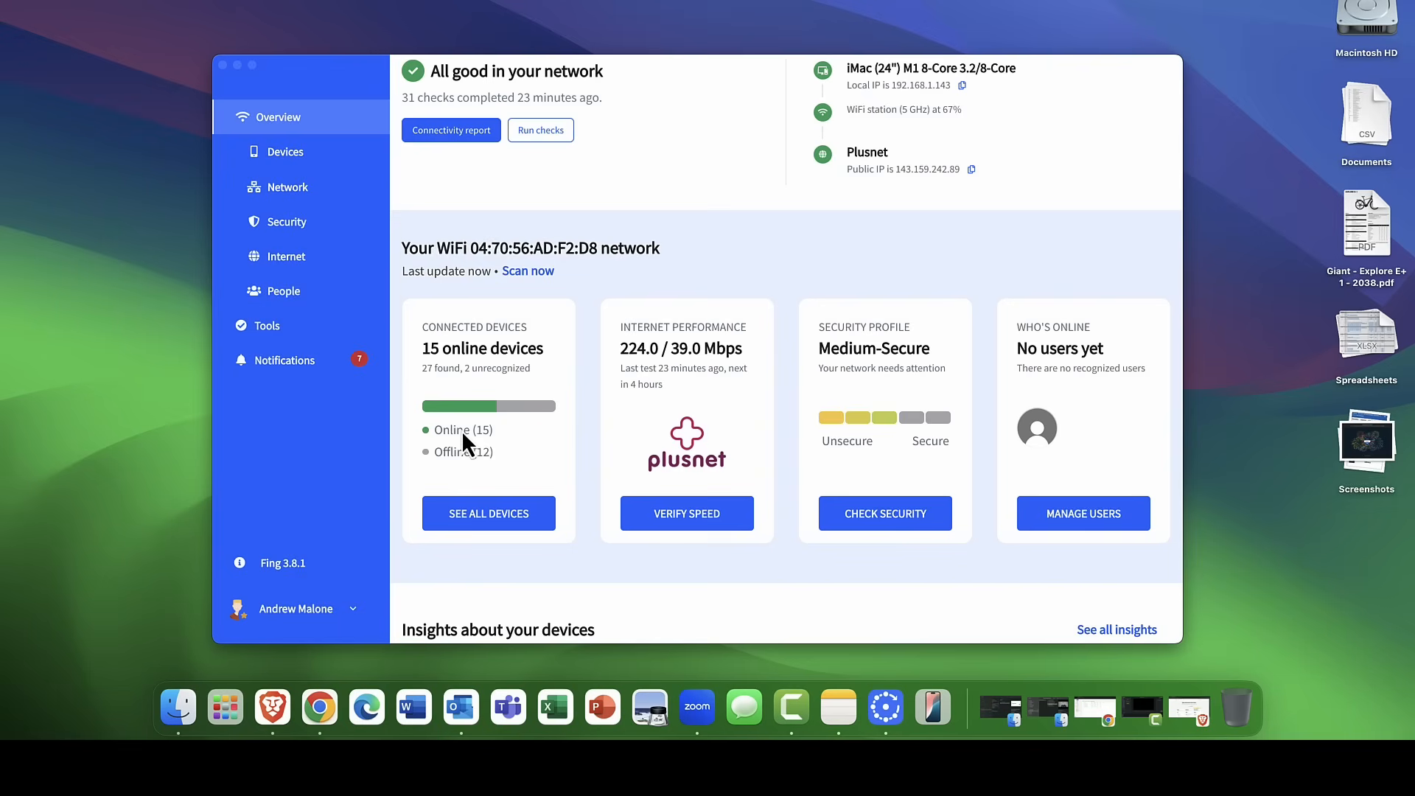
mouse_move(709, 474)
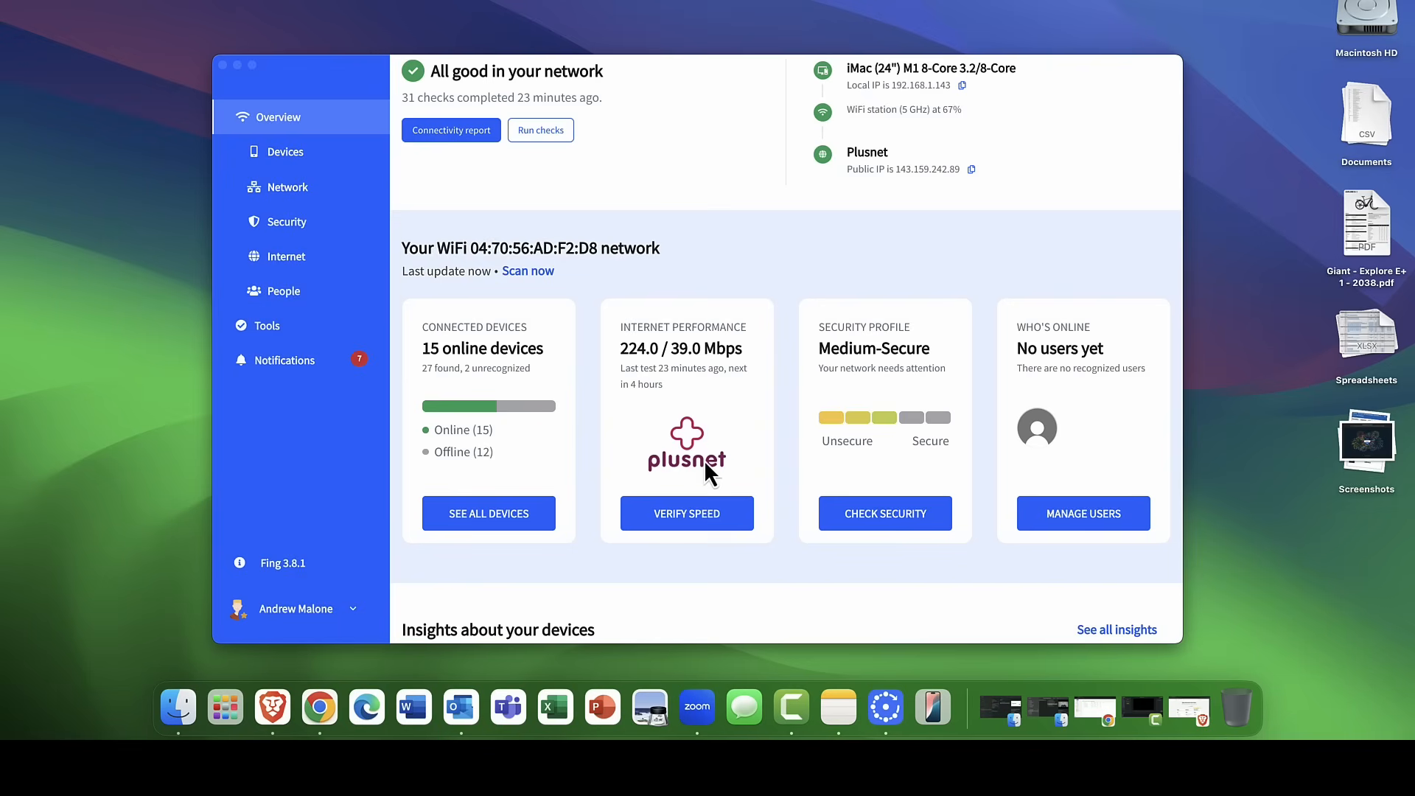
mouse_move(709, 474)
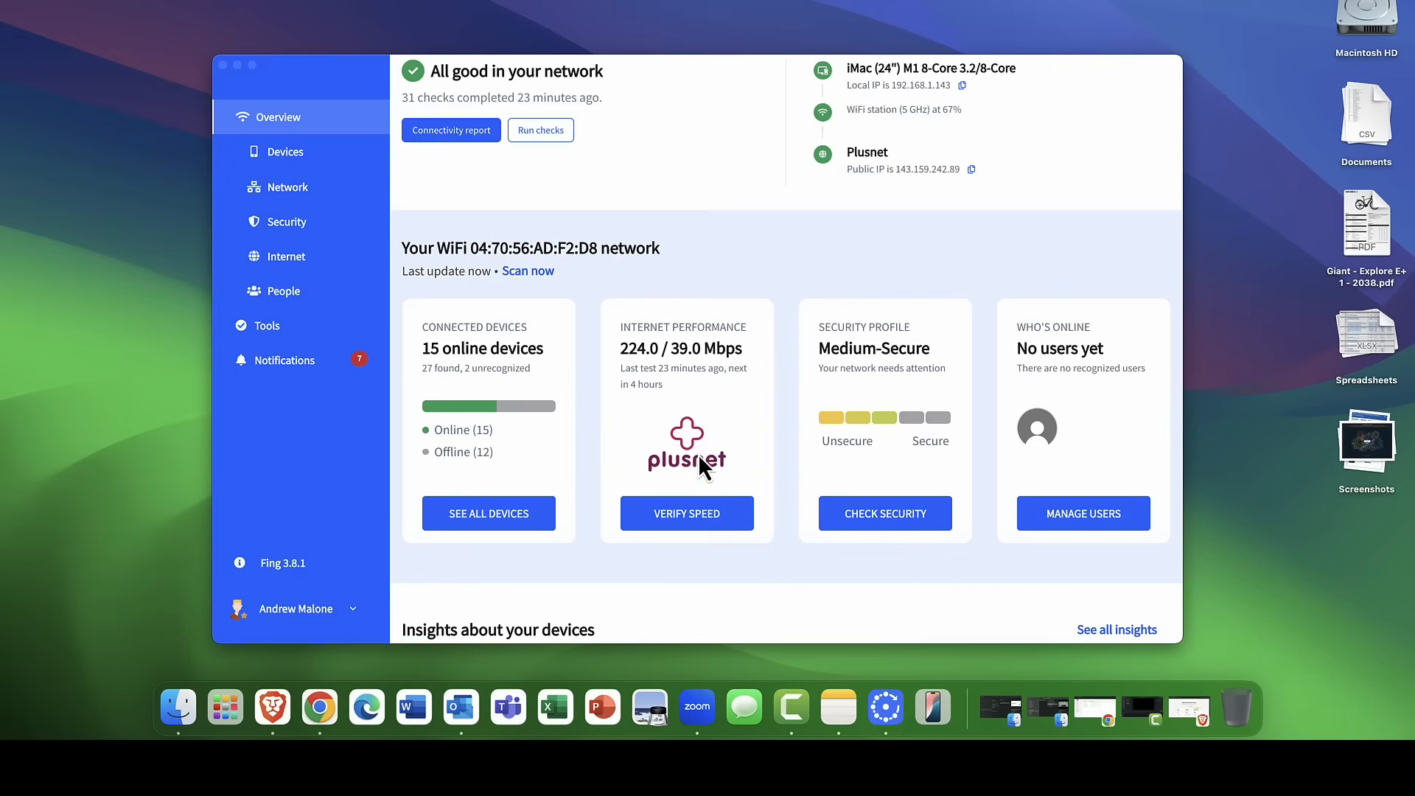
mouse_move(676, 377)
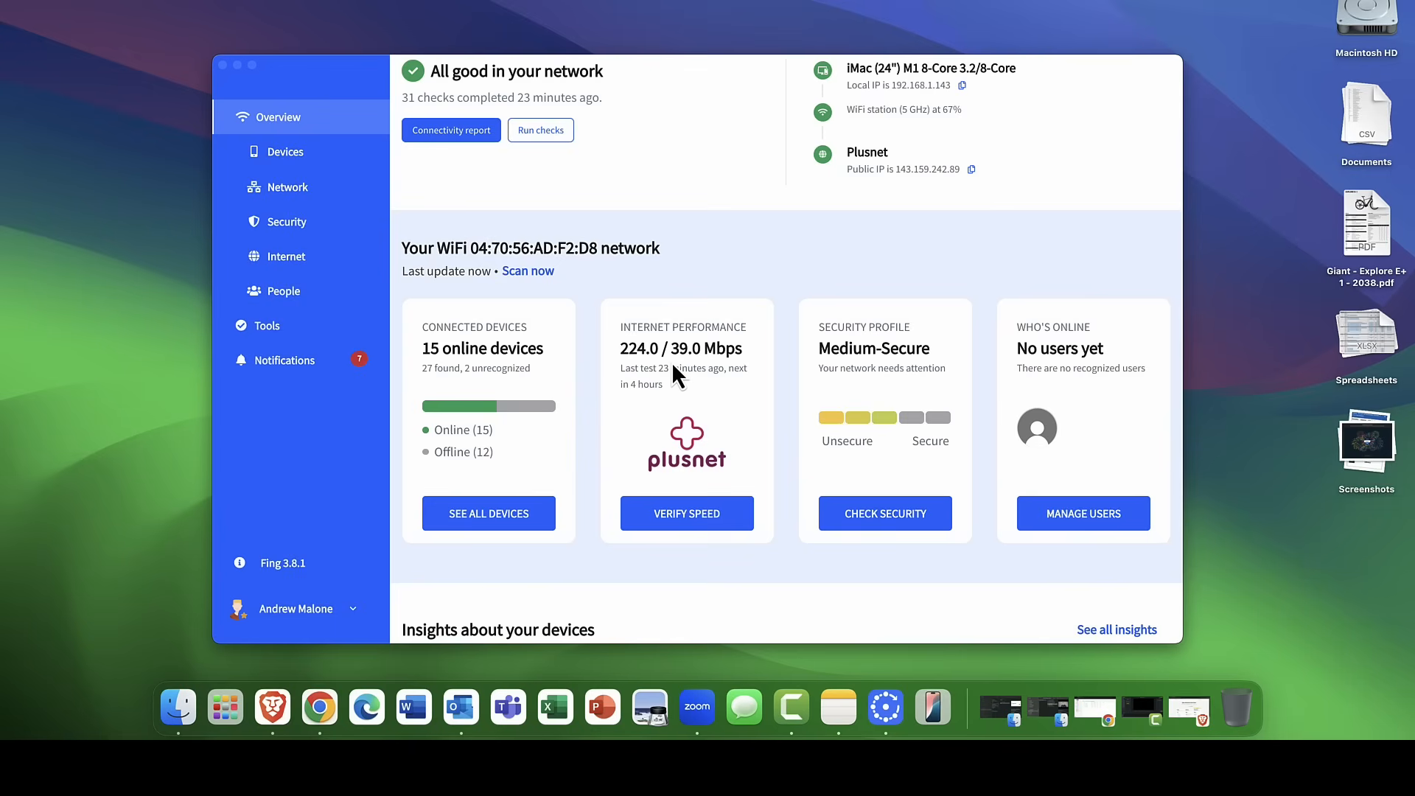
mouse_move(636, 374)
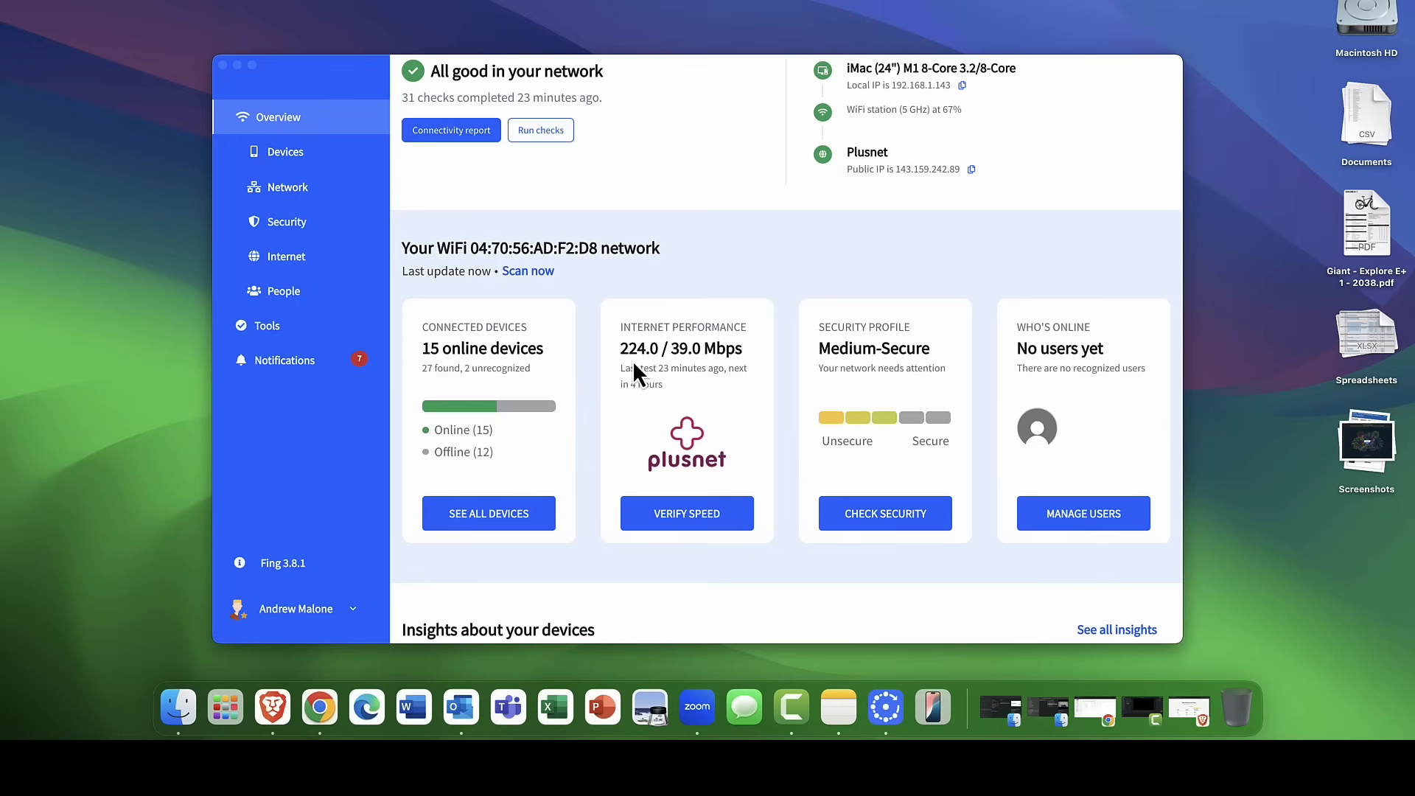
mouse_move(652, 373)
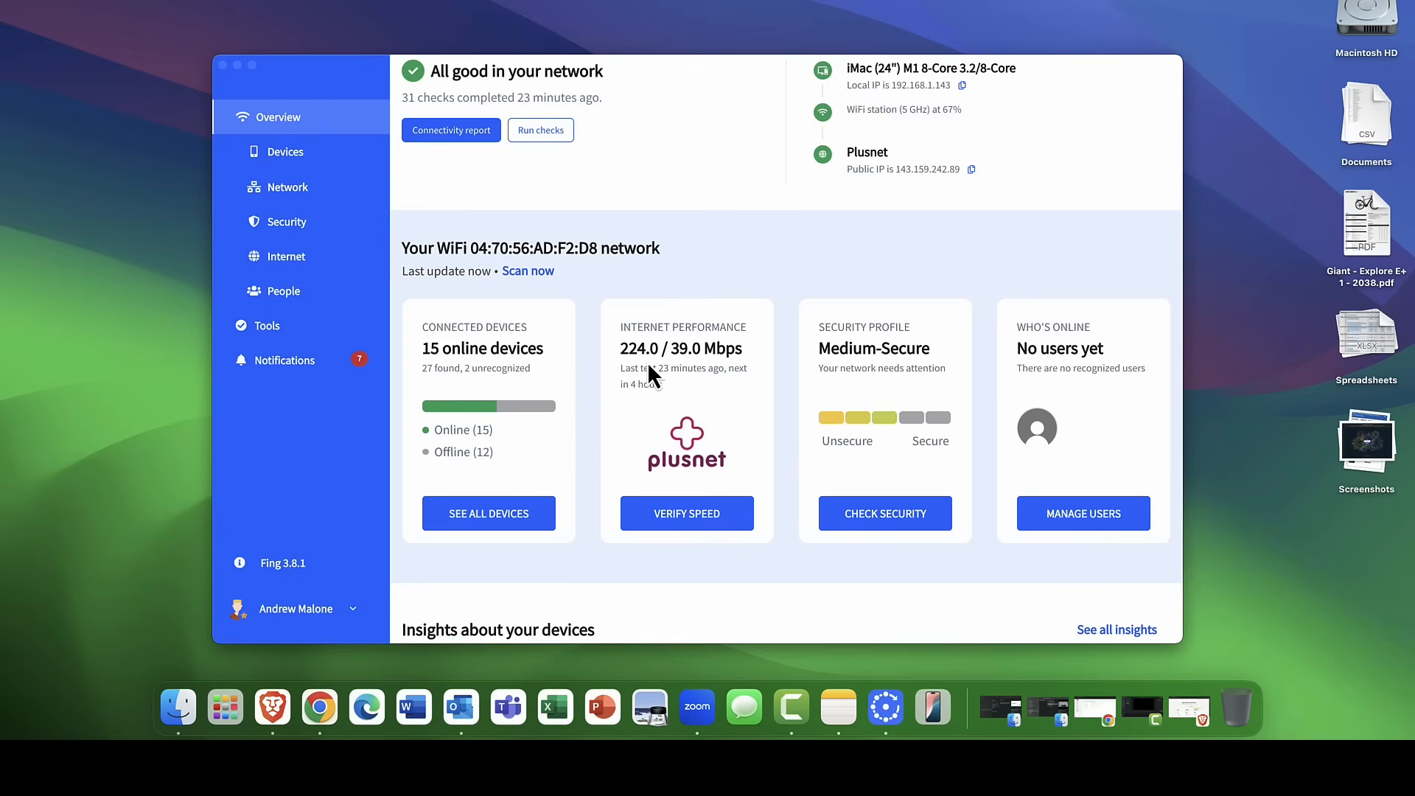
mouse_move(657, 377)
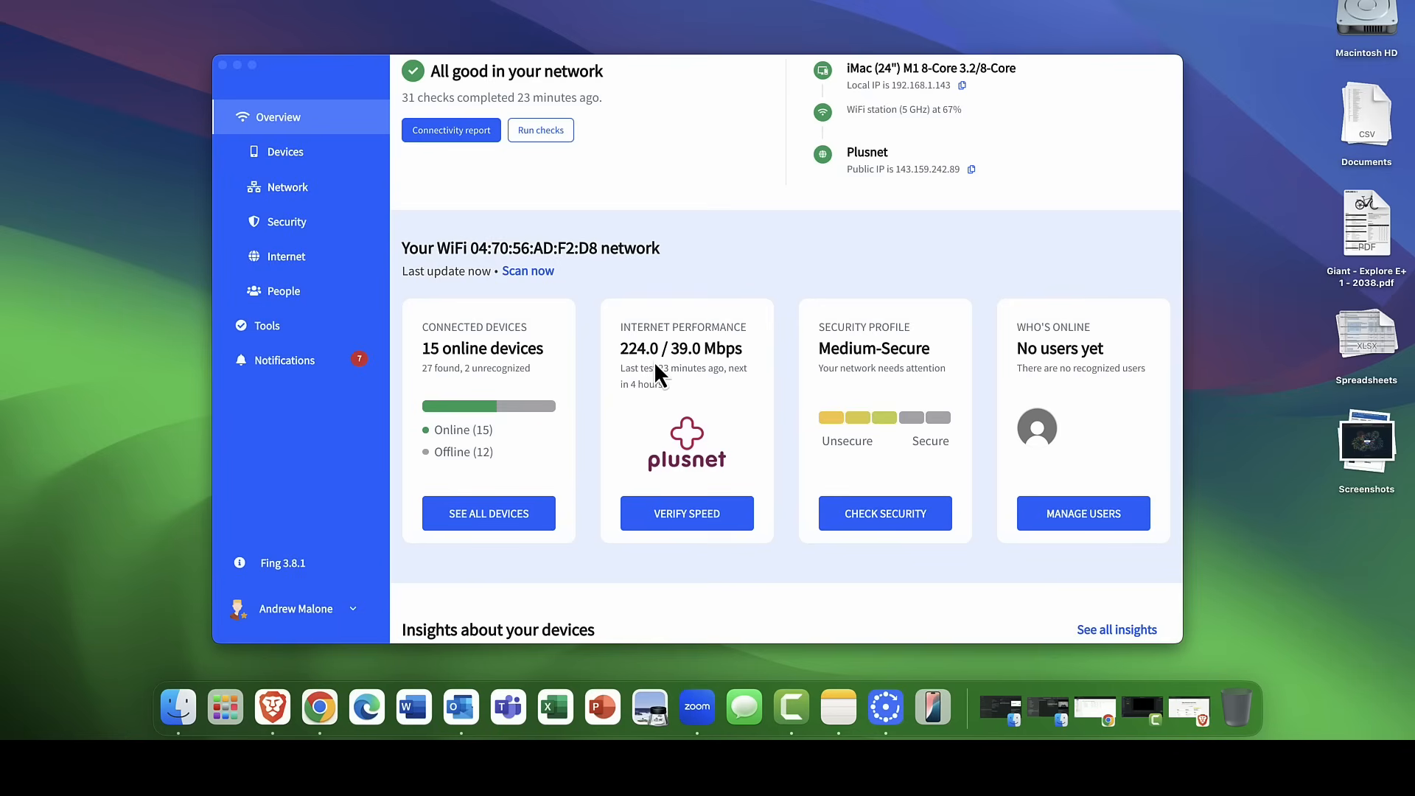
mouse_move(878, 511)
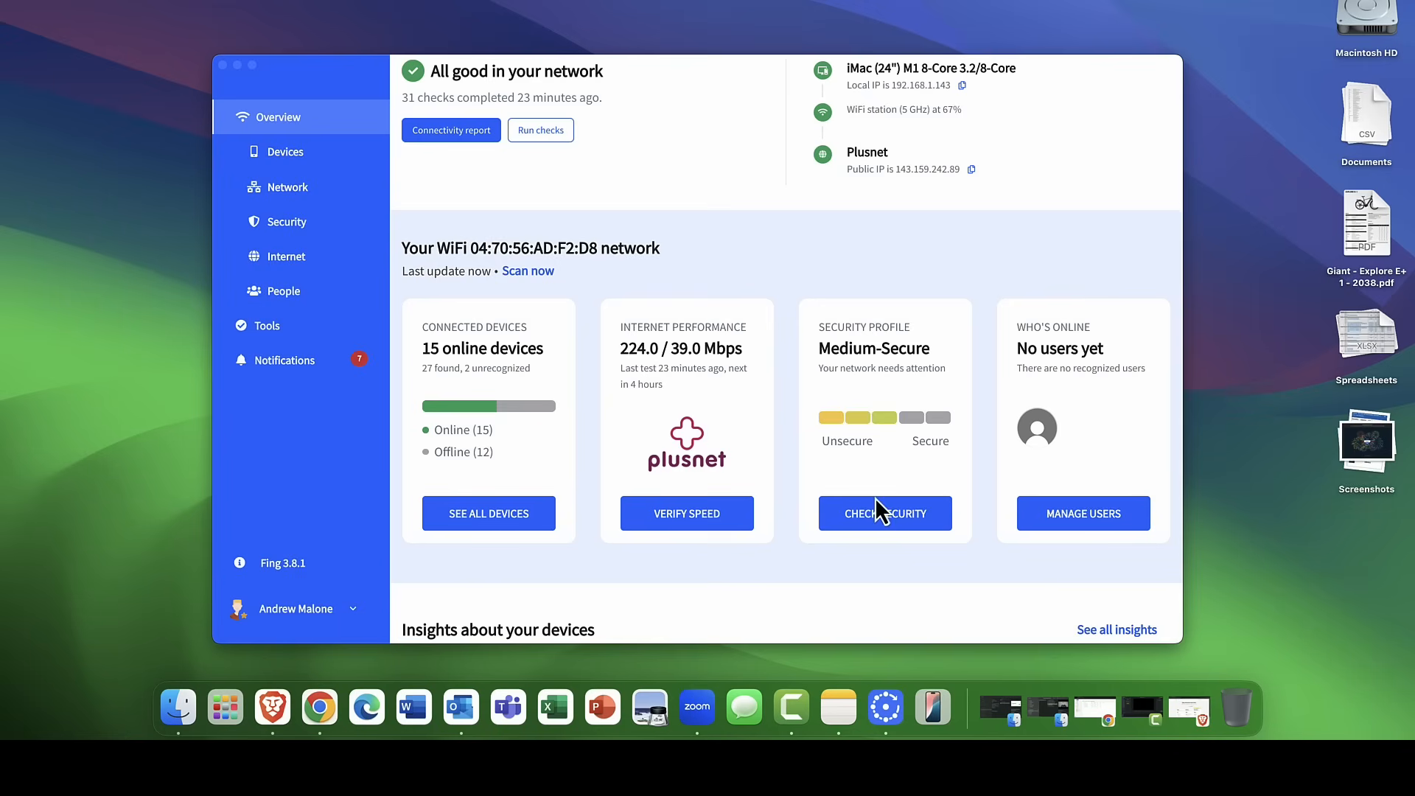
mouse_move(851, 474)
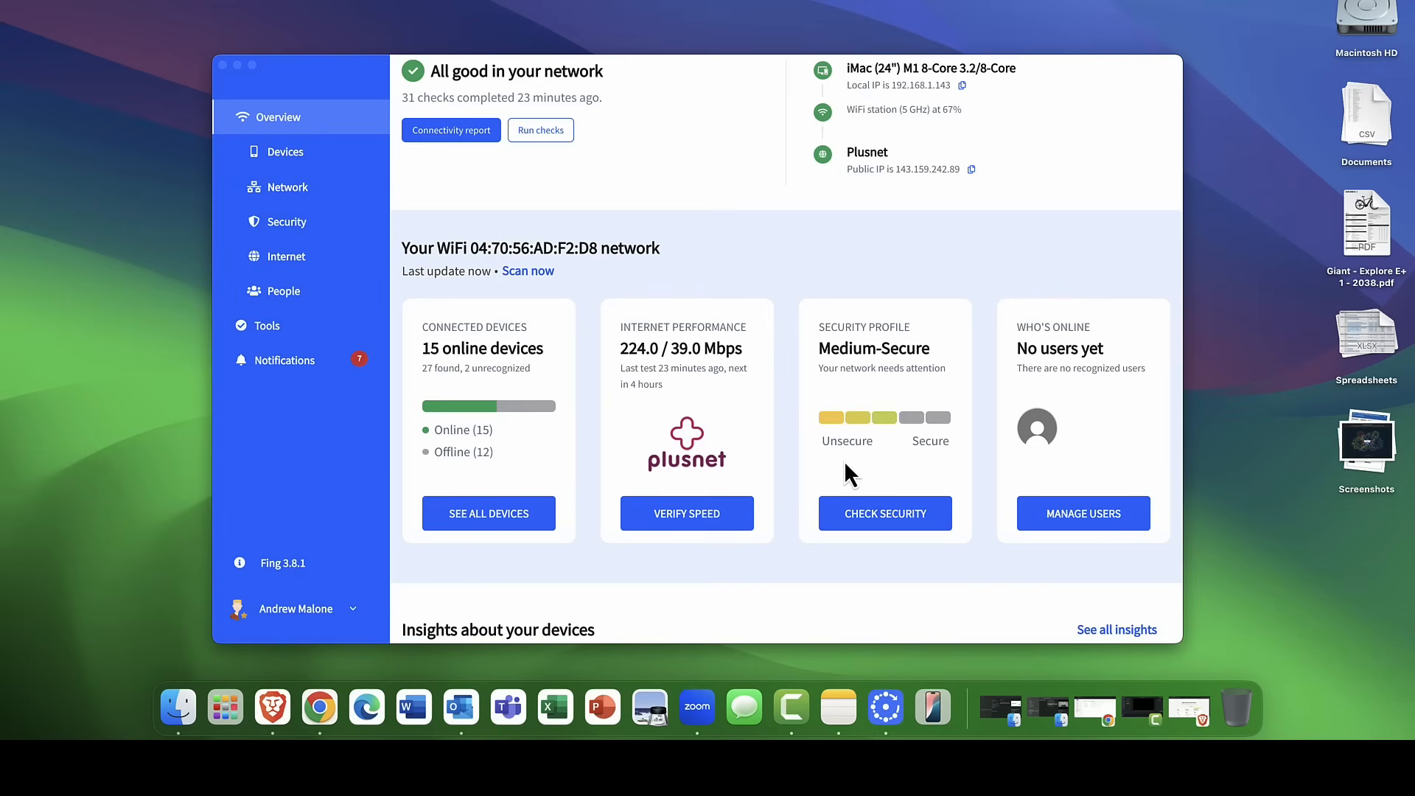
mouse_move(883, 442)
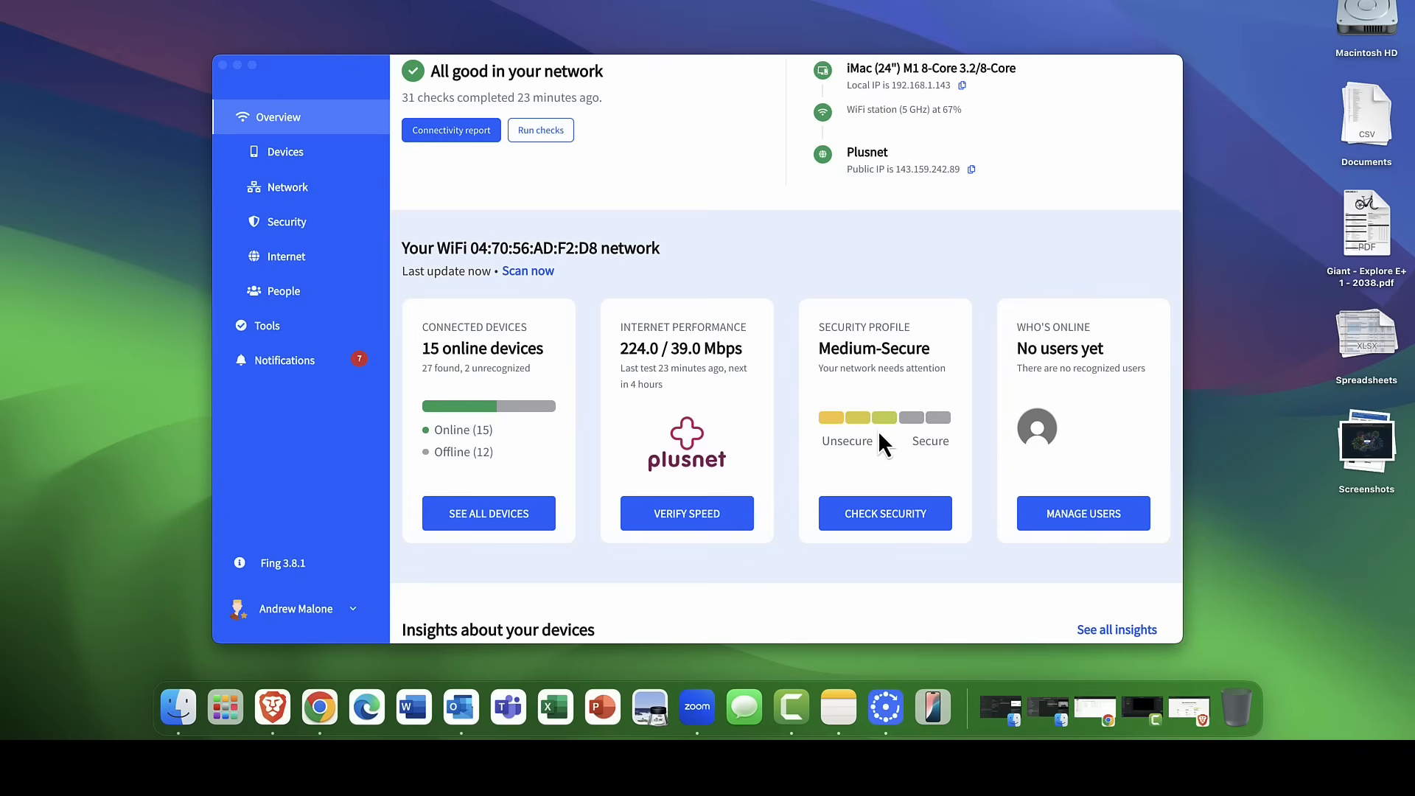
Scroll the overview down to device insights by brand (Apple 14 of 27) and profile.
scroll("down", 3)
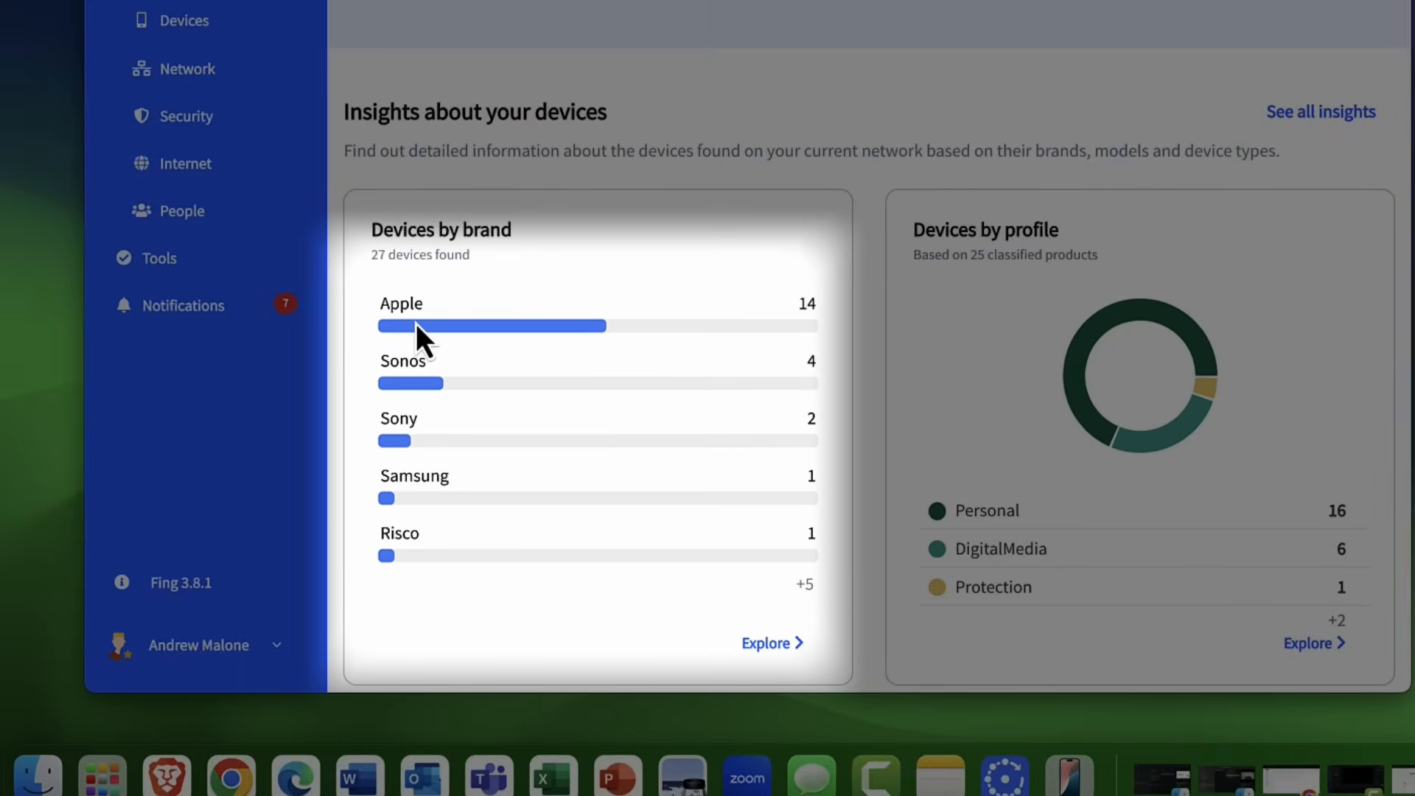
mouse_move(443, 399)
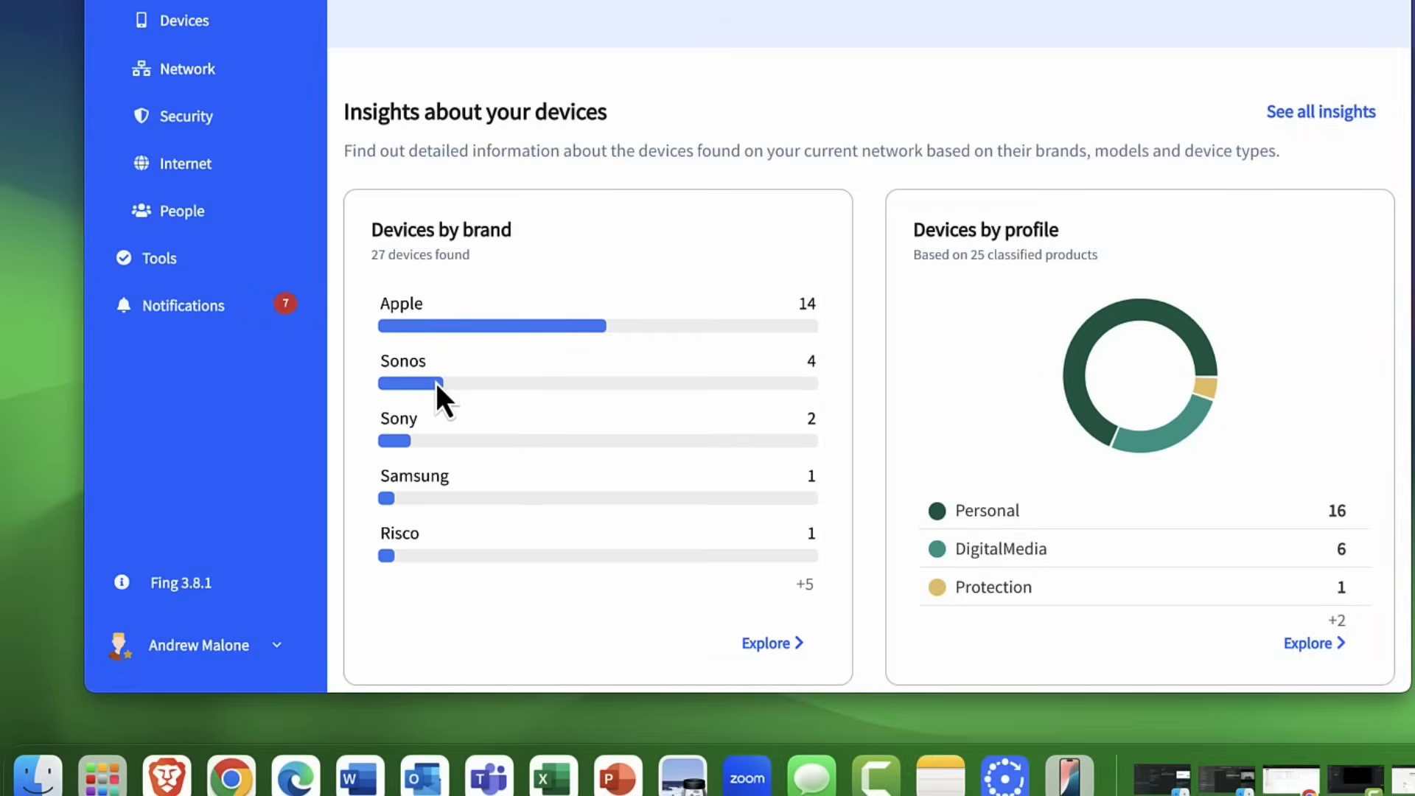
mouse_move(441, 481)
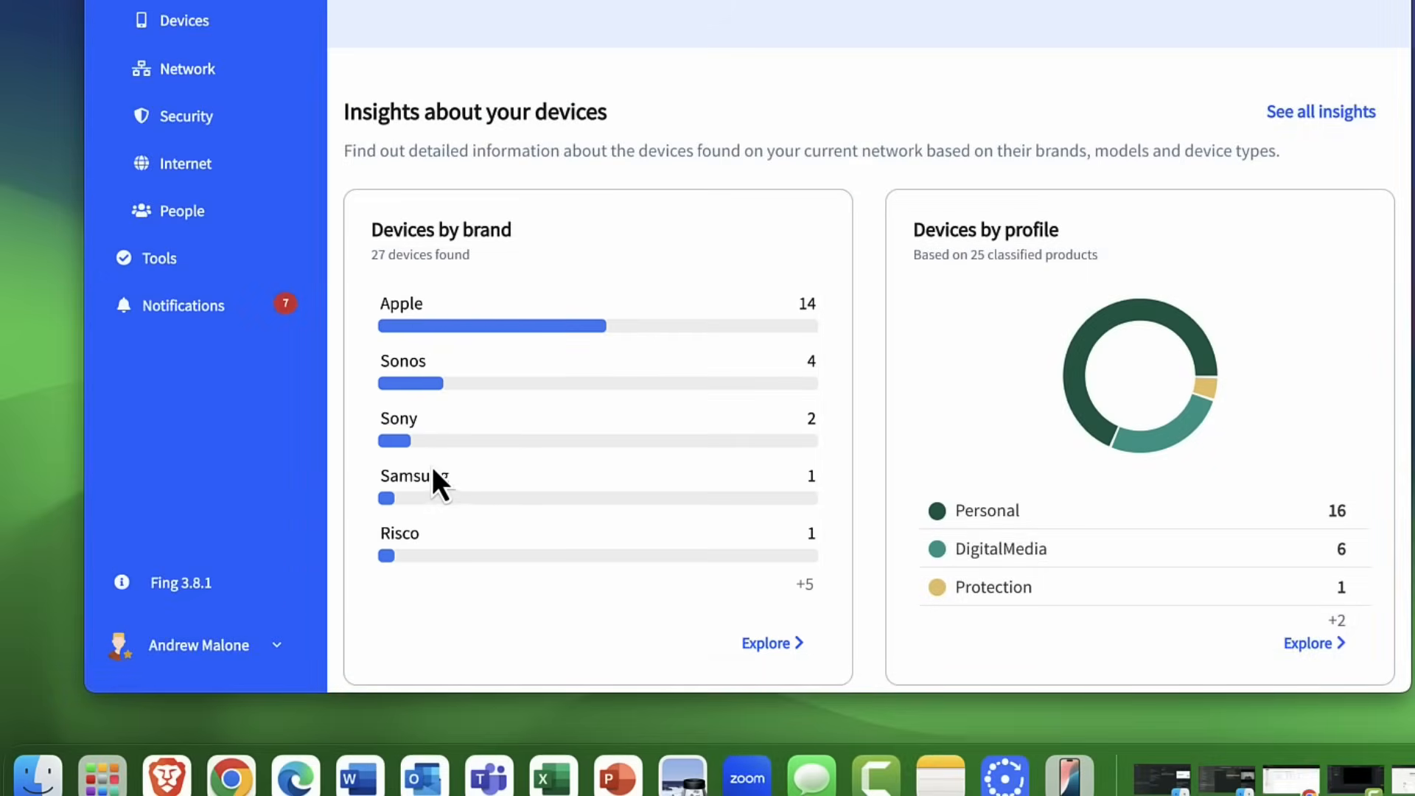
mouse_move(443, 551)
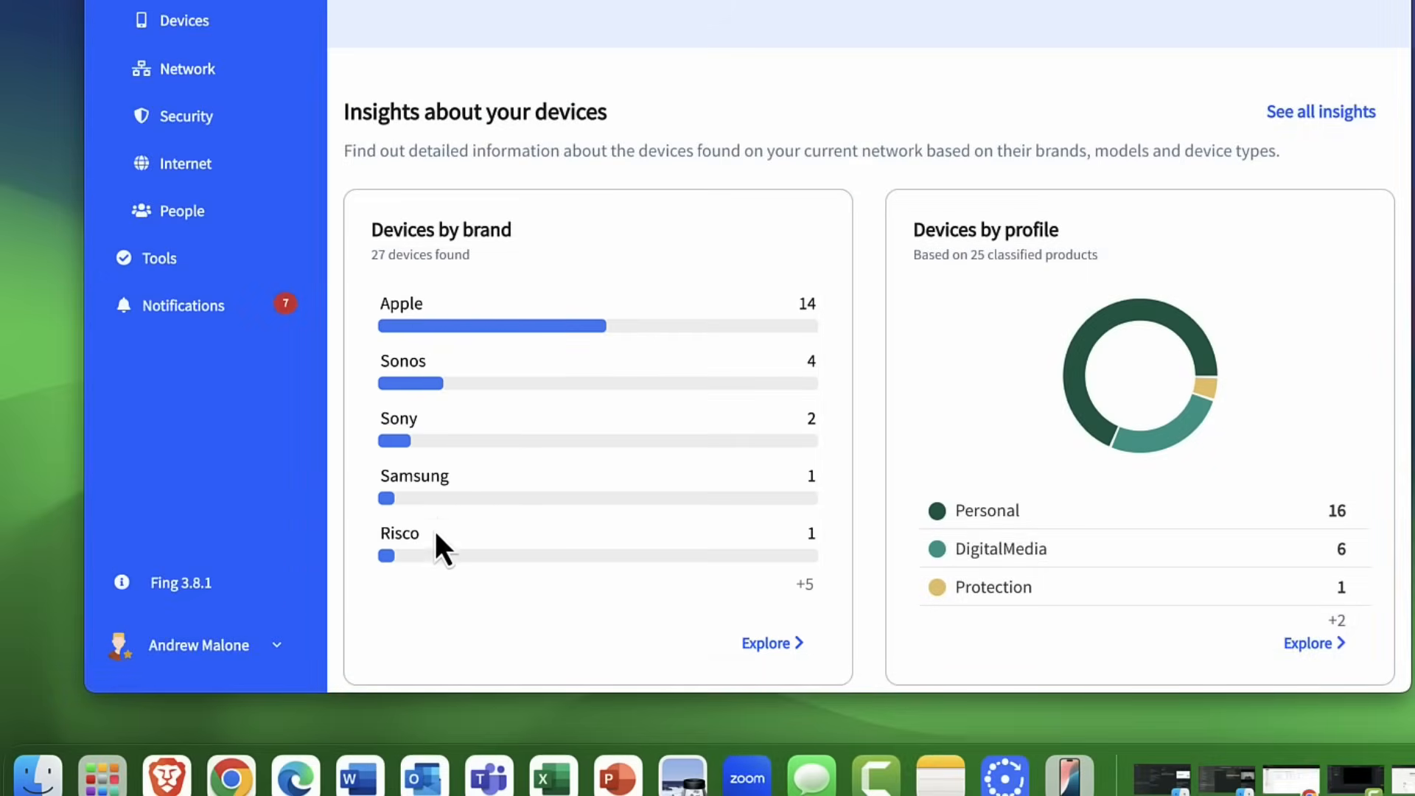
mouse_move(648, 575)
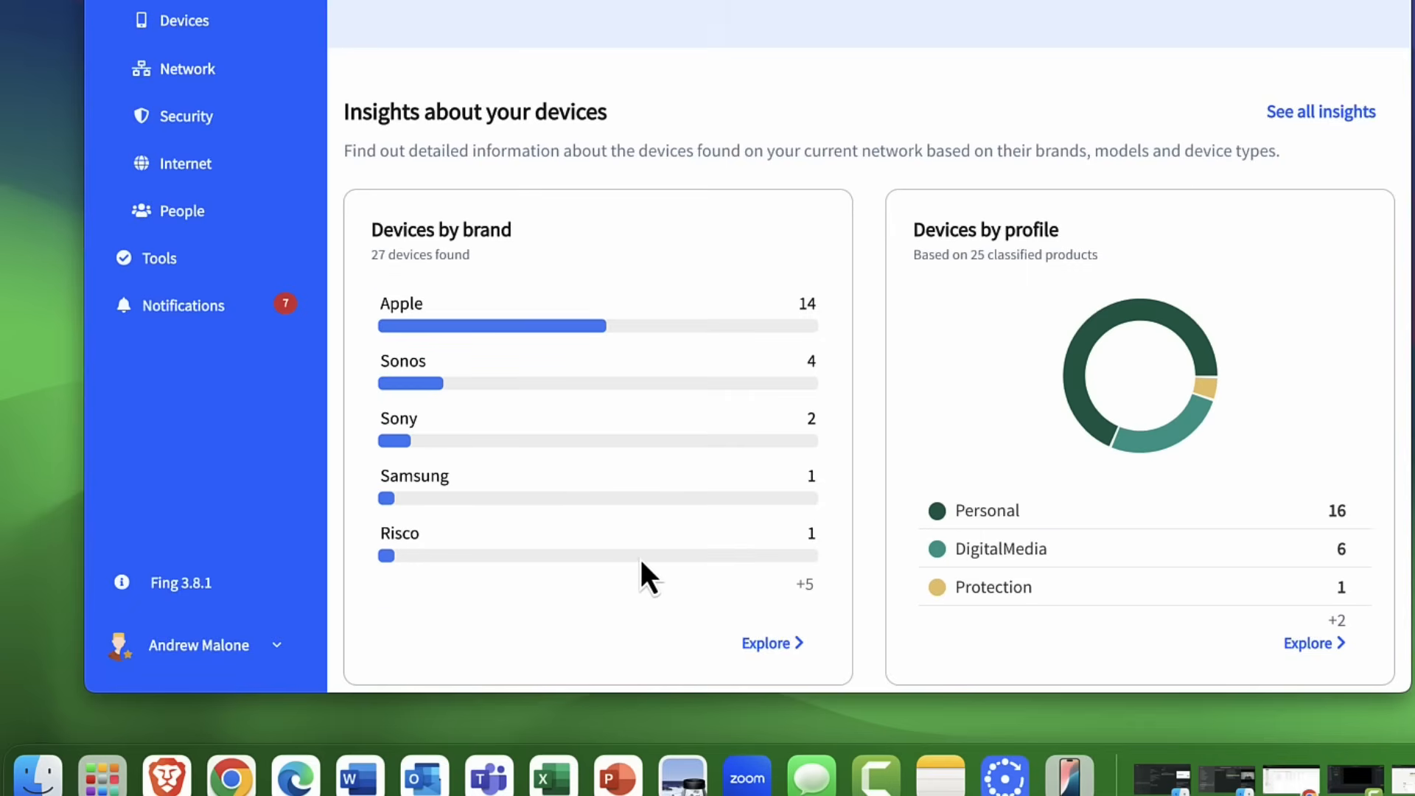
scroll("up", 3)
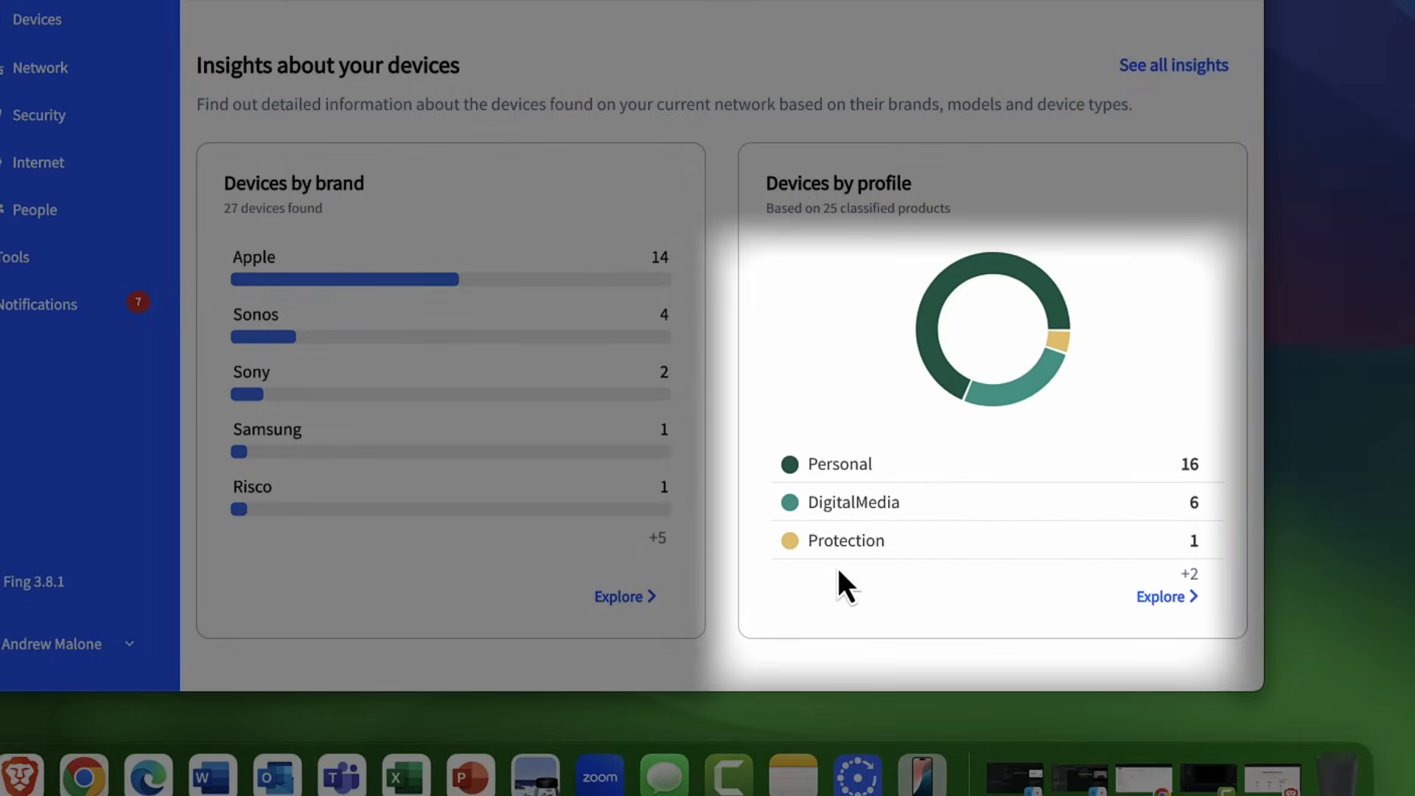
mouse_move(905, 580)
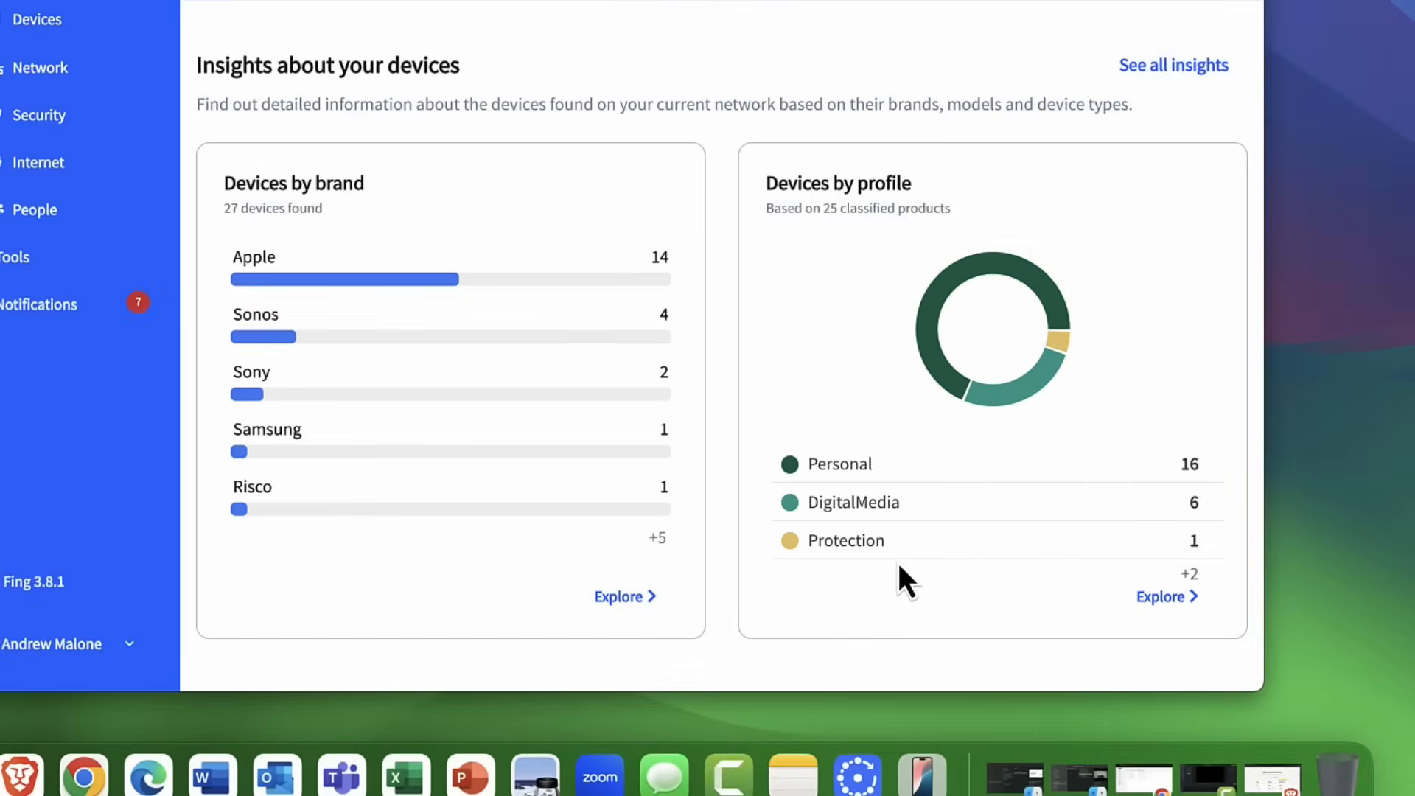
scroll("up", 3)
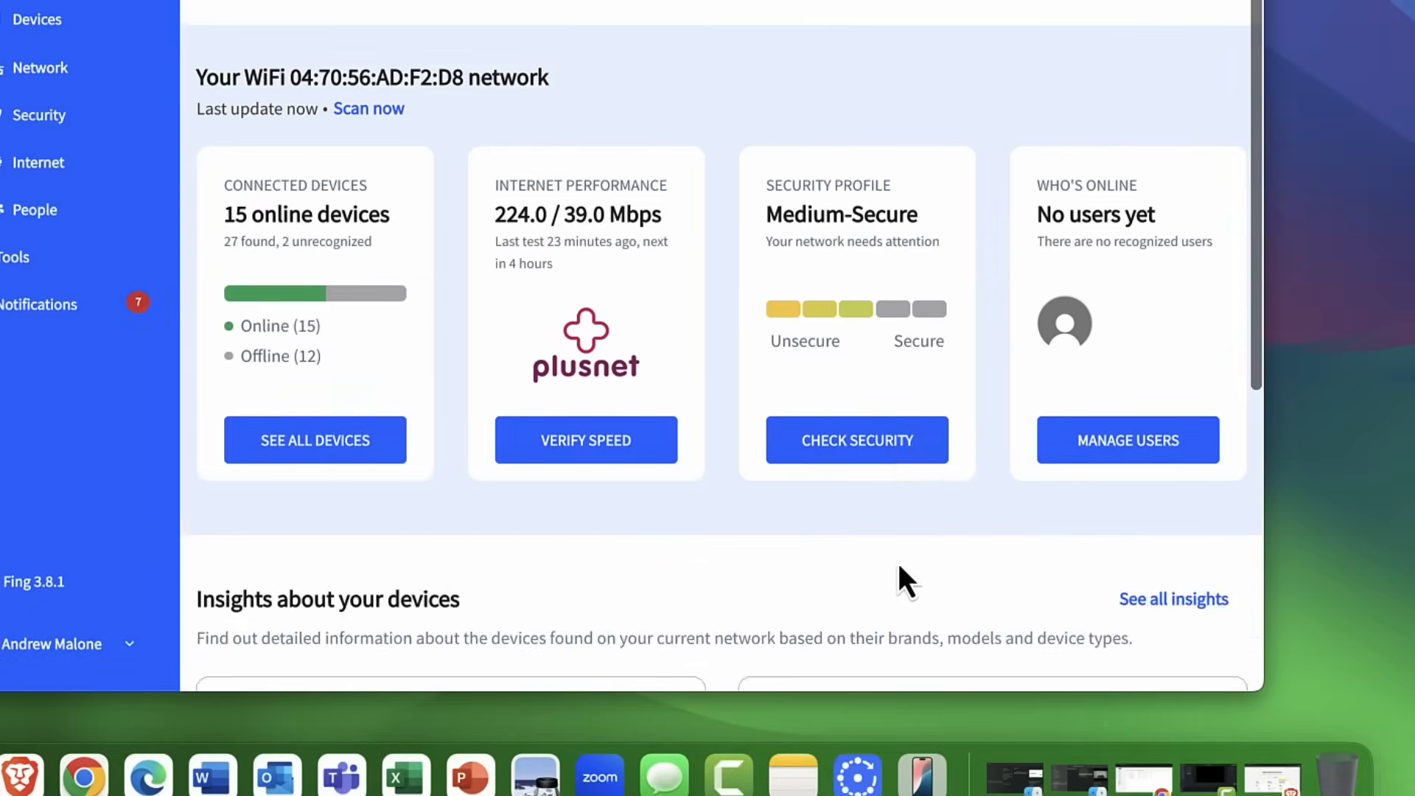
Scroll the overview back up to the all-good summary with 31 completed checks.
scroll("up", 3)
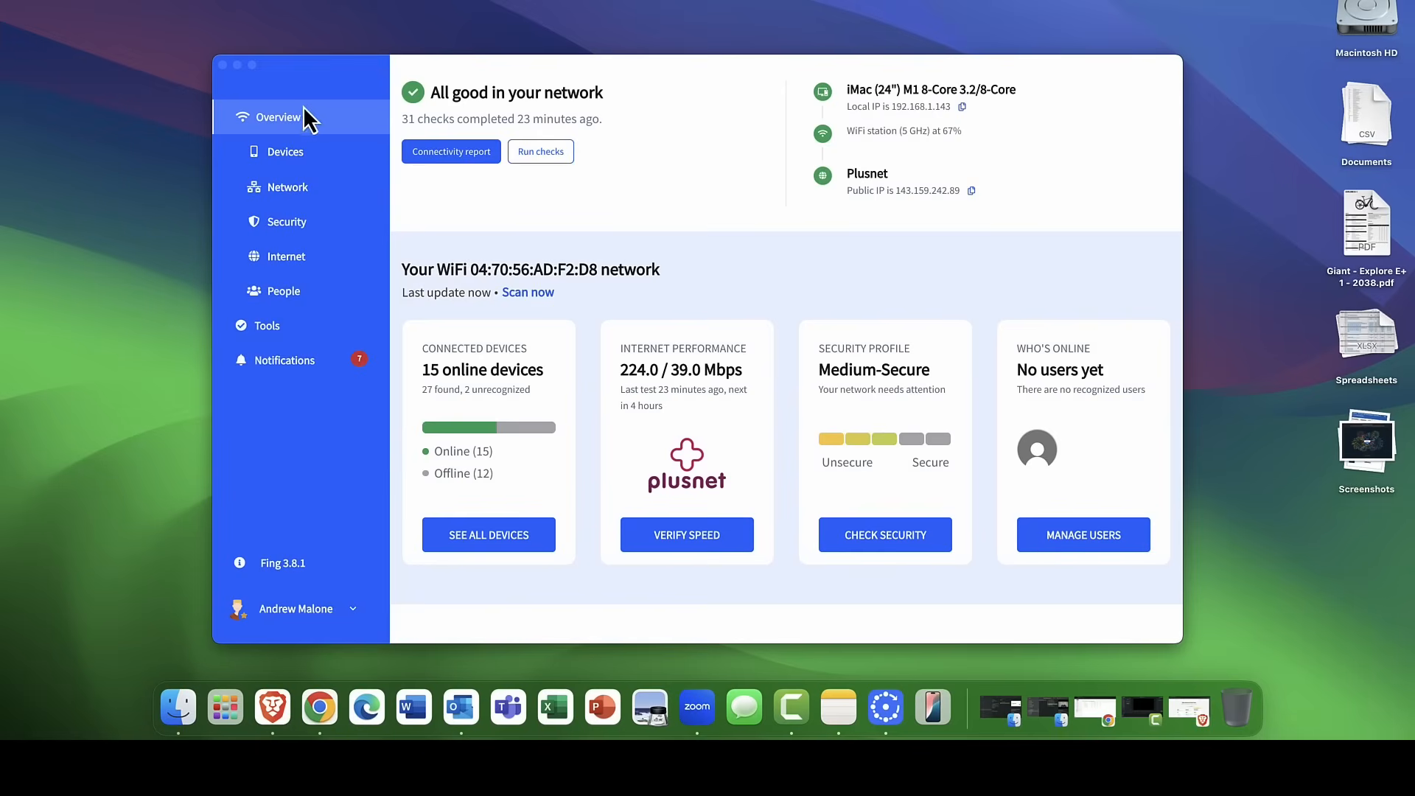
mouse_move(277, 171)
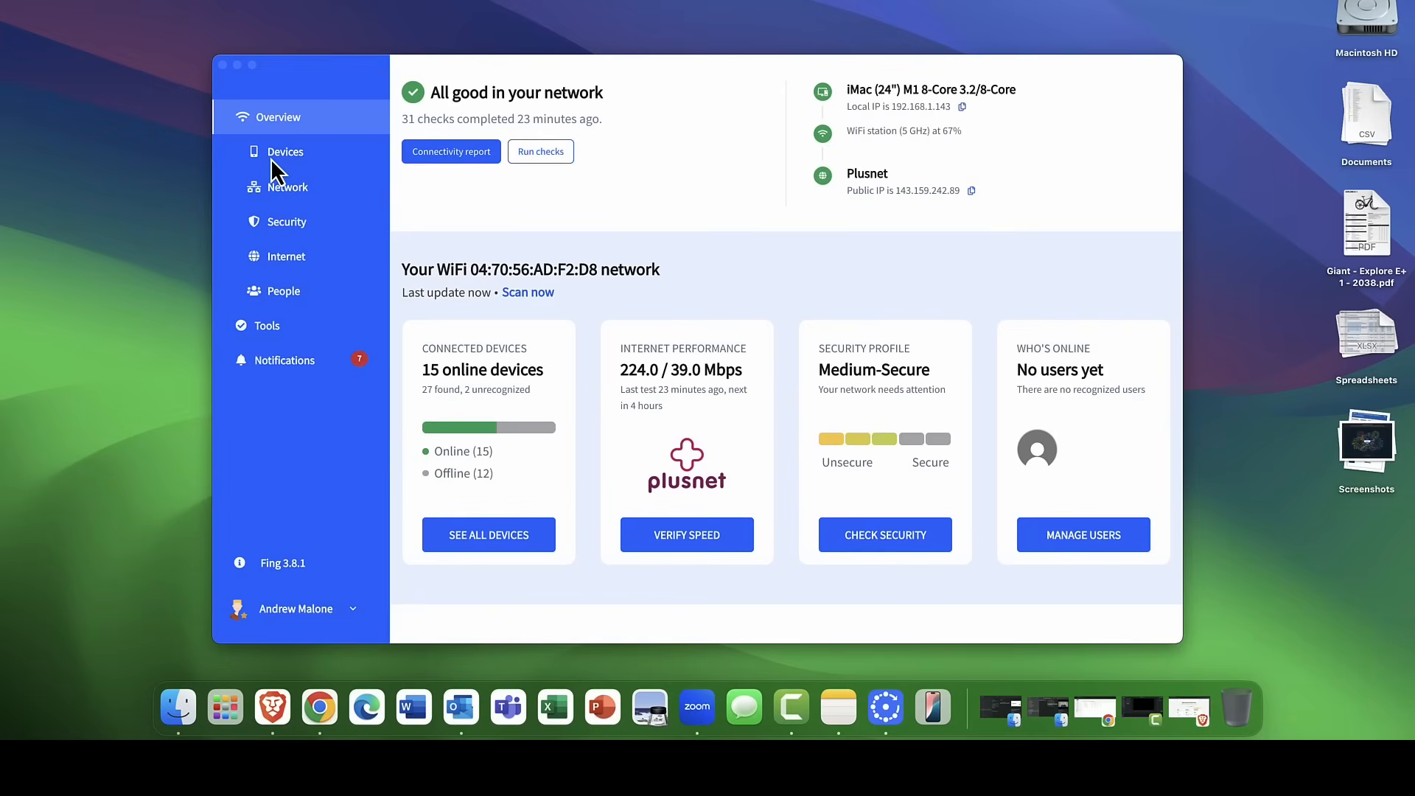
mouse_move(494, 518)
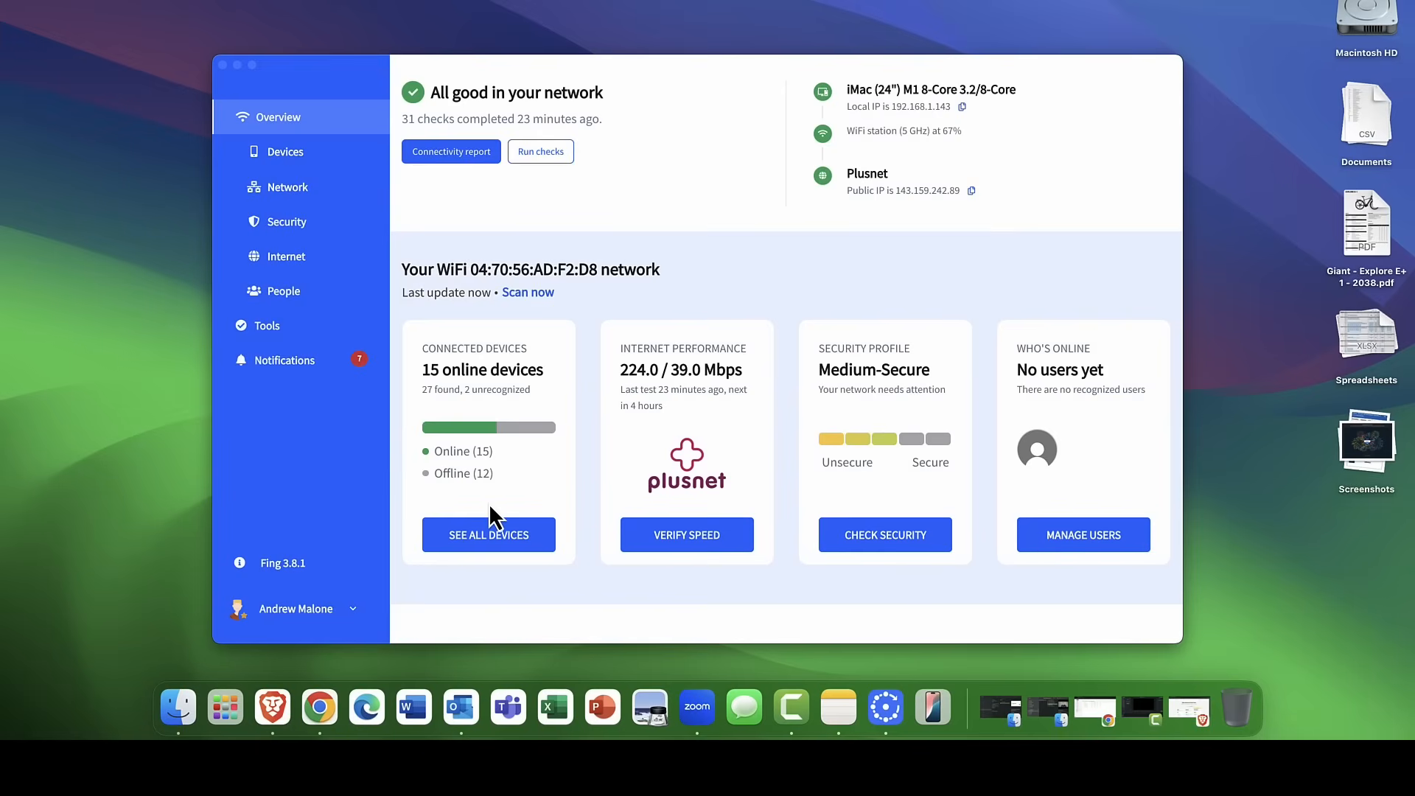
mouse_move(287, 154)
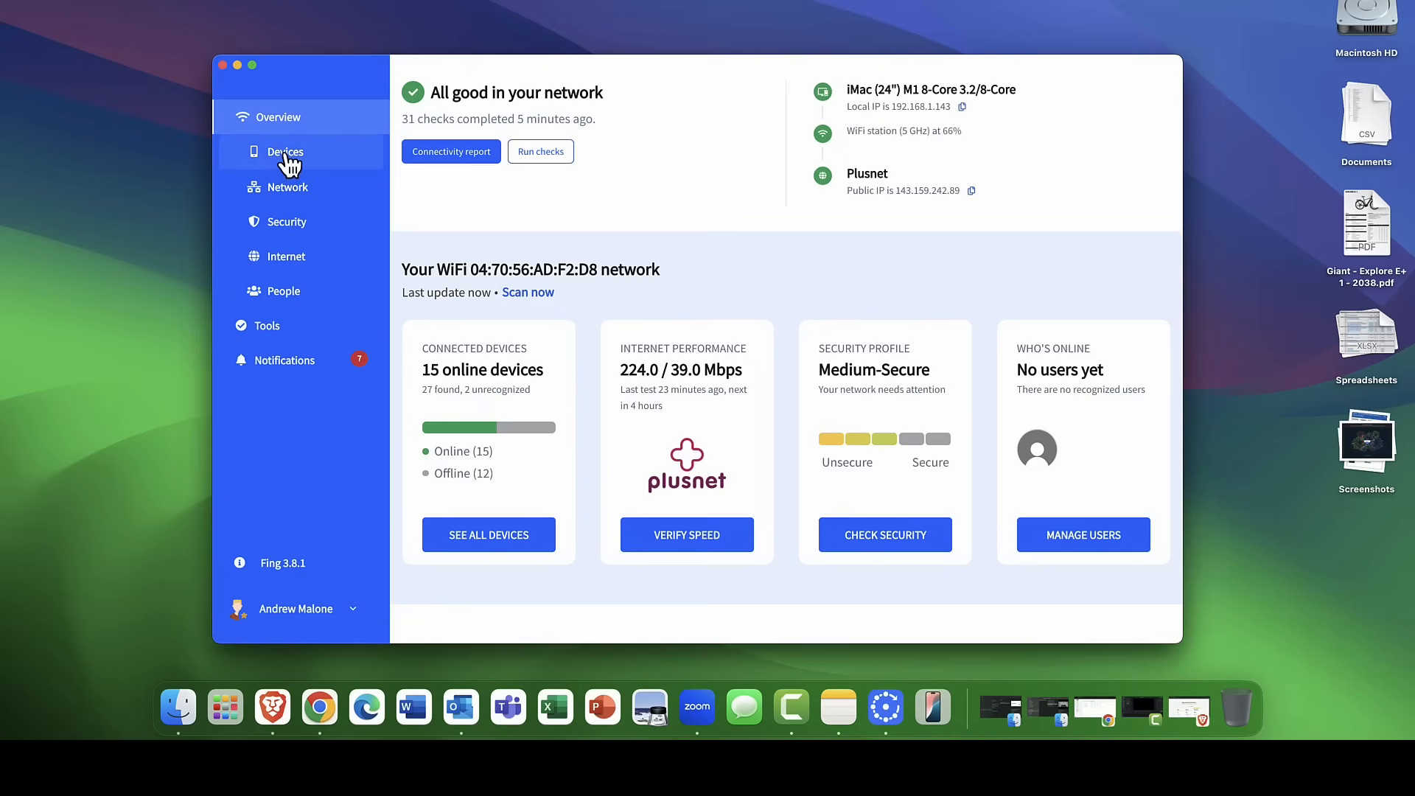
Show the Devices table, starting with Amy's Samsung Galaxy A33 5G and Sonos Era 100.
left_click(286, 152)
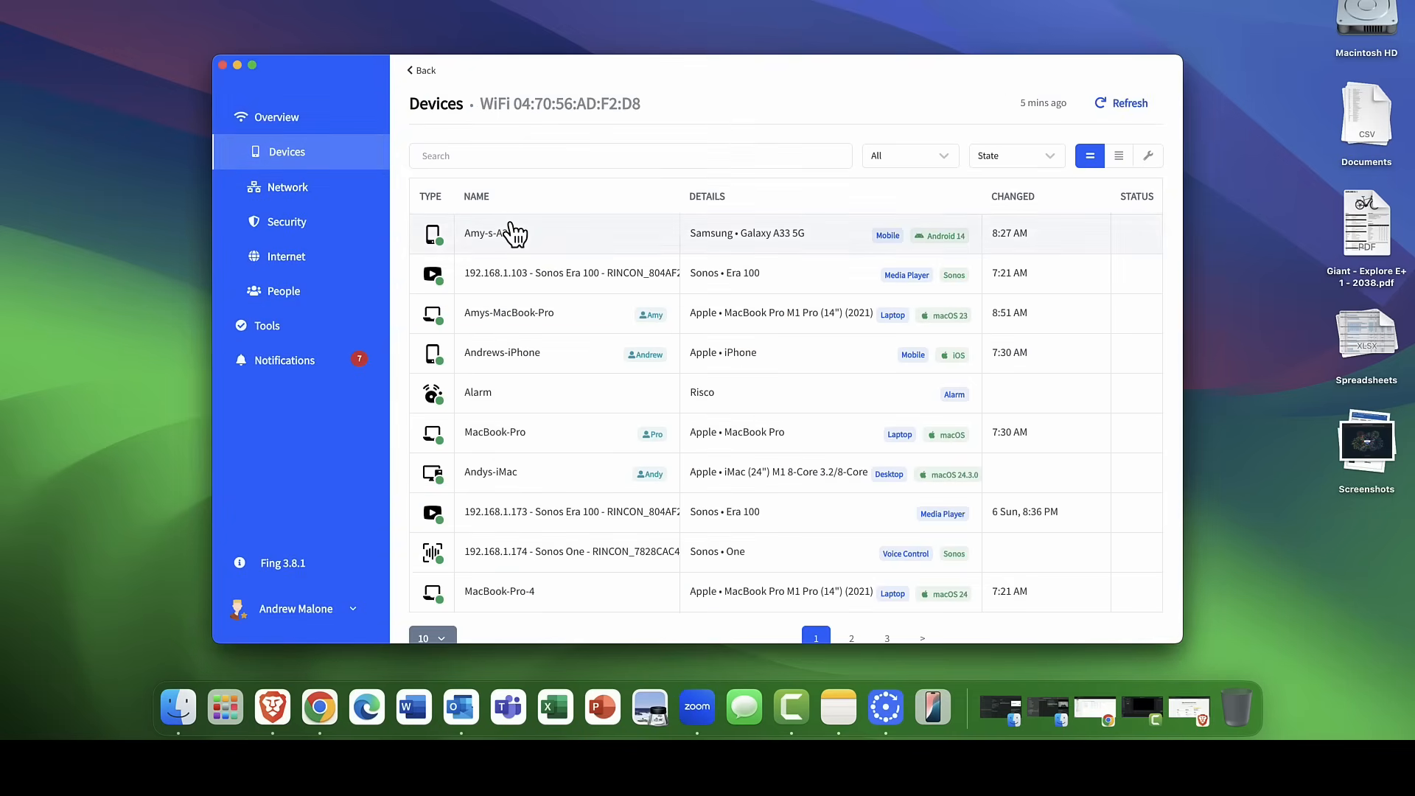
mouse_move(506, 233)
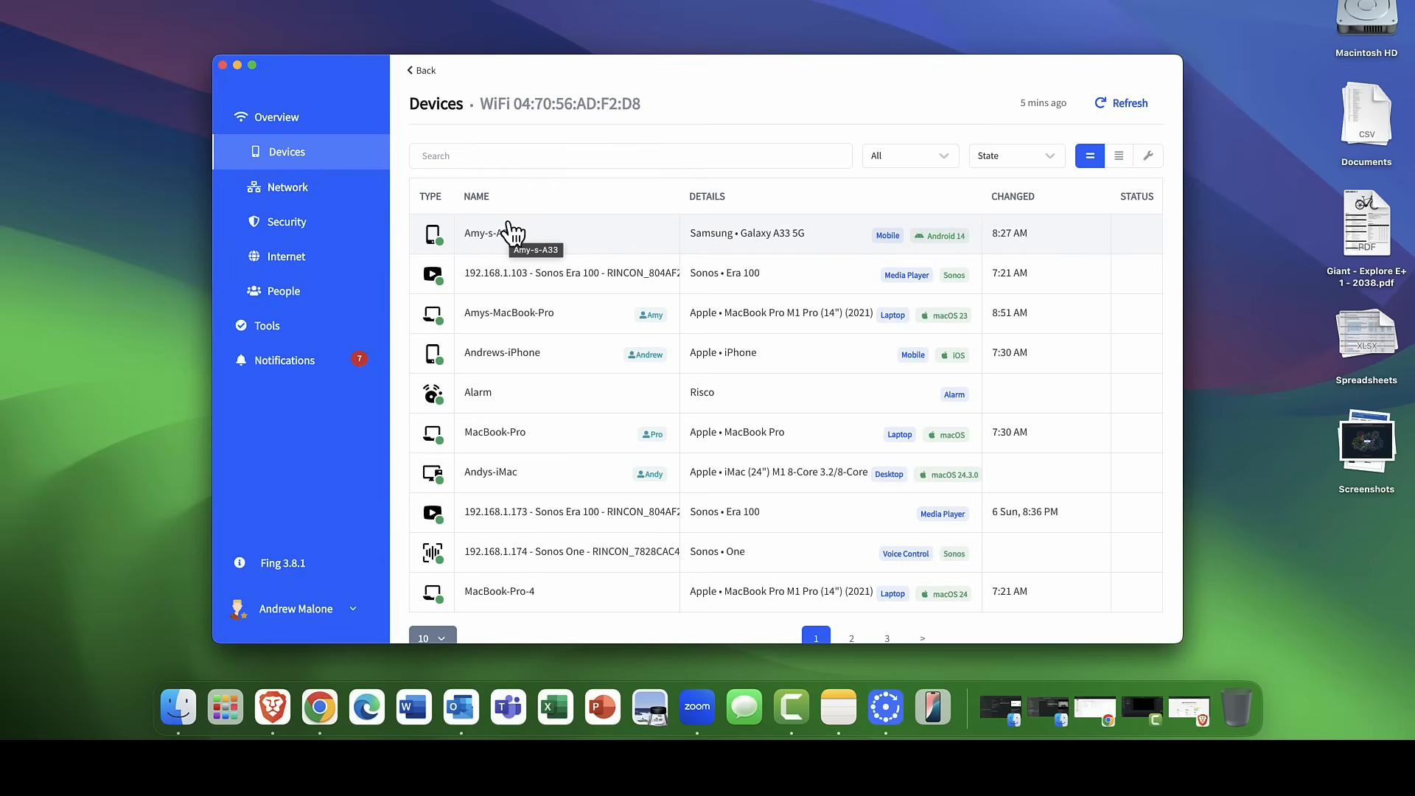
mouse_move(518, 290)
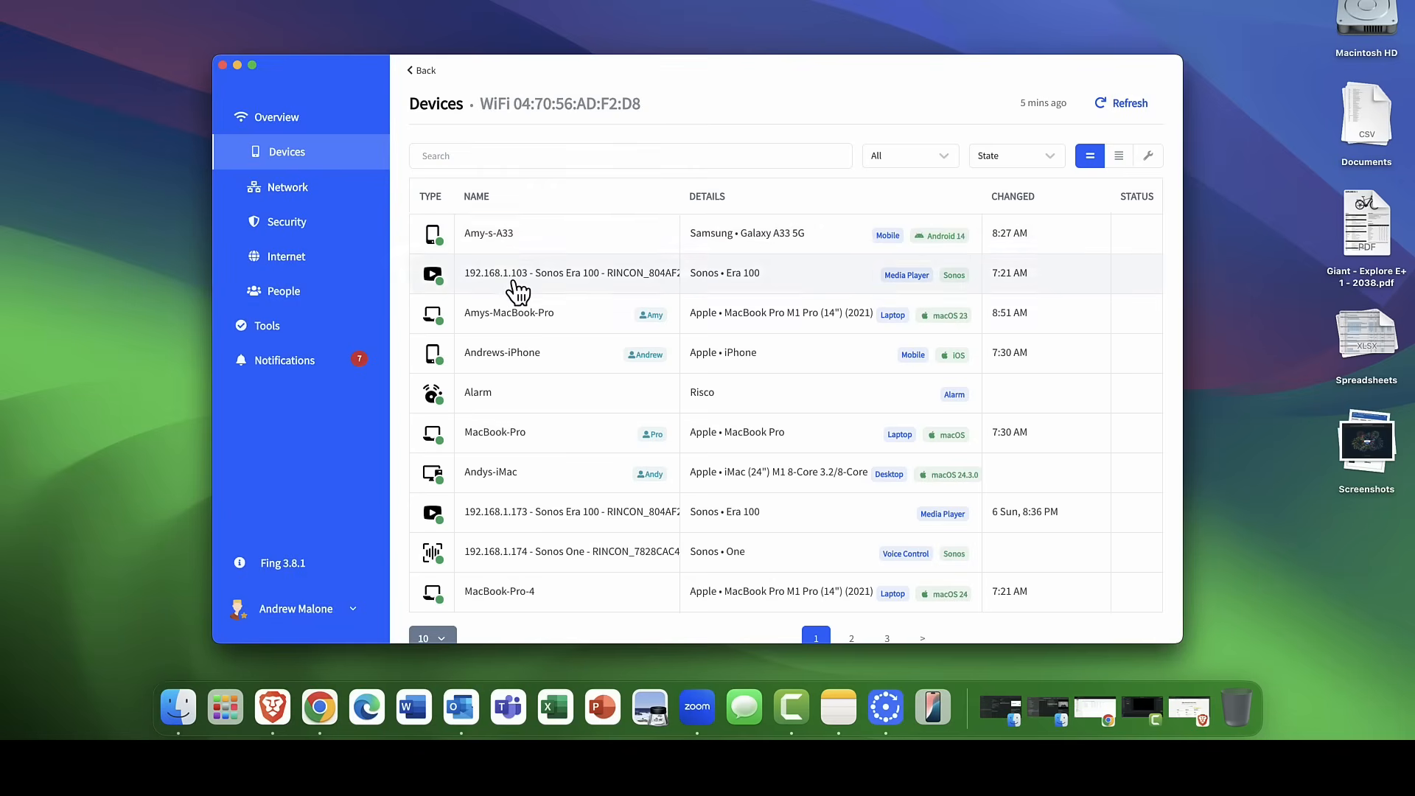
mouse_move(527, 317)
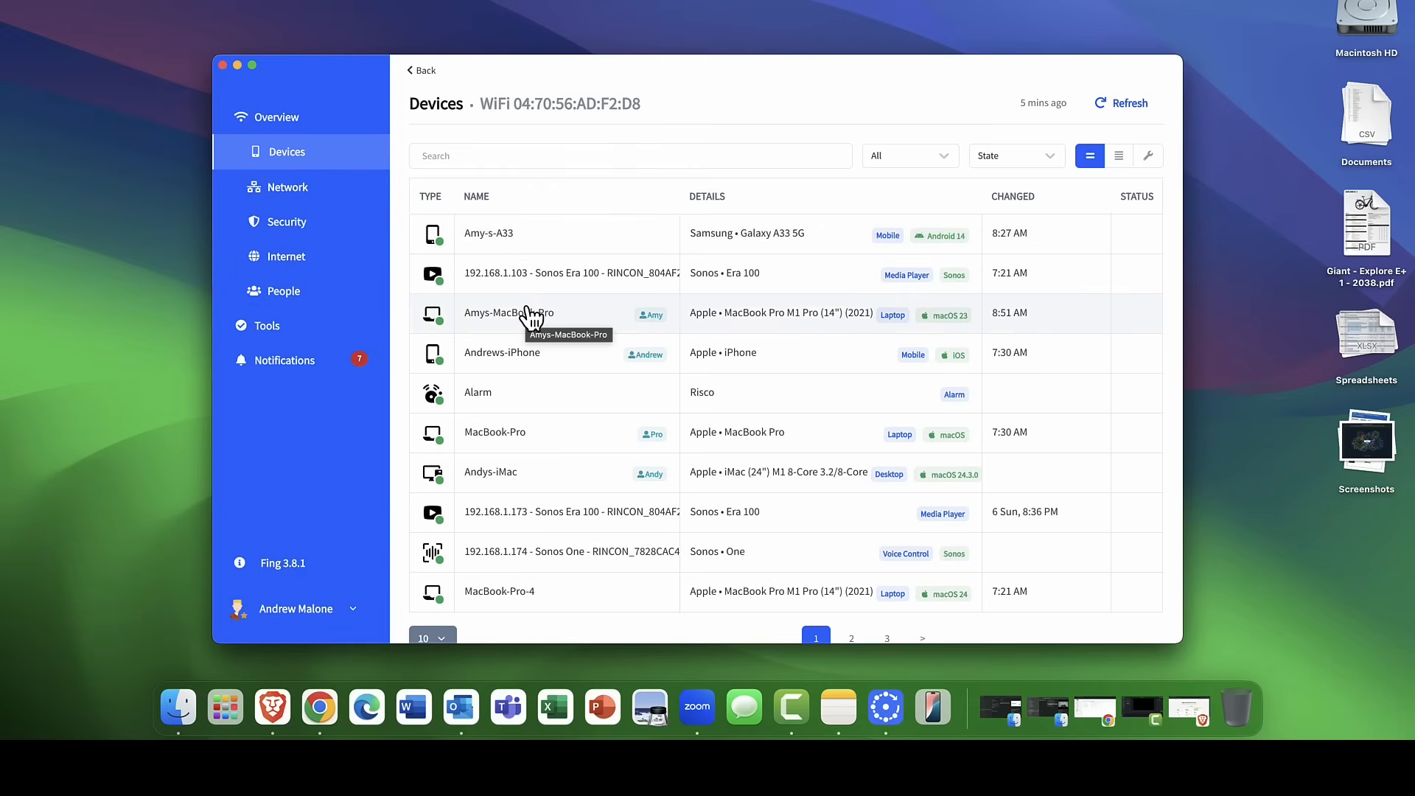
mouse_move(533, 368)
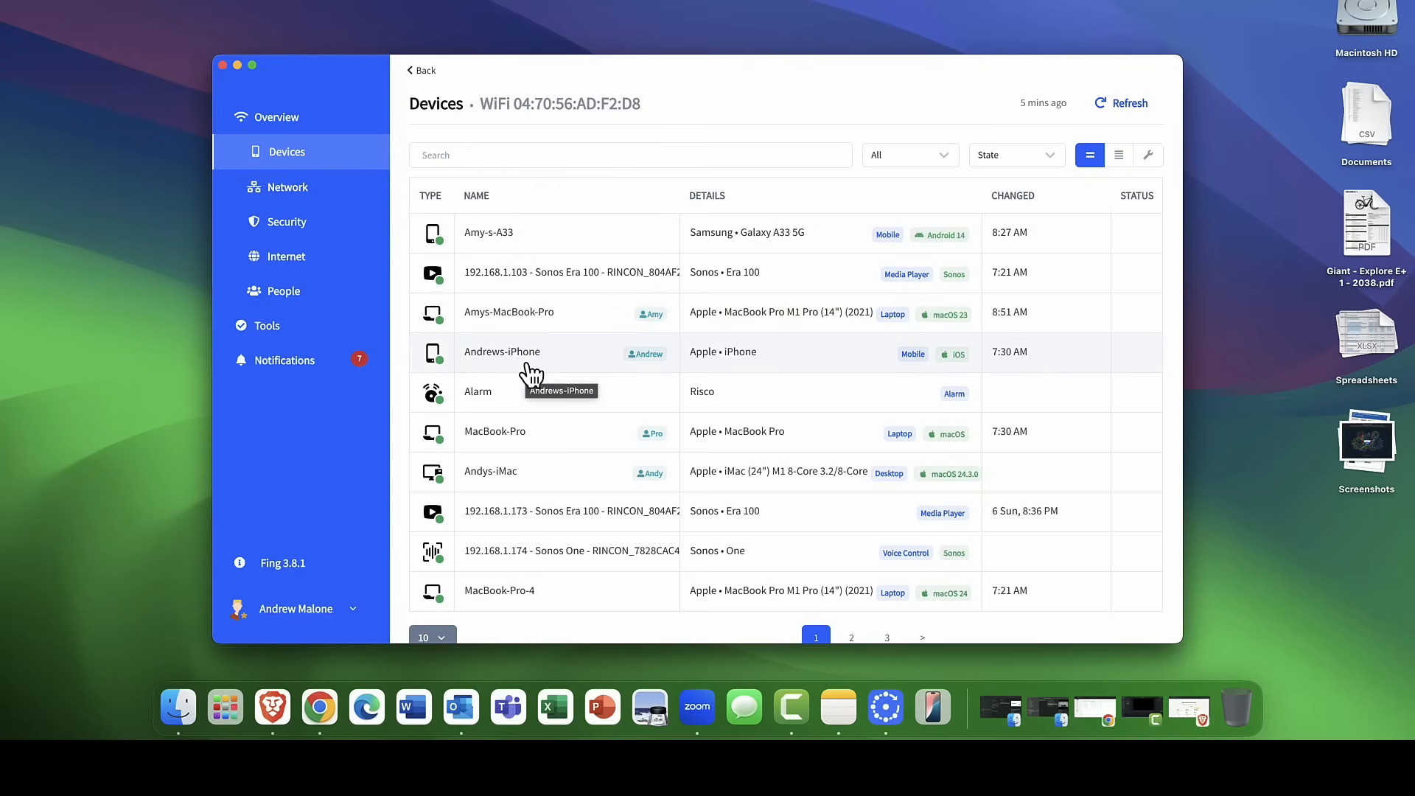
mouse_move(535, 563)
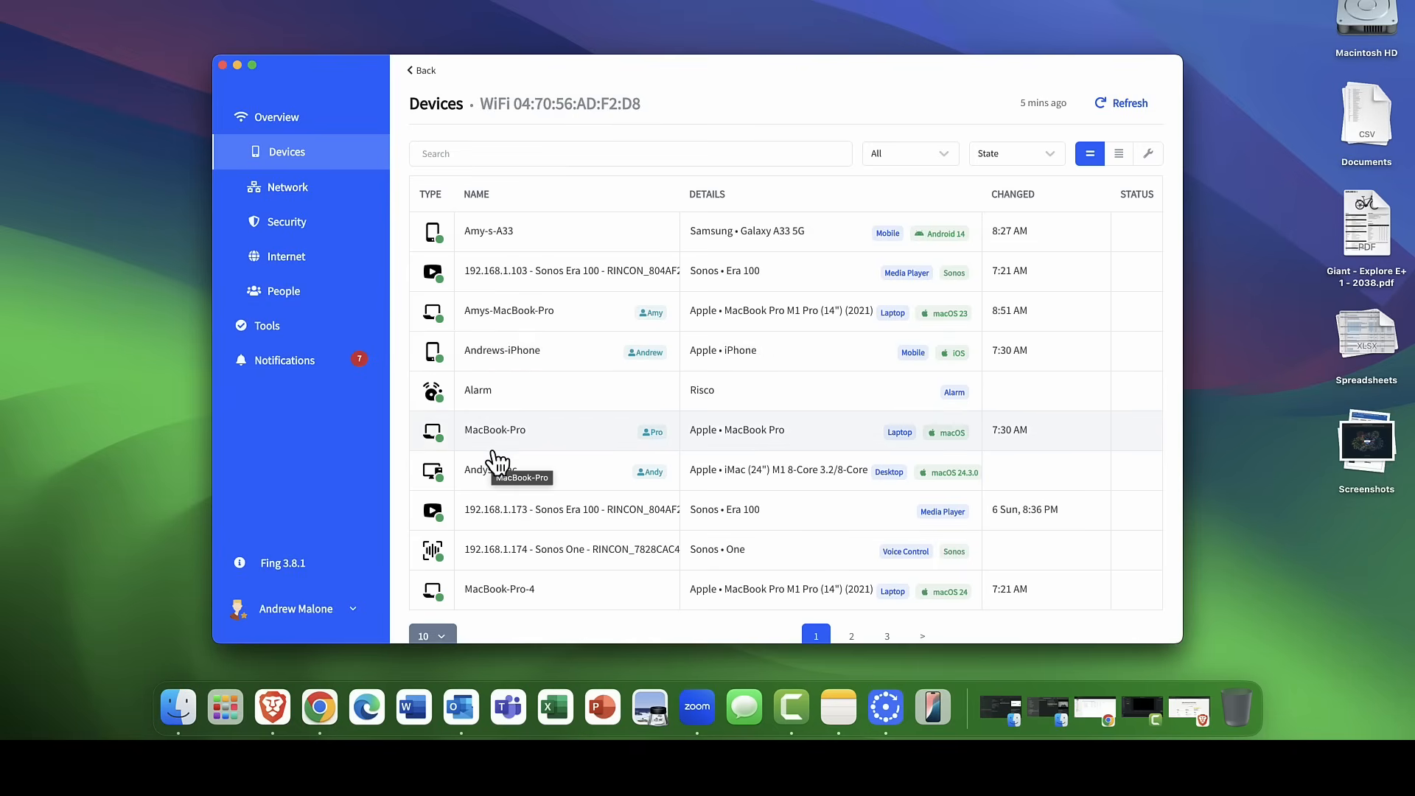
mouse_move(503, 494)
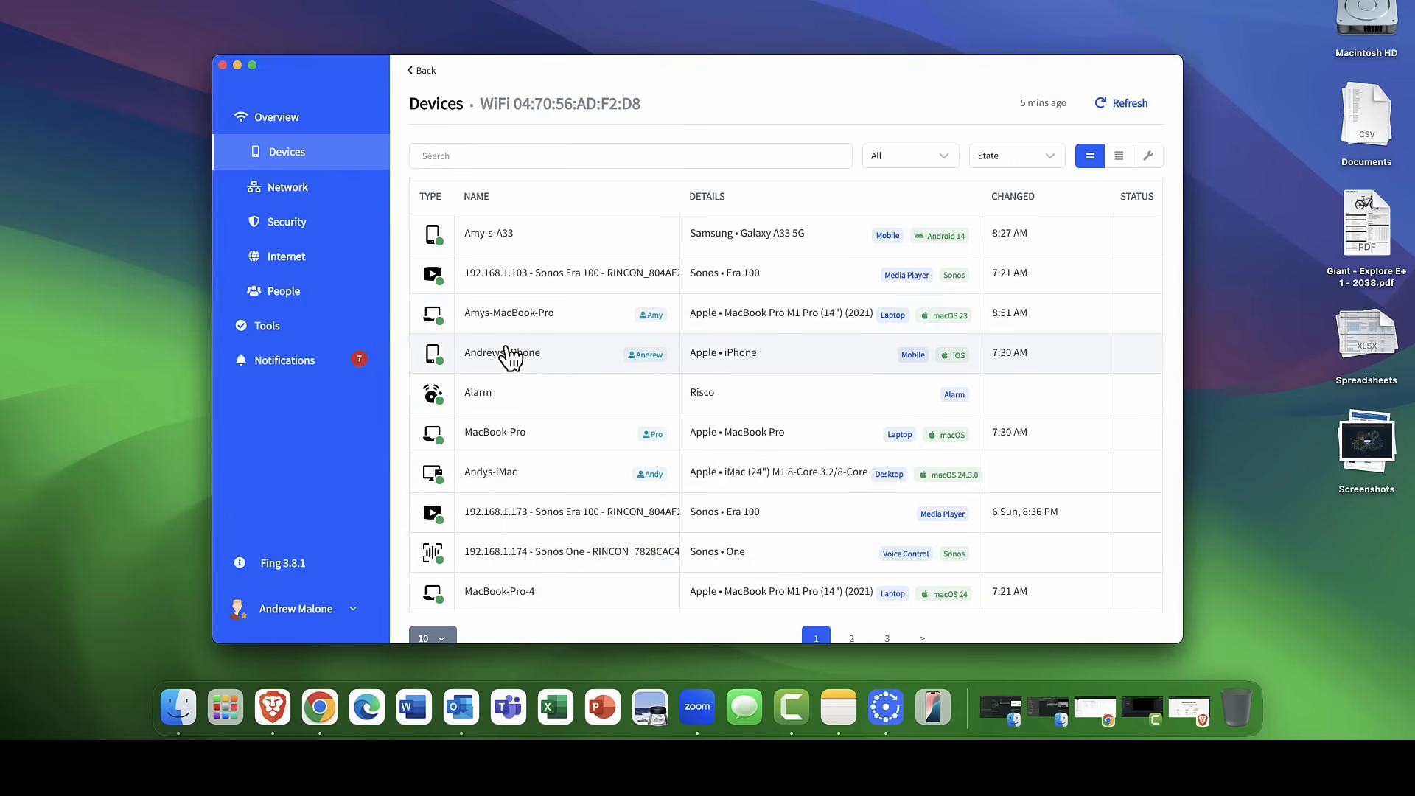
mouse_move(502, 353)
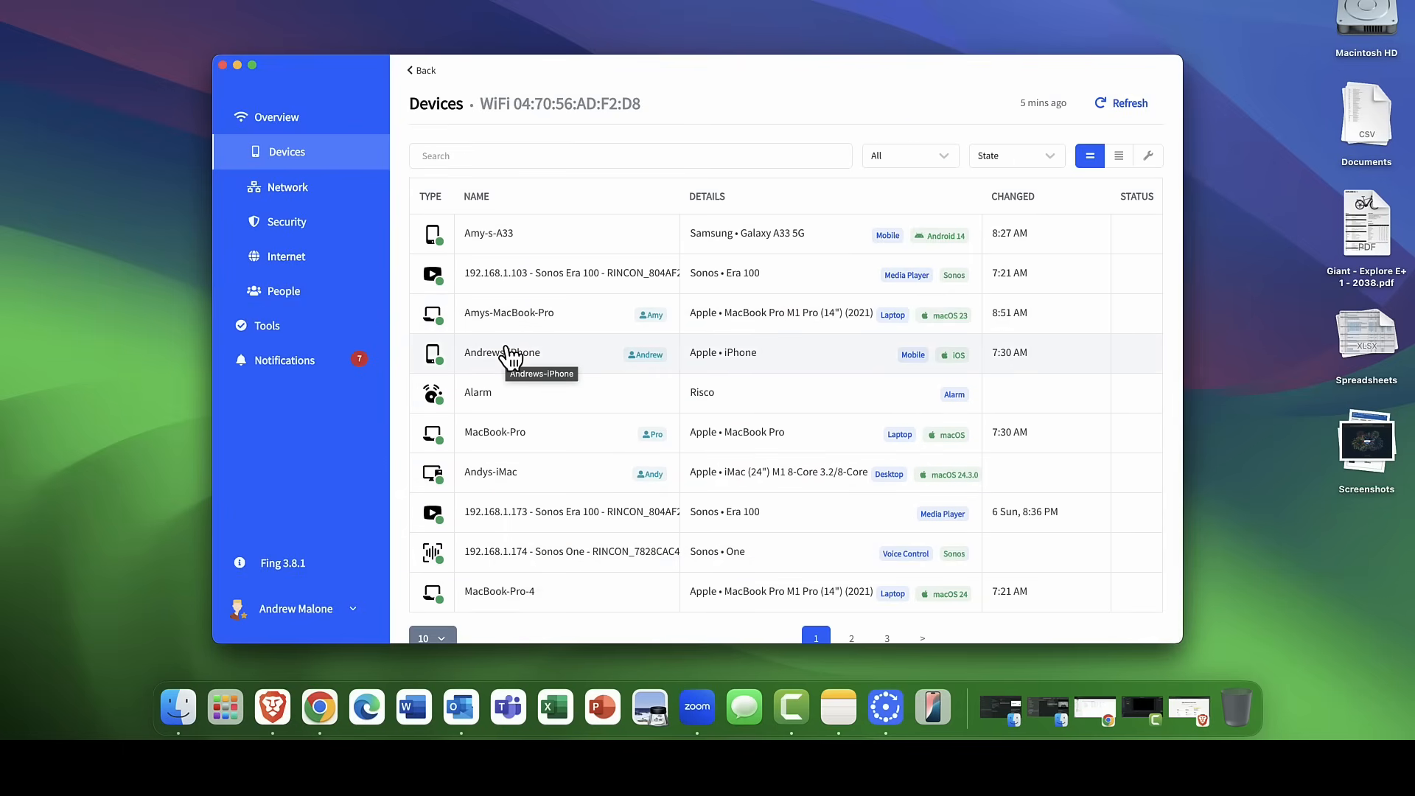
mouse_move(507, 445)
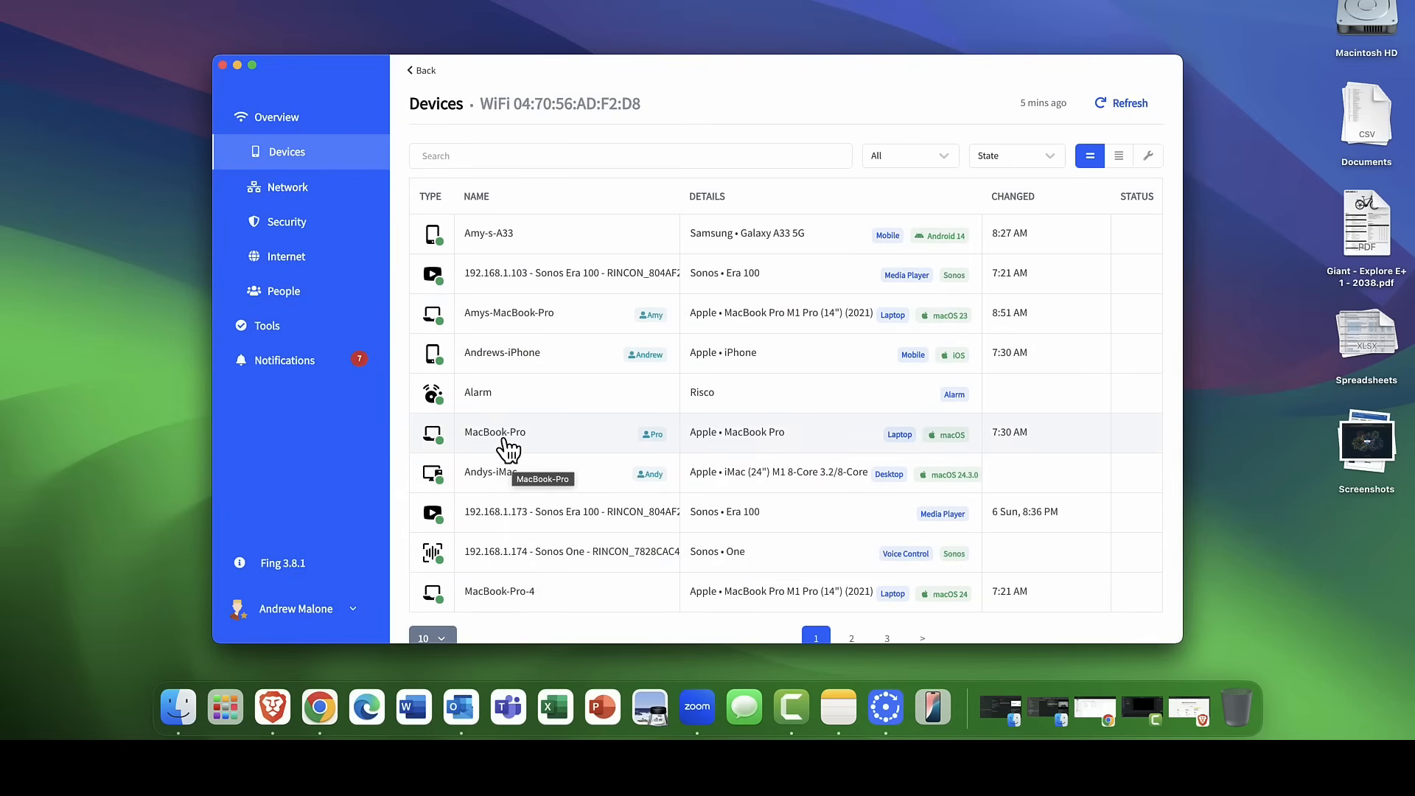
Open MacBook-Pro's details and scroll down to its DHCP and Bonjour protocols.
left_click(495, 431)
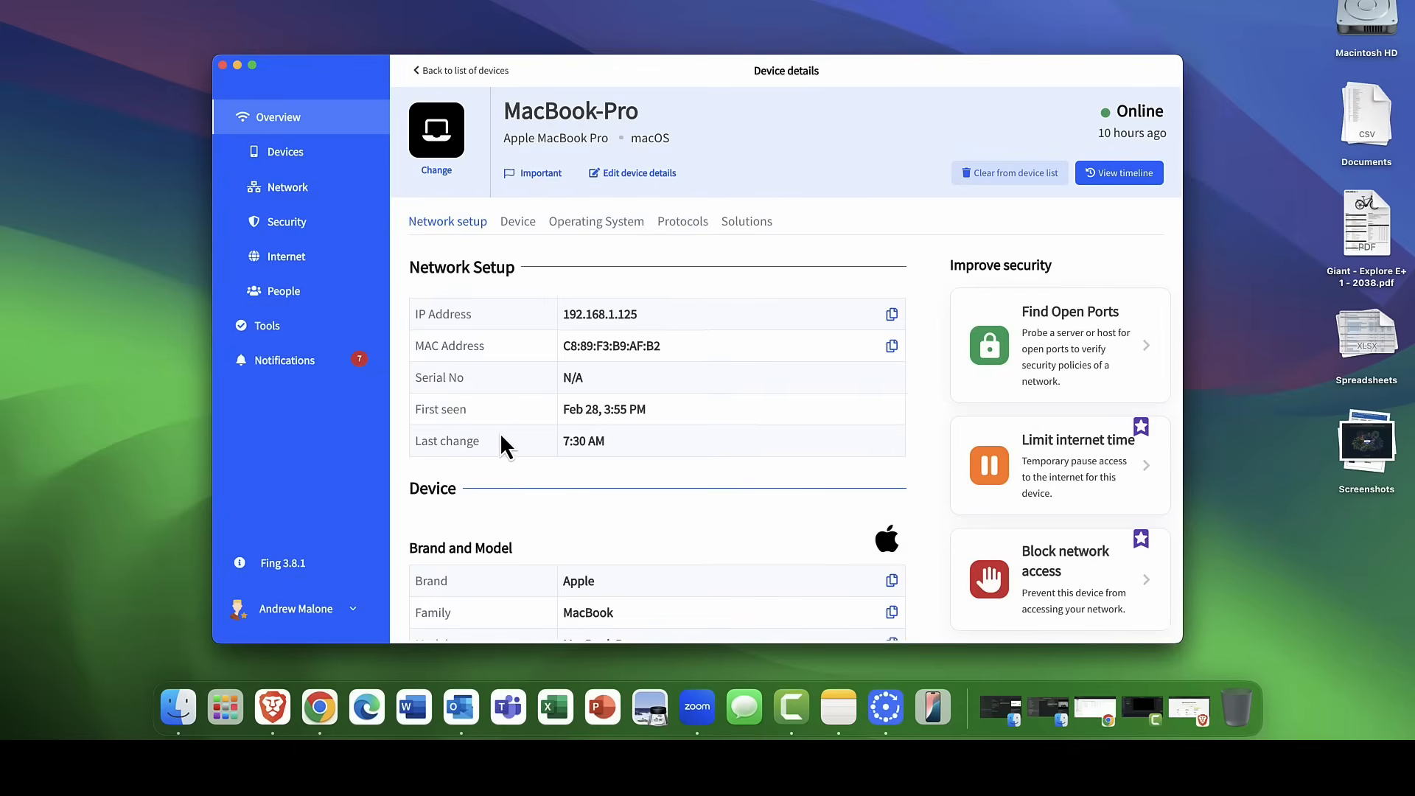
mouse_move(566, 479)
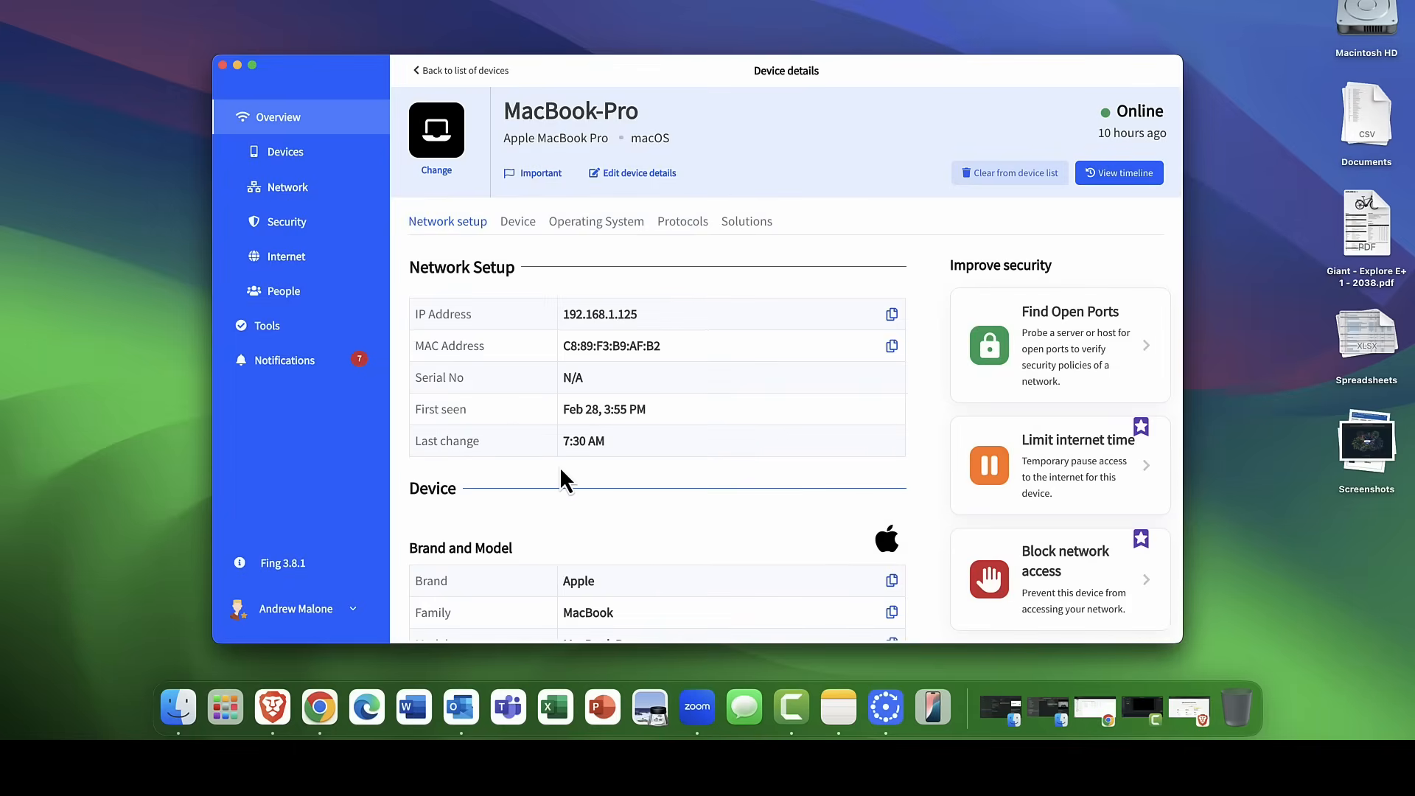
mouse_move(615, 338)
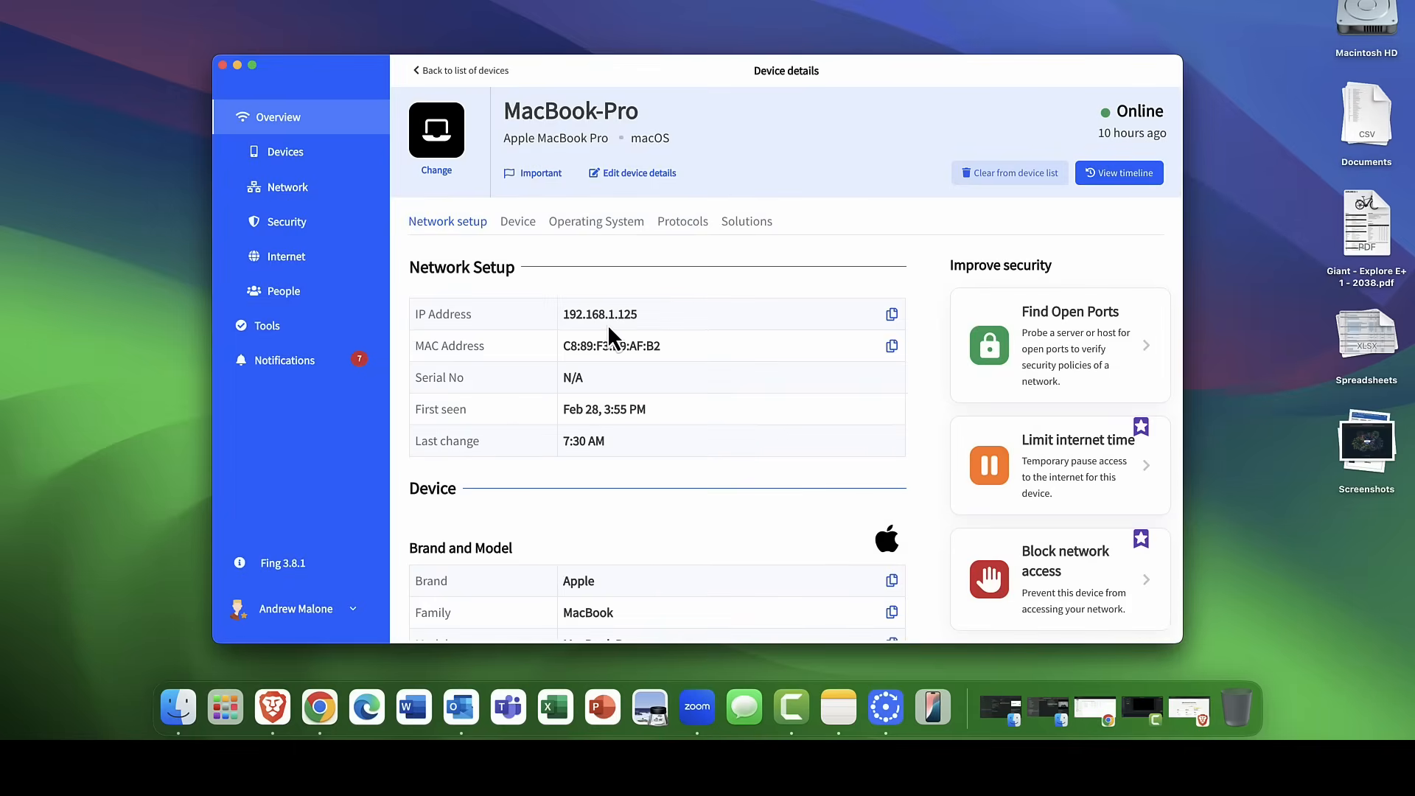
mouse_move(607, 417)
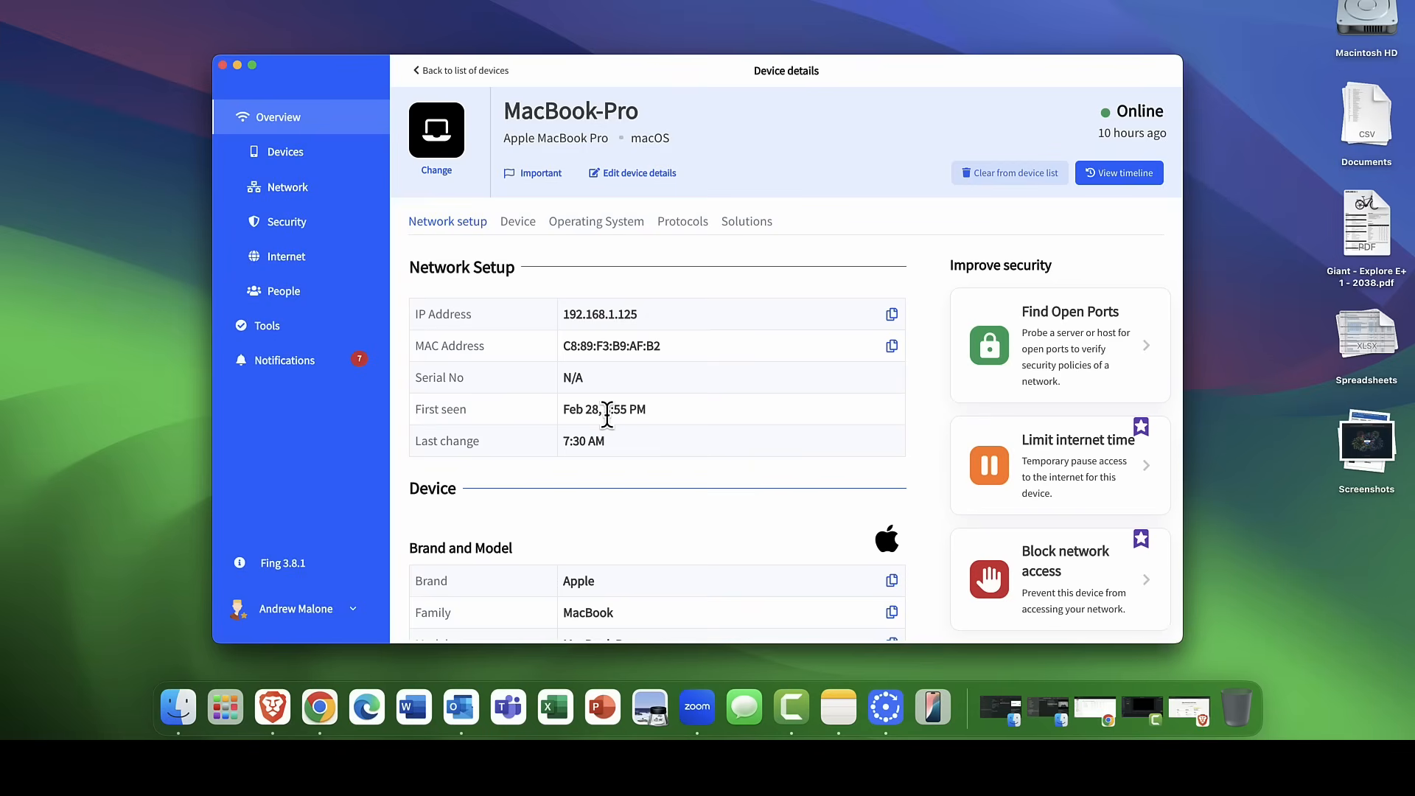
scroll("down", 3)
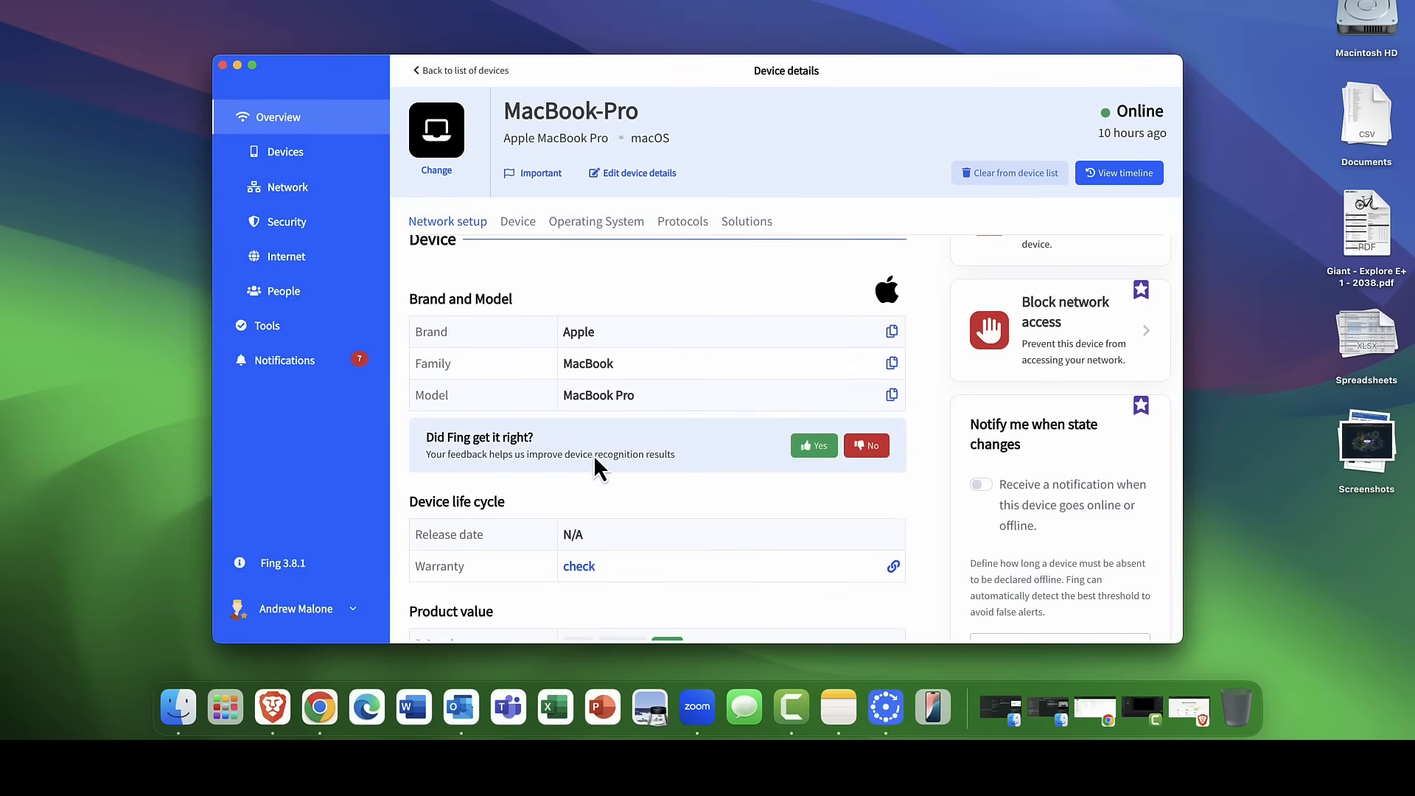
scroll("down", 3)
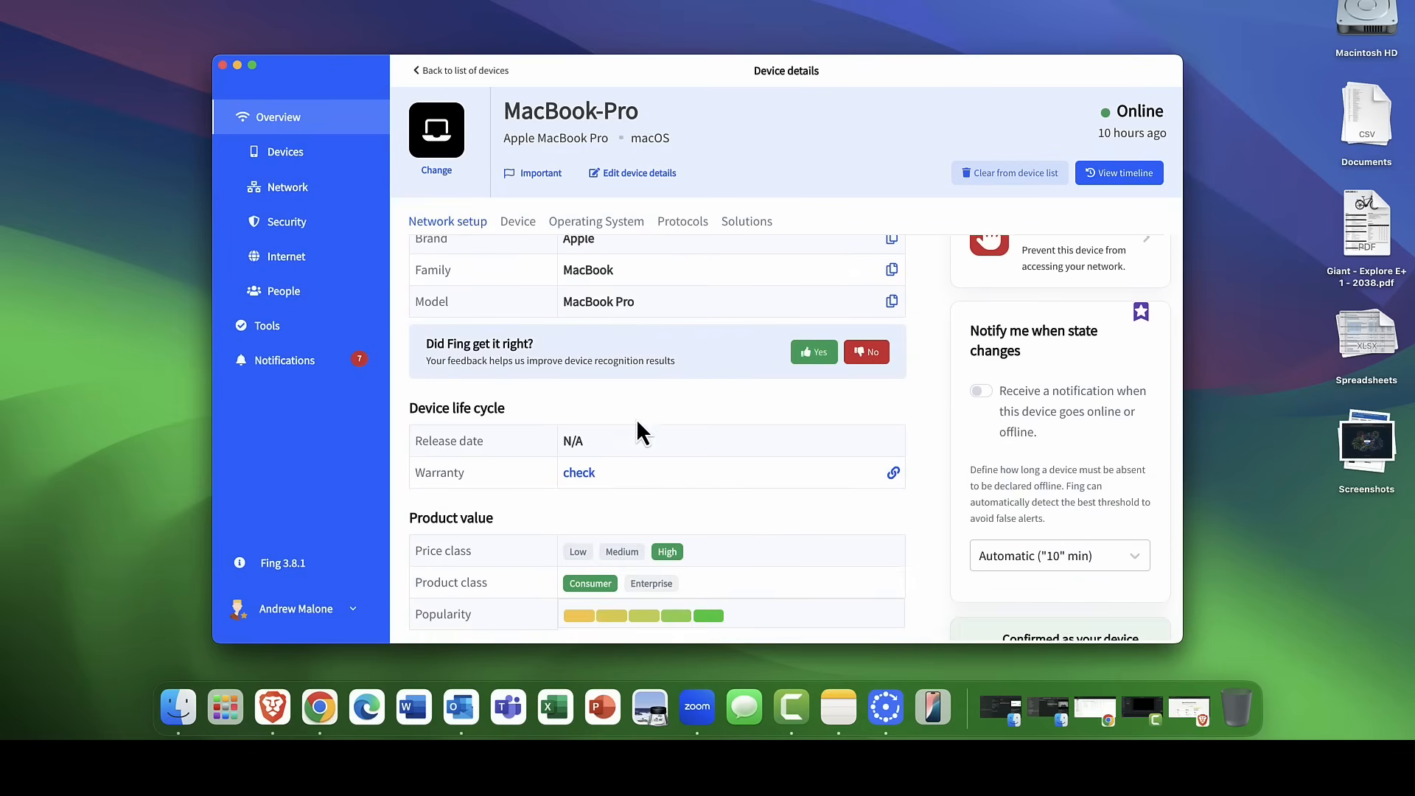
scroll("down", 3)
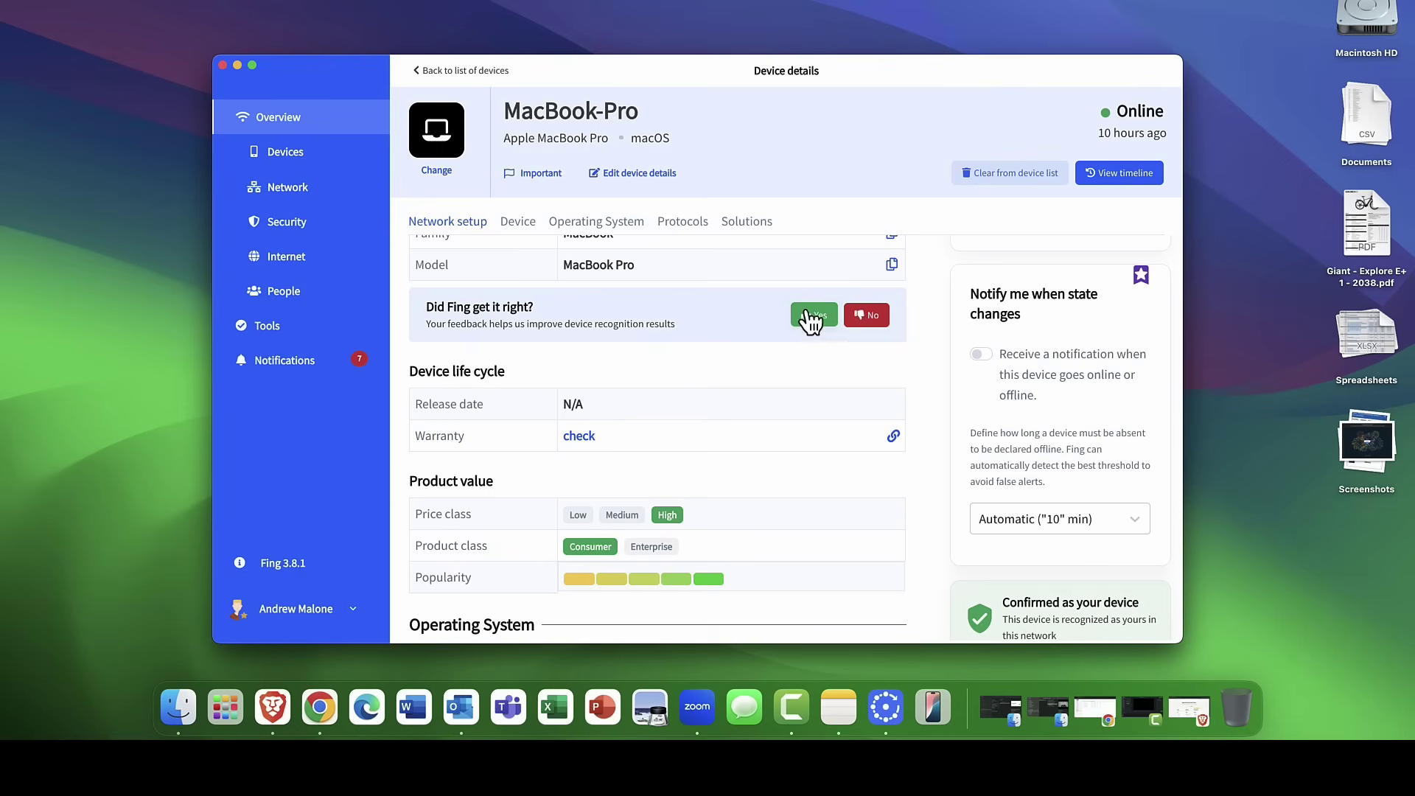
mouse_move(865, 315)
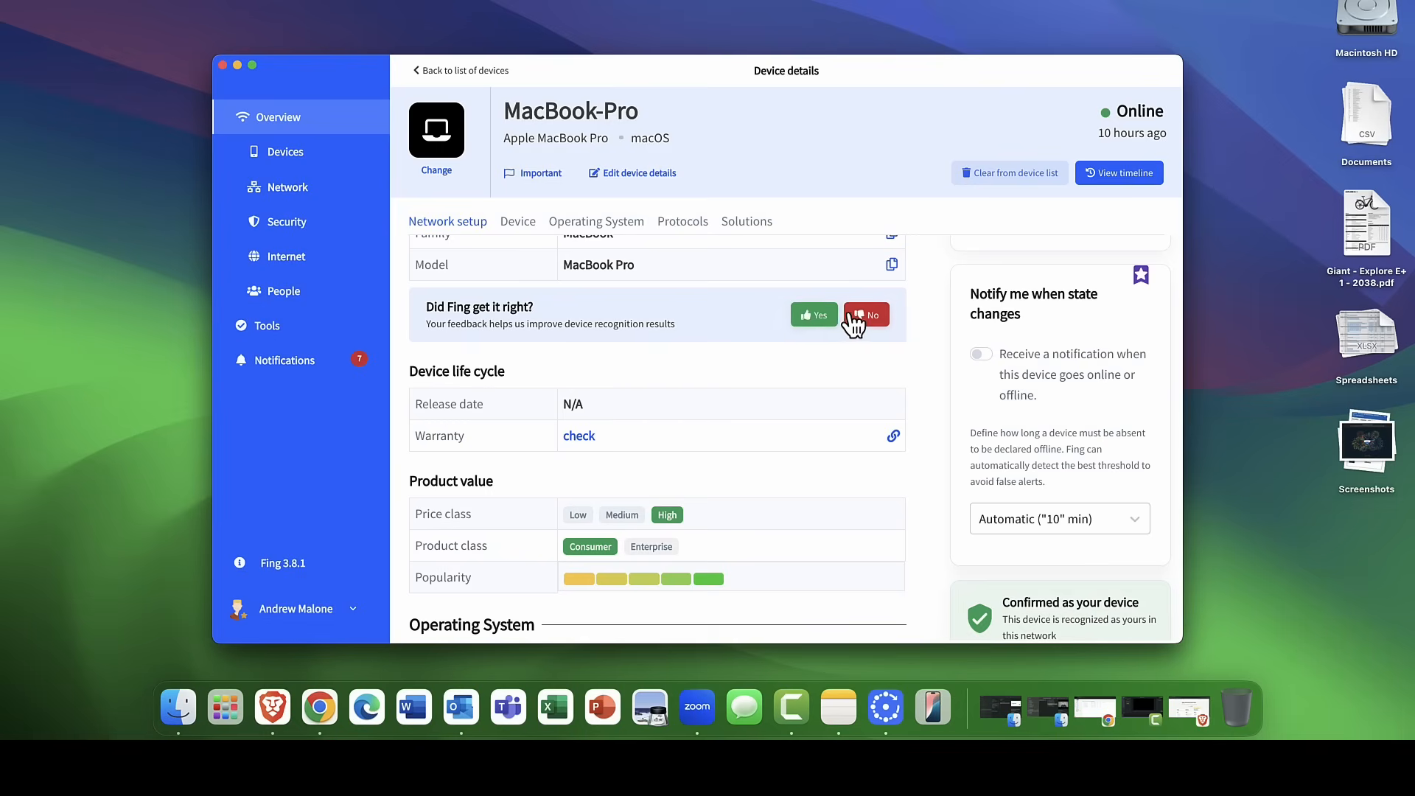
mouse_move(797, 349)
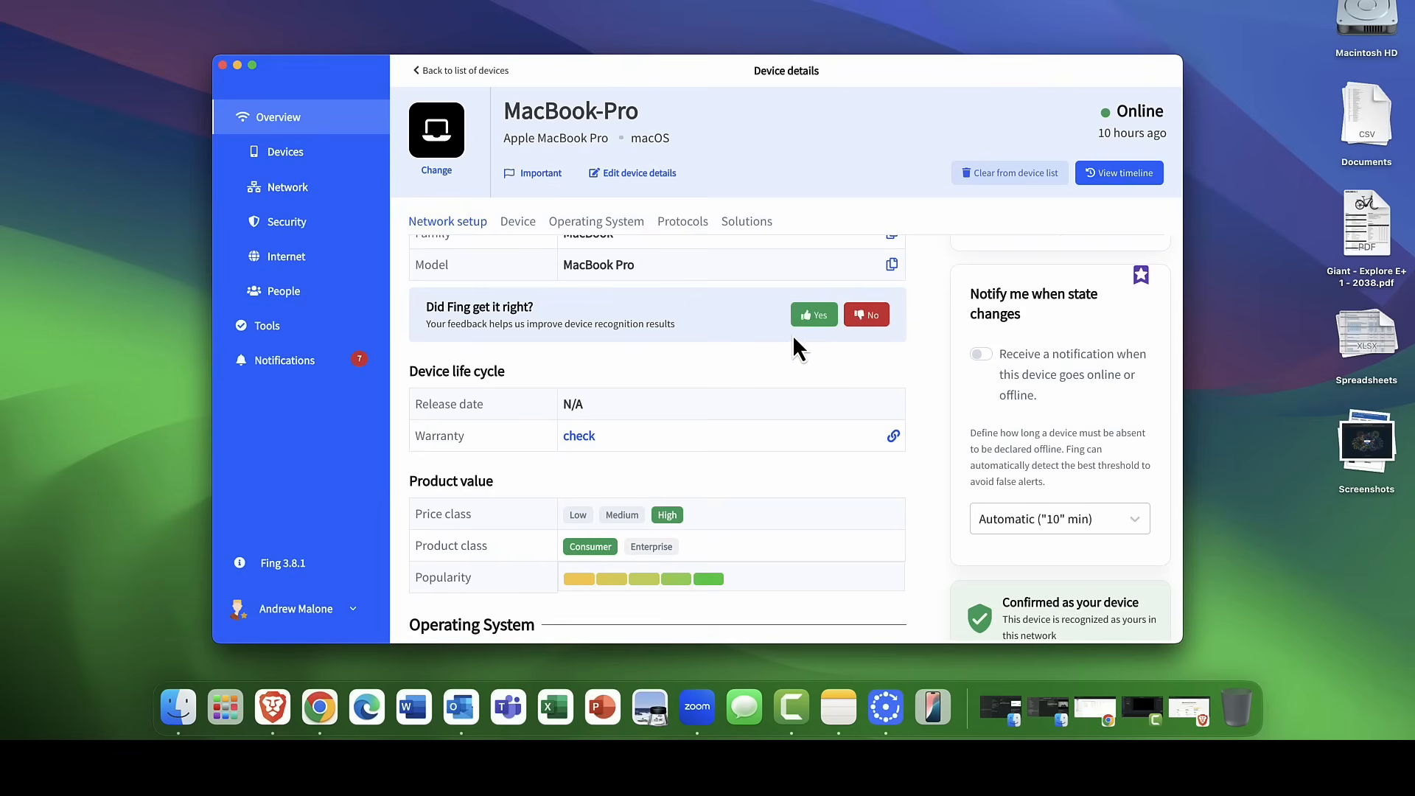
scroll("down", 3)
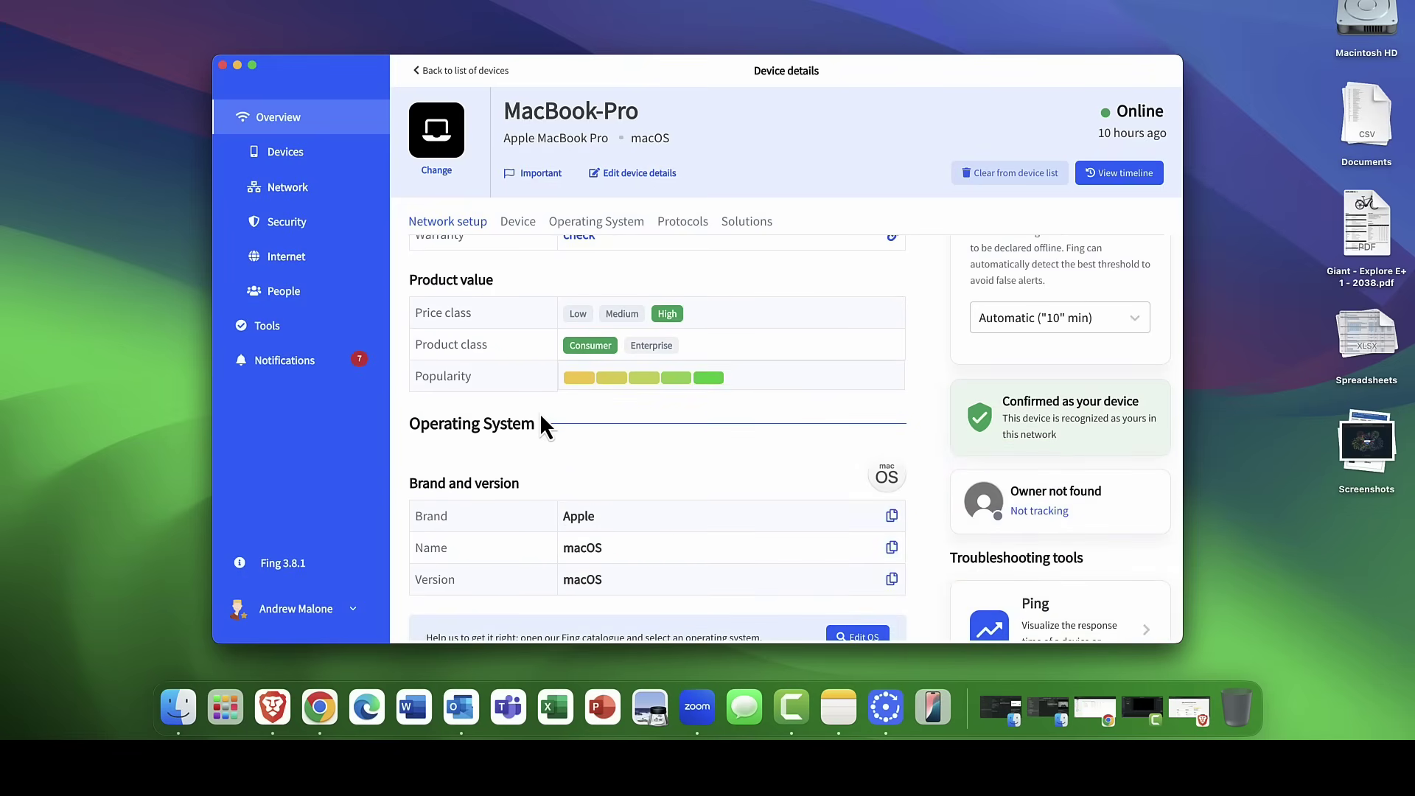
mouse_move(570, 424)
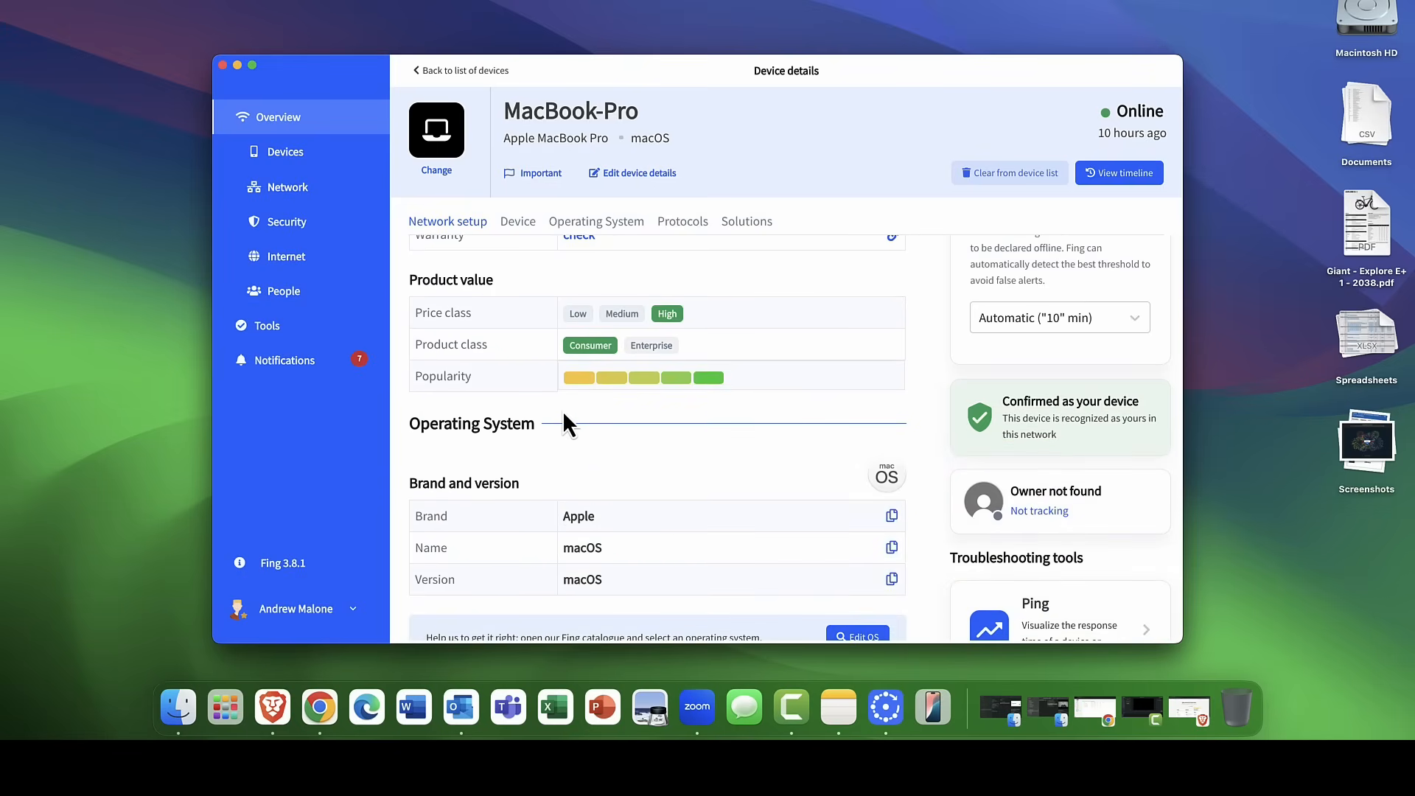
mouse_move(570, 417)
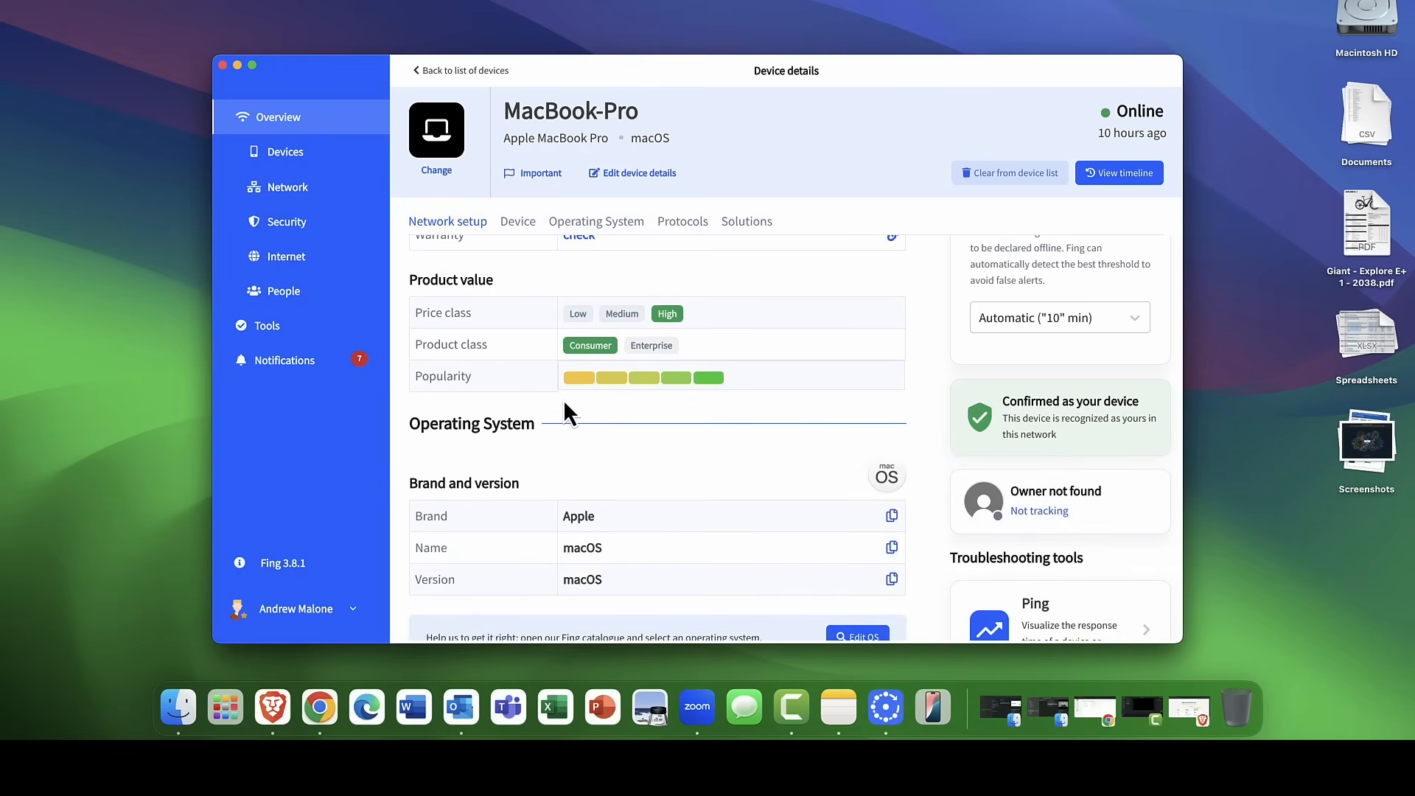
scroll("down", 3)
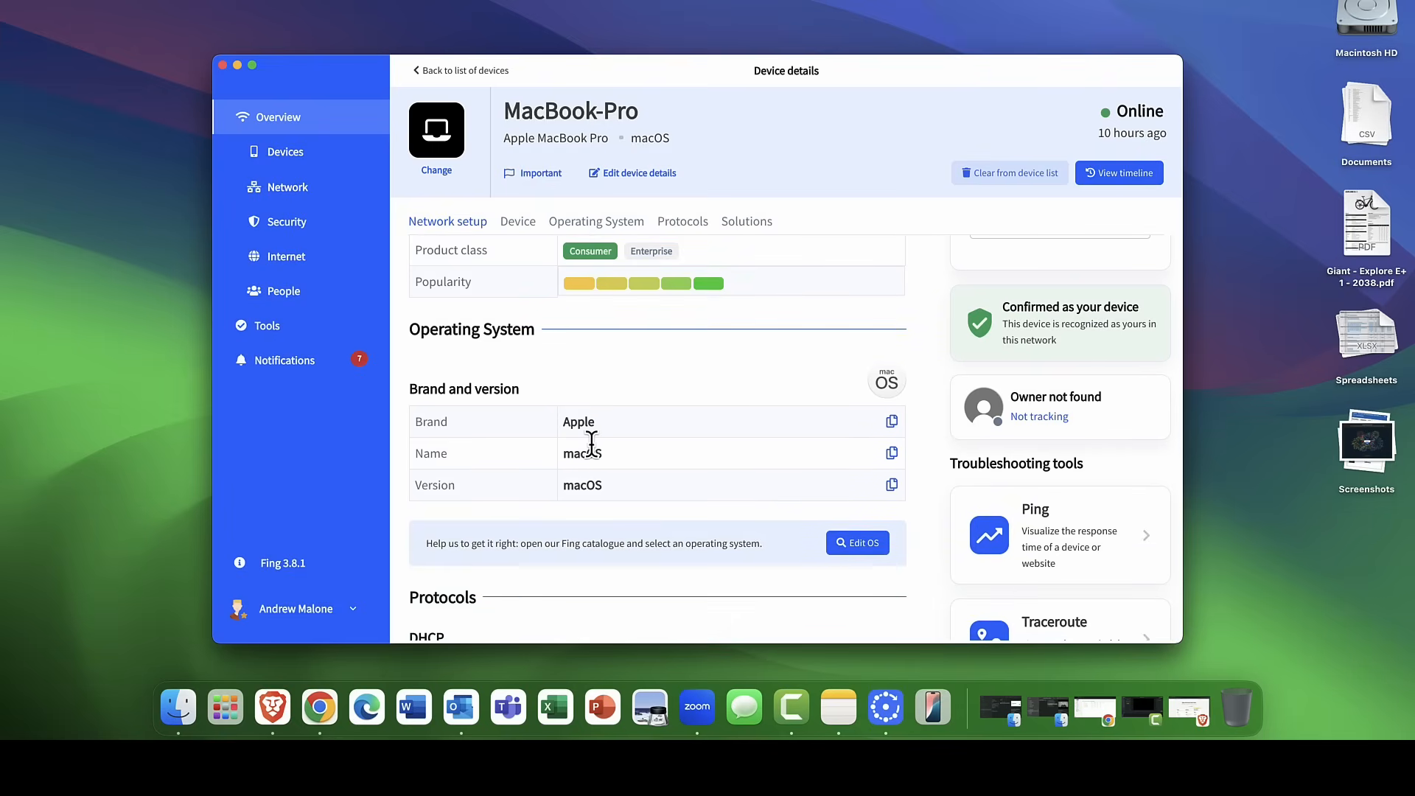
scroll("down", 3)
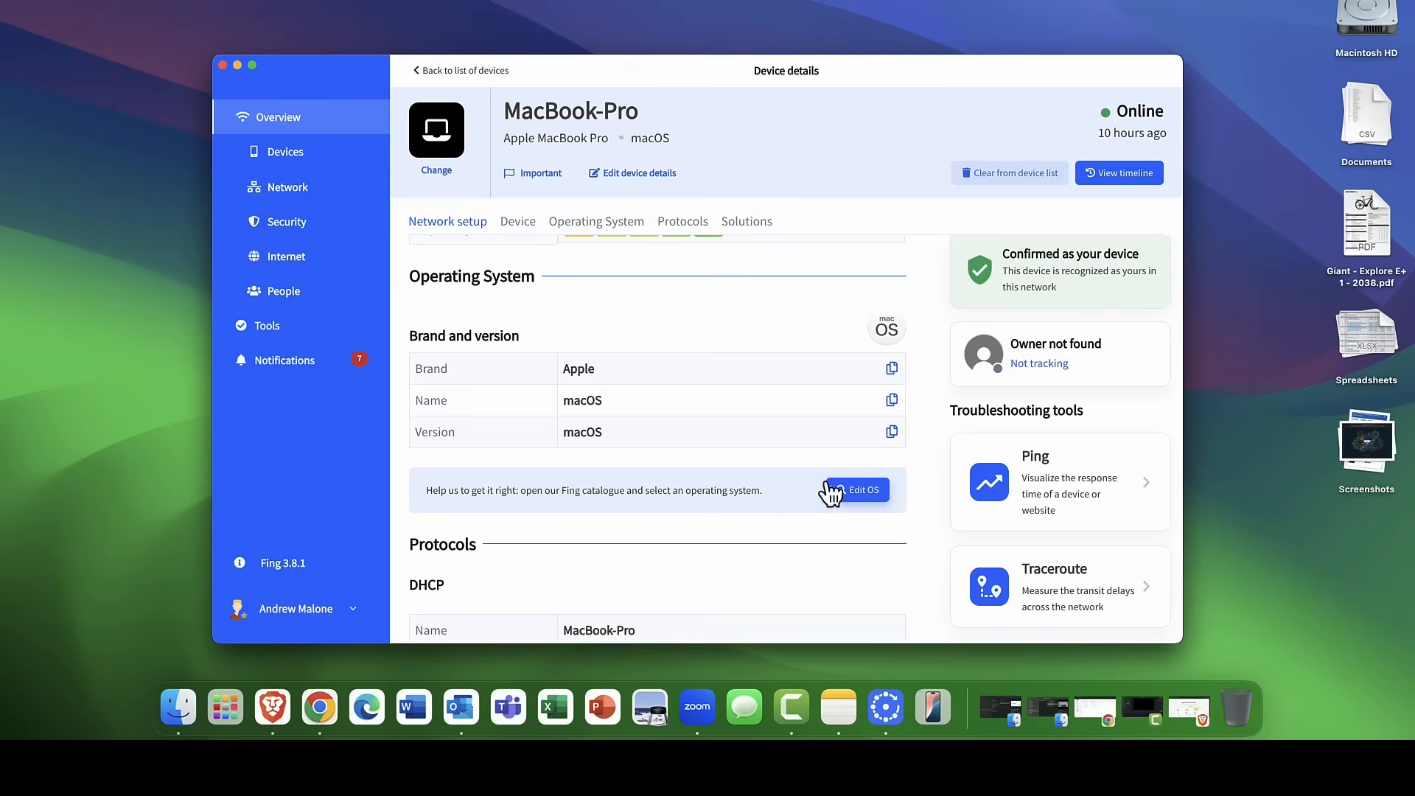
scroll("down", 3)
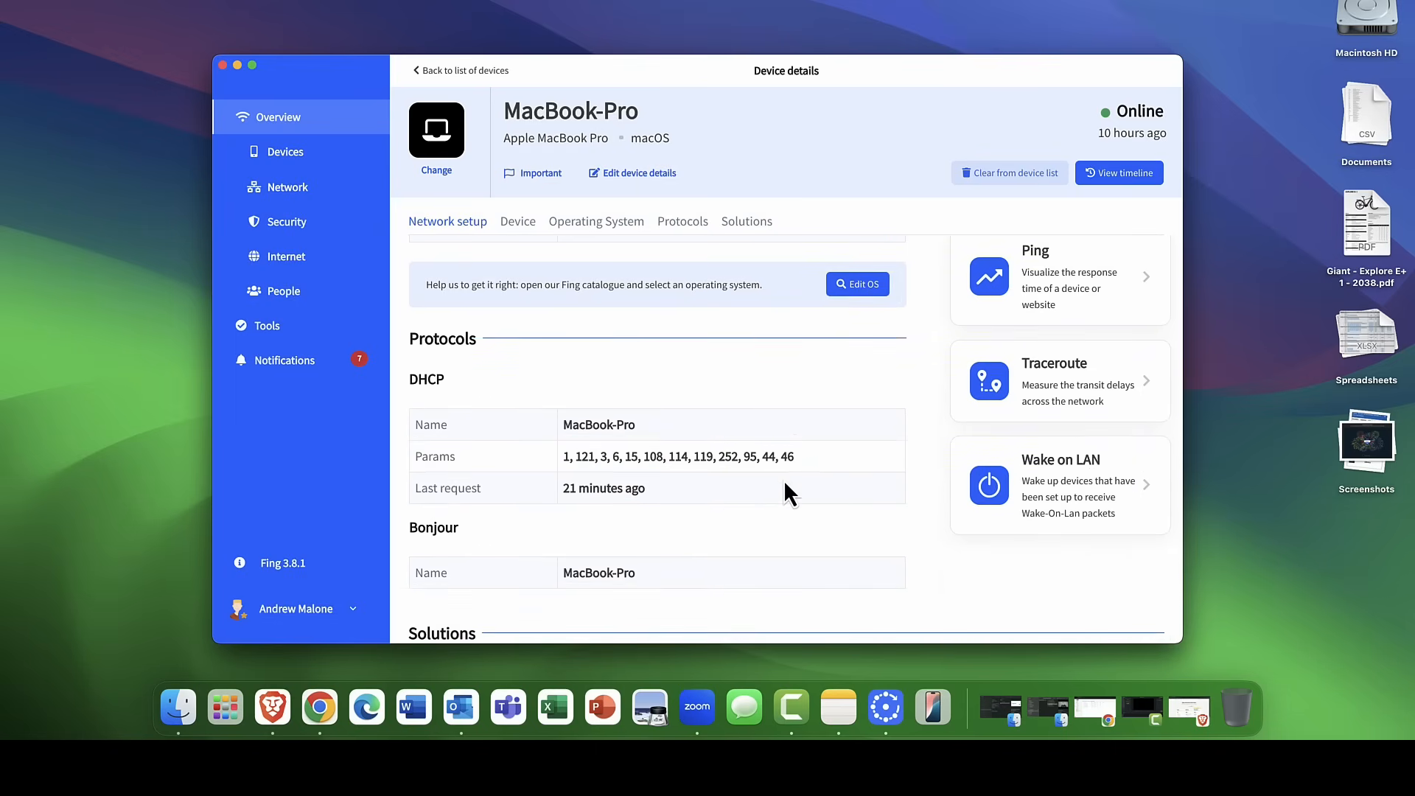
scroll("down", 3)
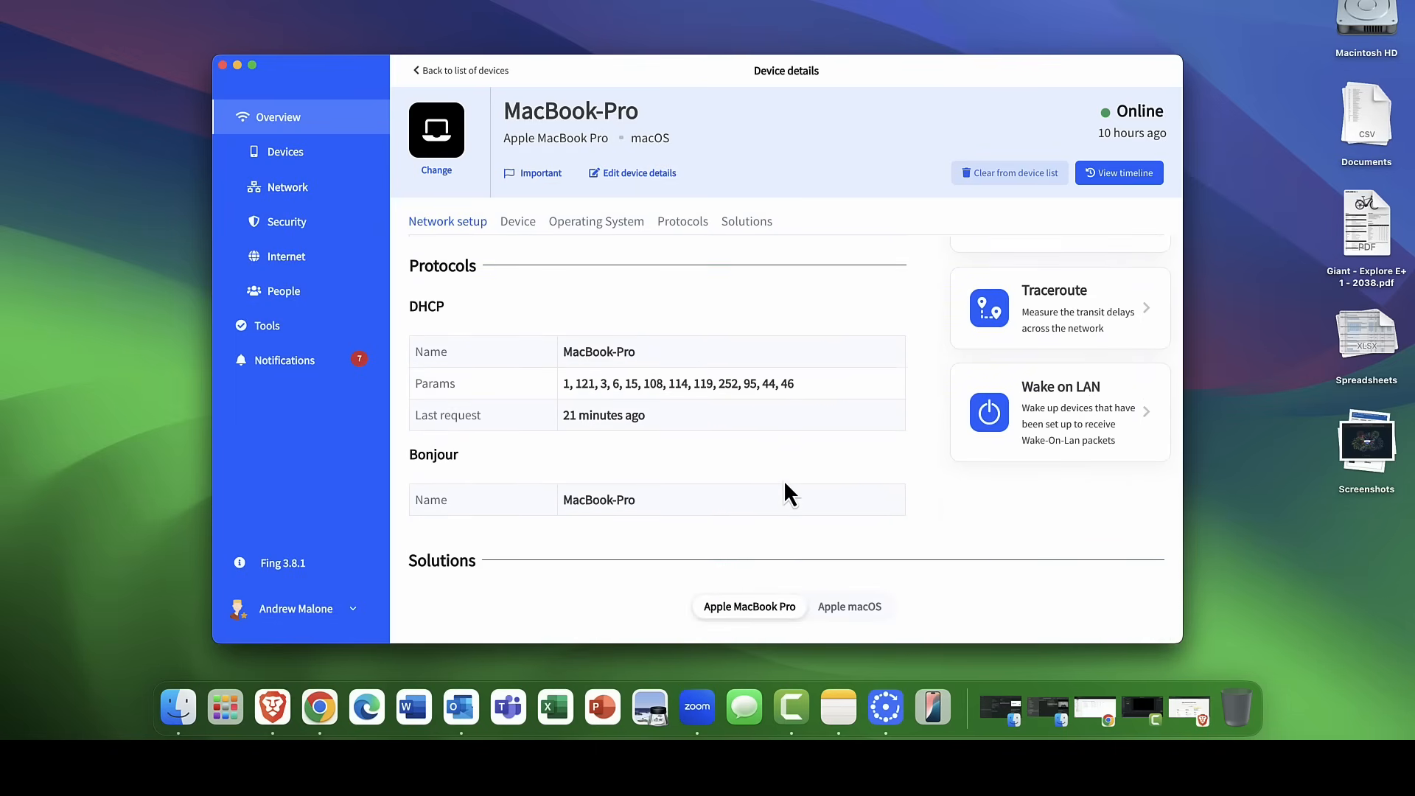
mouse_move(514, 390)
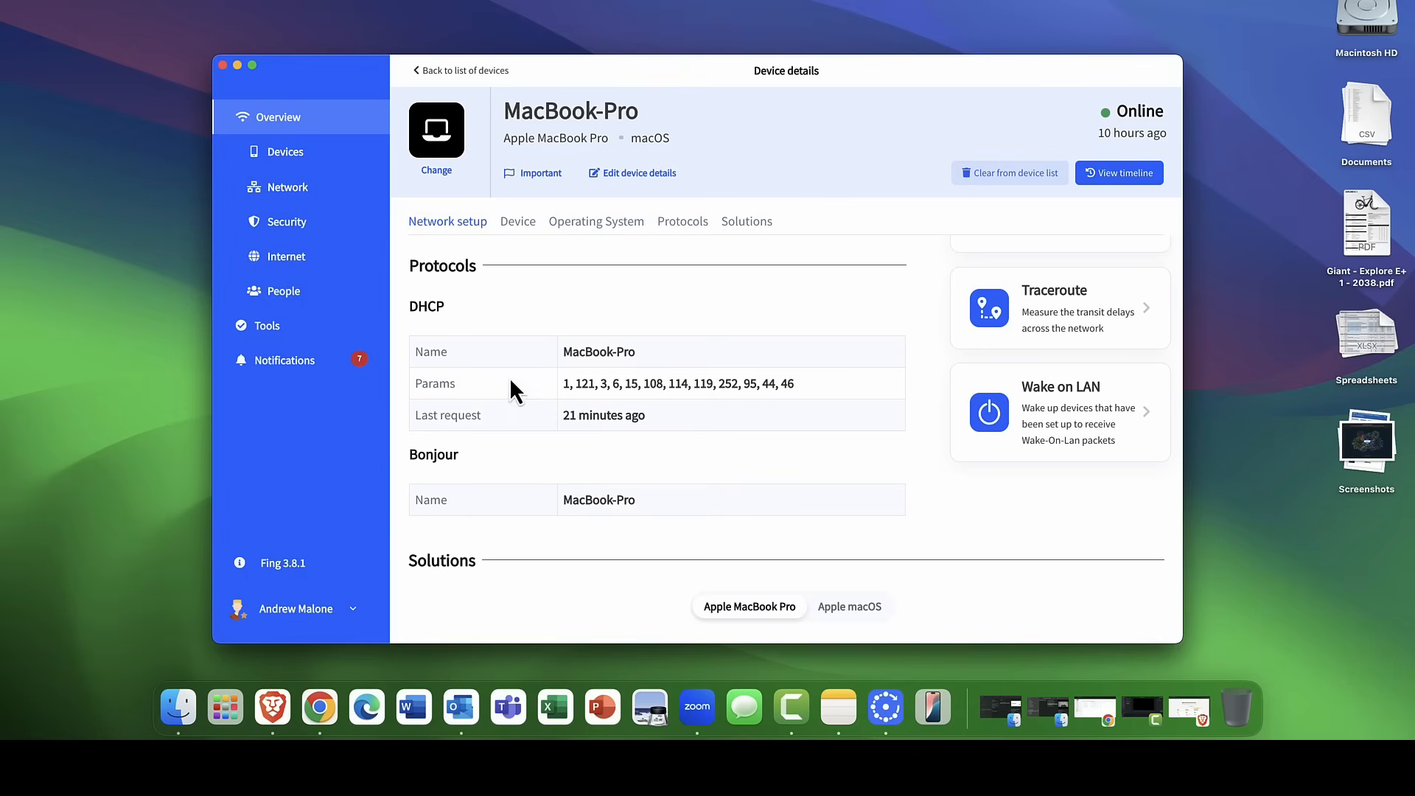
mouse_move(498, 472)
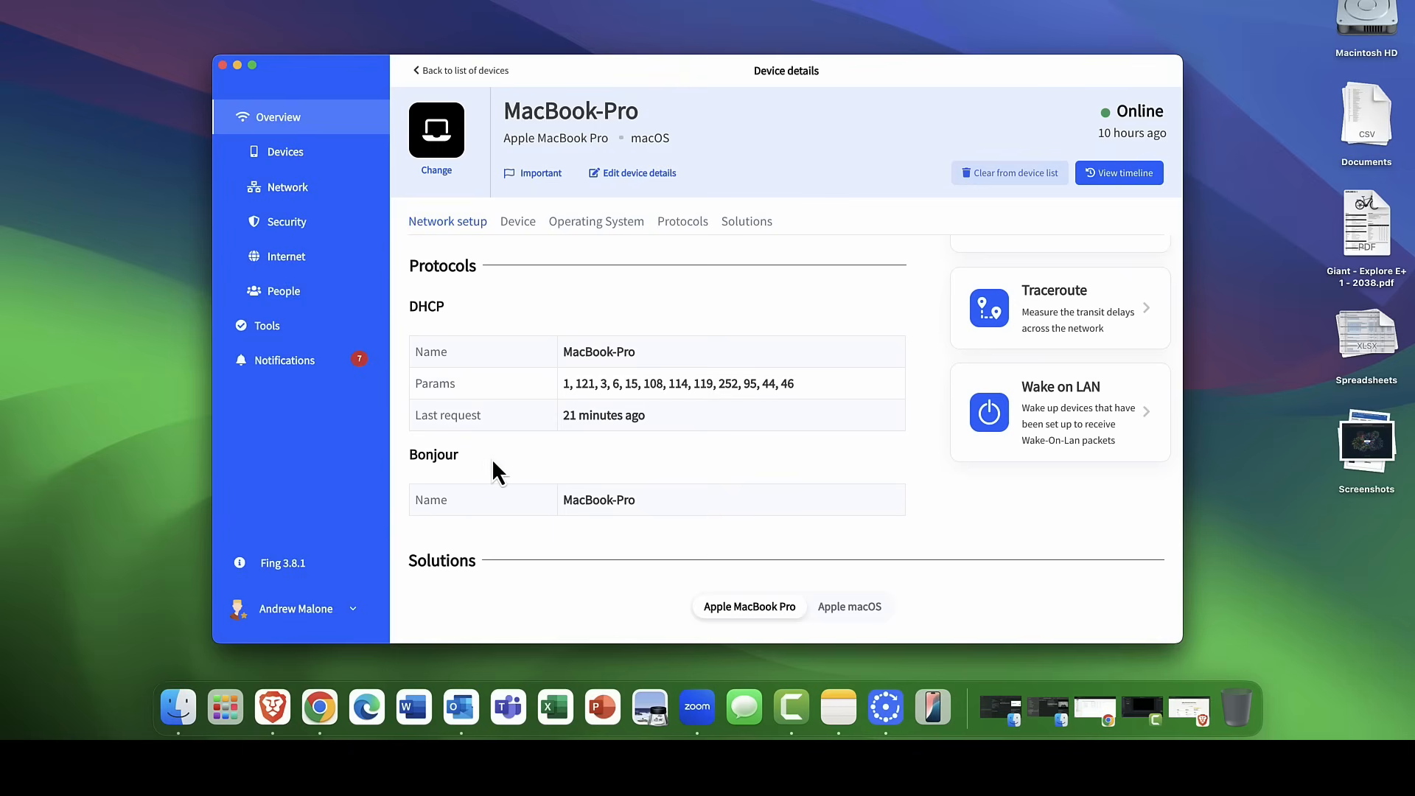
scroll("down", 3)
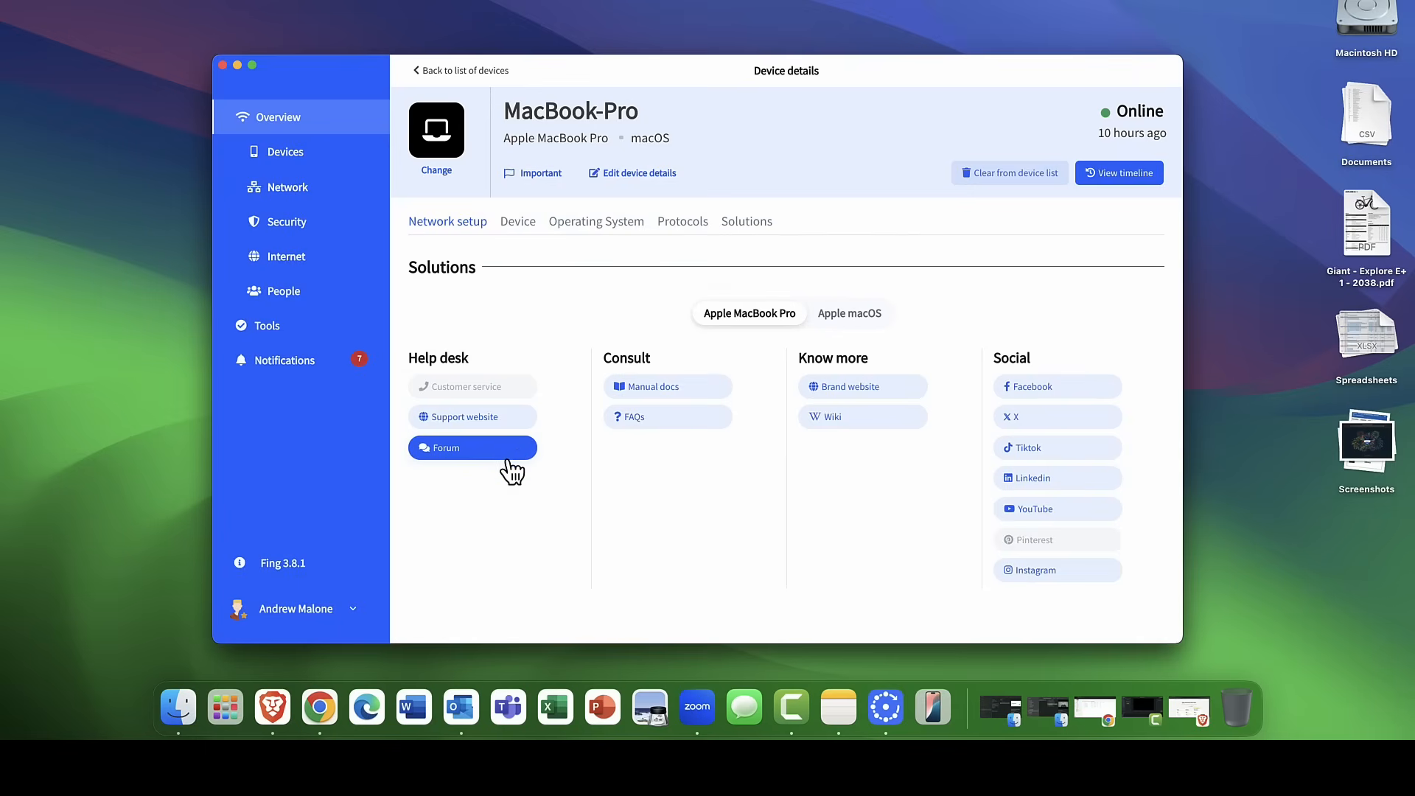
mouse_move(898, 461)
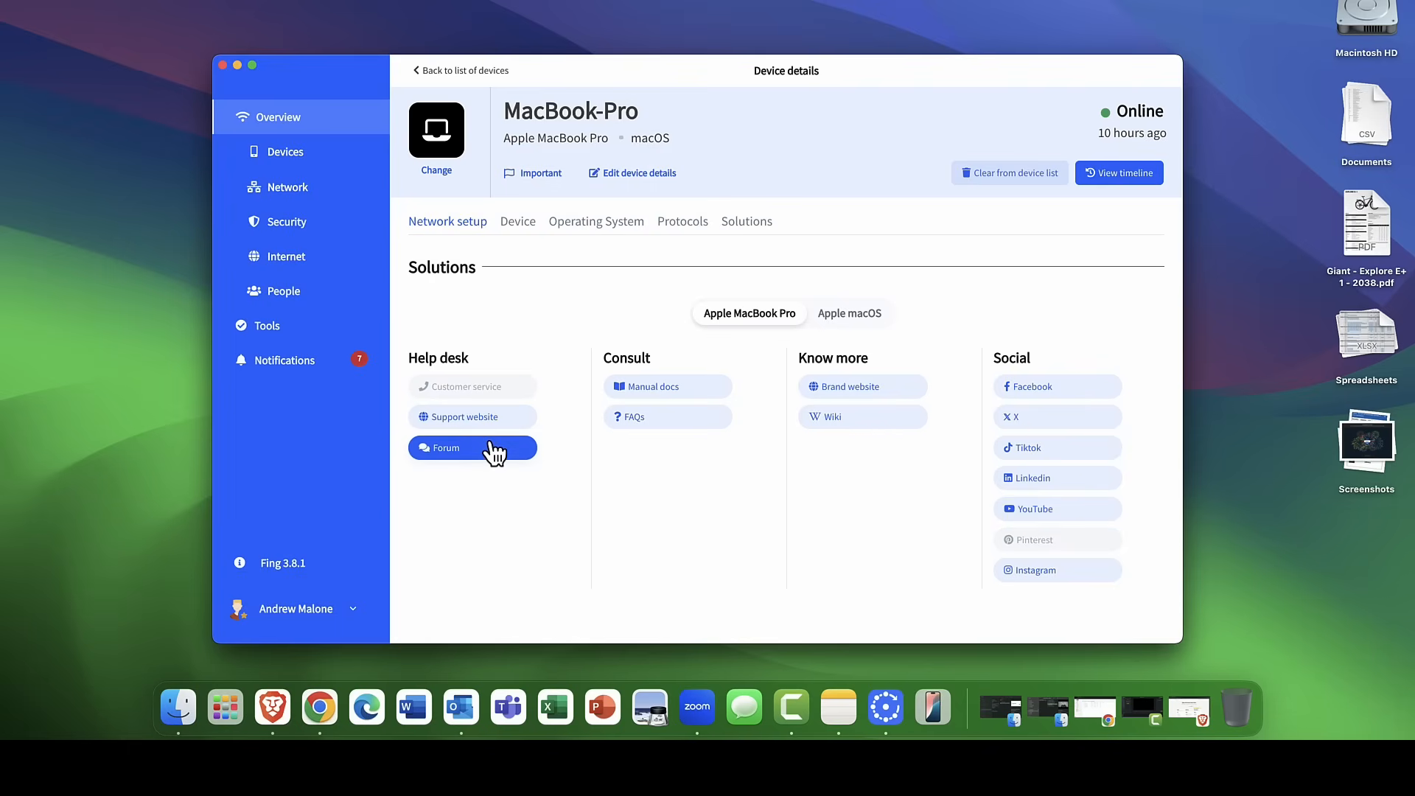
mouse_move(585, 462)
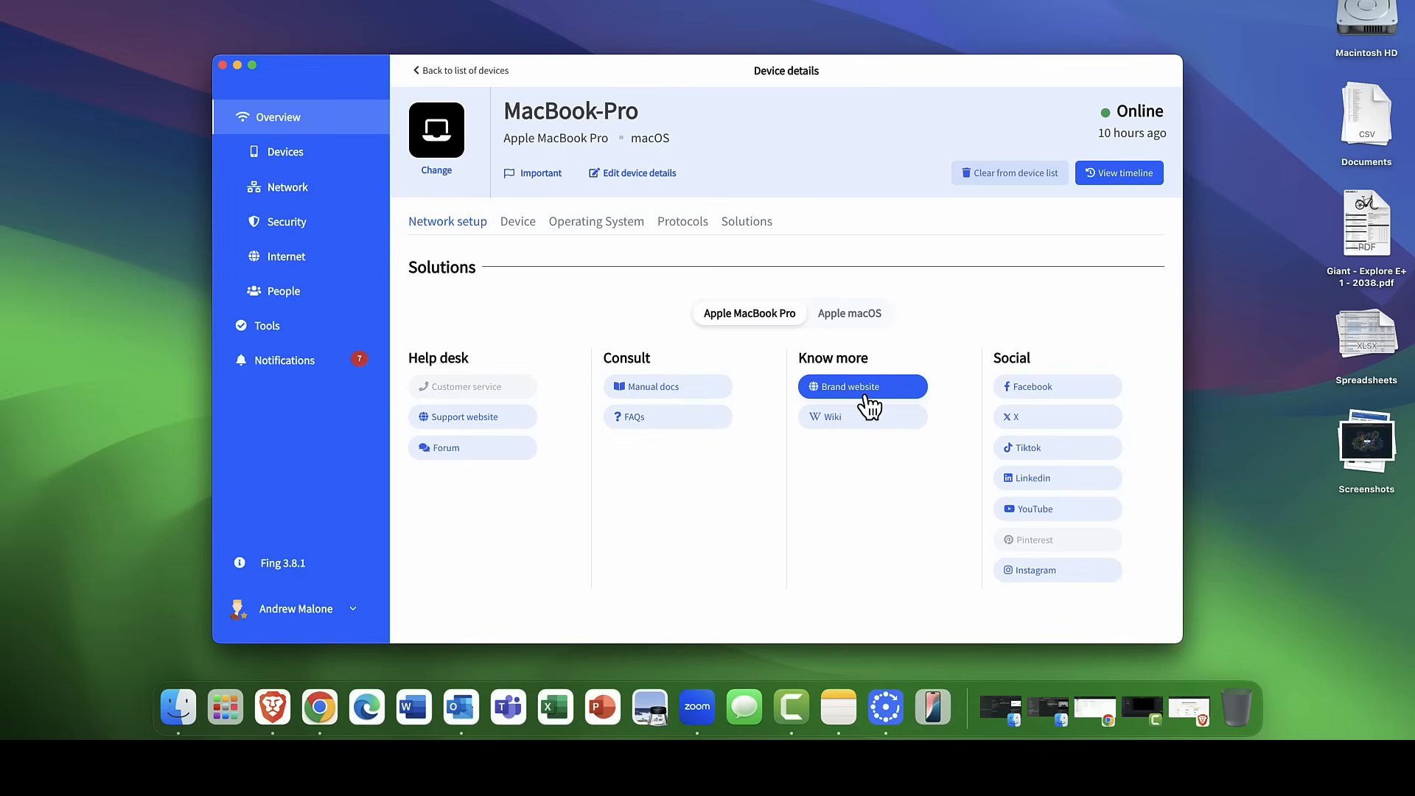
mouse_move(1032, 447)
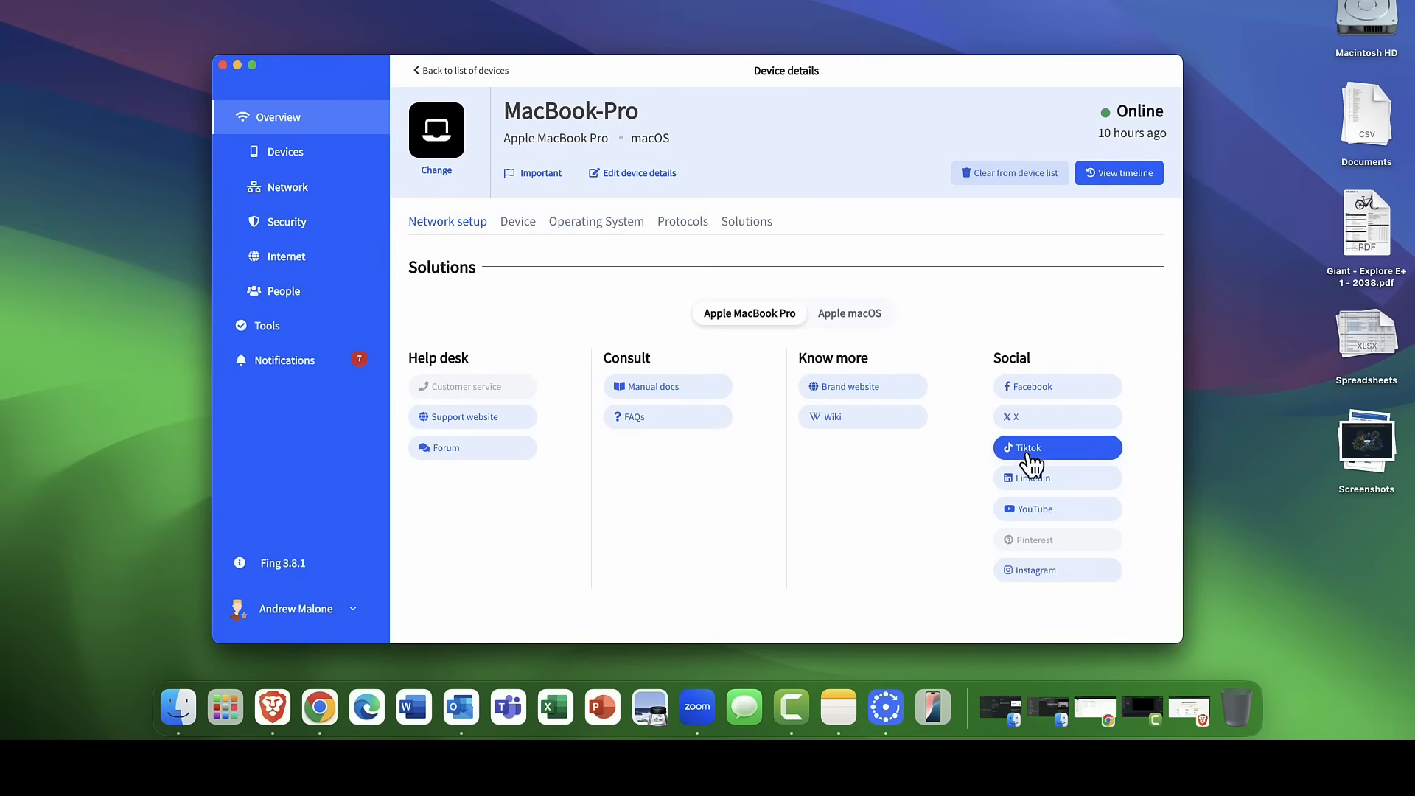
mouse_move(1001, 442)
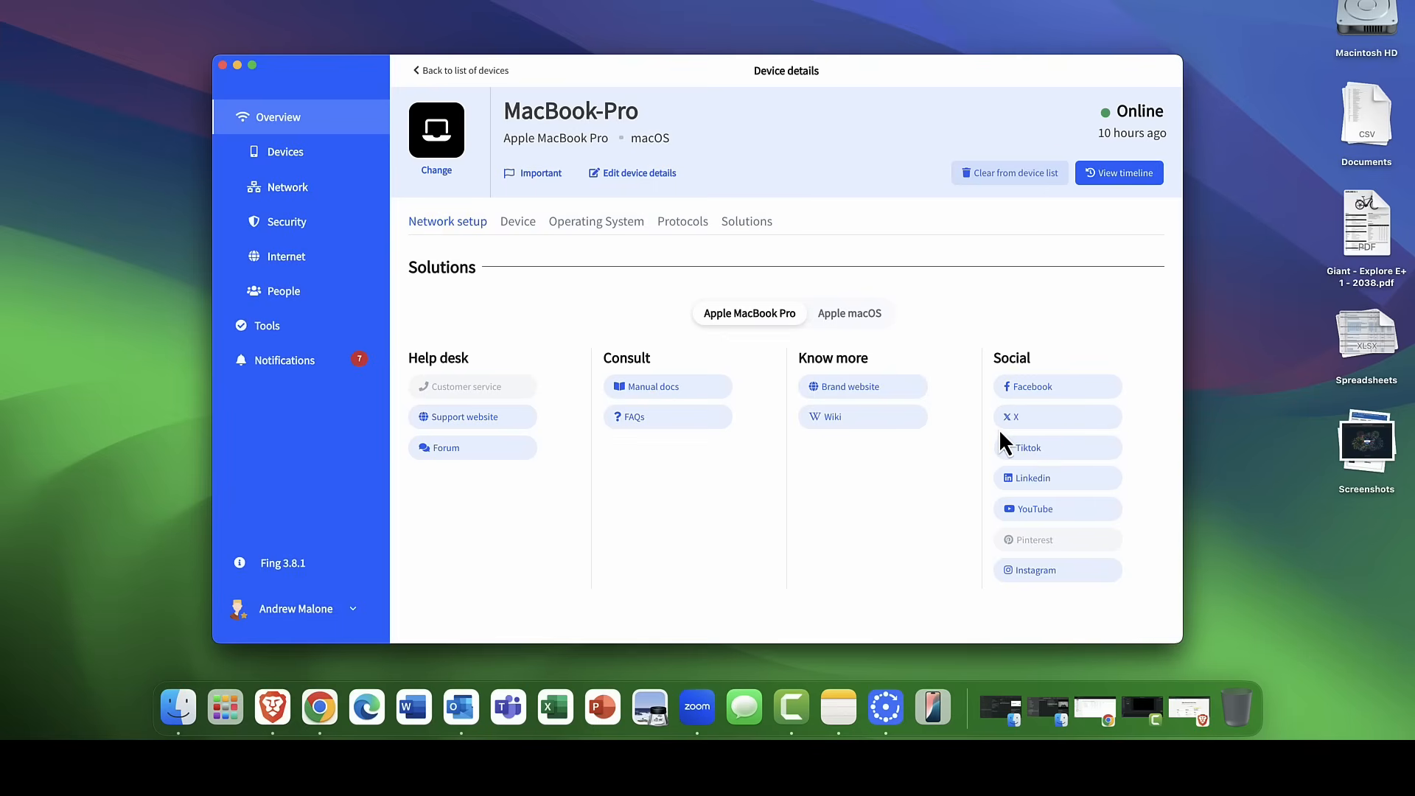
Jump between the Network setup, Device and Protocols sections, then return to the Devices list.
left_click(448, 222)
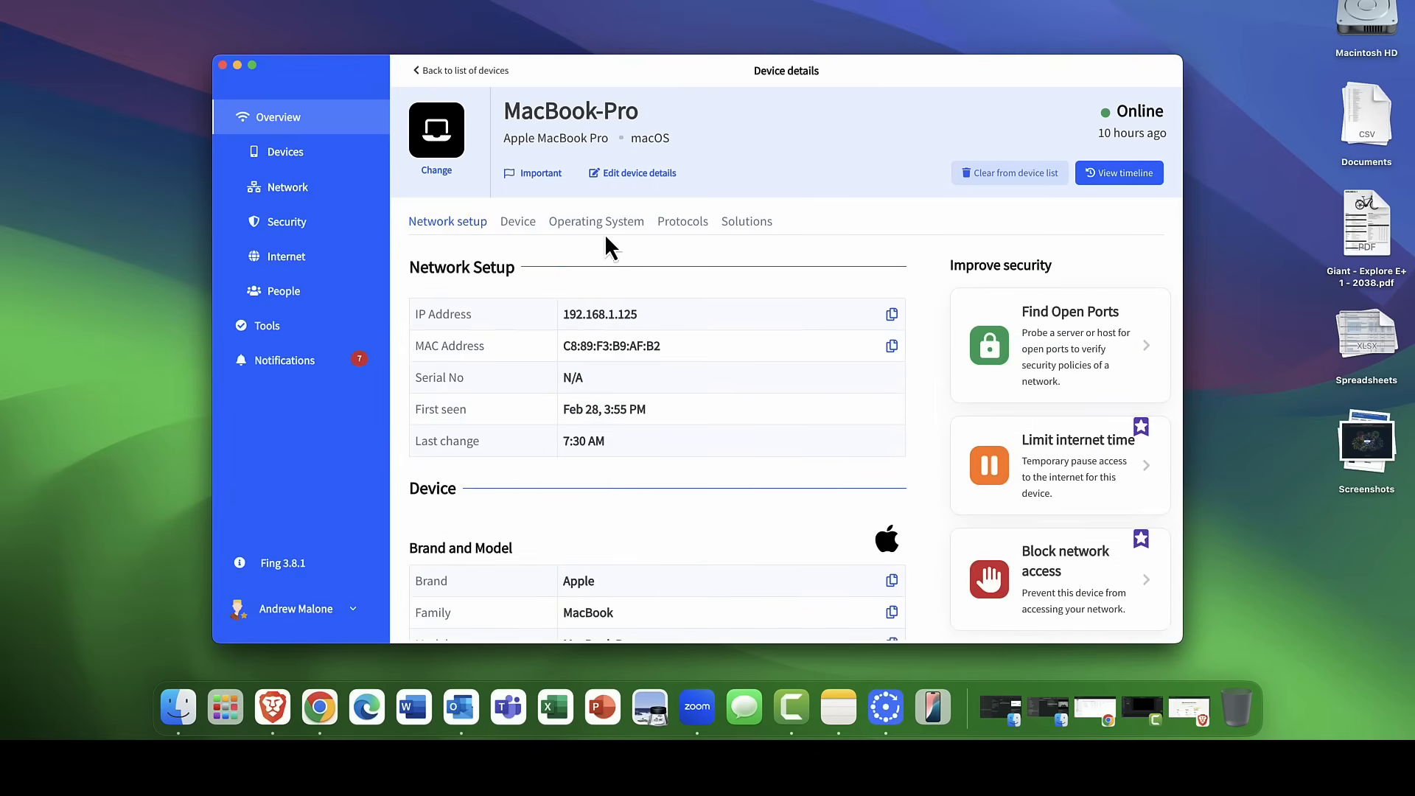
left_click(518, 221)
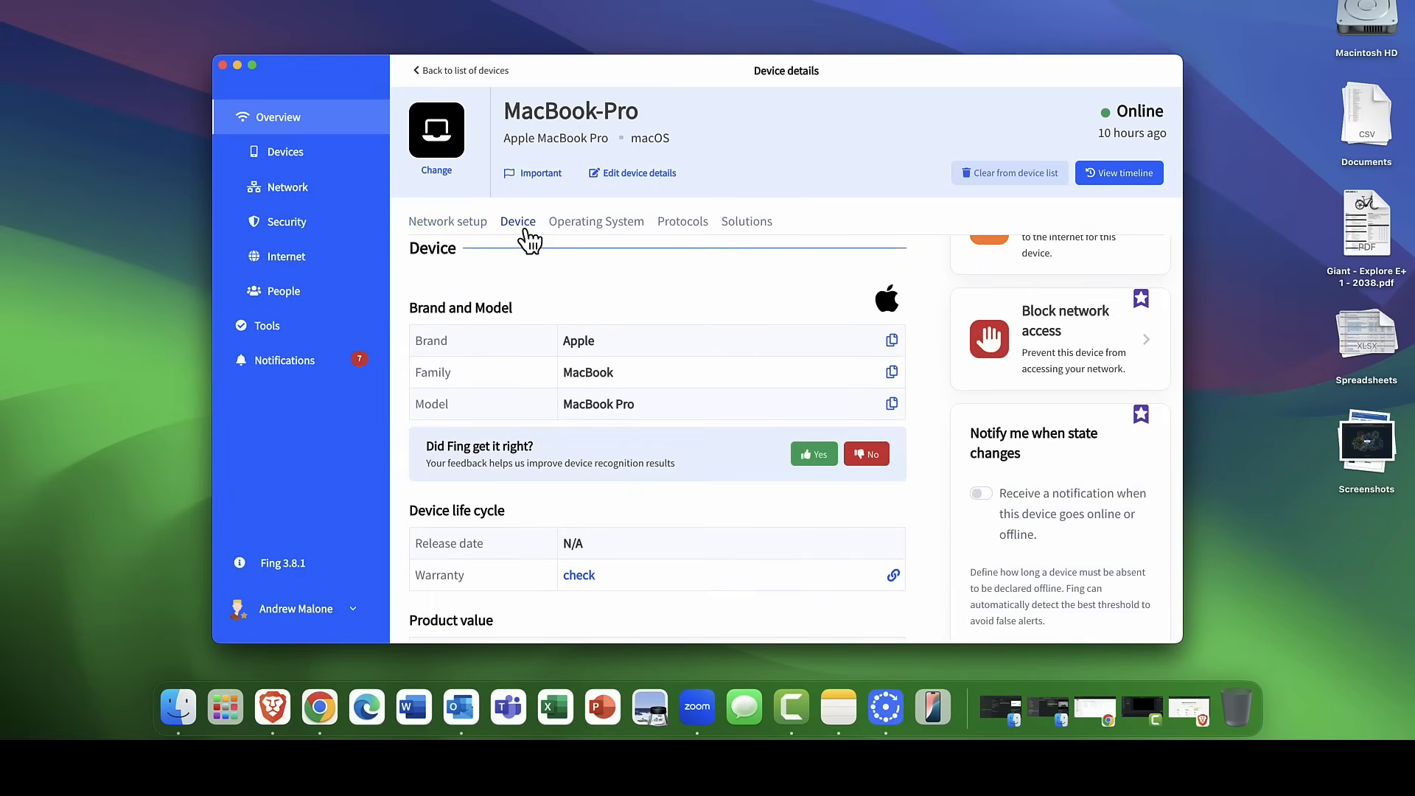
left_click(683, 221)
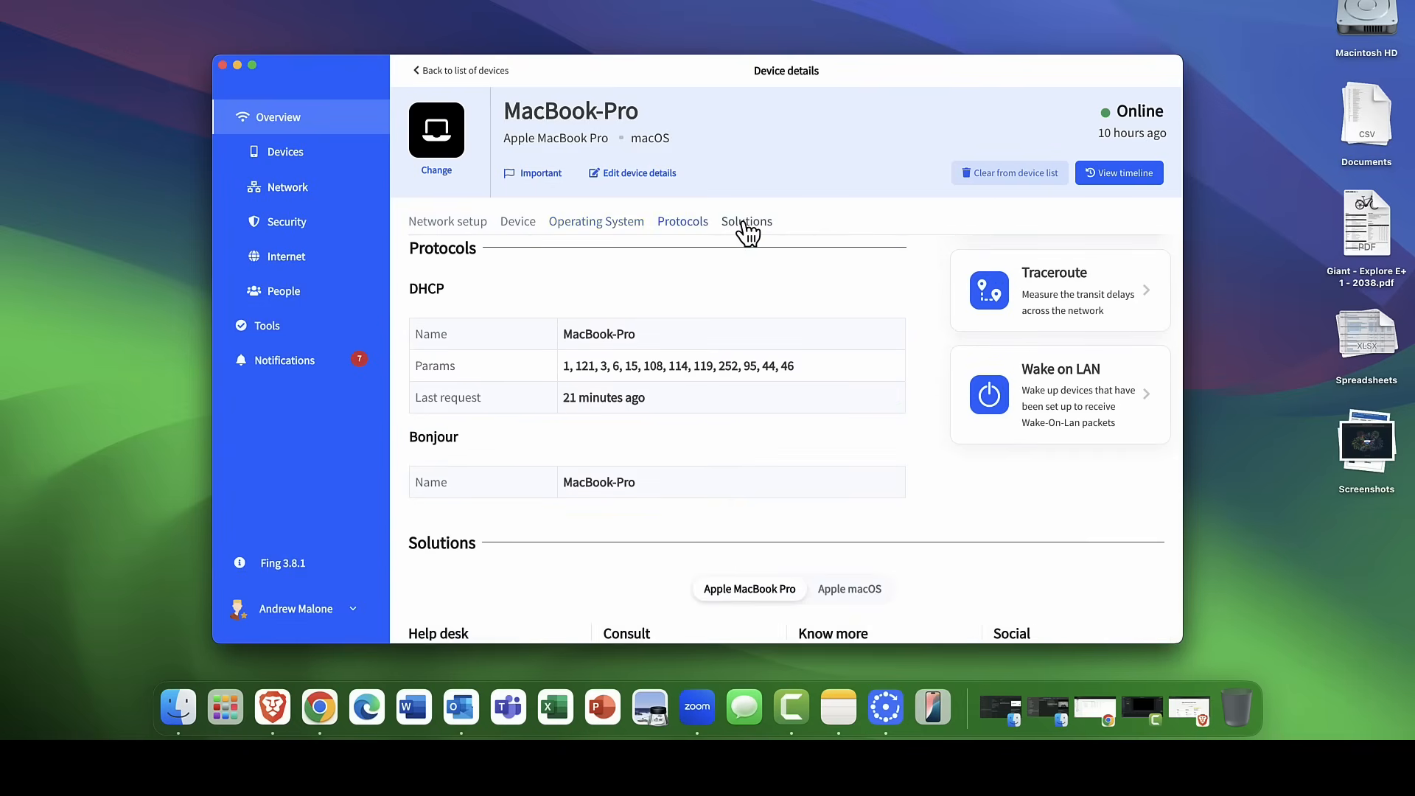
left_click(447, 221)
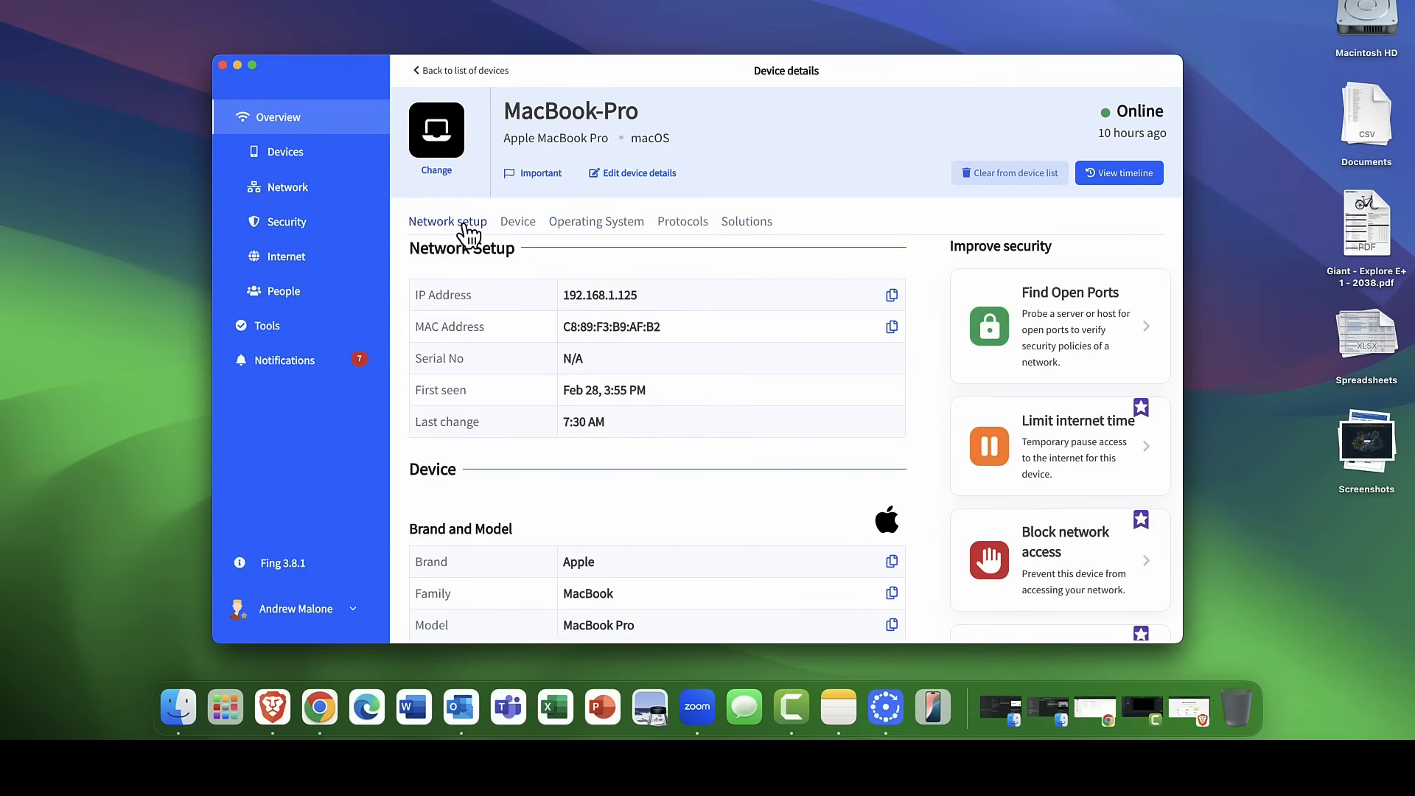
mouse_move(612, 180)
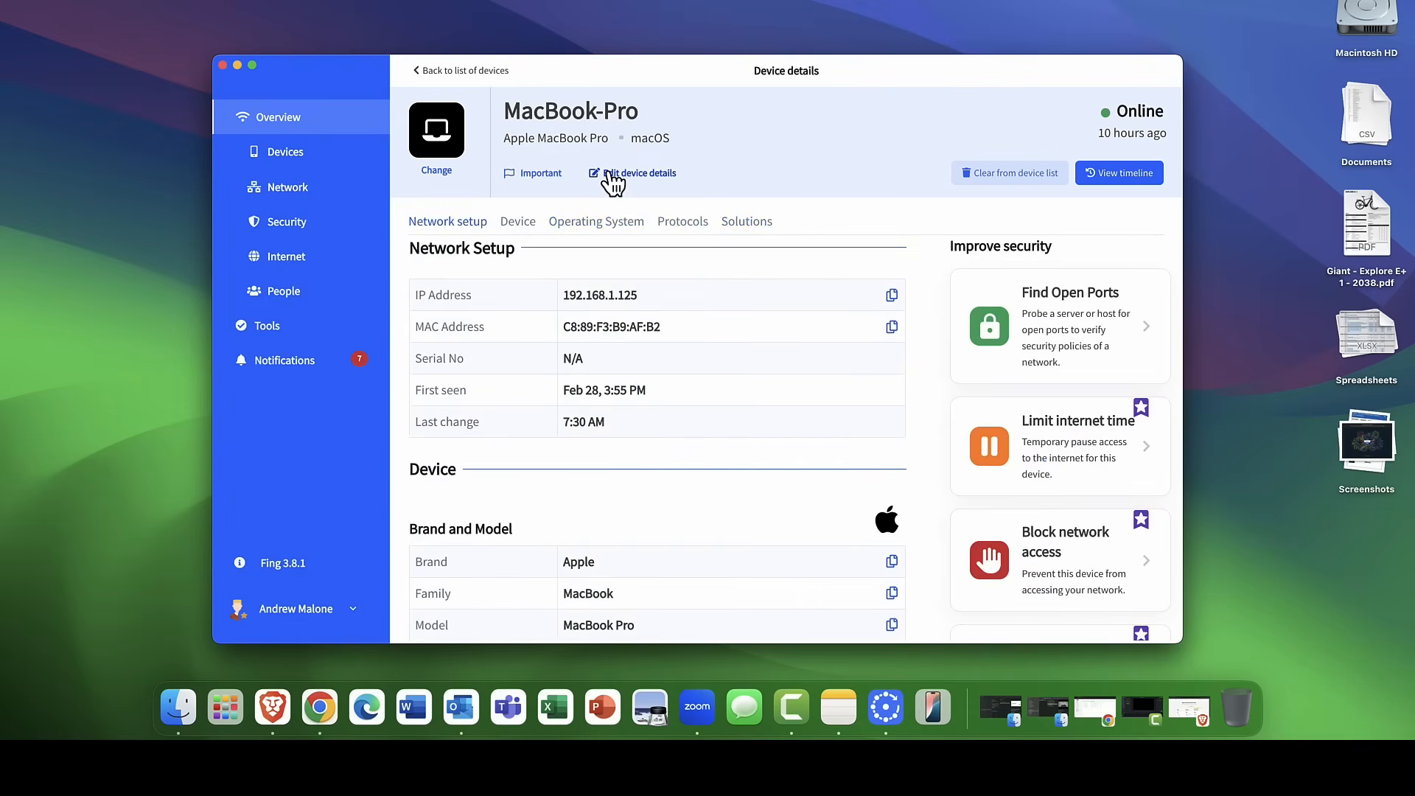
mouse_move(603, 177)
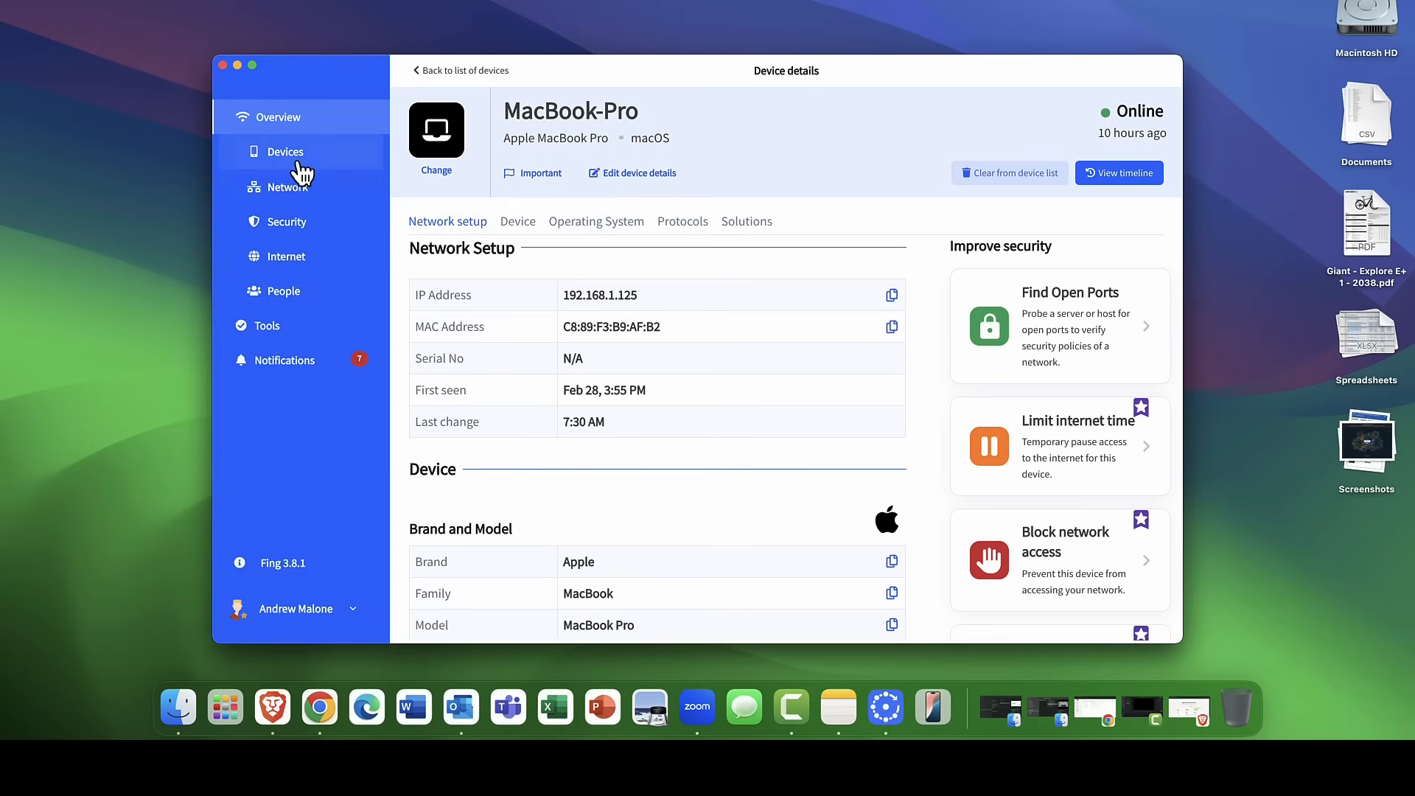
left_click(286, 152)
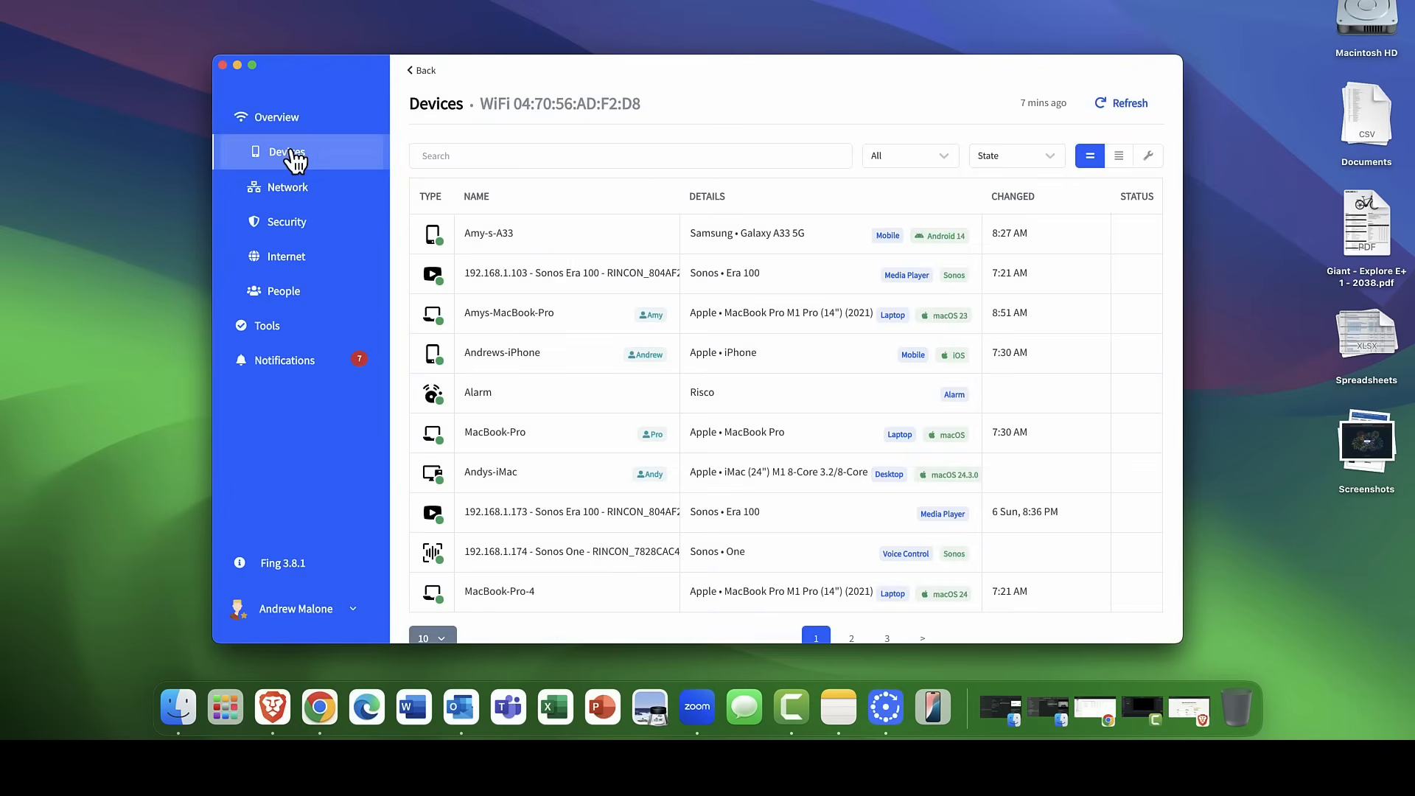
mouse_move(480, 233)
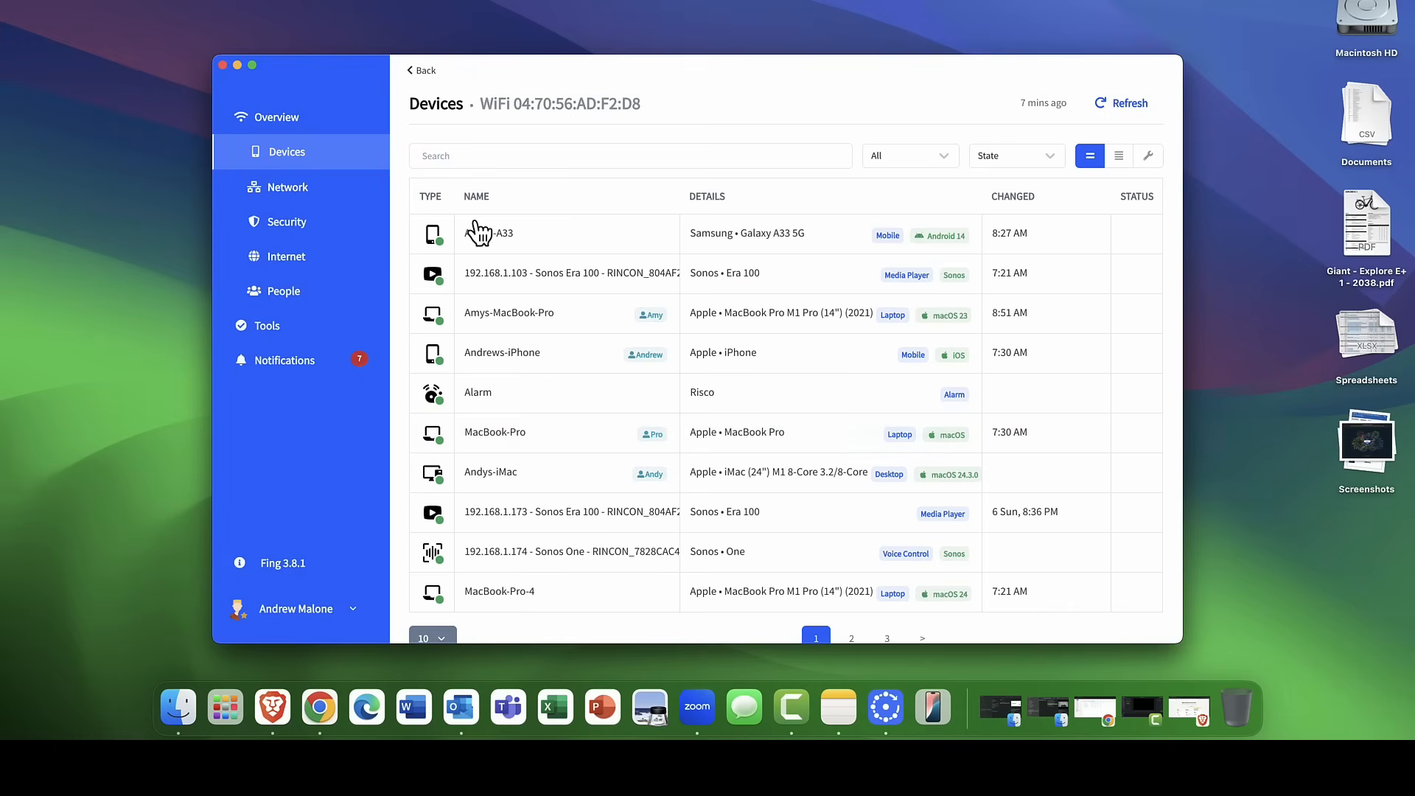
Open Amy-s-A33's details, scroll down to Solutions, then jump back to Network setup.
left_click(490, 233)
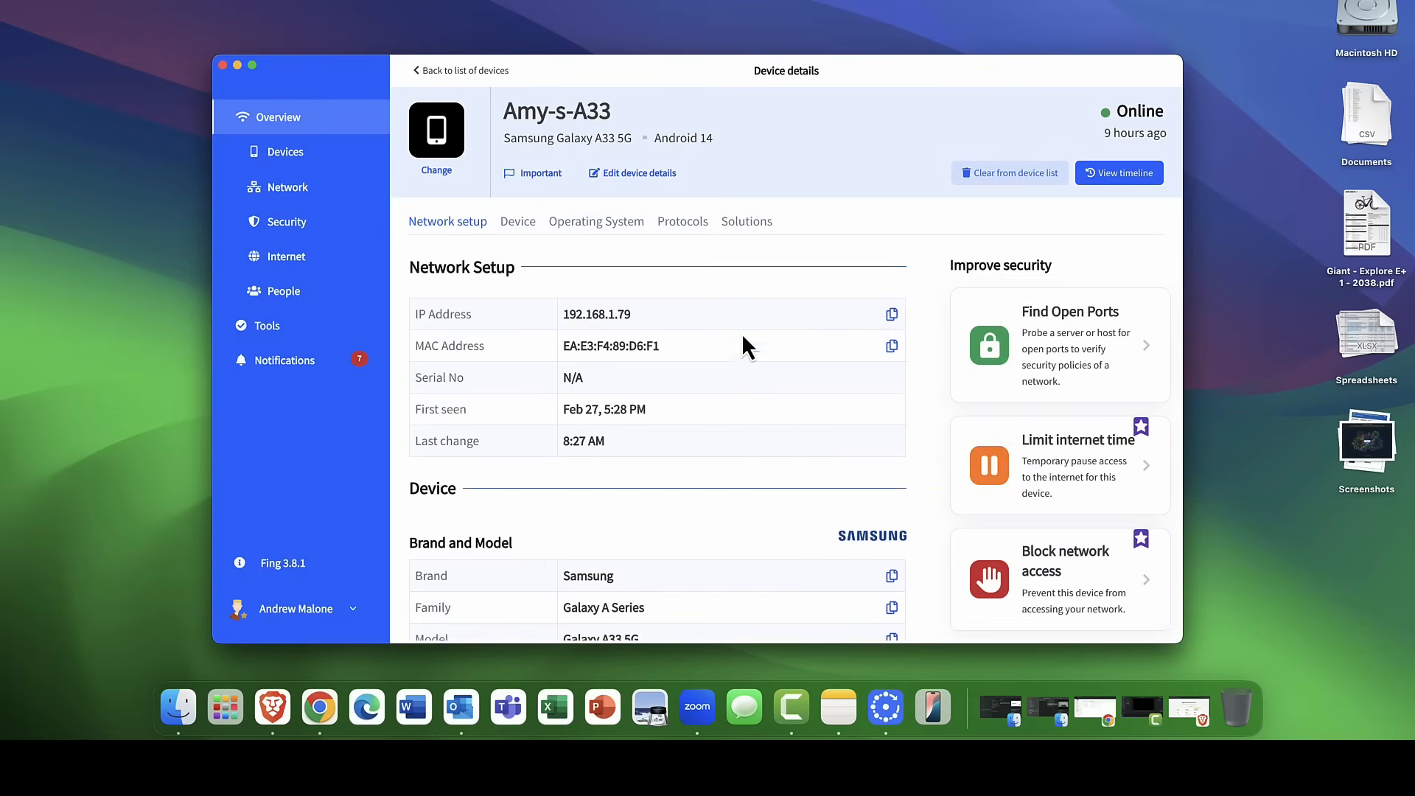
mouse_move(761, 352)
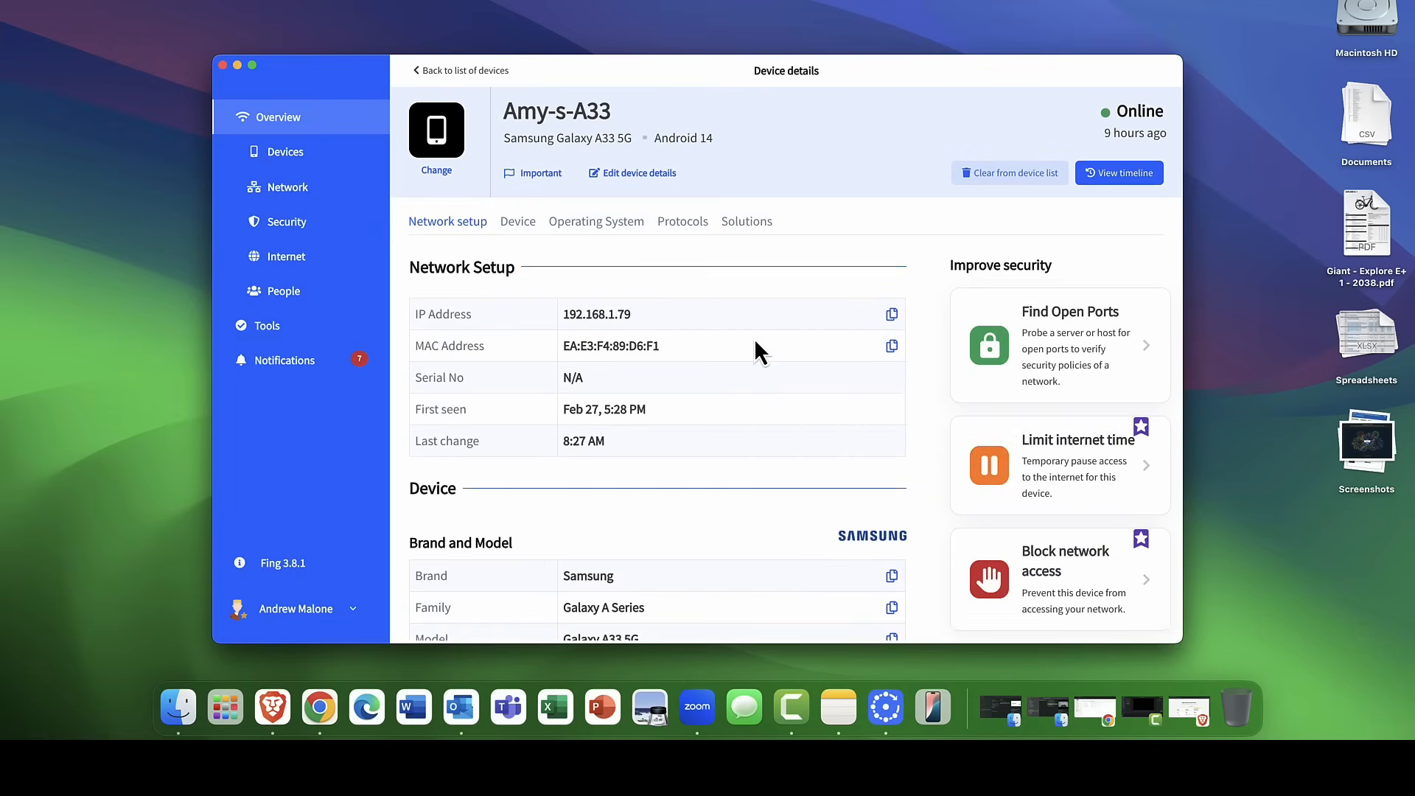
scroll("down", 3)
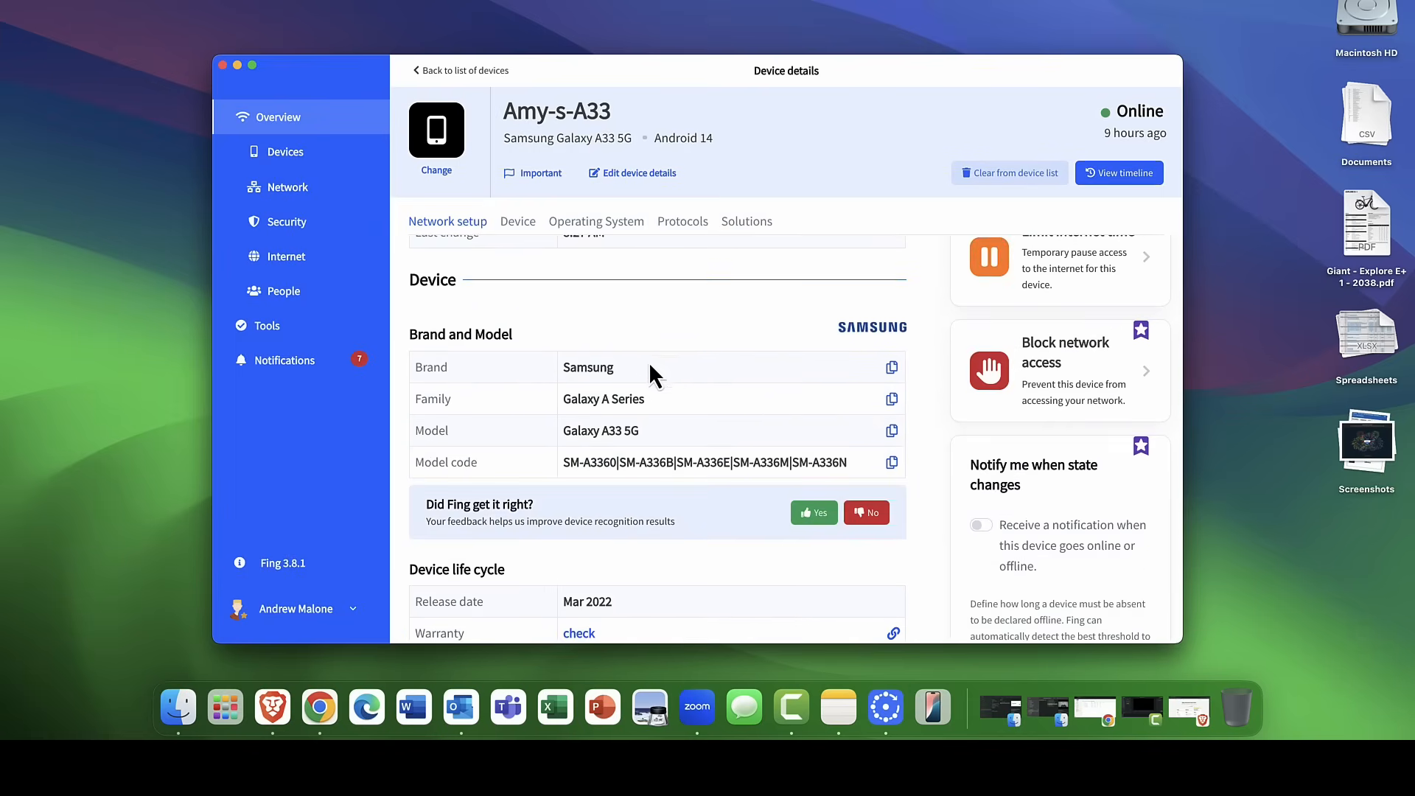
scroll("down", 3)
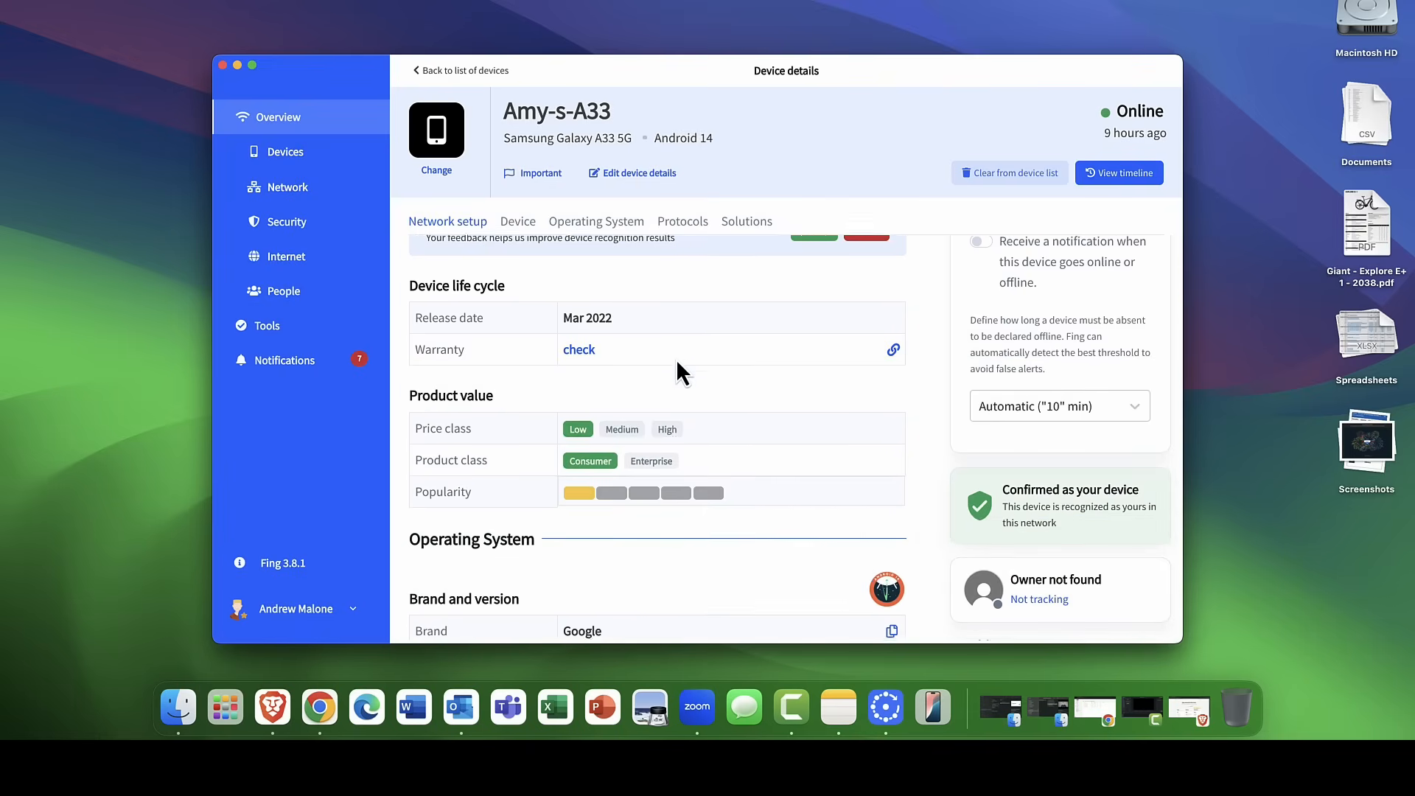
scroll("down", 3)
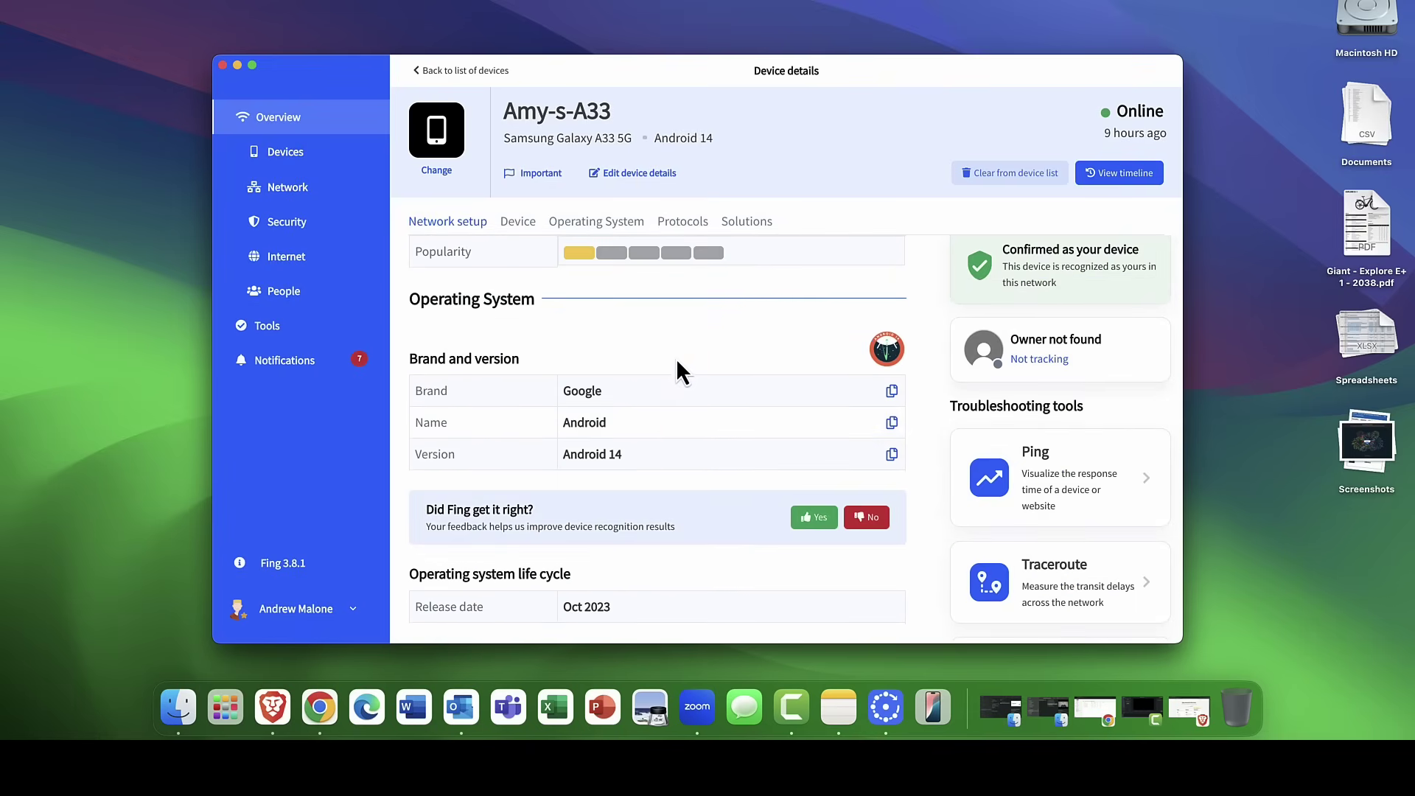
scroll("down", 3)
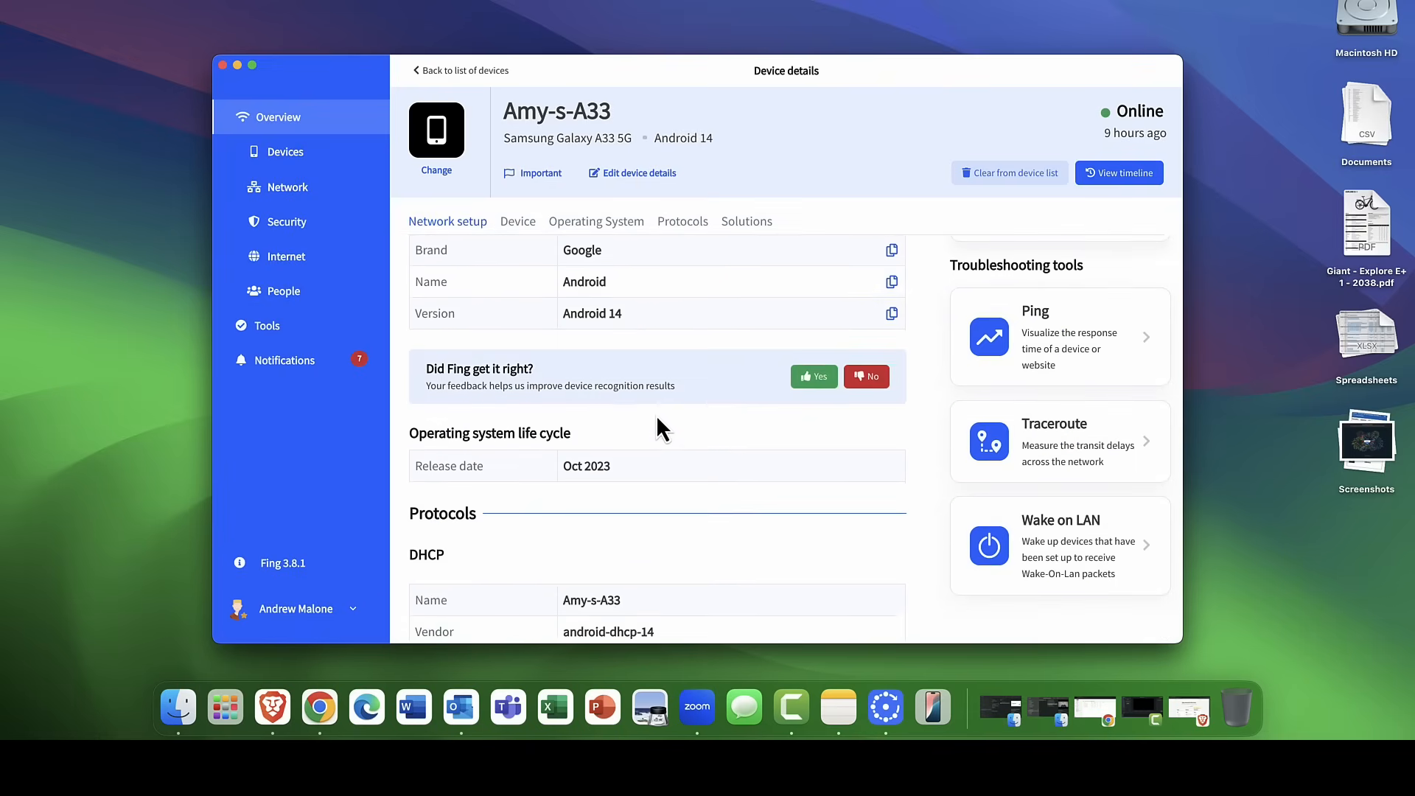
scroll("down", 3)
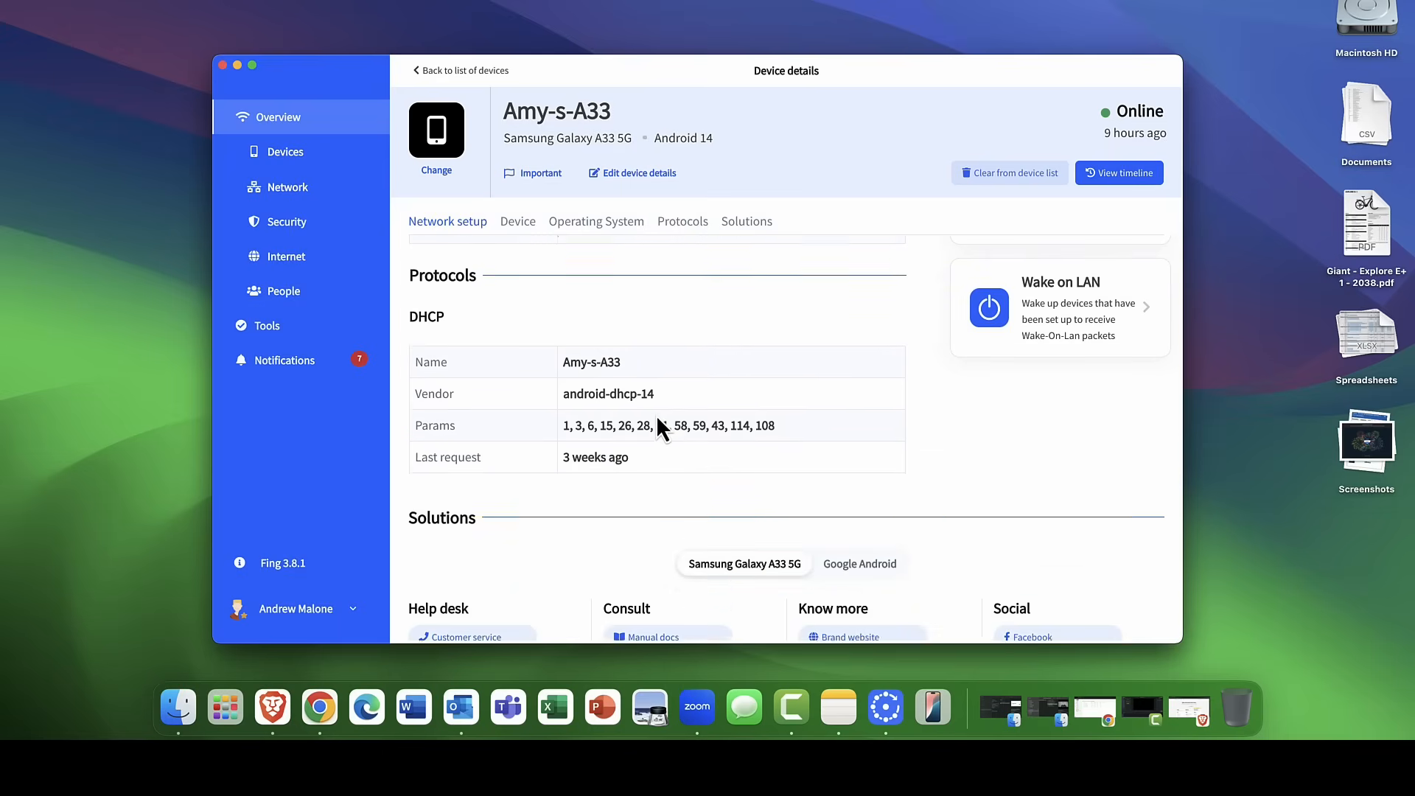
scroll("down", 3)
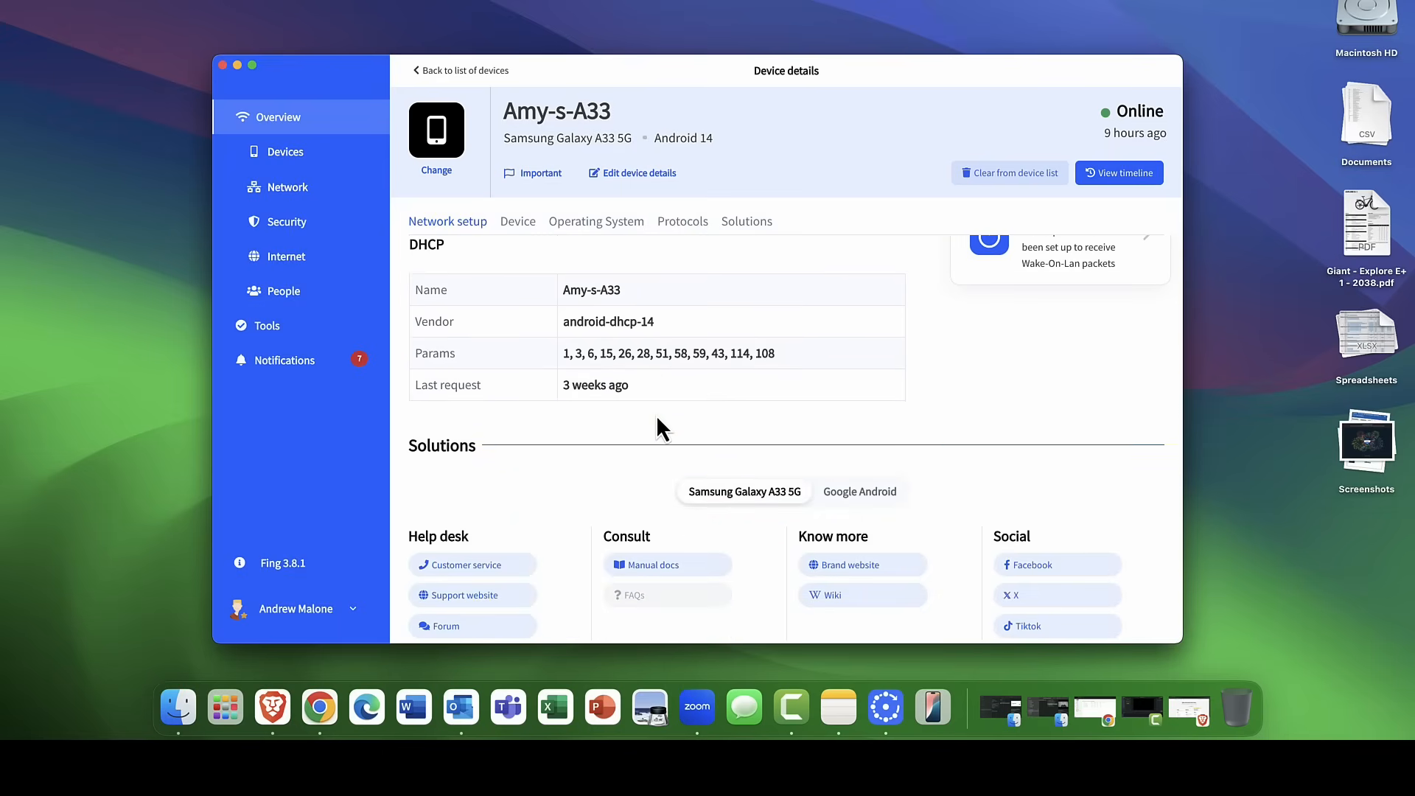
scroll("down", 3)
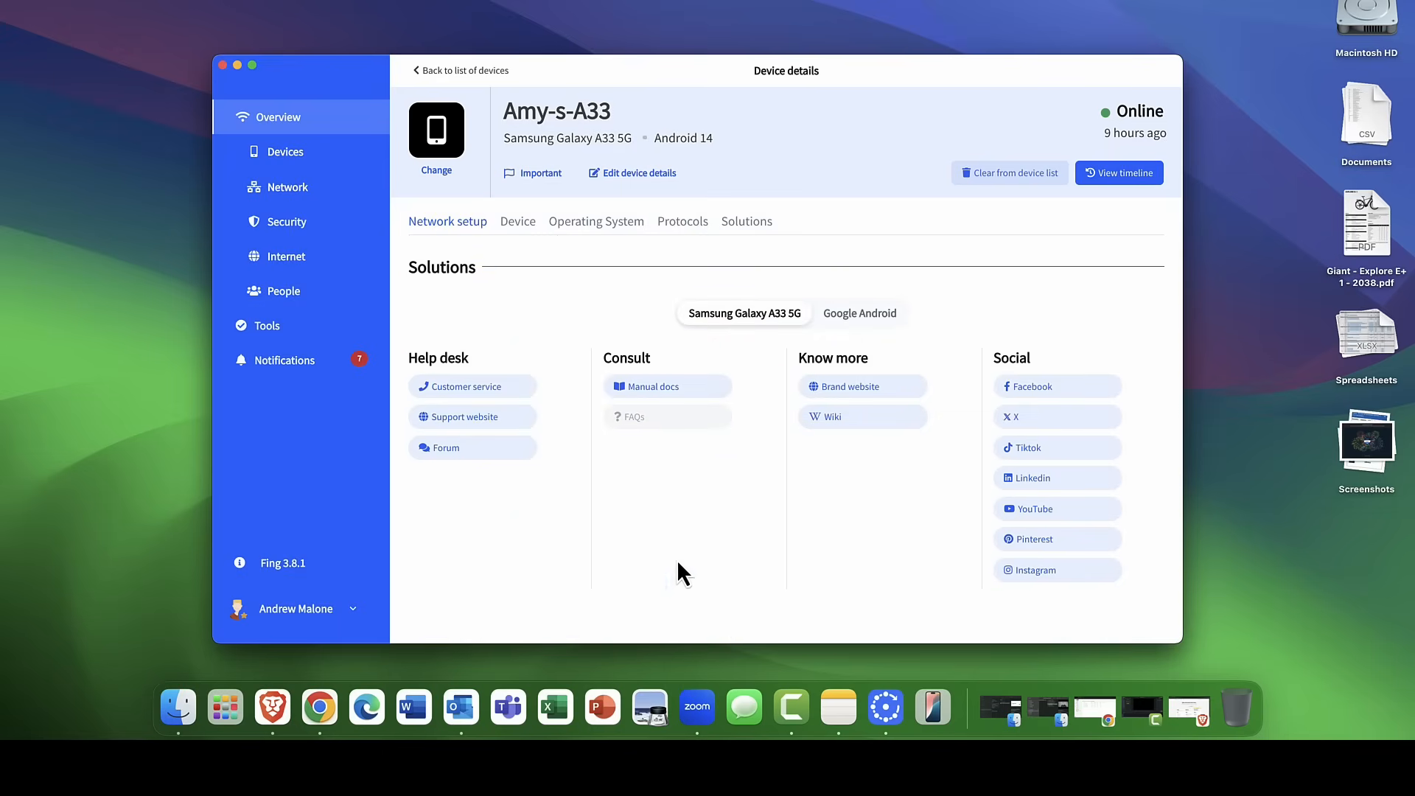
mouse_move(471, 447)
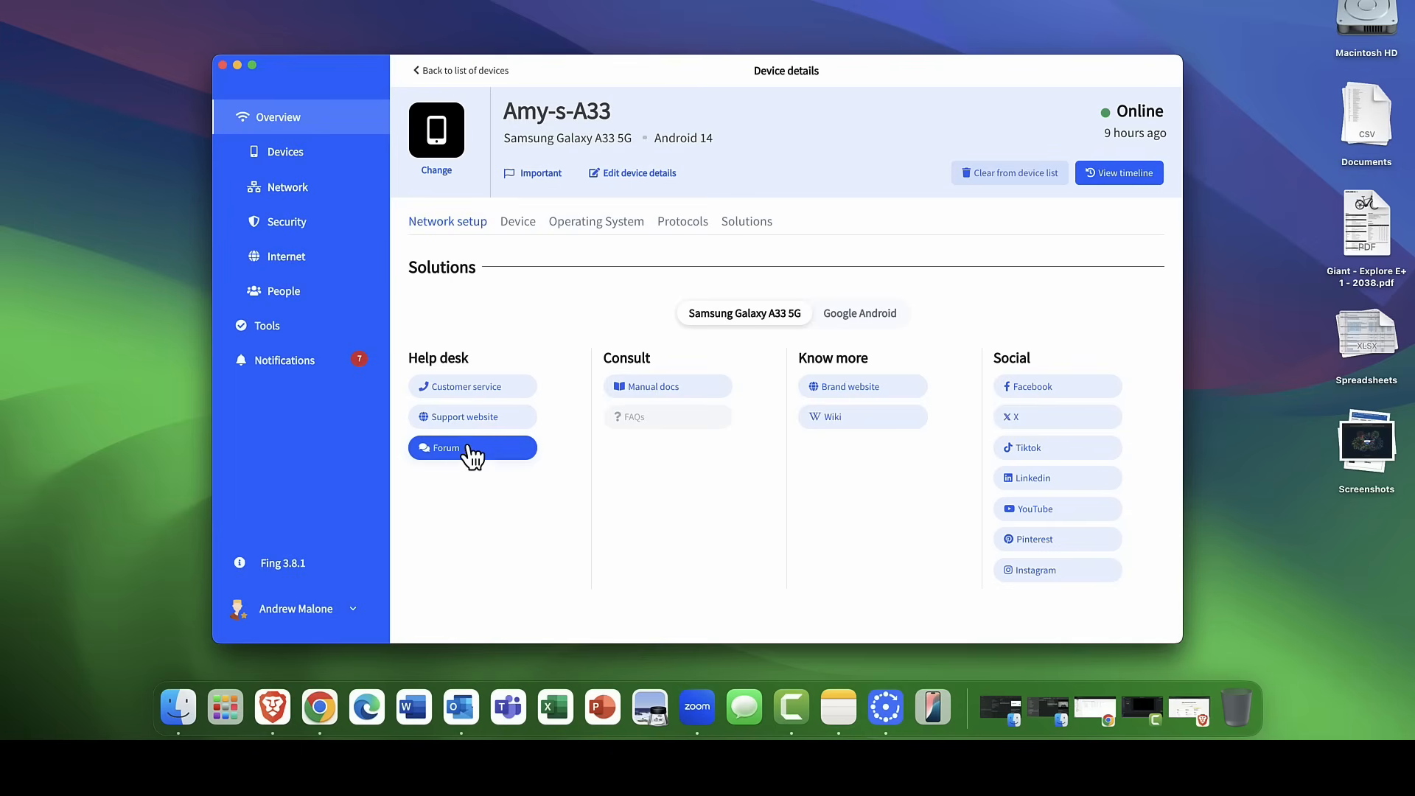
left_click(448, 221)
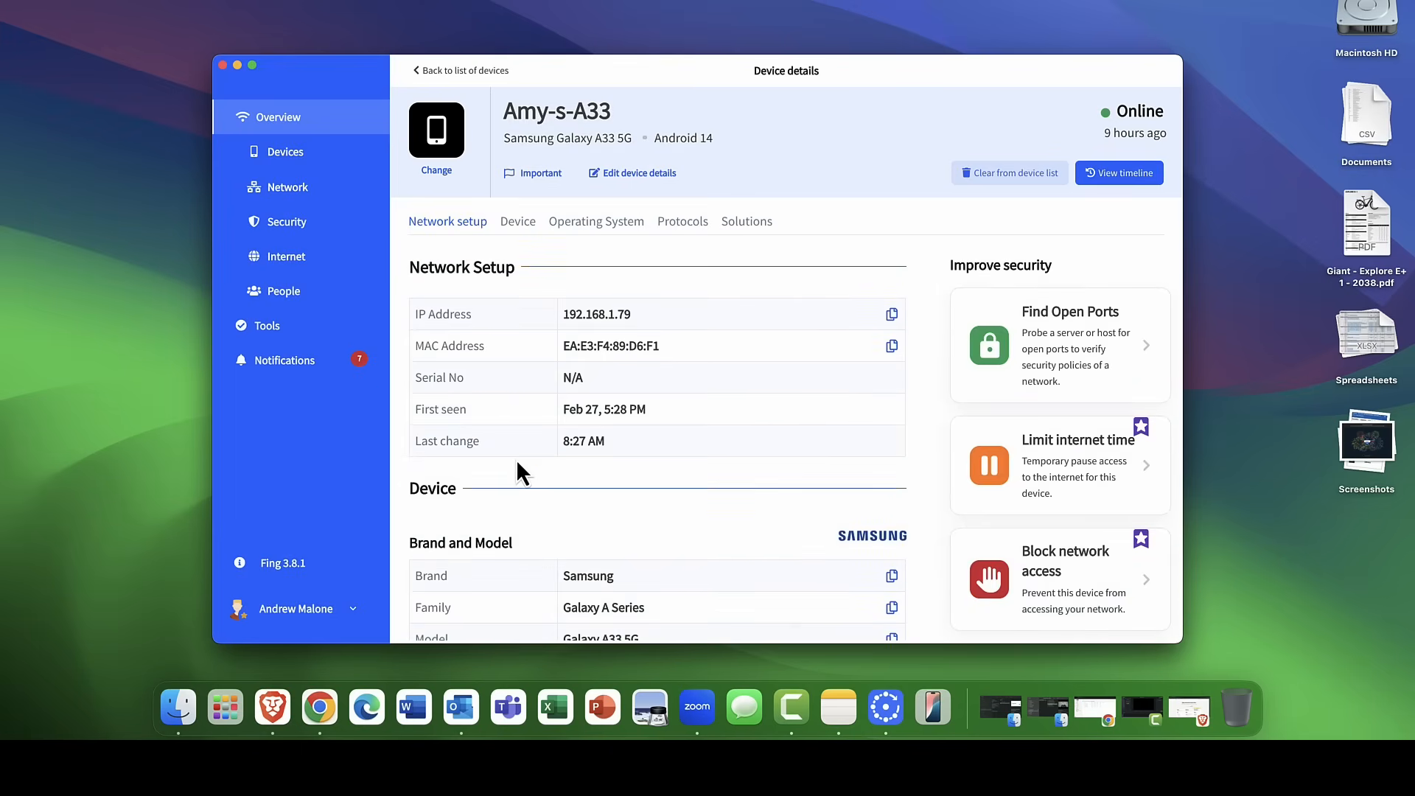
mouse_move(287, 187)
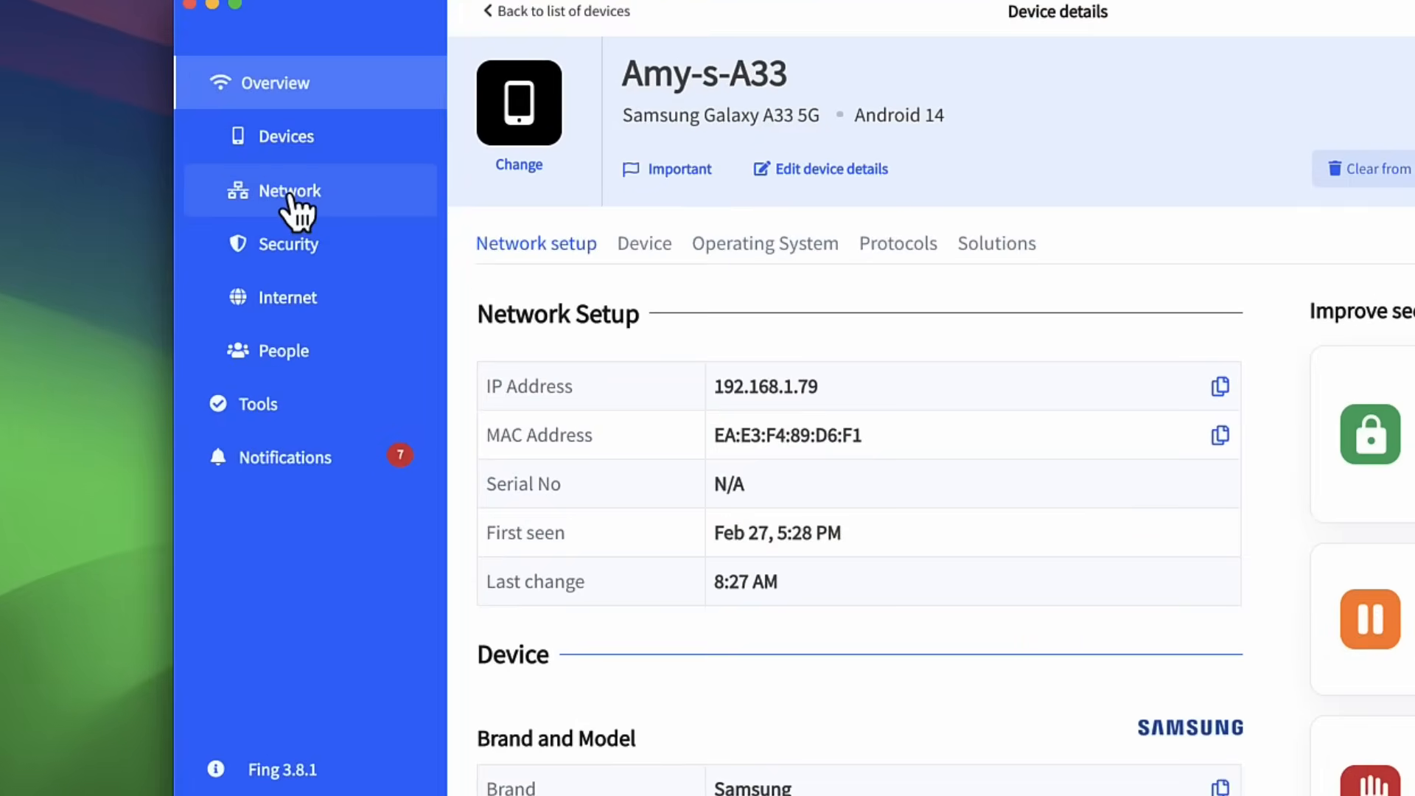
left_click(290, 190)
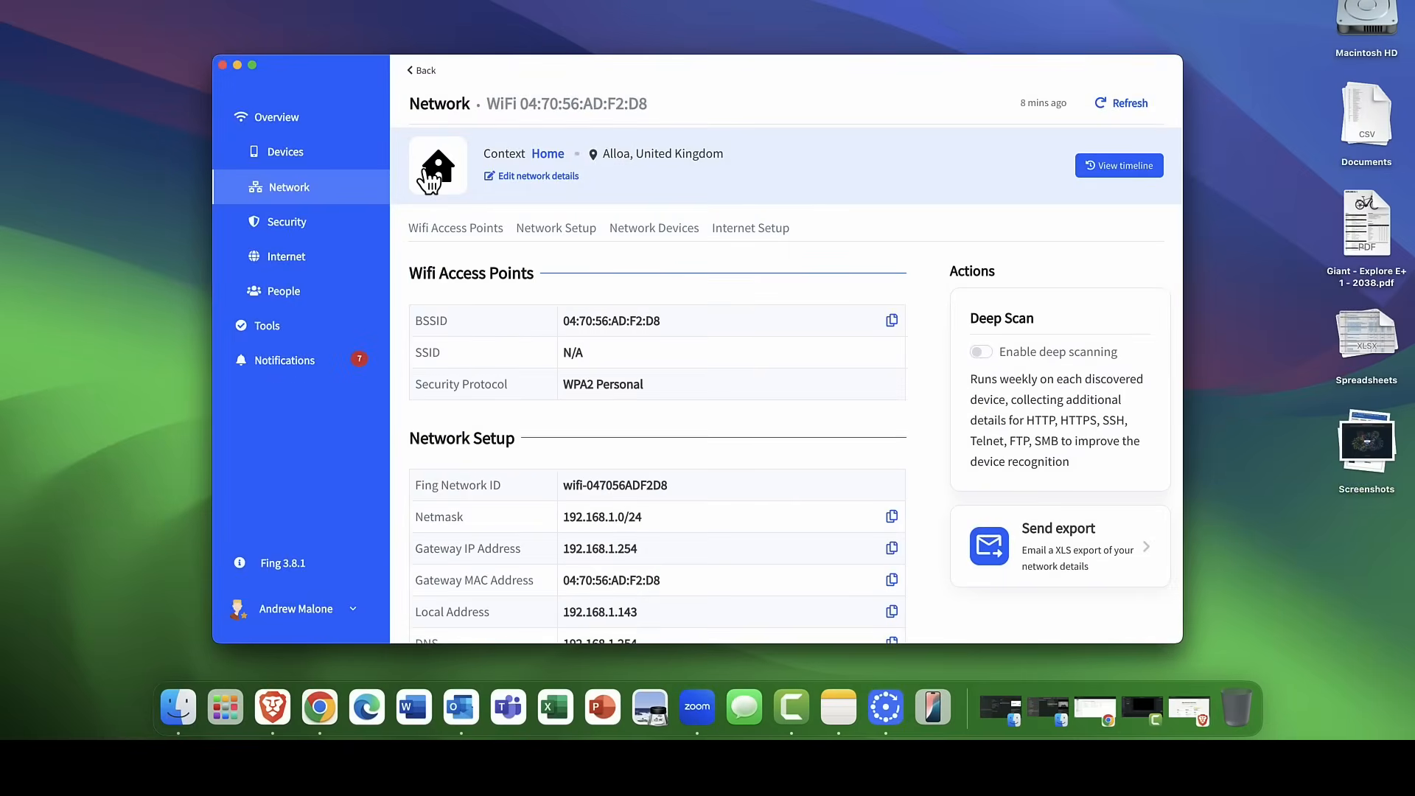
mouse_move(603, 186)
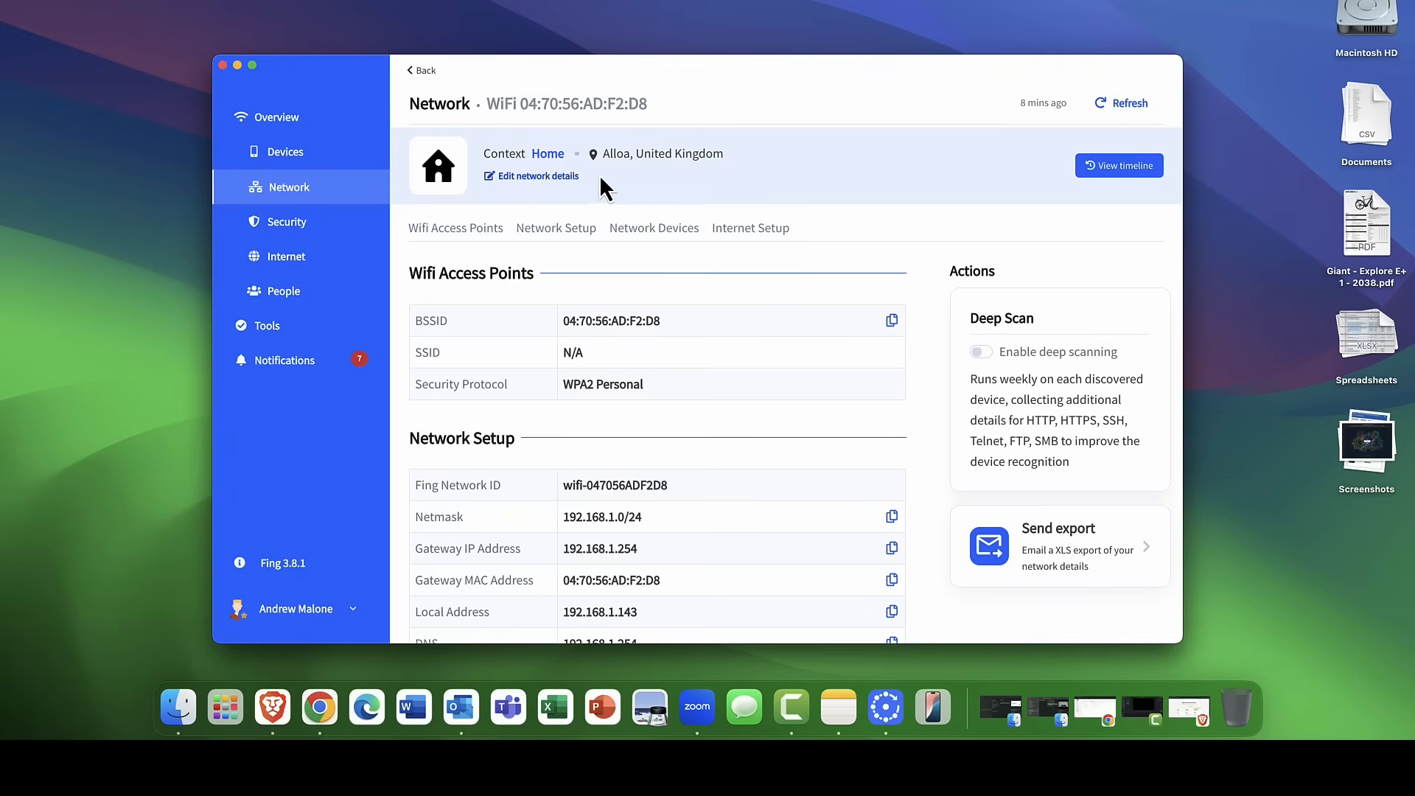
mouse_move(624, 318)
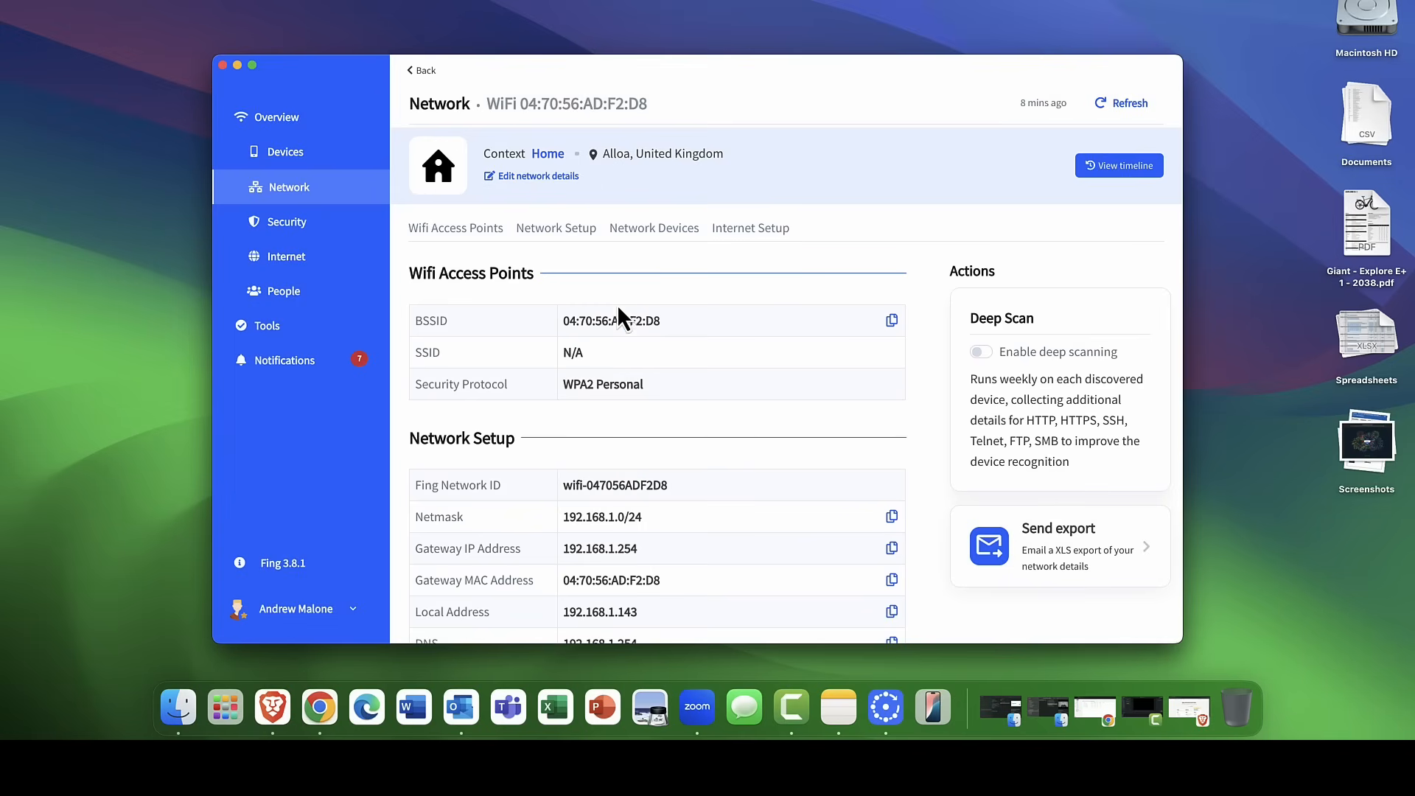
mouse_move(588, 423)
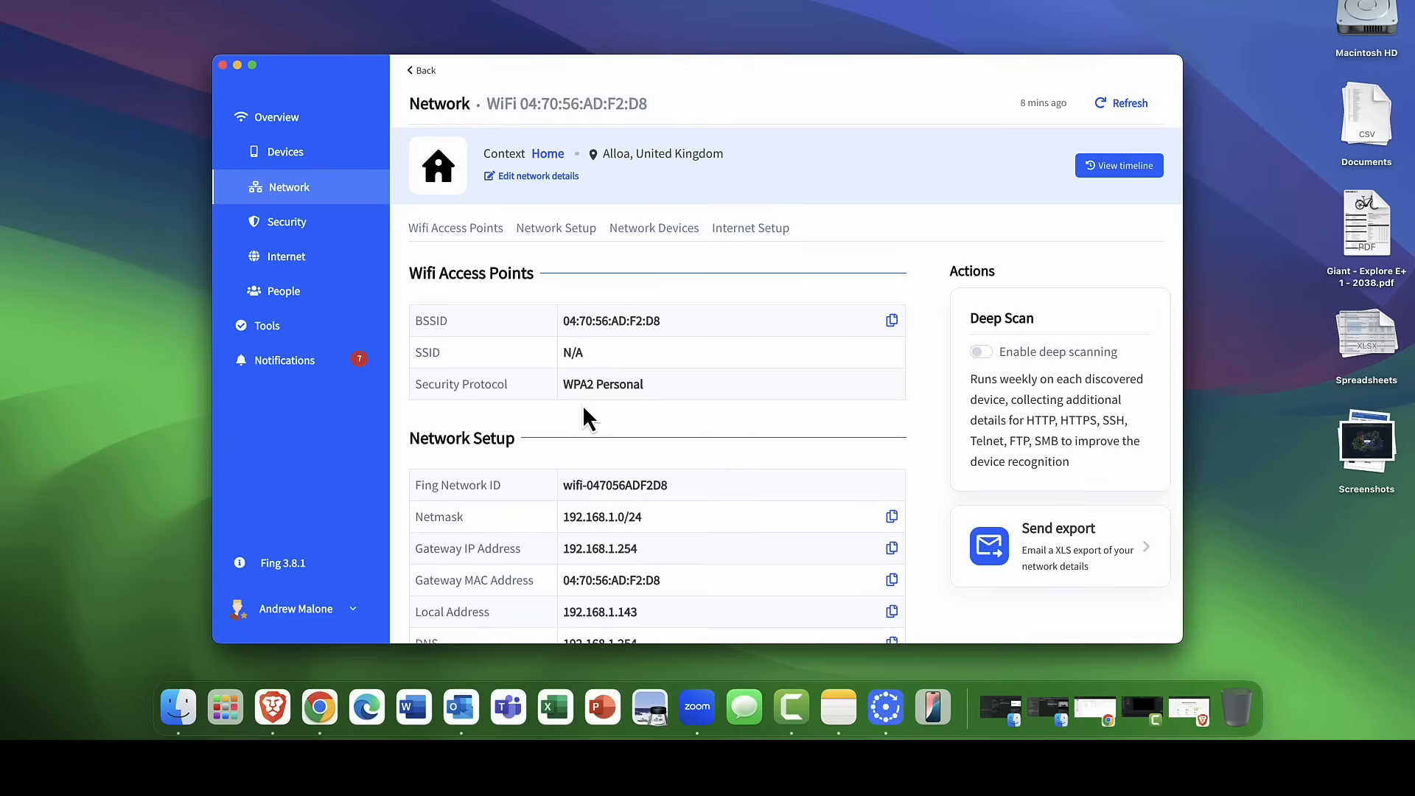
mouse_move(591, 411)
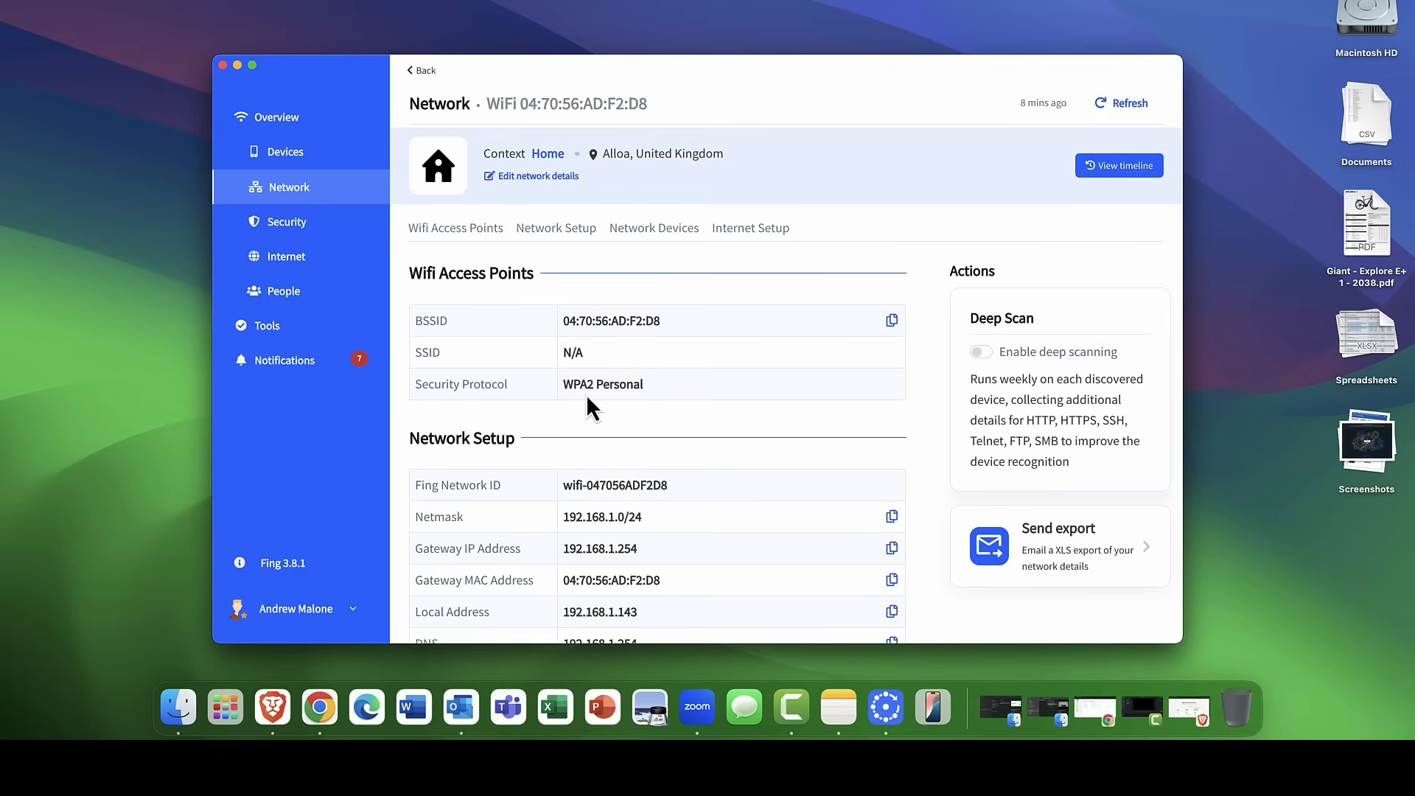
scroll("down", 3)
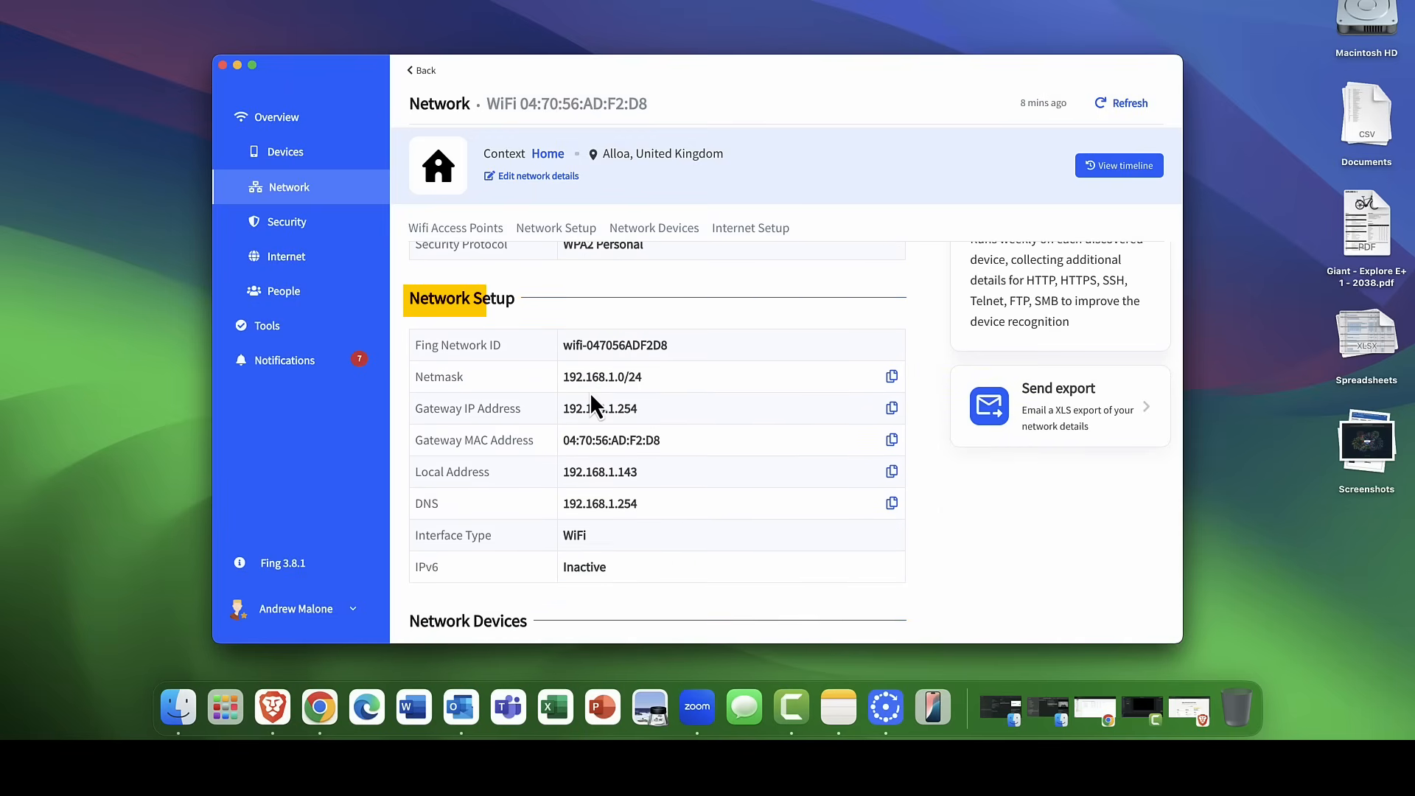
mouse_move(603, 407)
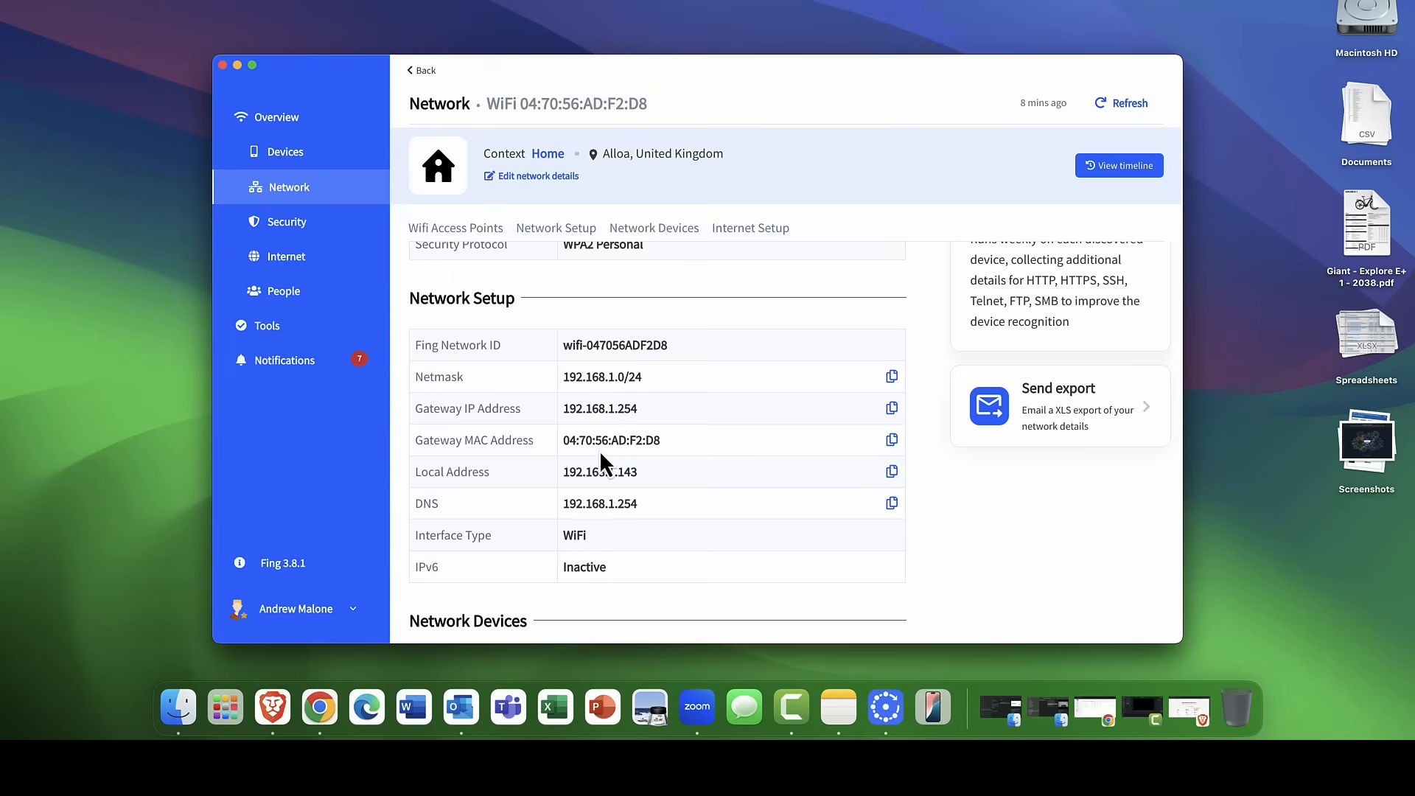
mouse_move(603, 531)
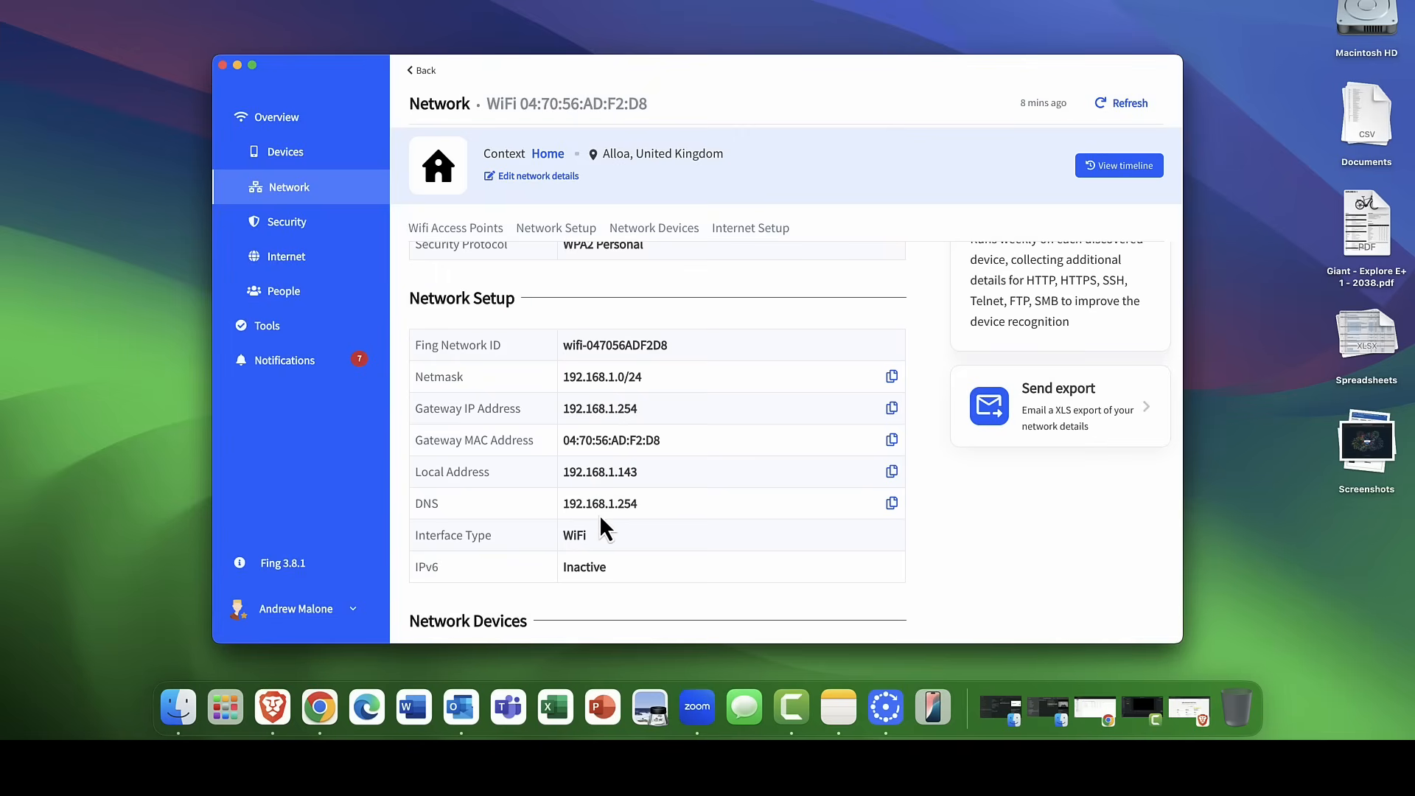
scroll("down", 3)
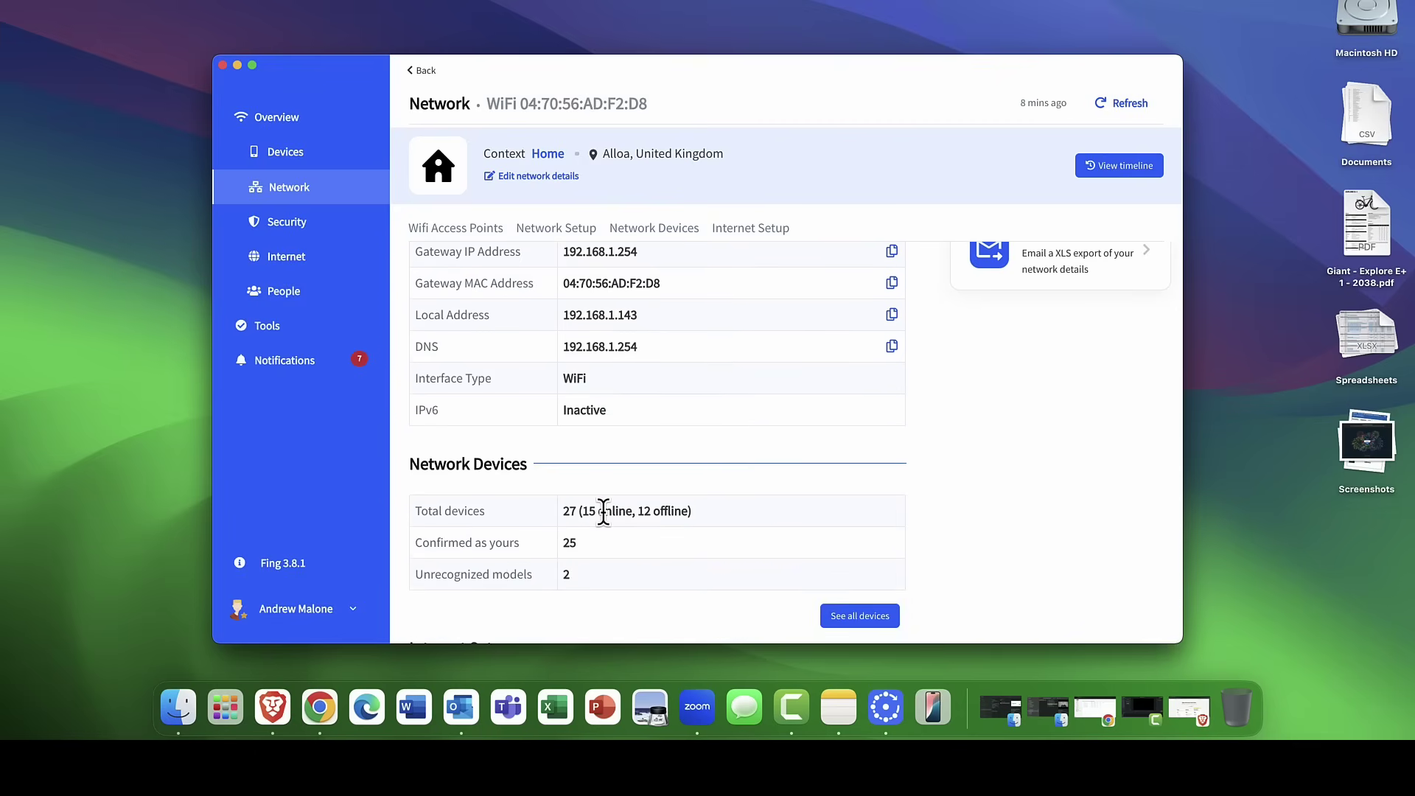
scroll("down", 3)
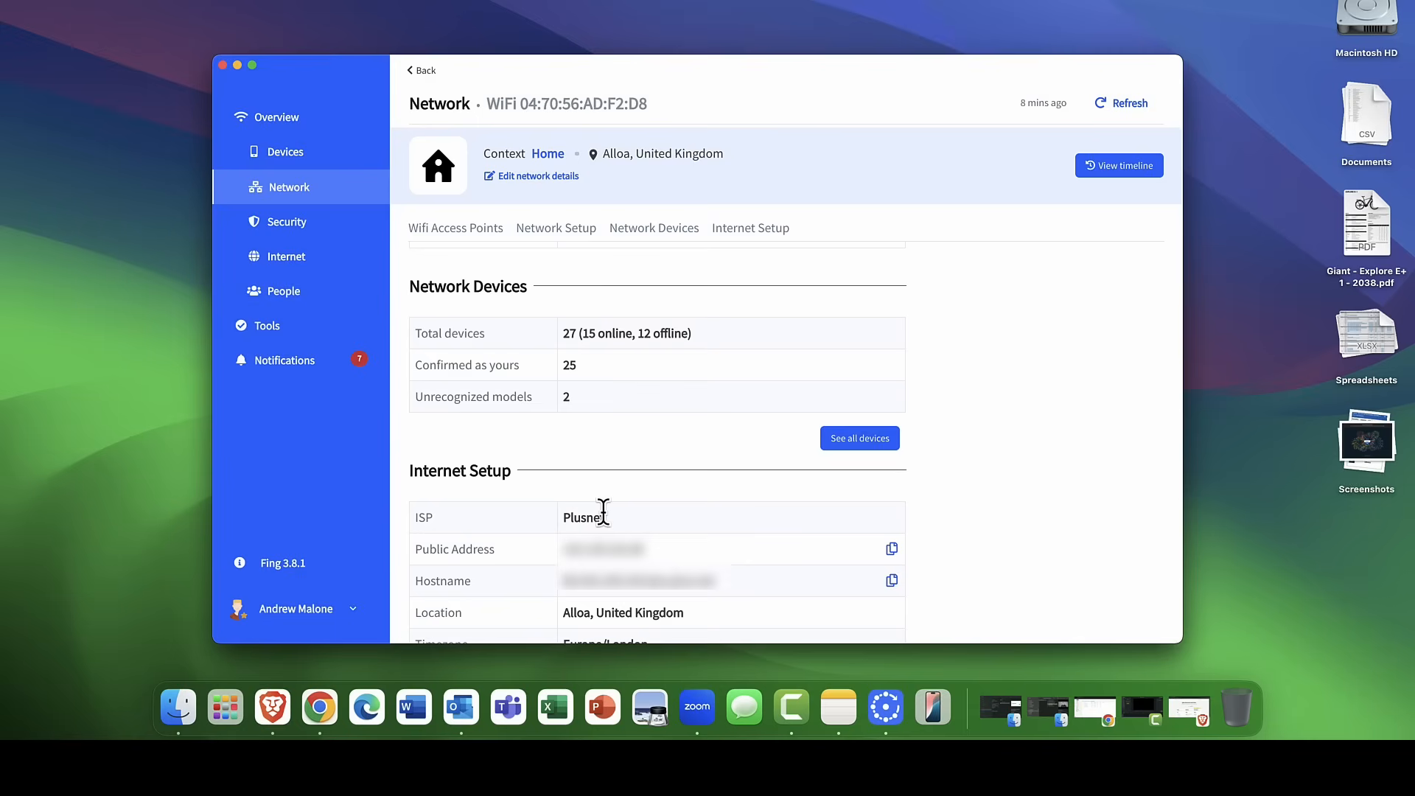
mouse_move(587, 456)
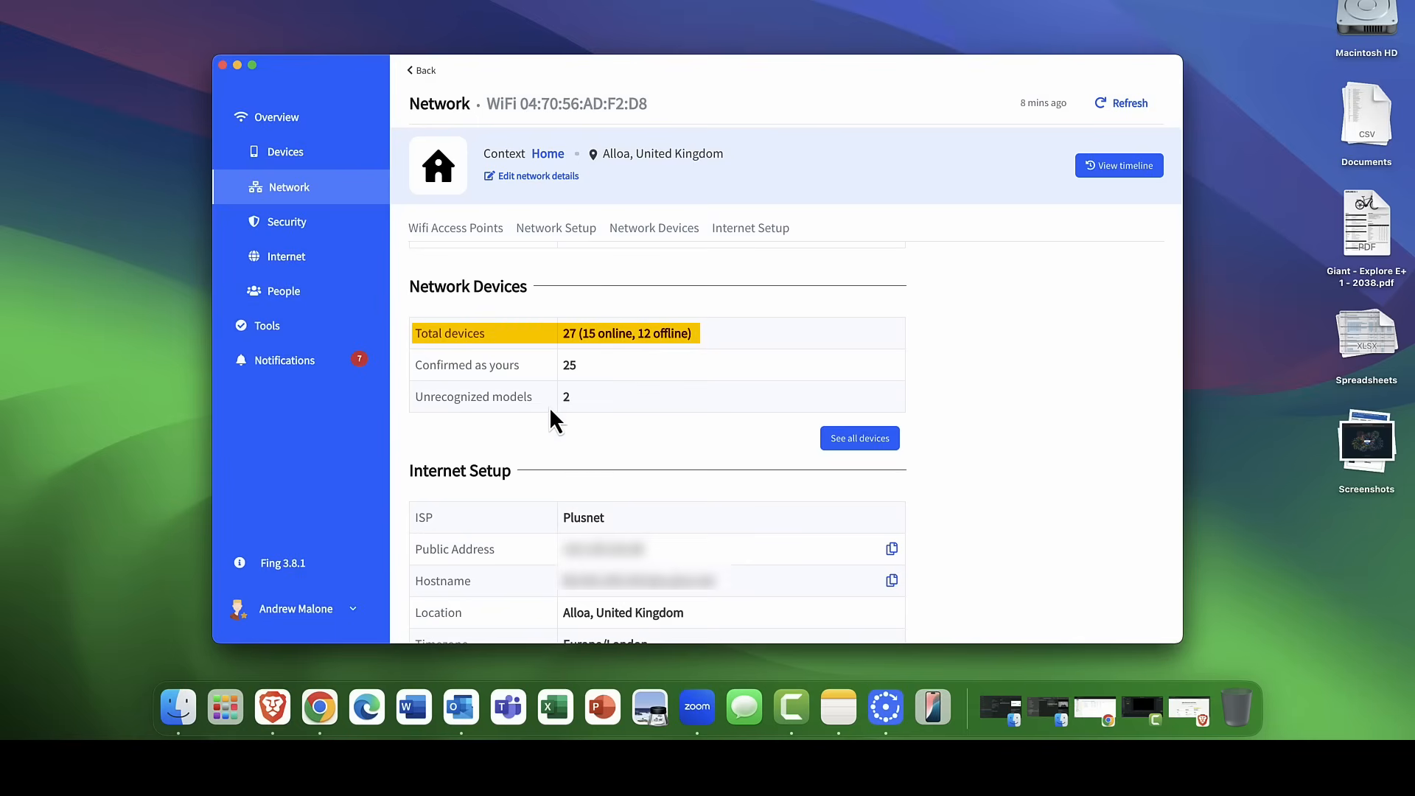
scroll("down", 3)
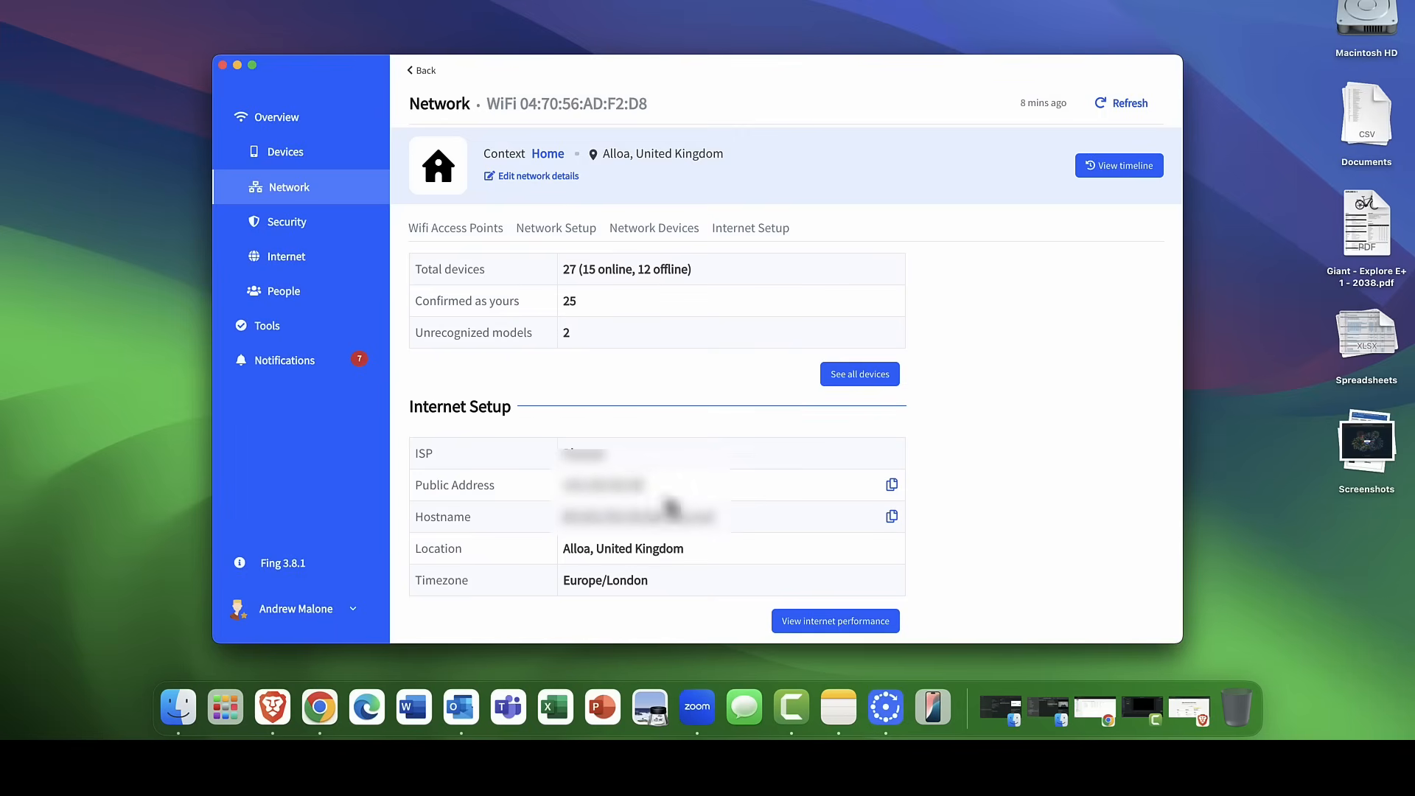
mouse_move(605, 488)
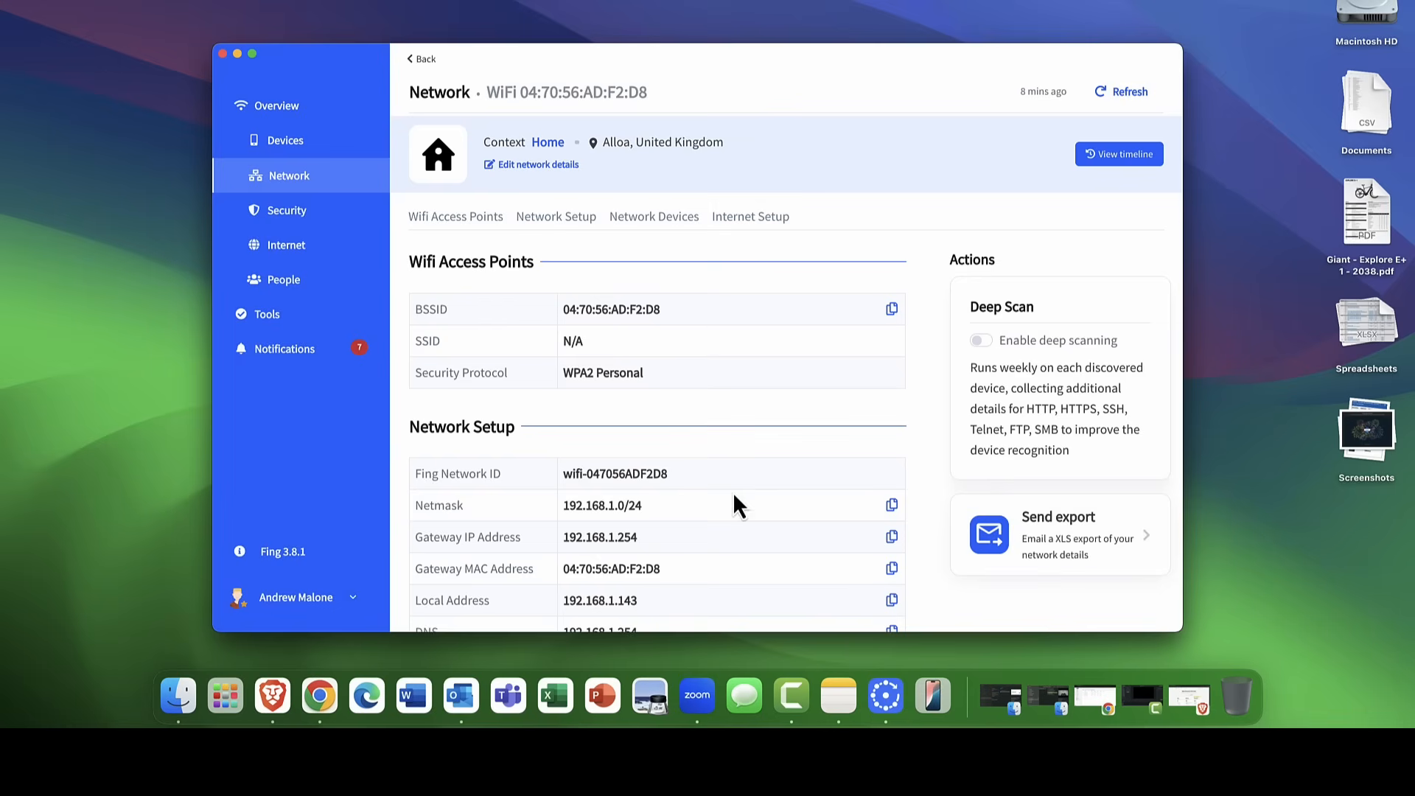
mouse_move(1014, 359)
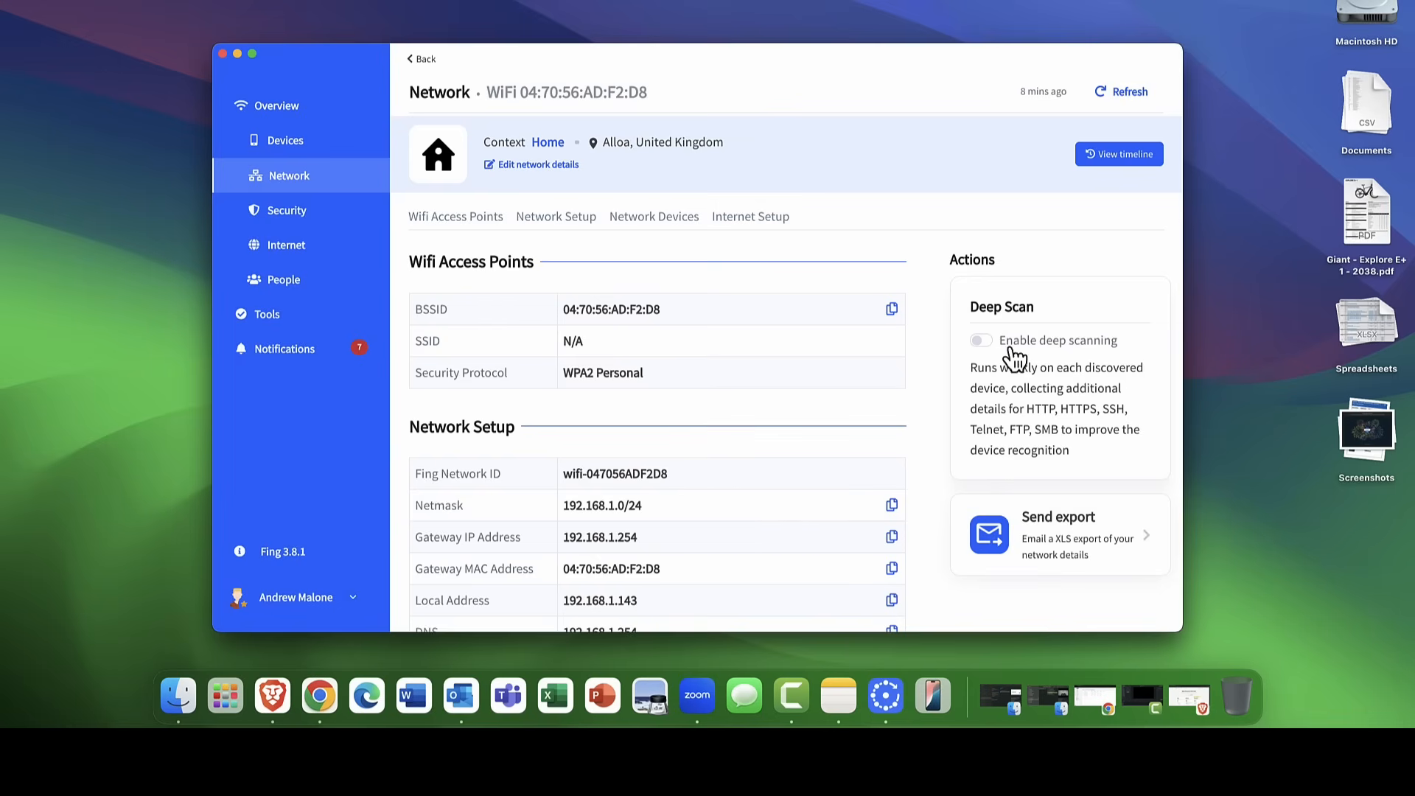
Switch on 'Enable deep scanning' in the Network page's Deep Scan card.
left_click(980, 341)
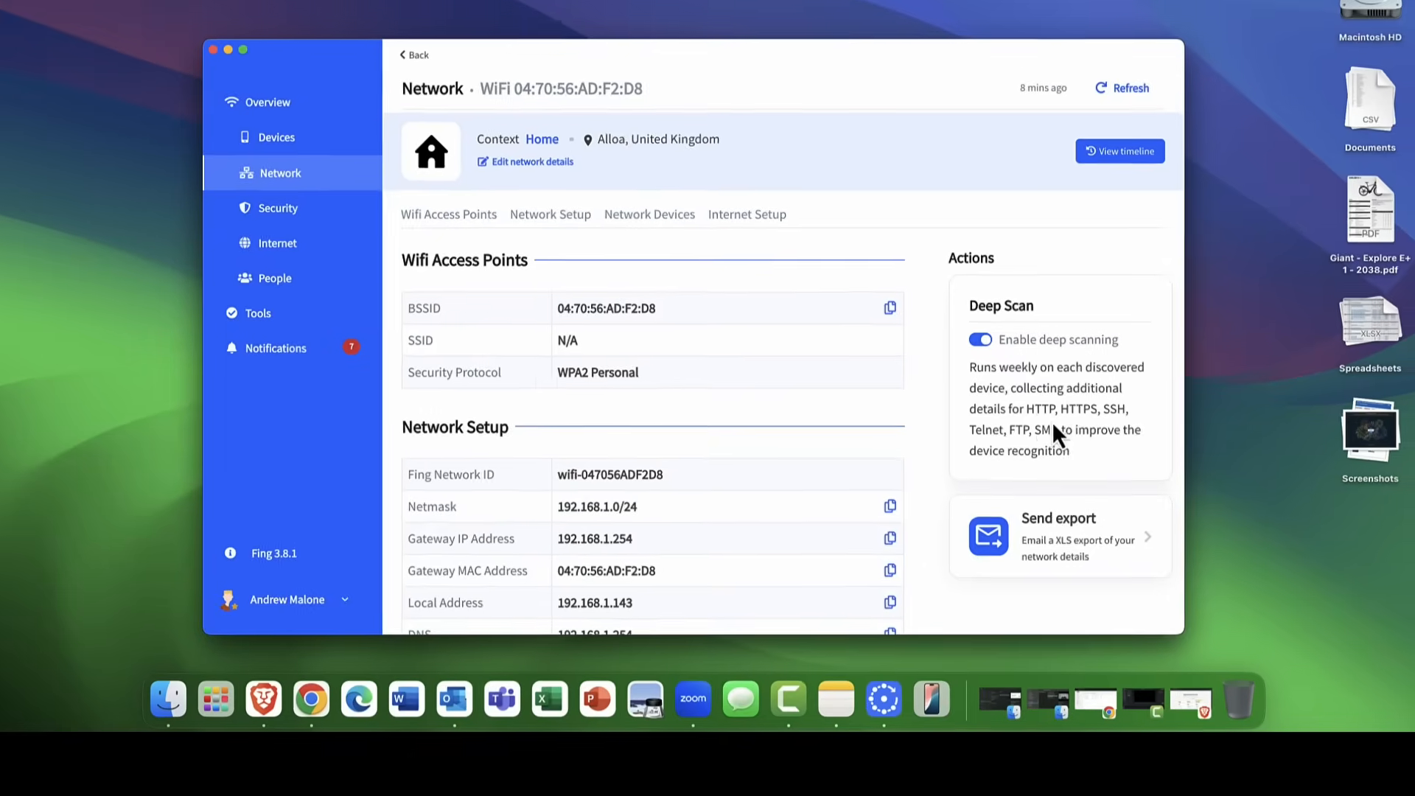
mouse_move(1151, 433)
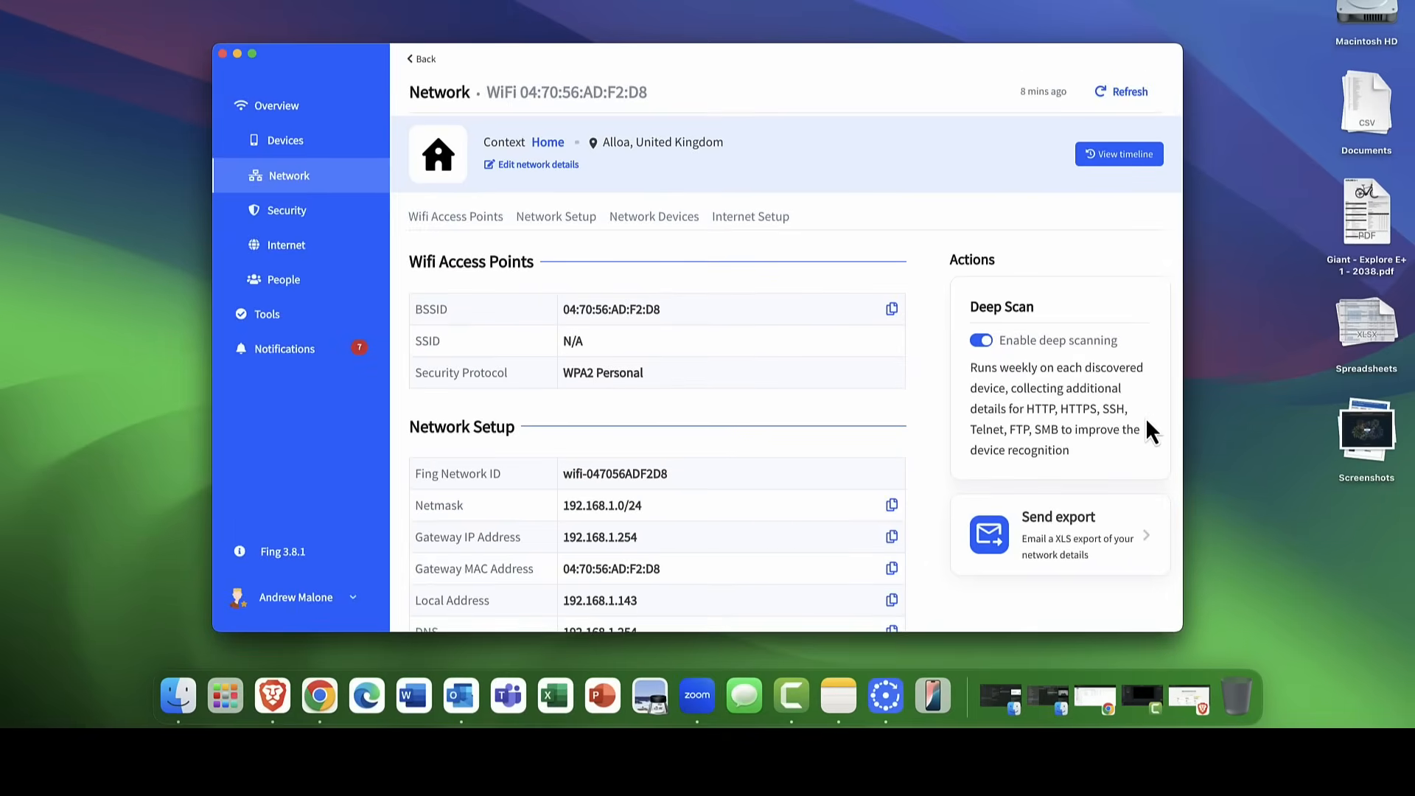
mouse_move(990, 454)
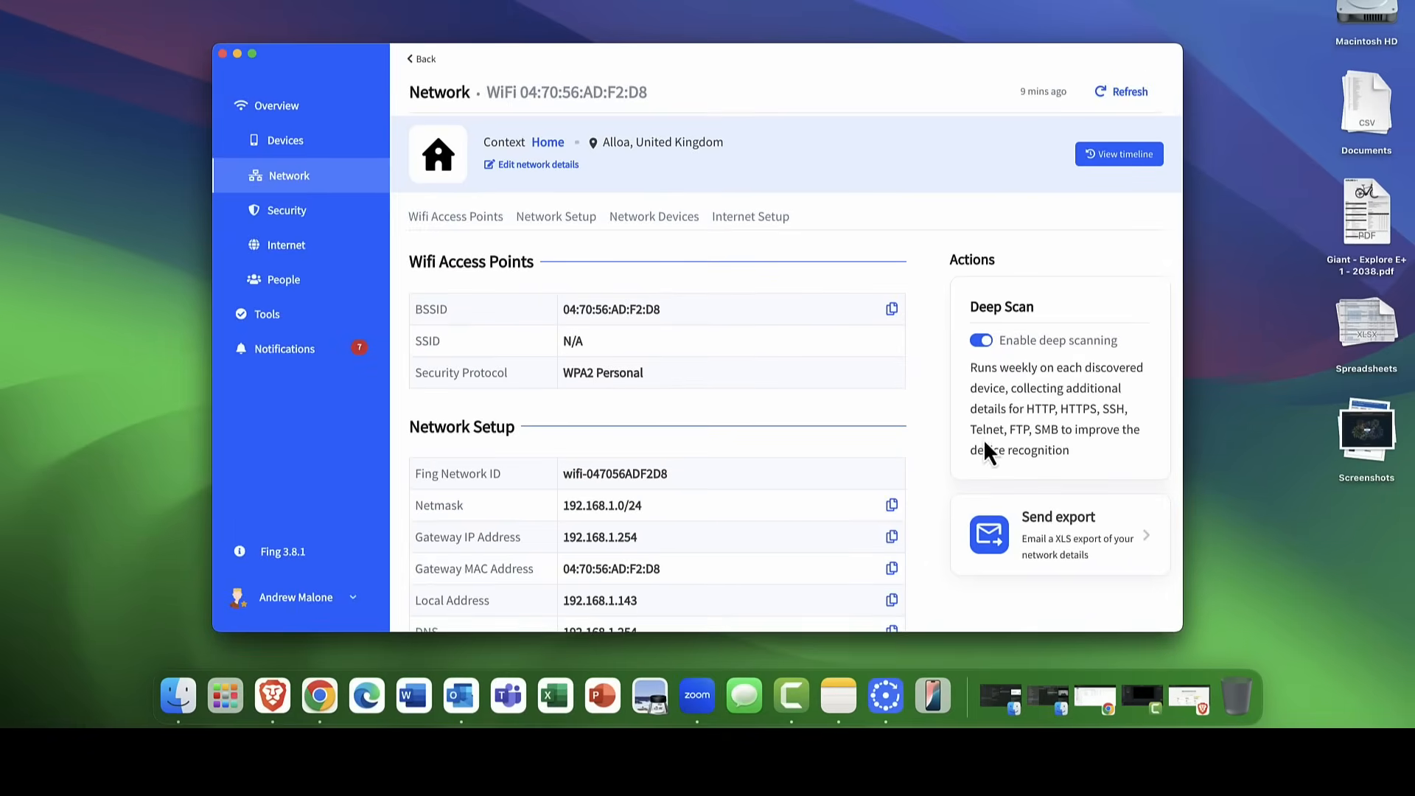
mouse_move(988, 415)
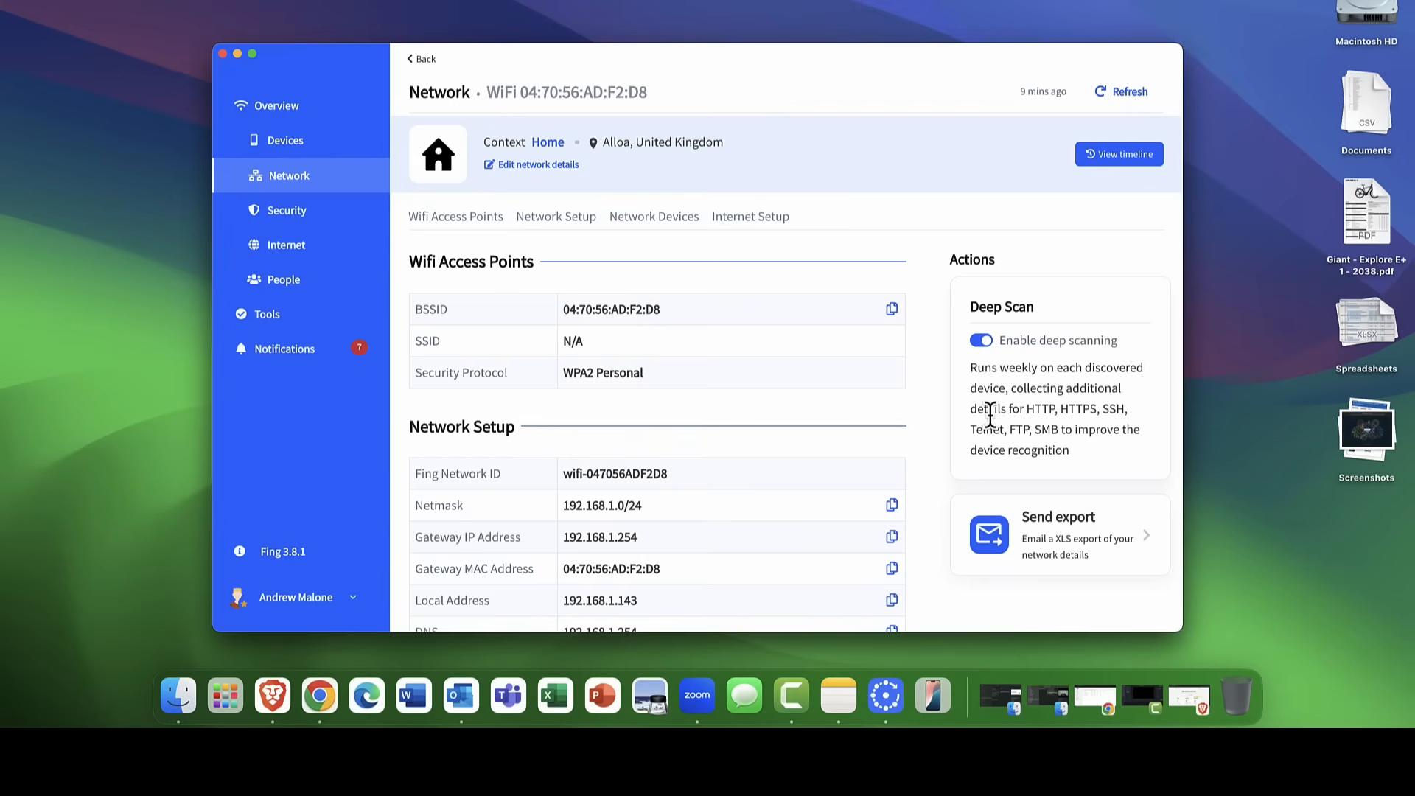
mouse_move(801, 323)
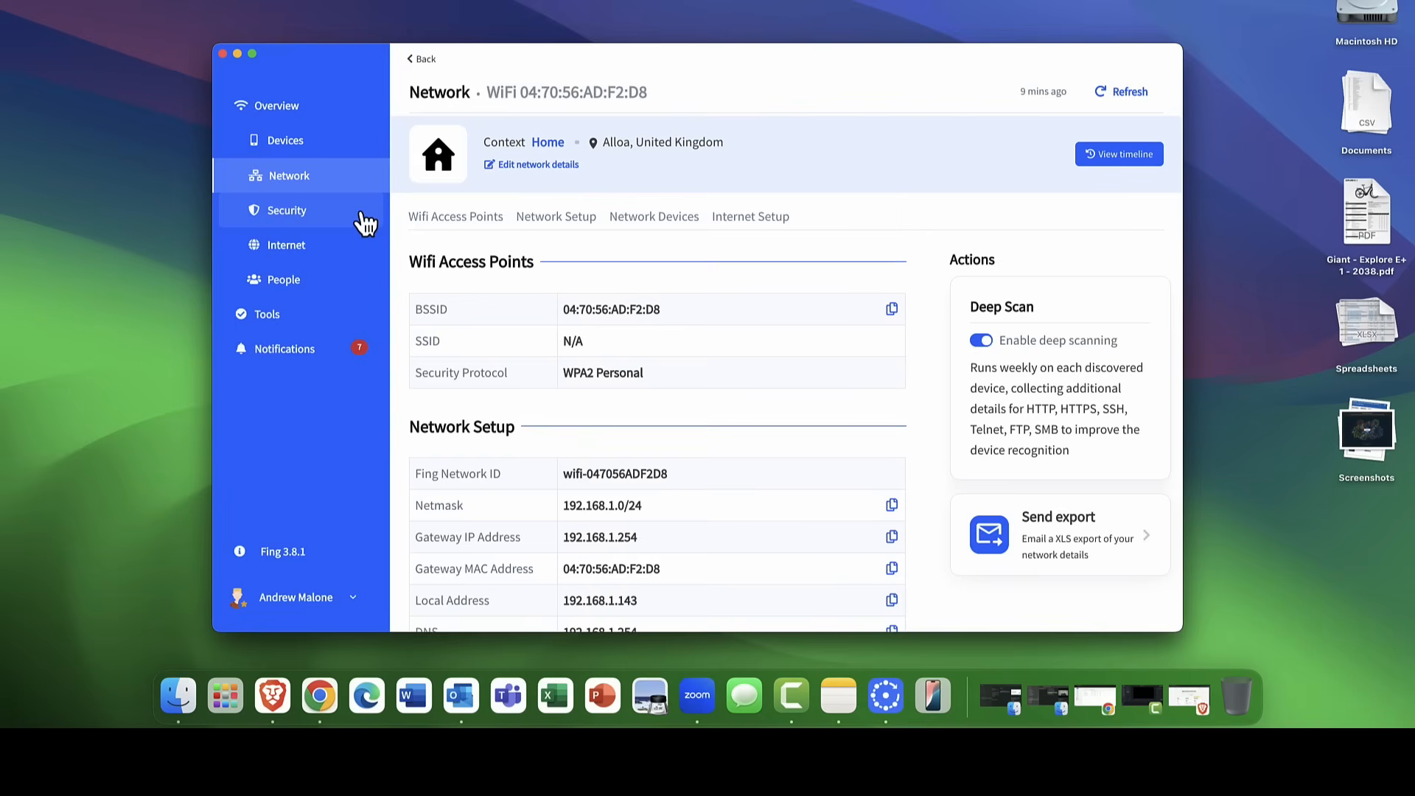
mouse_move(287, 223)
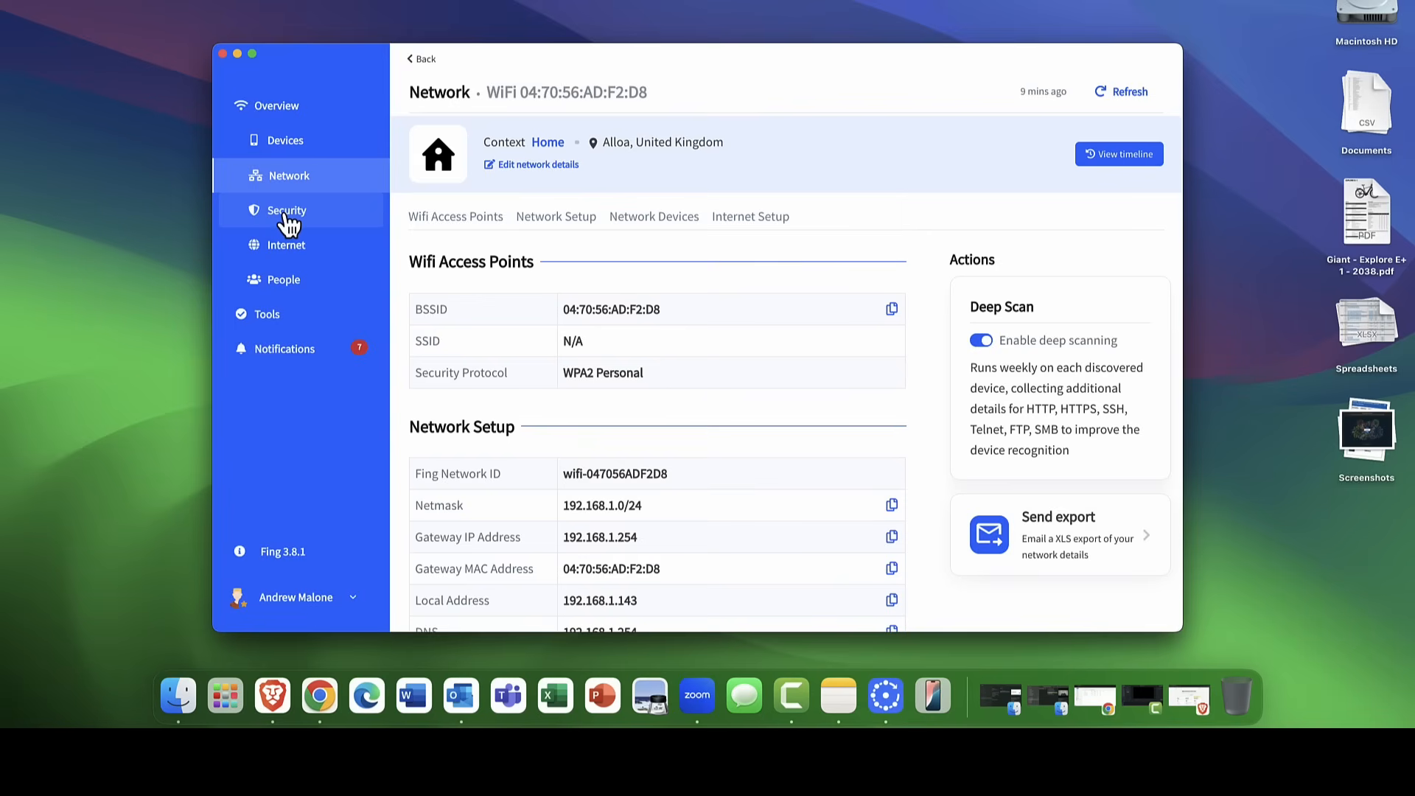
Open Security and scroll through the 45/100 score and eight performed checks.
left_click(287, 210)
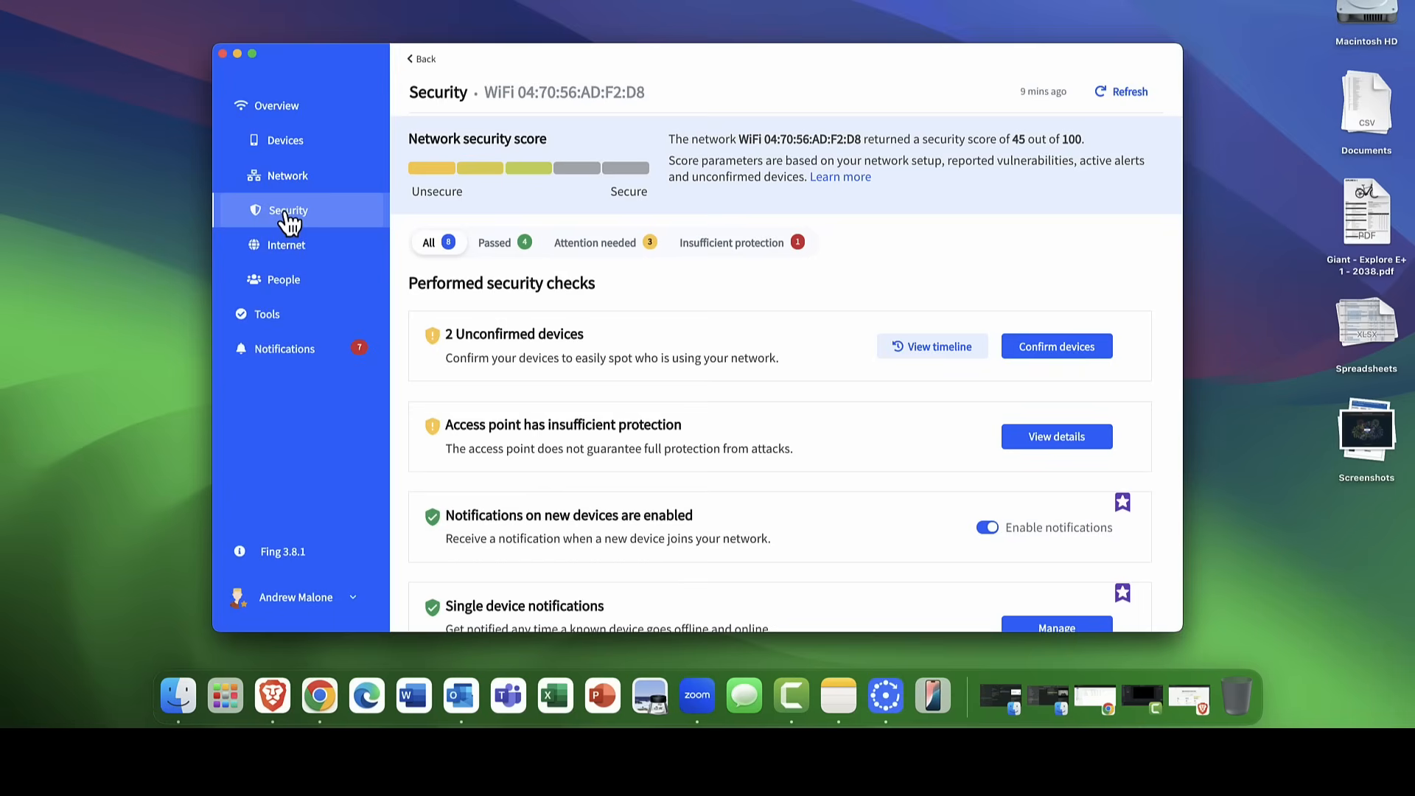
mouse_move(421, 250)
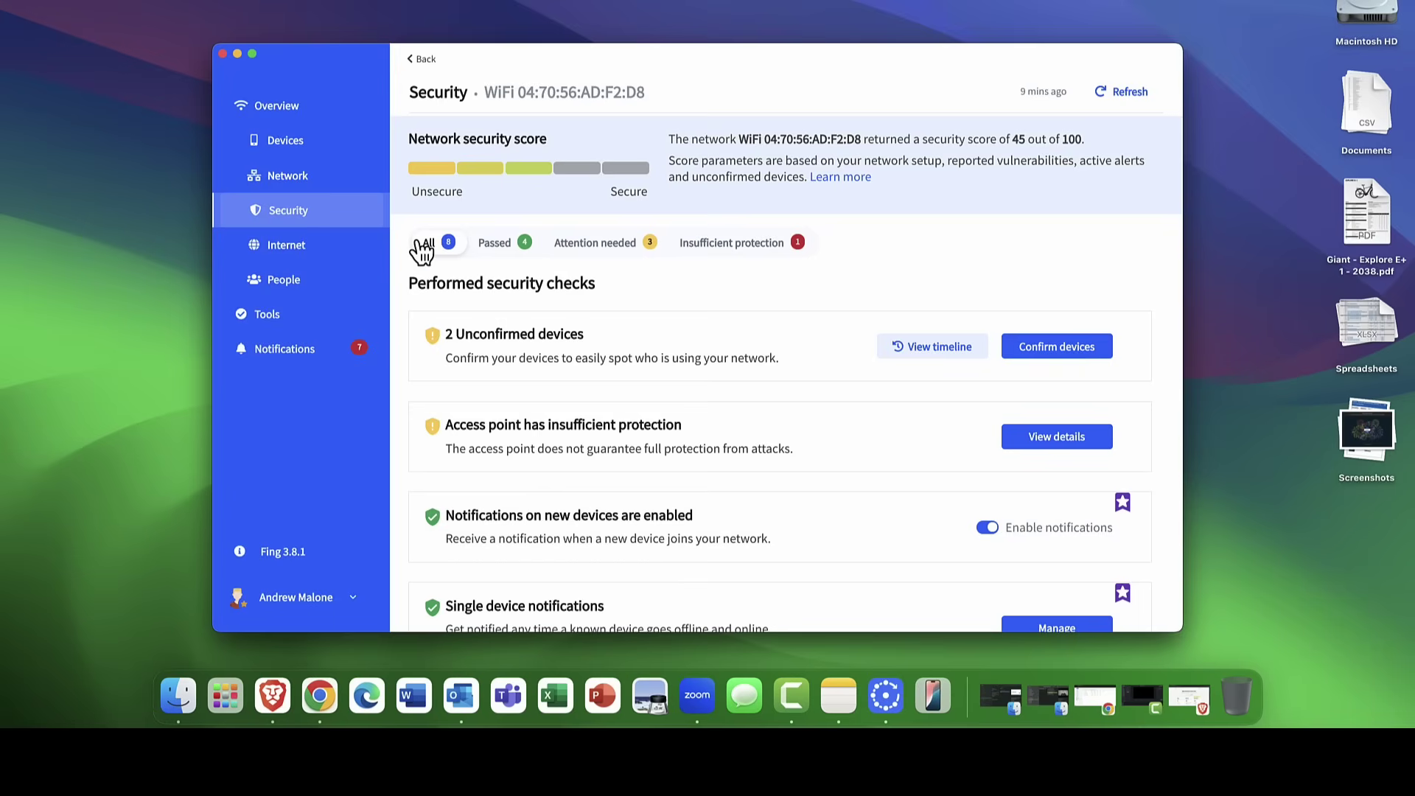
mouse_move(594, 355)
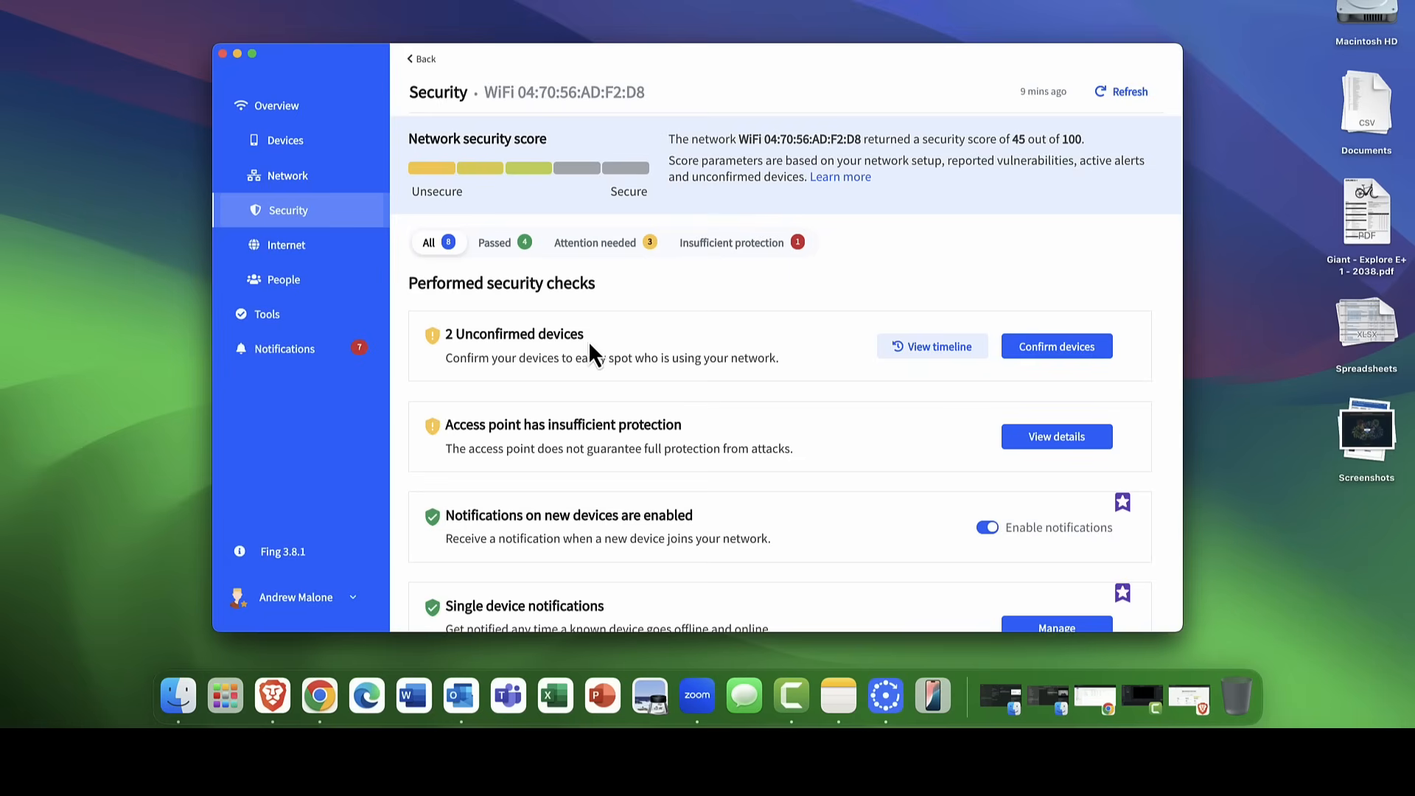
scroll("down", 3)
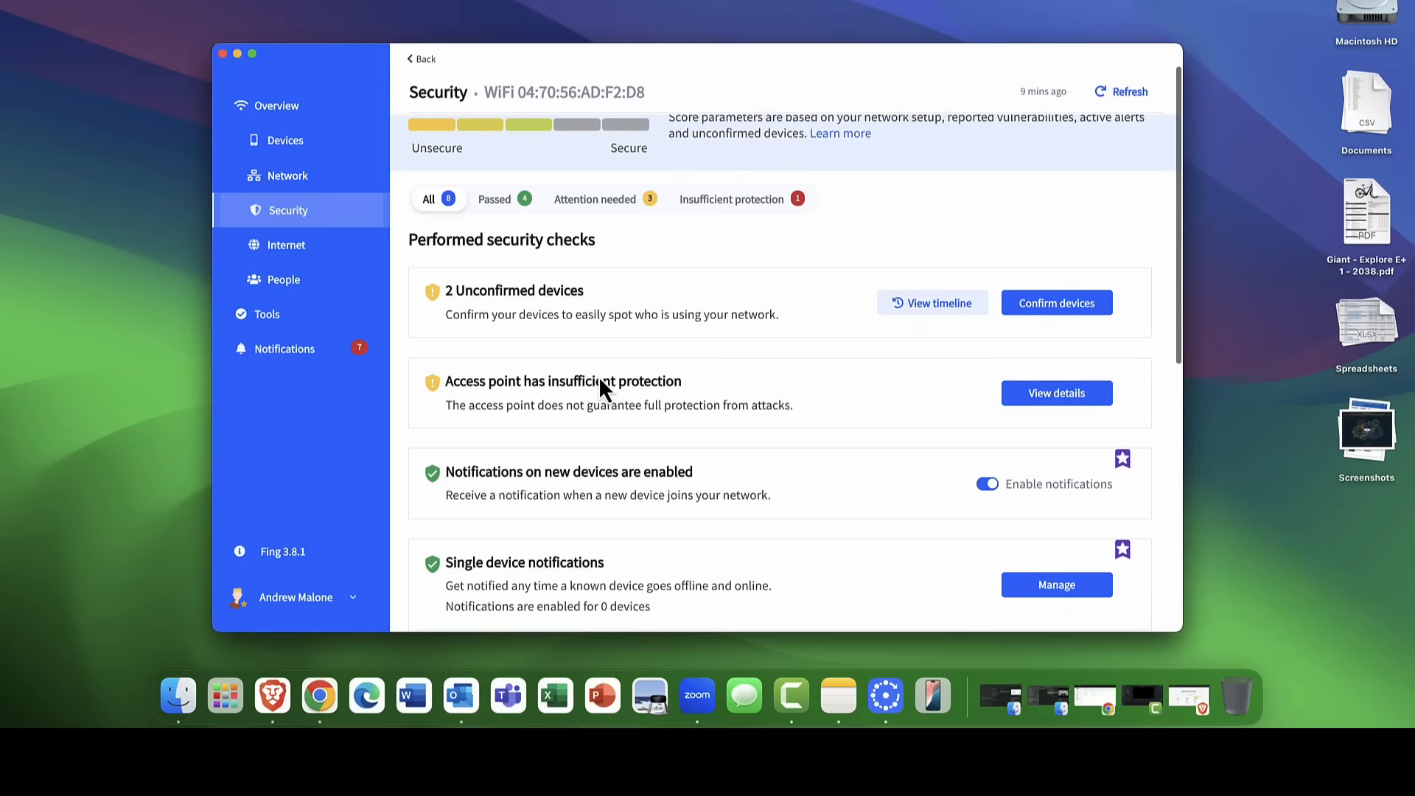
mouse_move(603, 373)
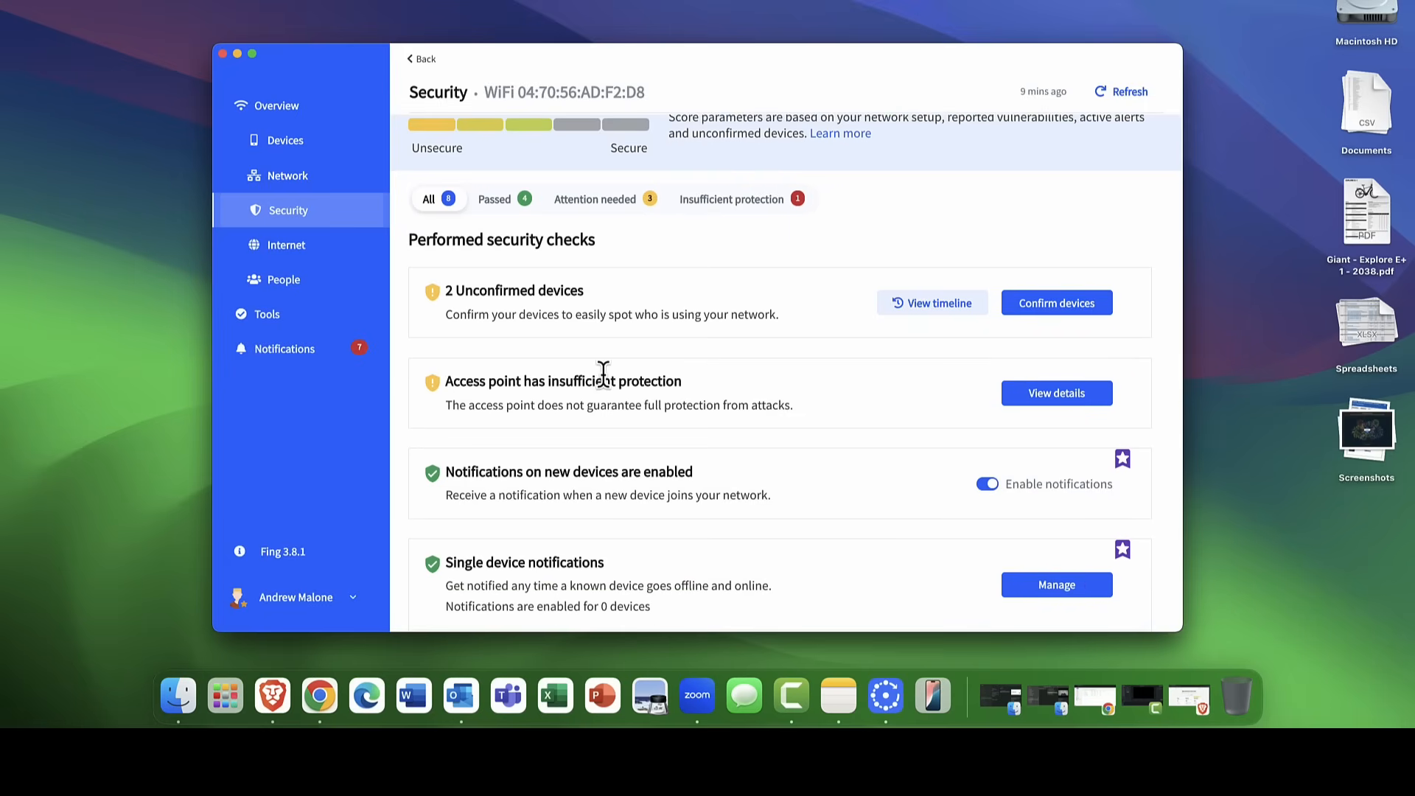
mouse_move(932, 303)
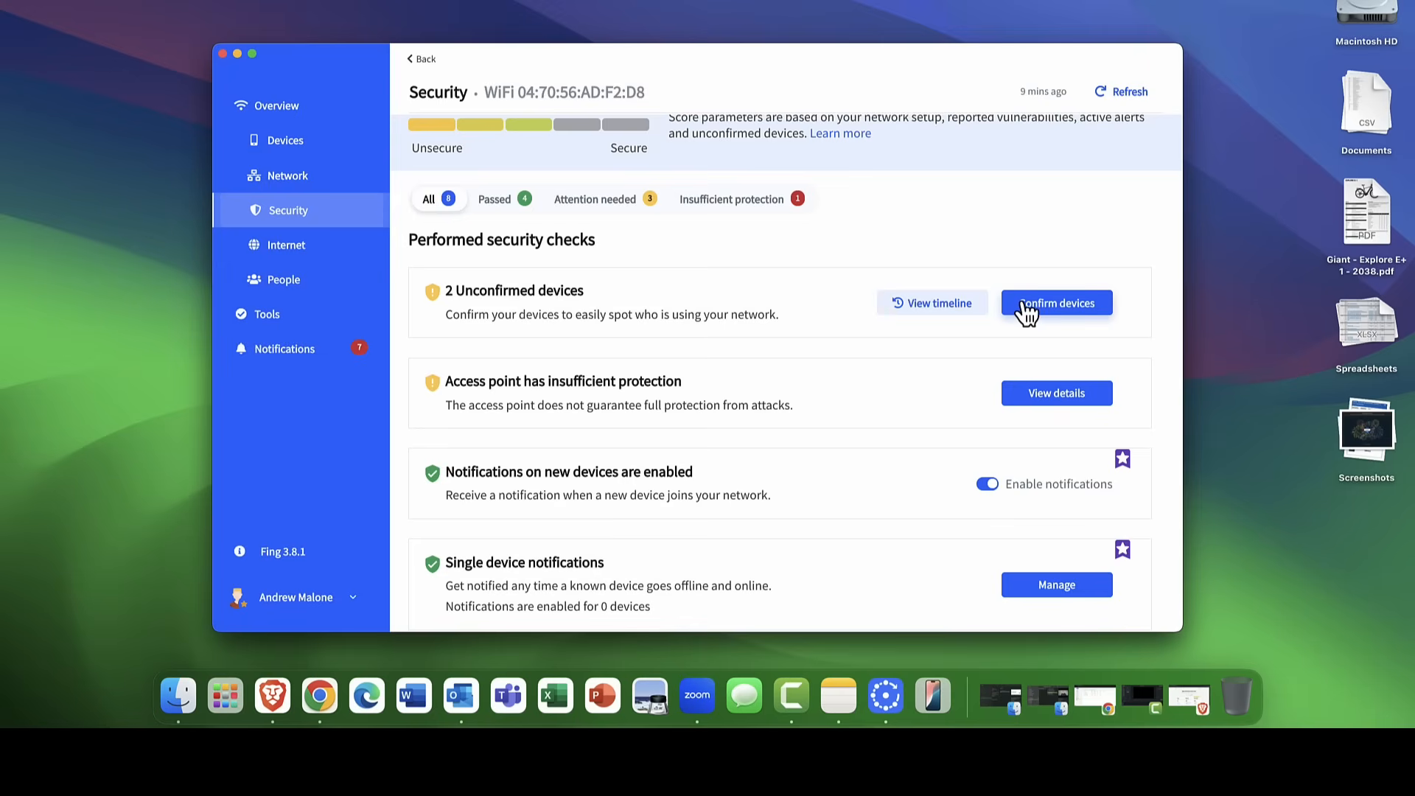
Confirm UBP-X700 and the other pending device and save, so all devices are confirmed.
left_click(1056, 302)
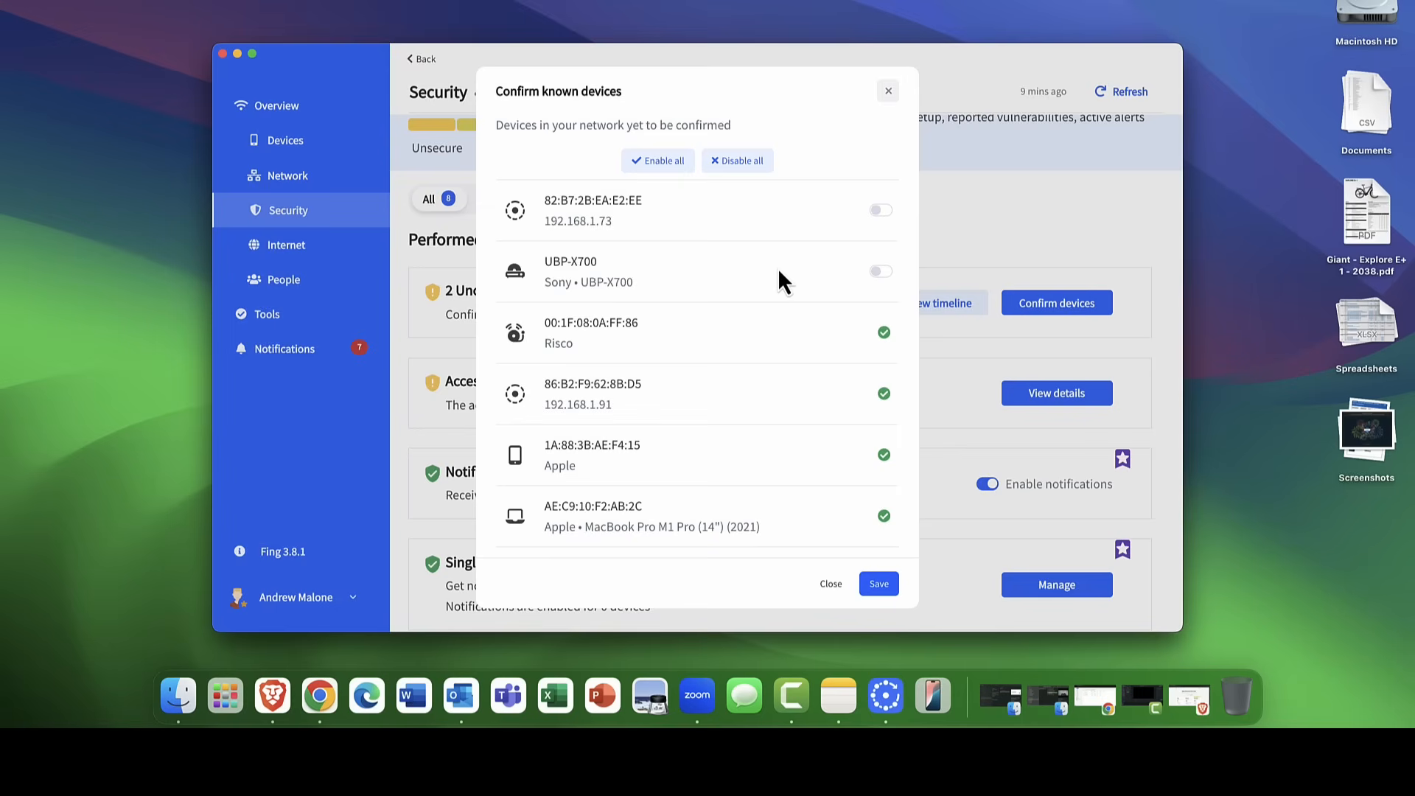
mouse_move(571, 287)
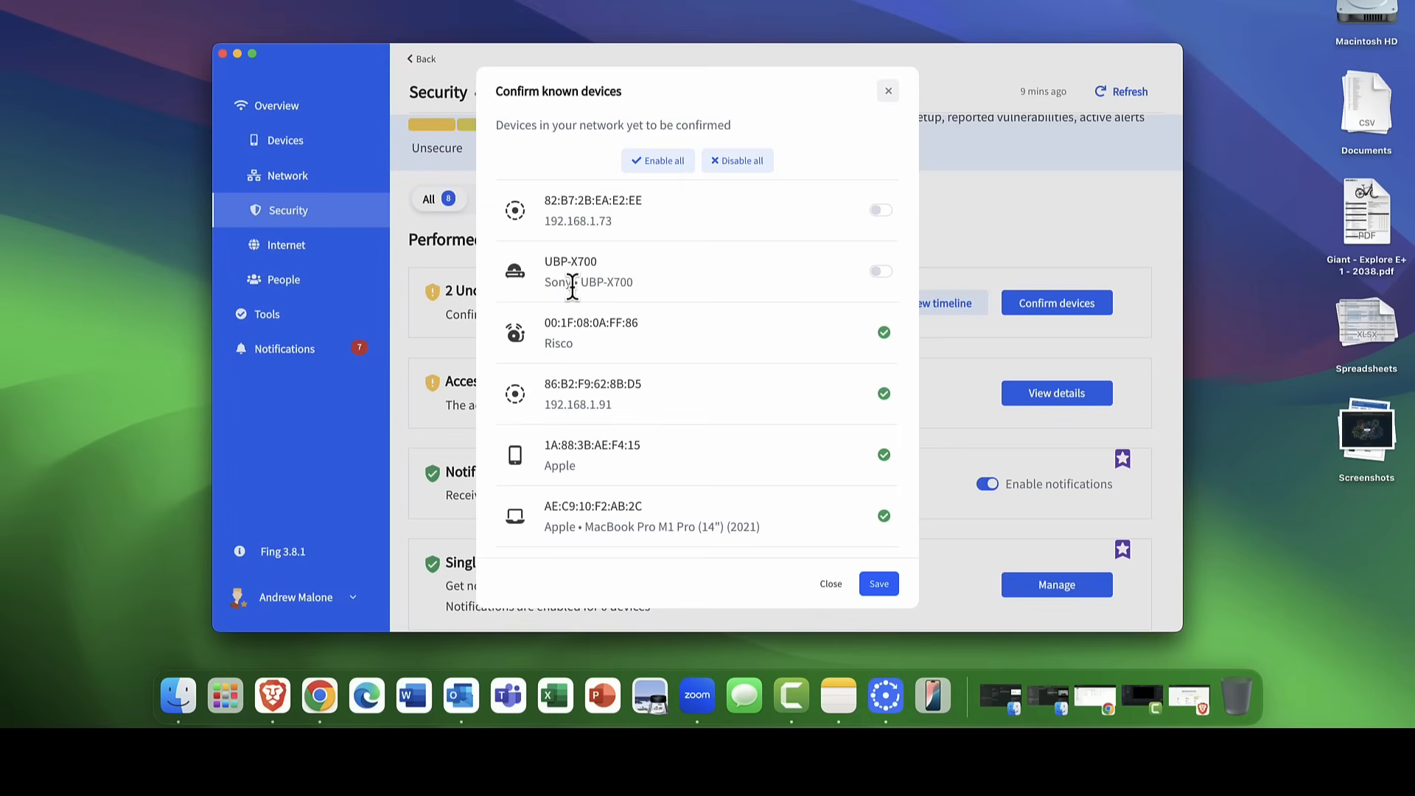
mouse_move(882, 231)
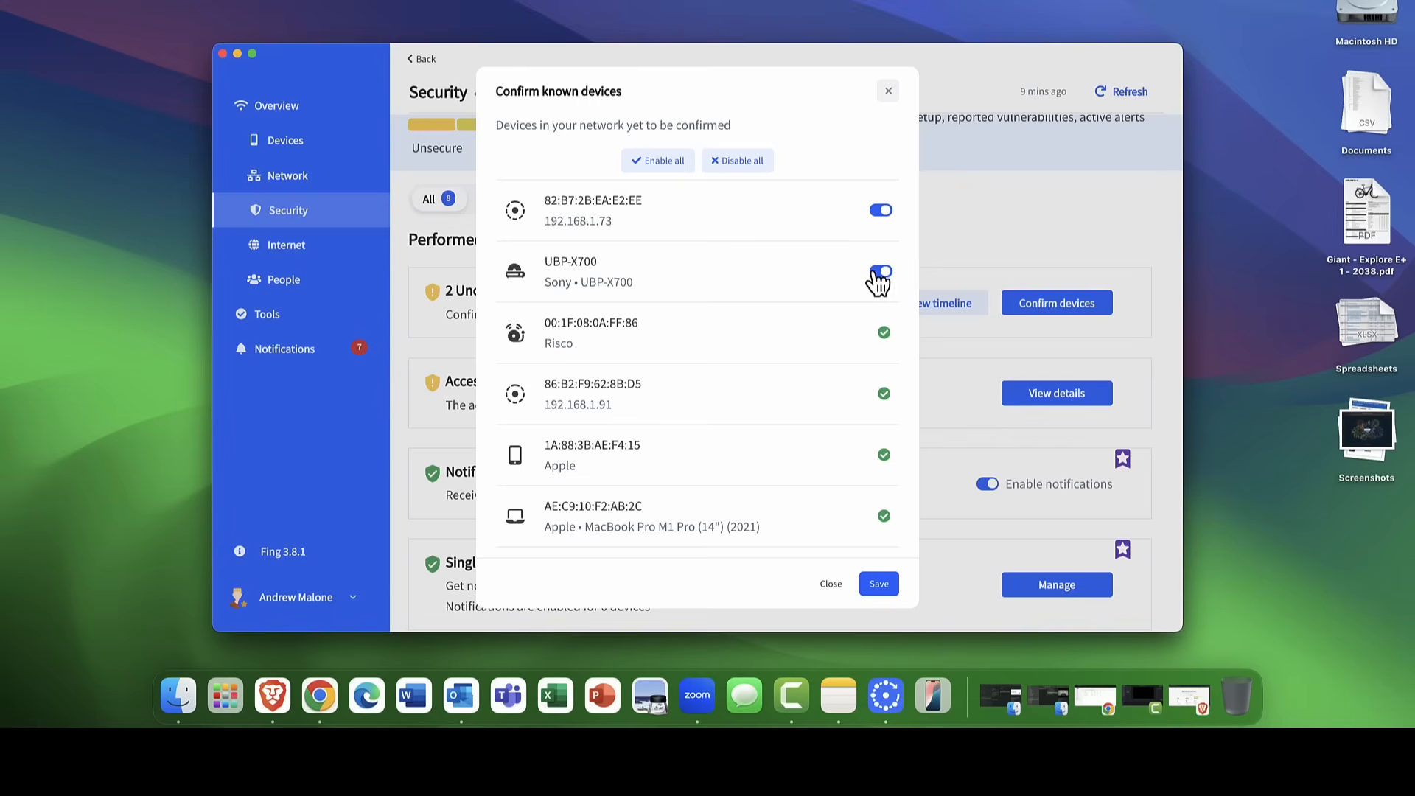
left_click(879, 271)
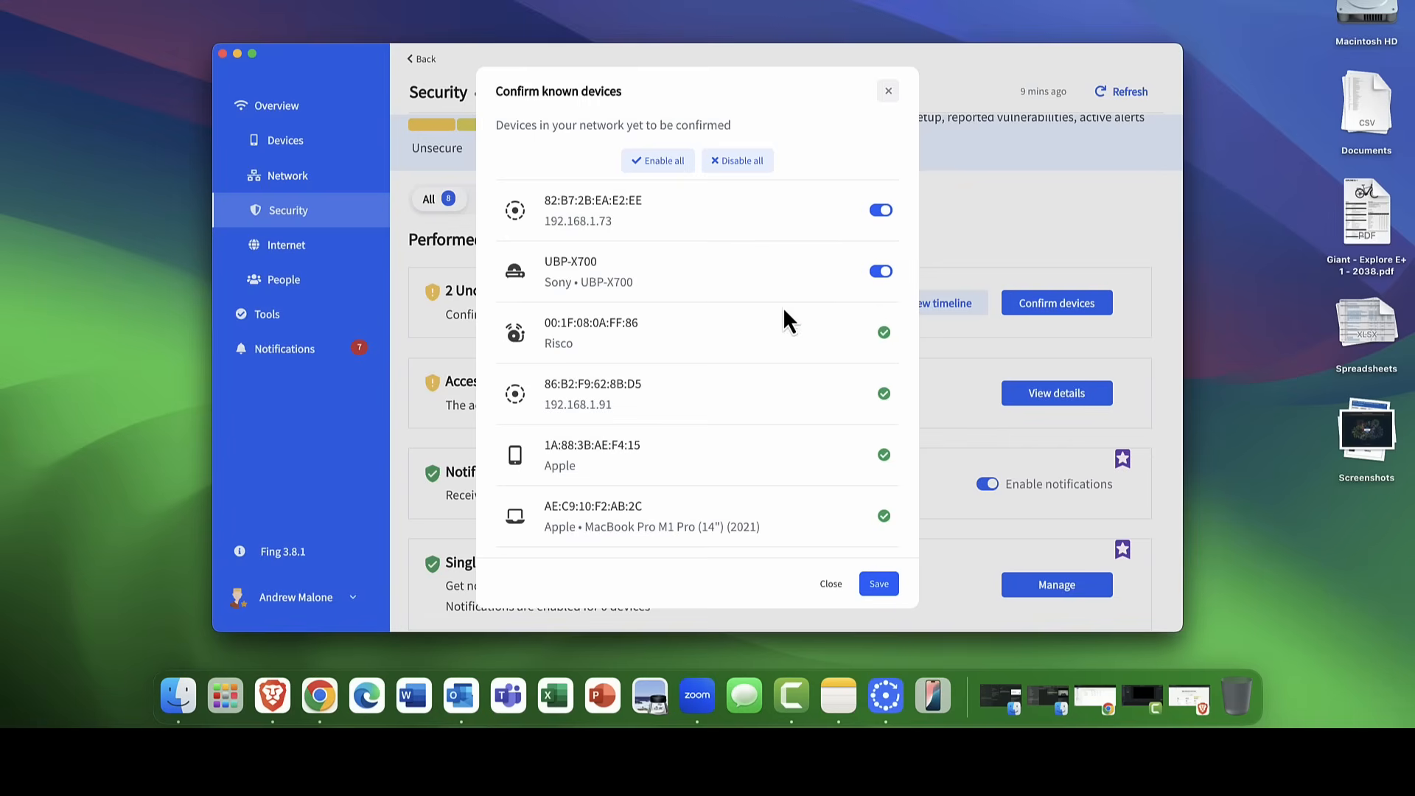
mouse_move(853, 612)
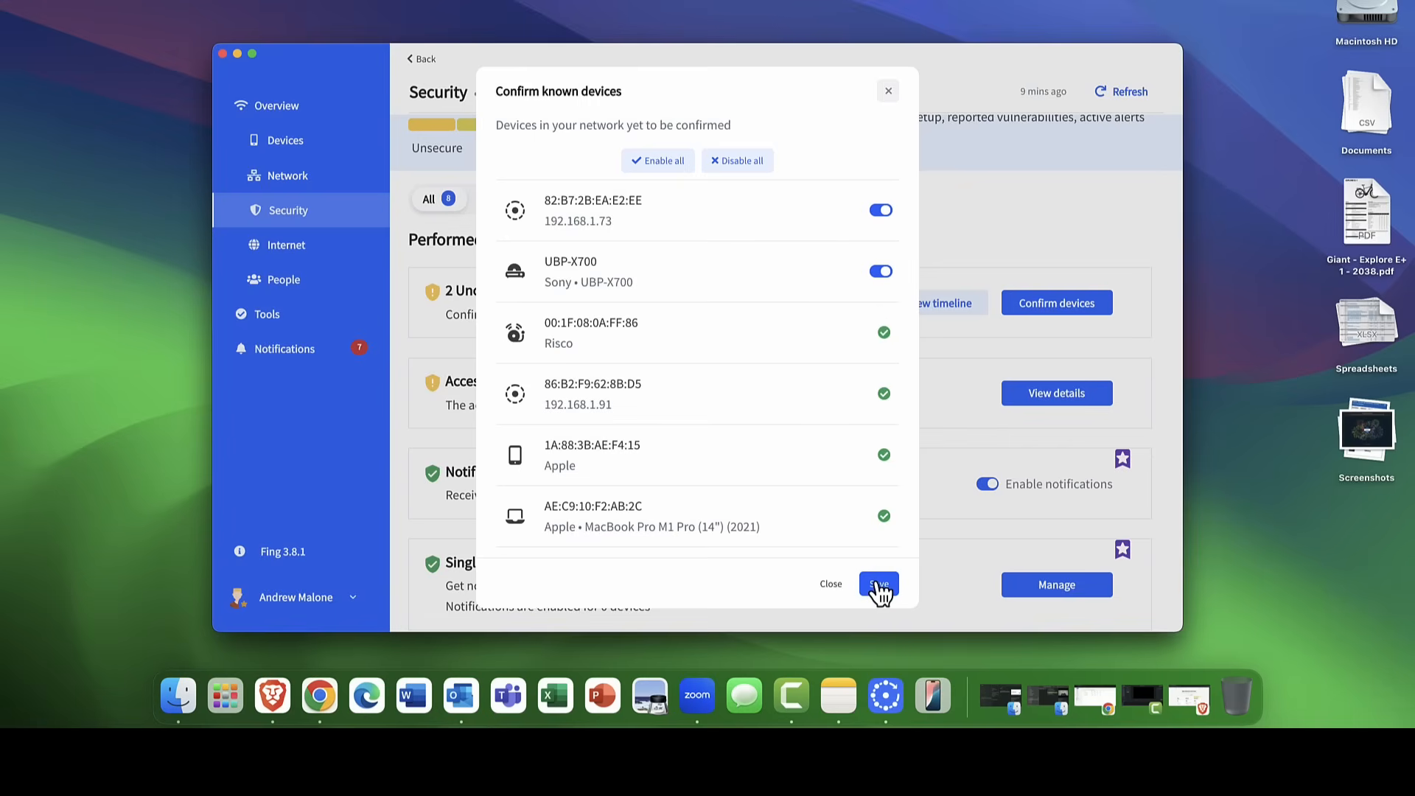
left_click(878, 583)
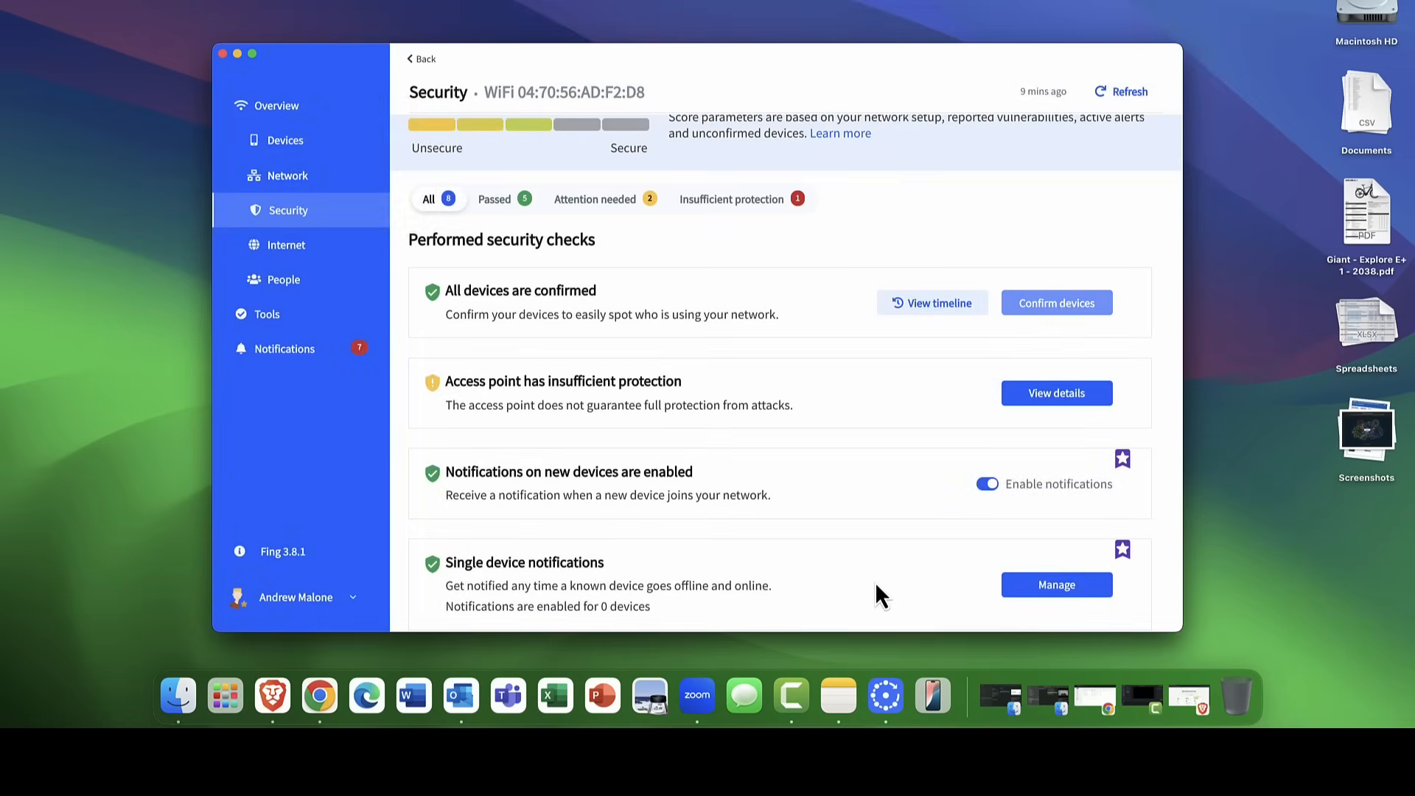
mouse_move(973, 397)
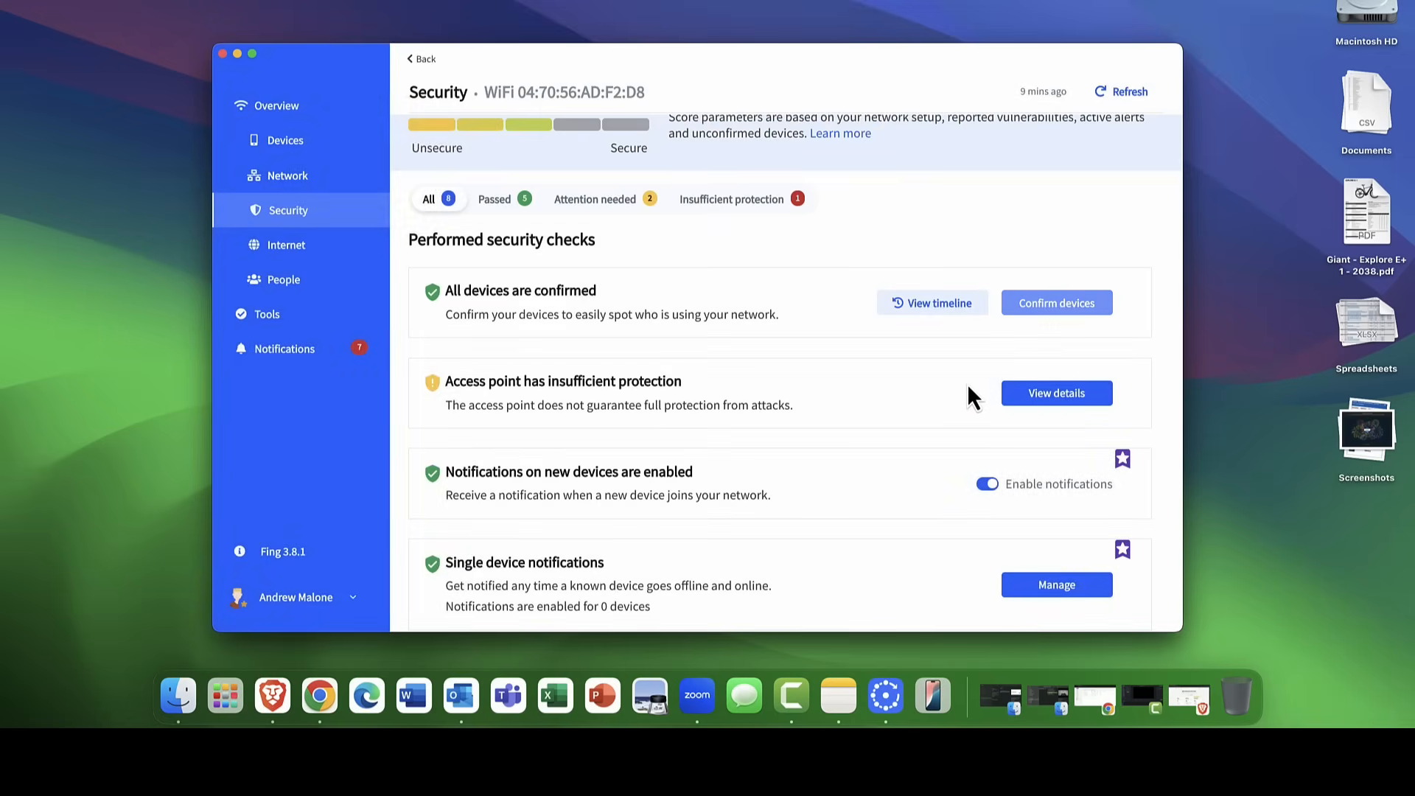
mouse_move(528, 381)
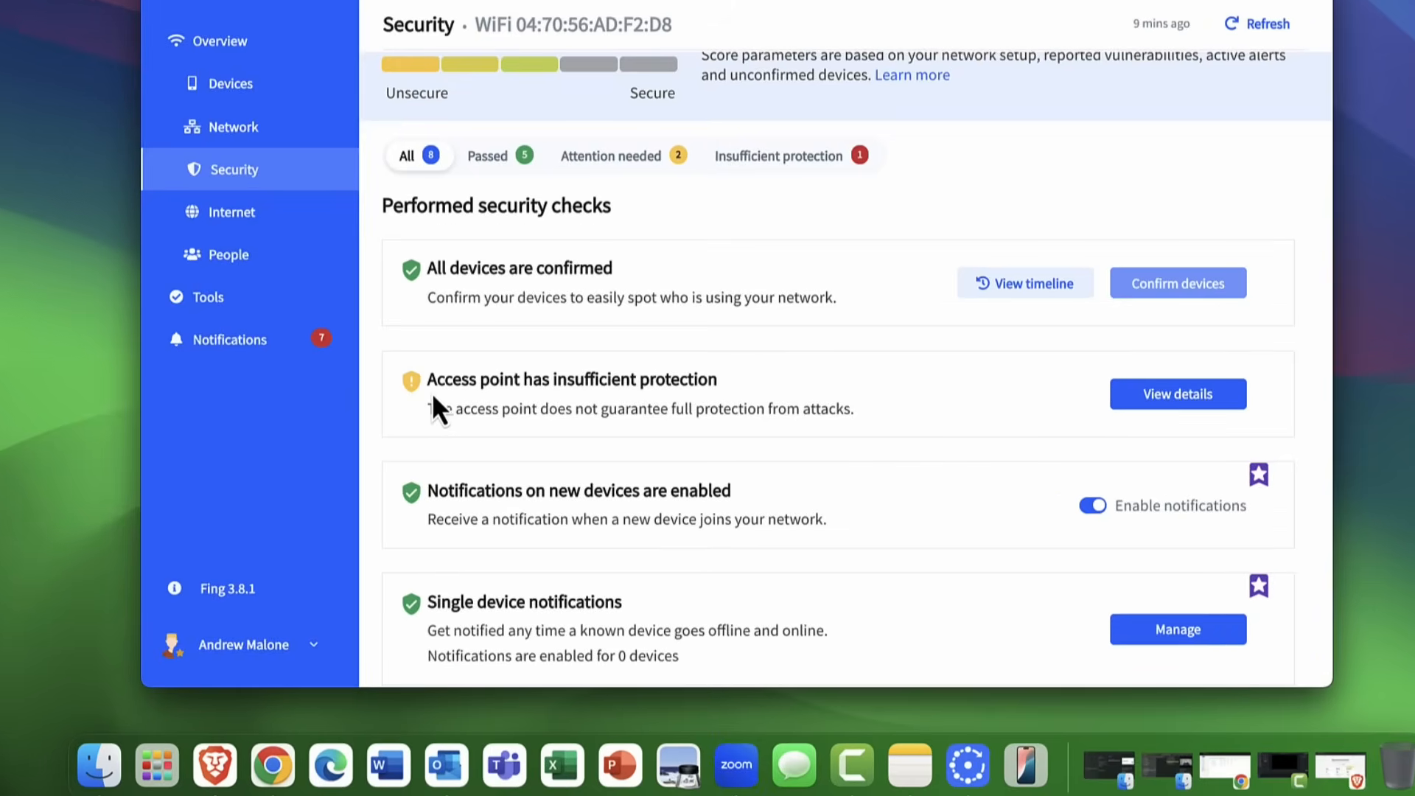
mouse_move(542, 411)
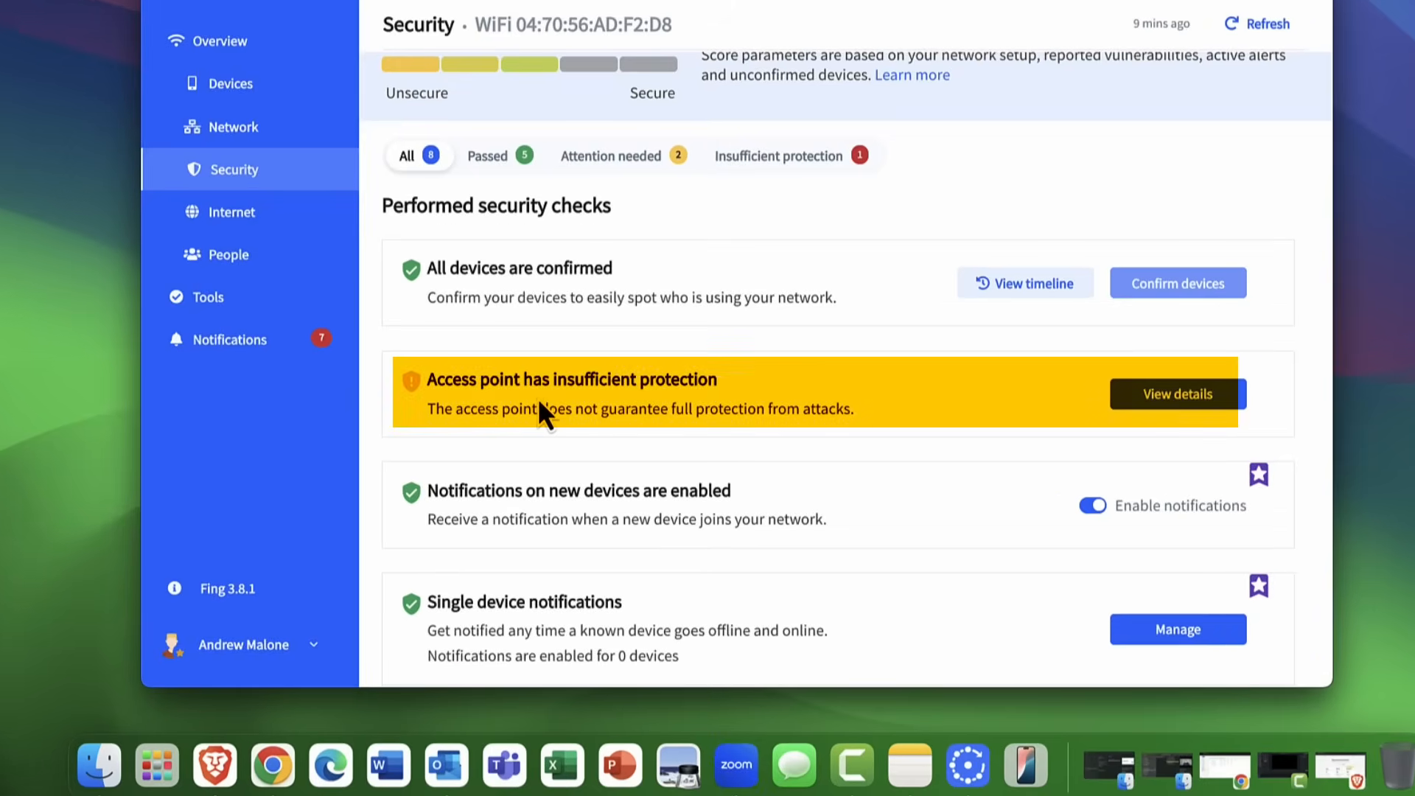
mouse_move(1178, 394)
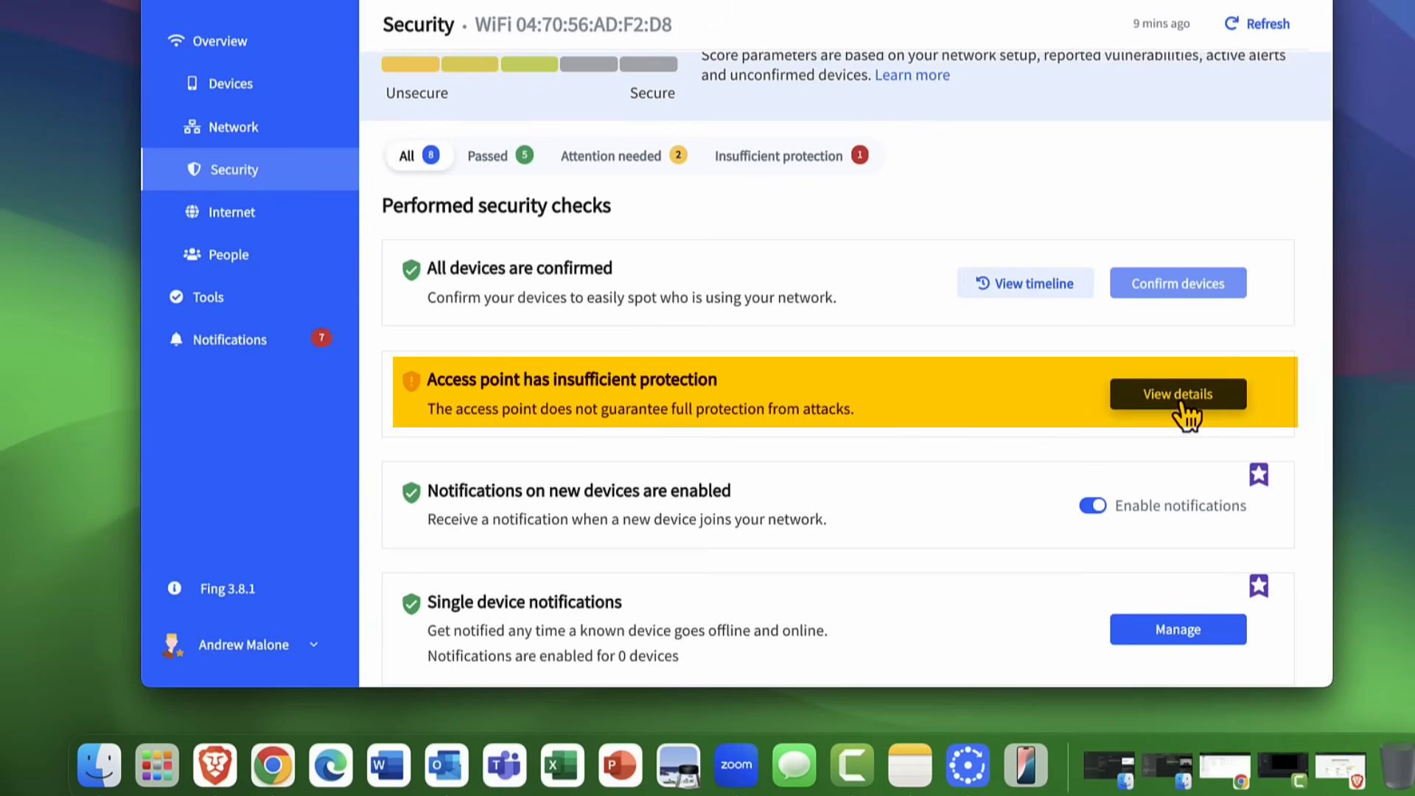
View the 'Access point has insufficient protection' details, then close them back to the checks list.
left_click(1177, 394)
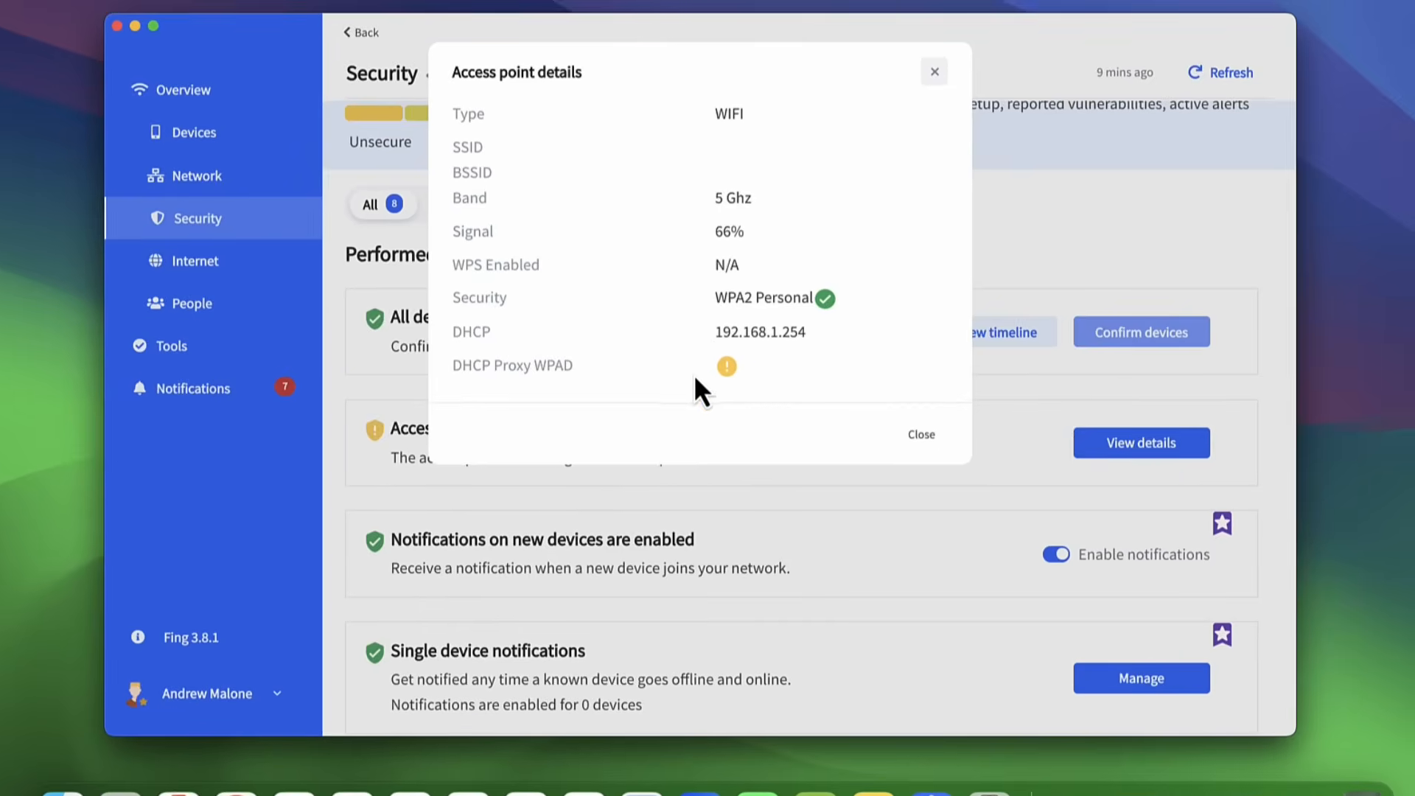
mouse_move(495, 373)
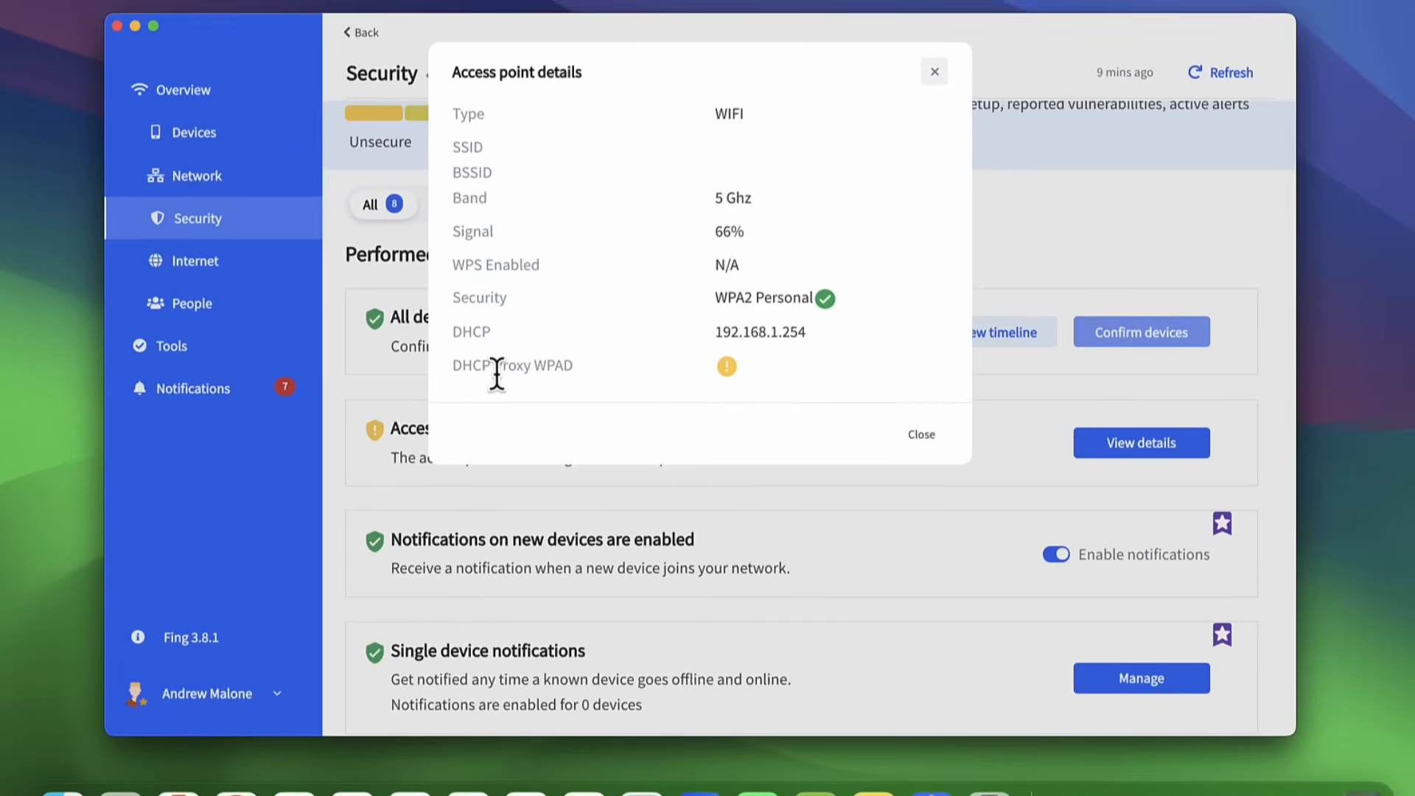
mouse_move(751, 272)
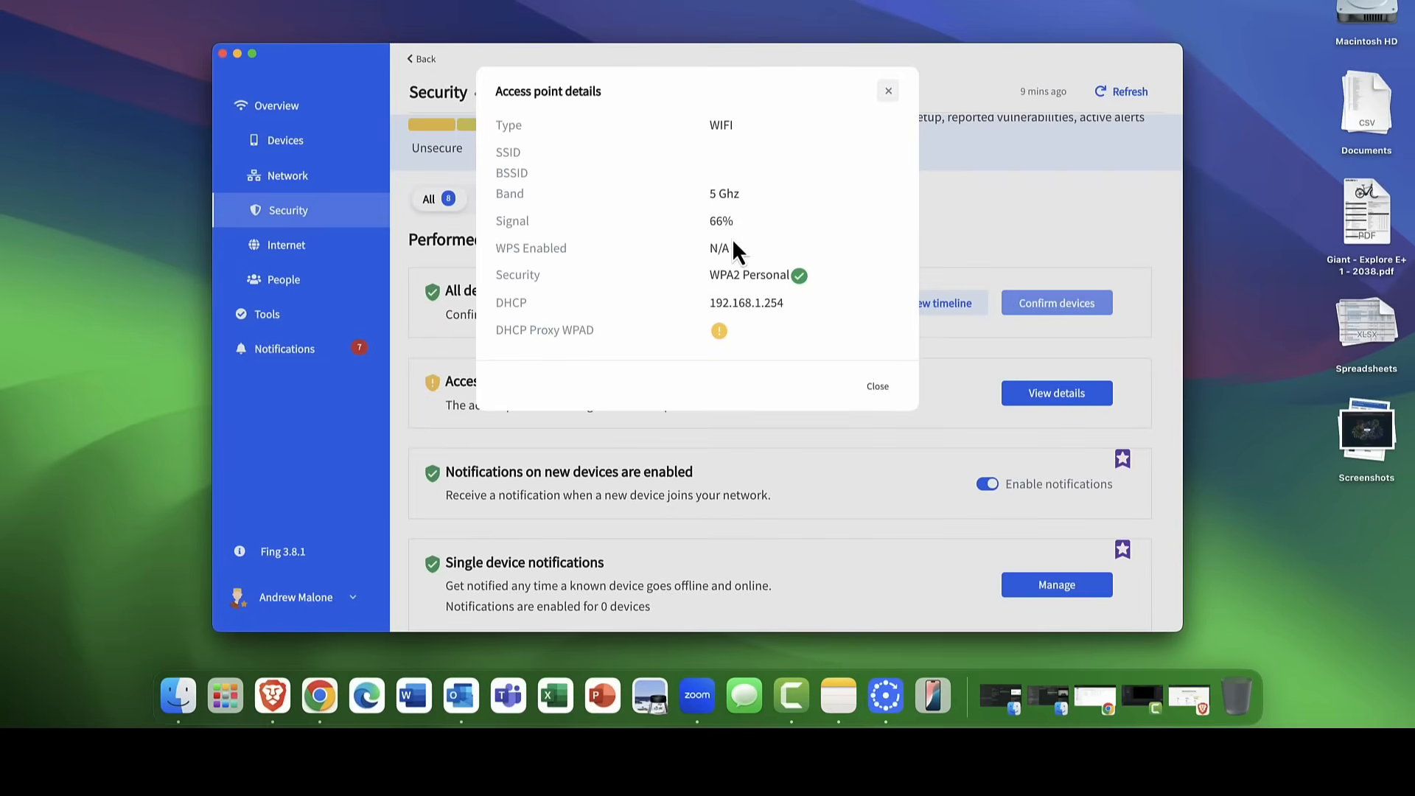
mouse_move(769, 282)
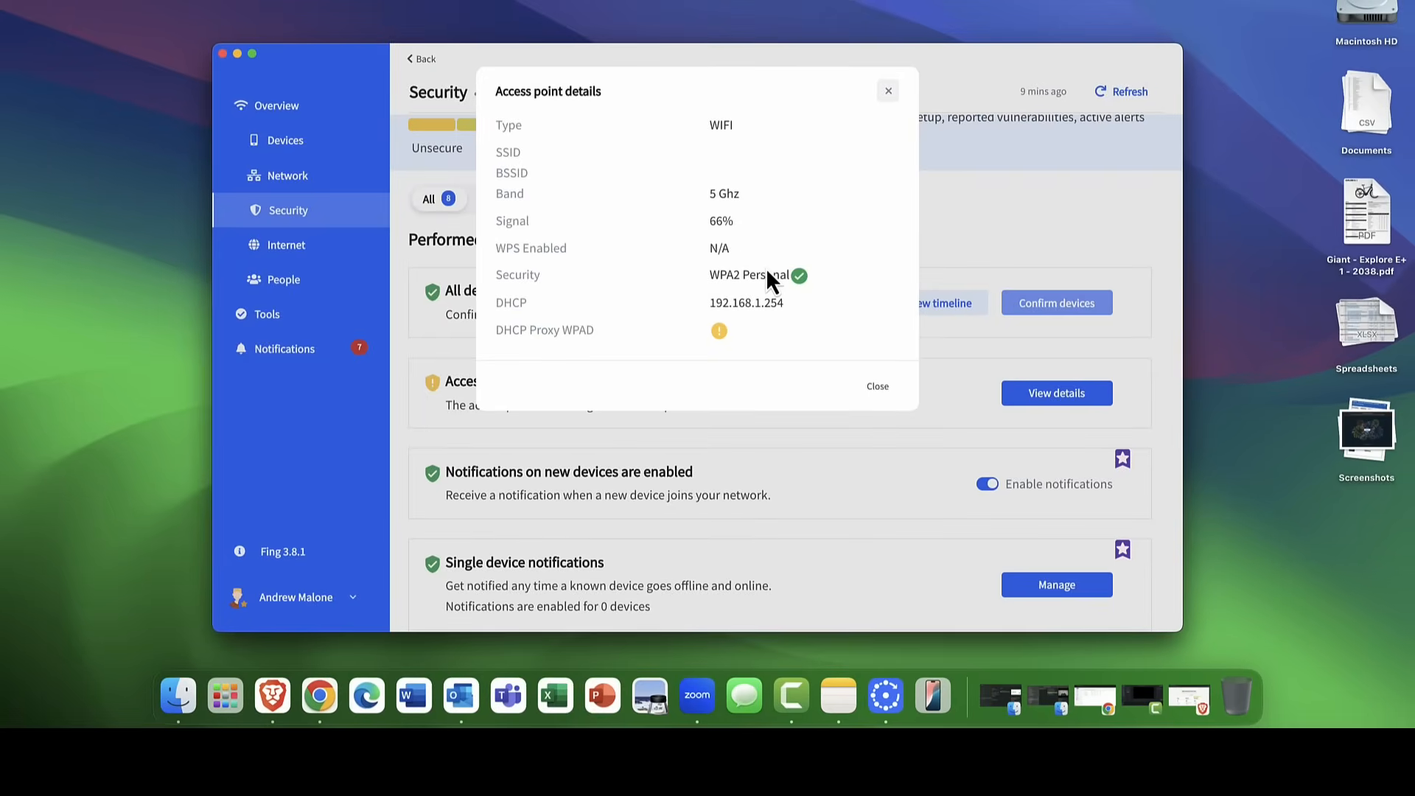
left_click(876, 385)
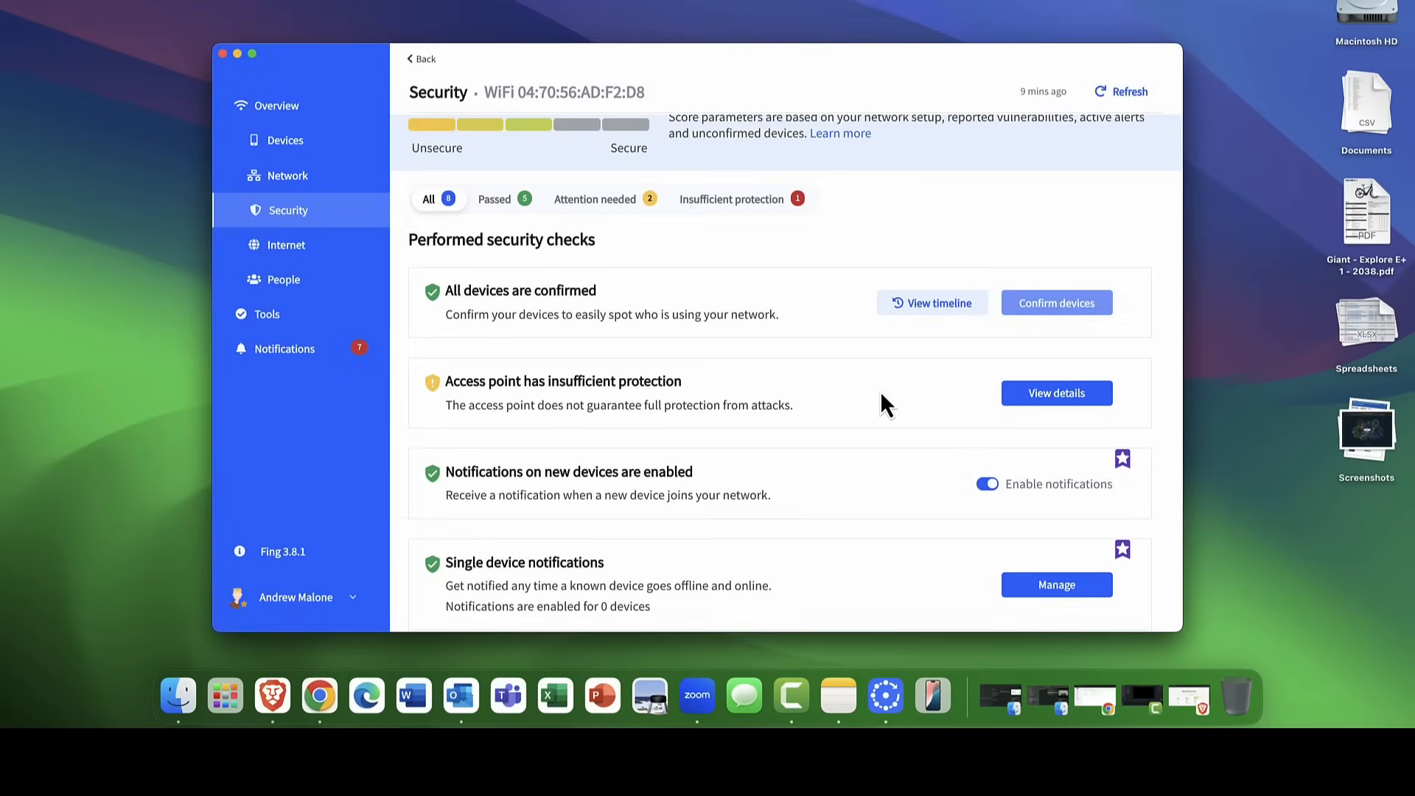
scroll("down", 3)
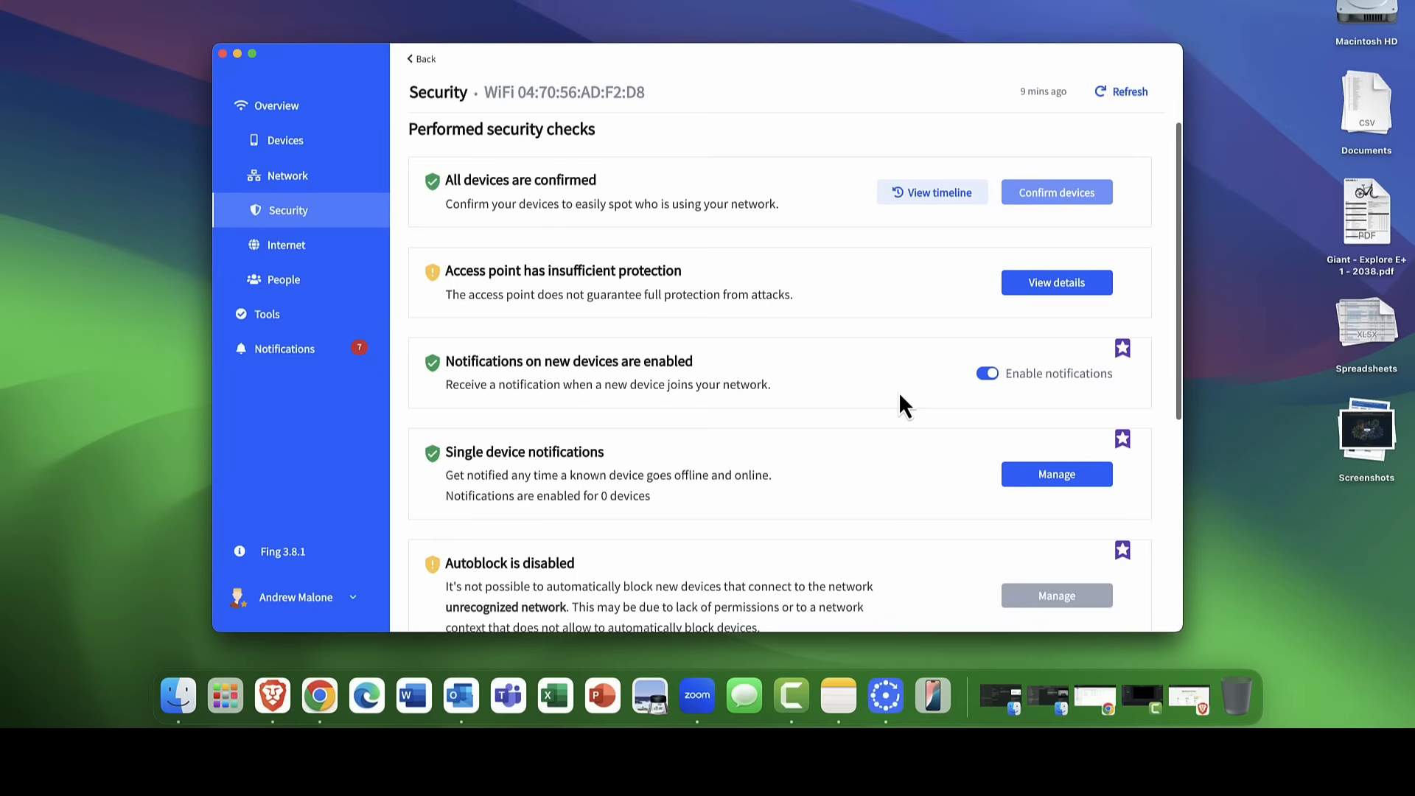
mouse_move(1071, 499)
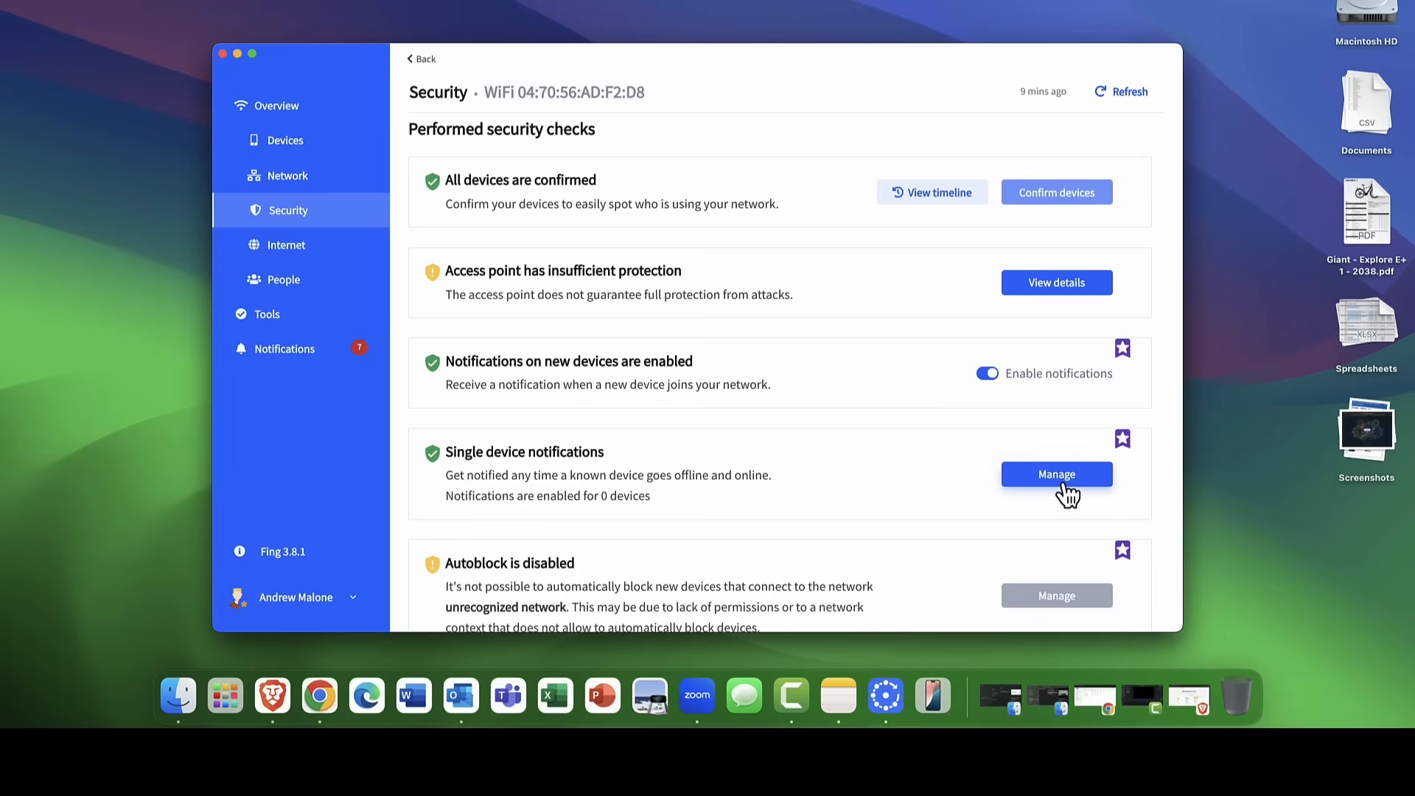
mouse_move(982, 438)
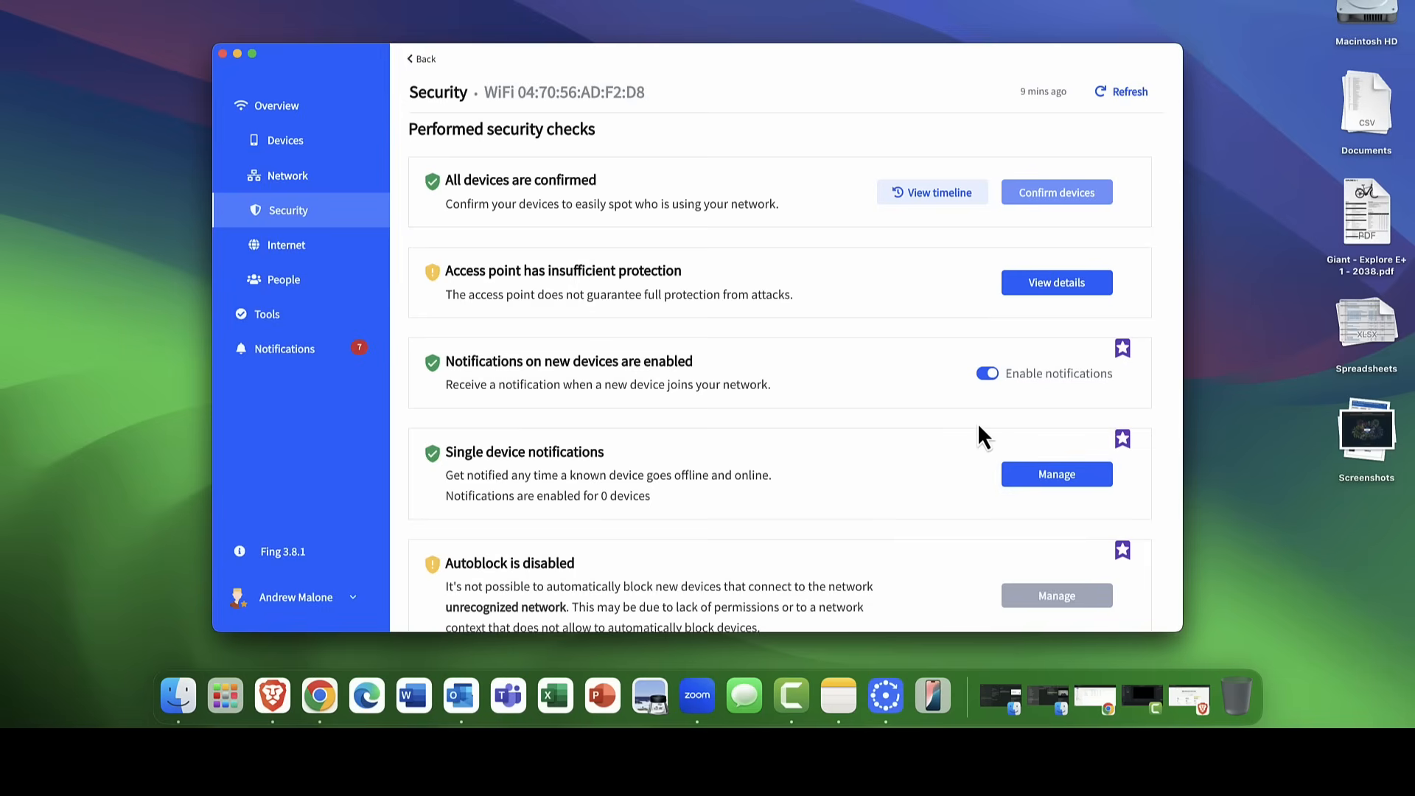
mouse_move(603, 358)
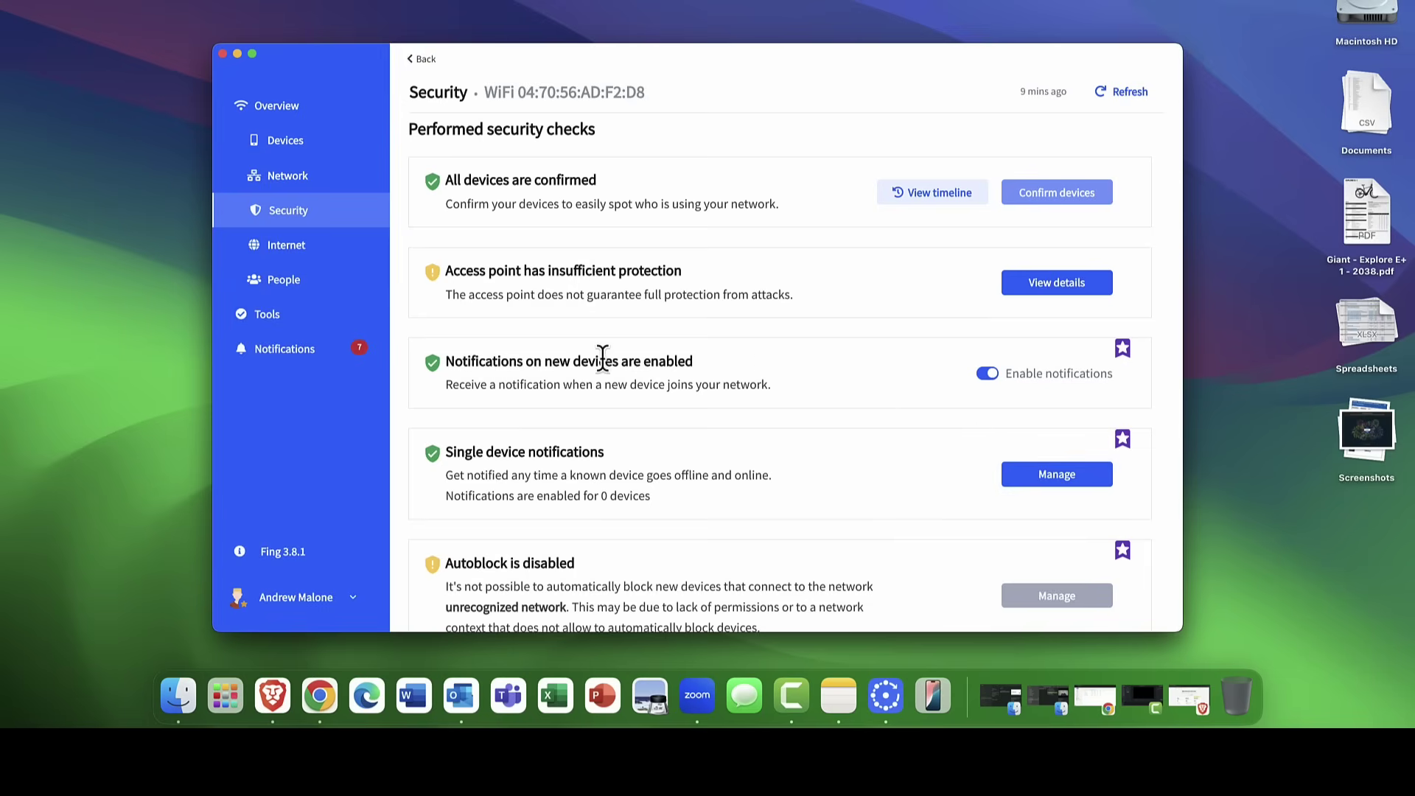
mouse_move(284, 357)
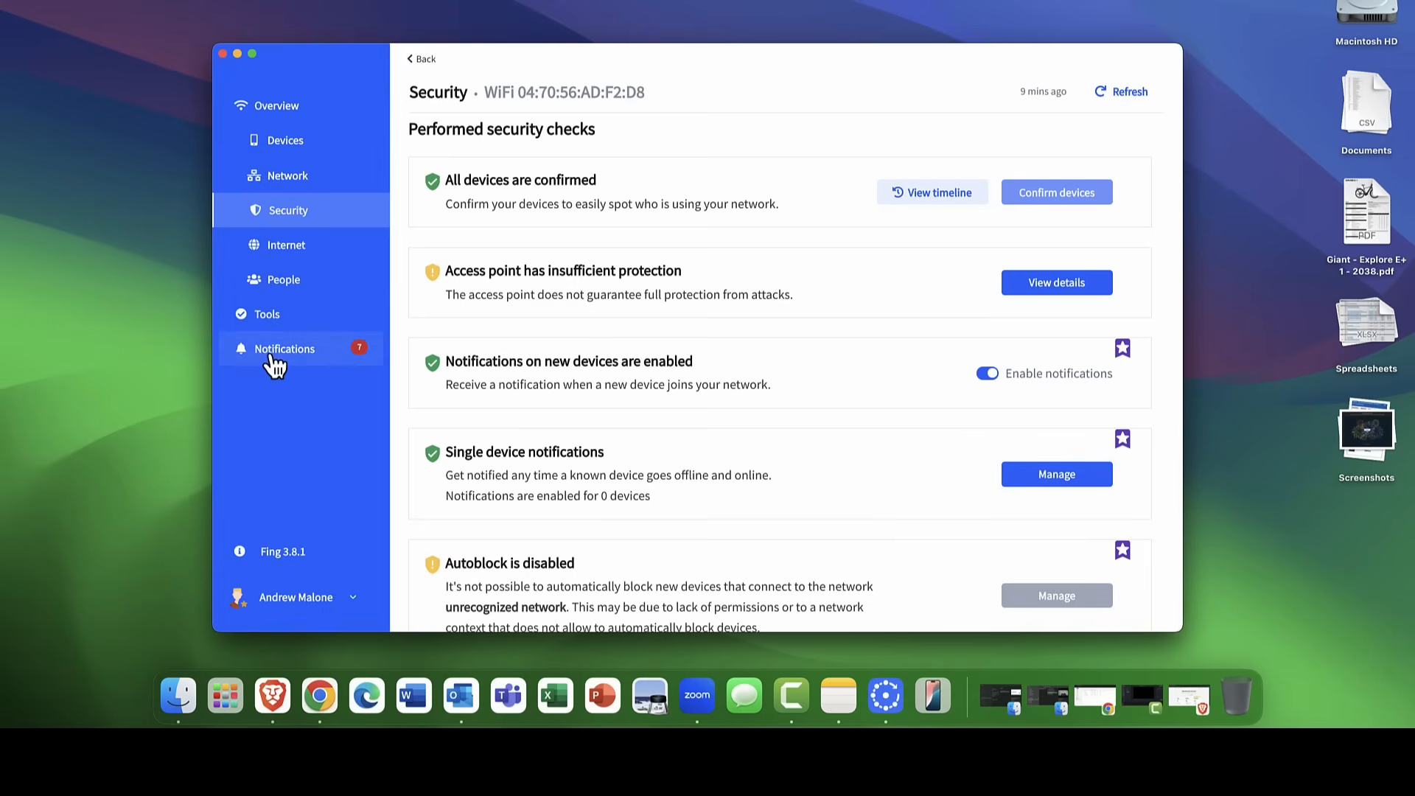
mouse_move(282, 362)
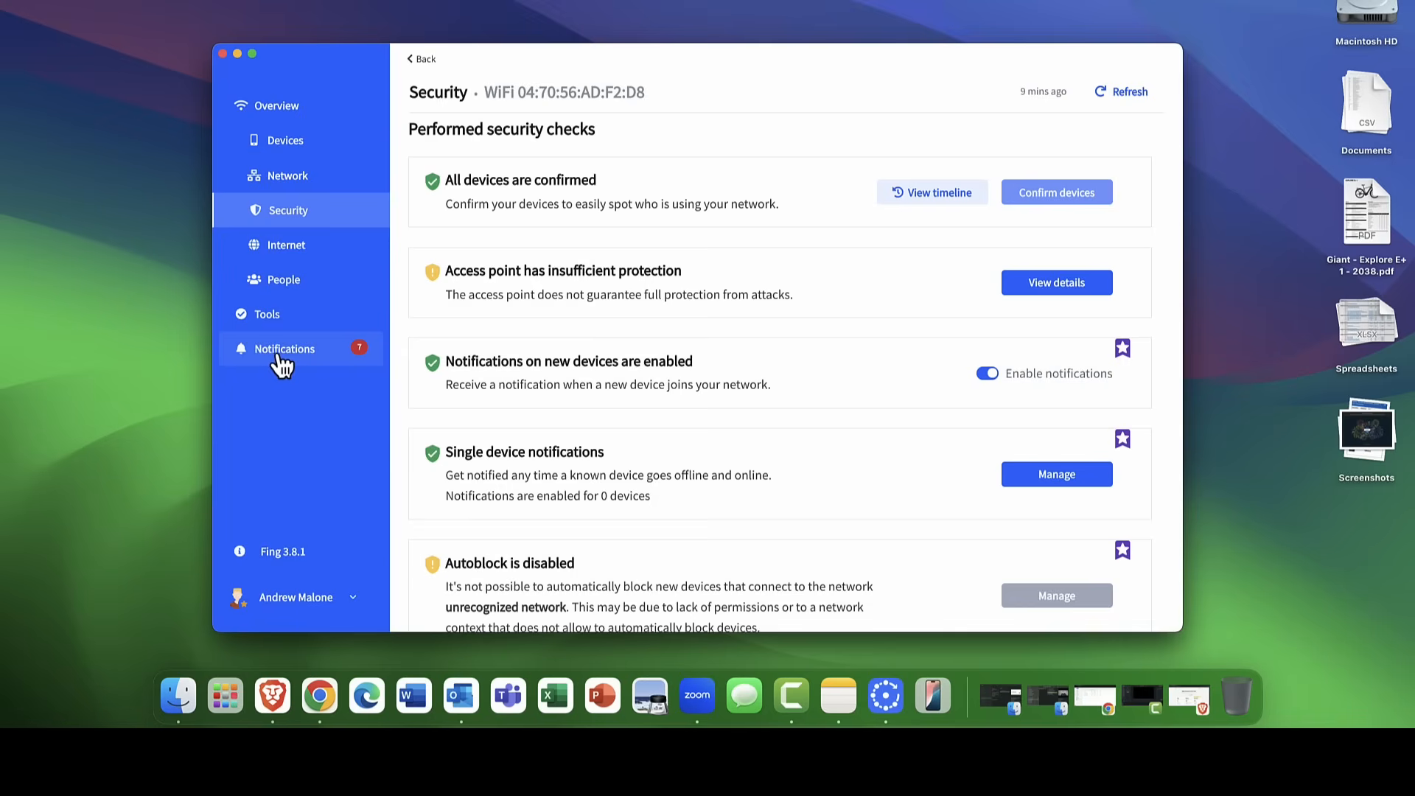
mouse_move(1021, 475)
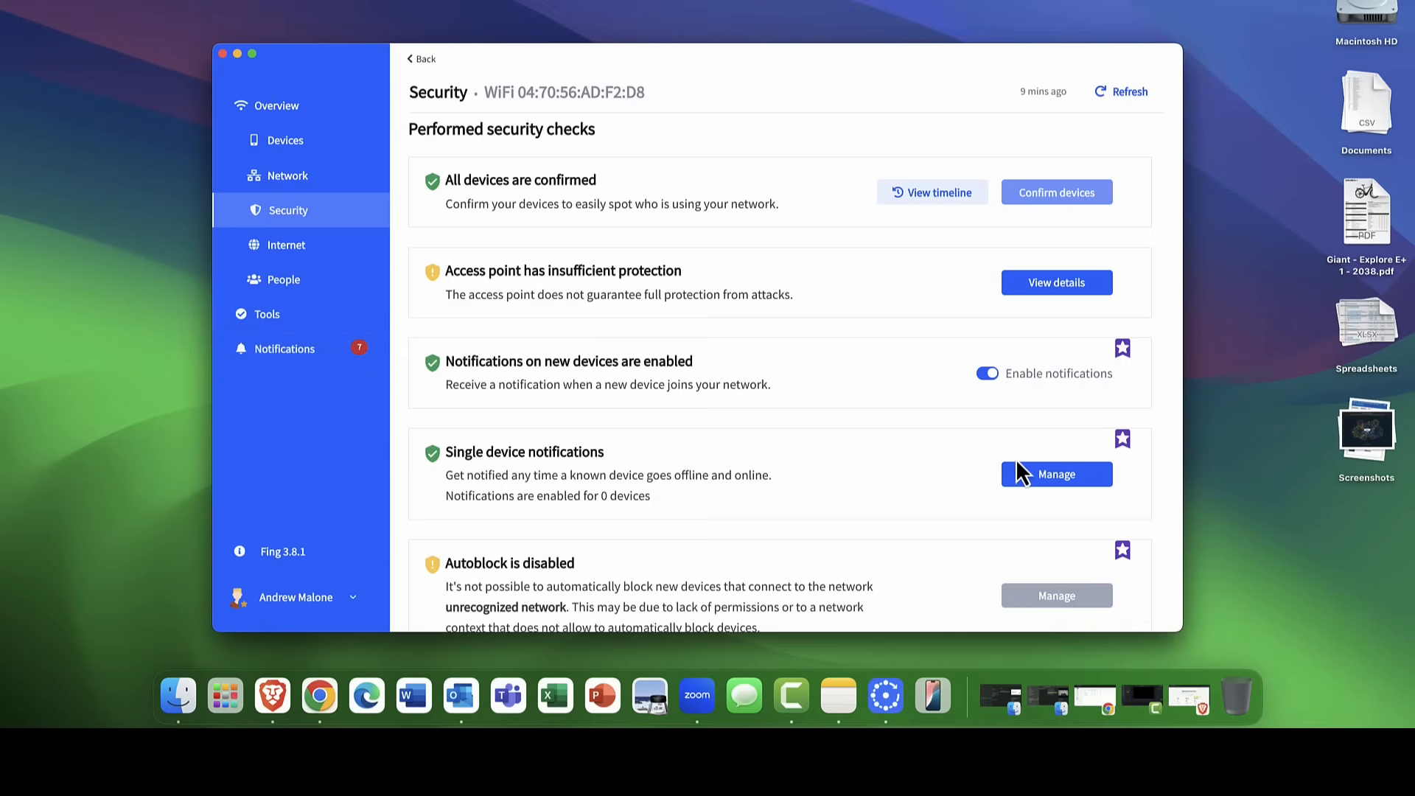
scroll("down", 3)
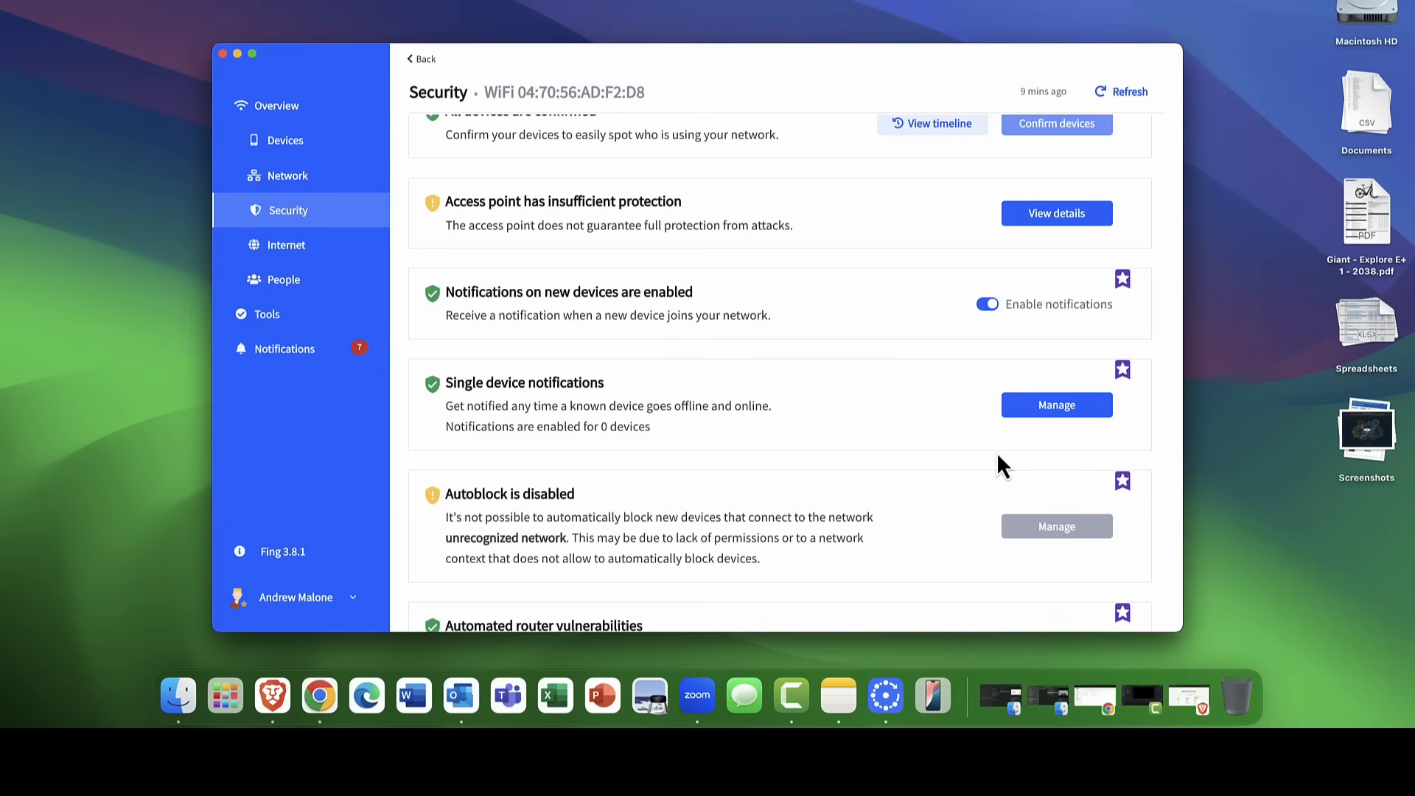
scroll("down", 3)
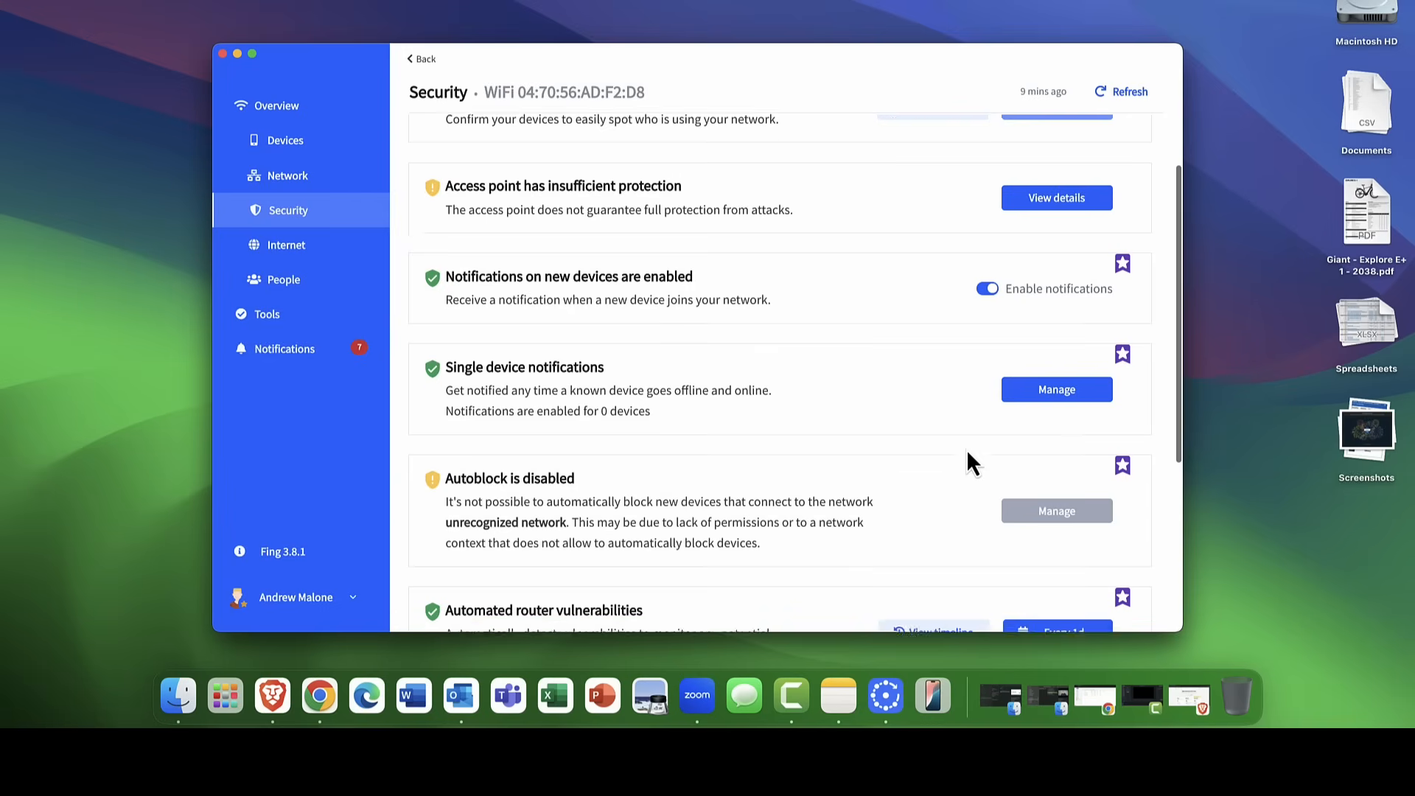
scroll("down", 3)
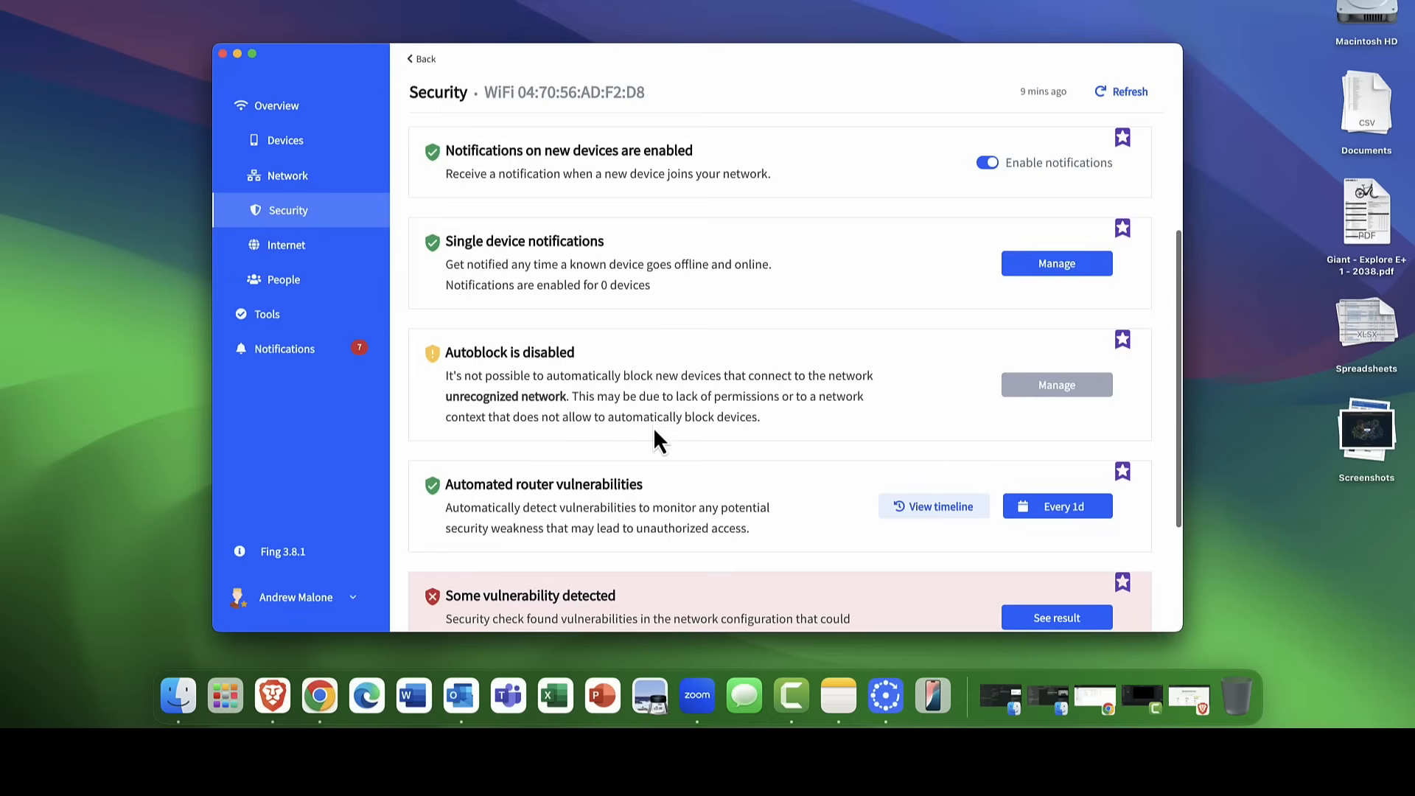
mouse_move(544, 374)
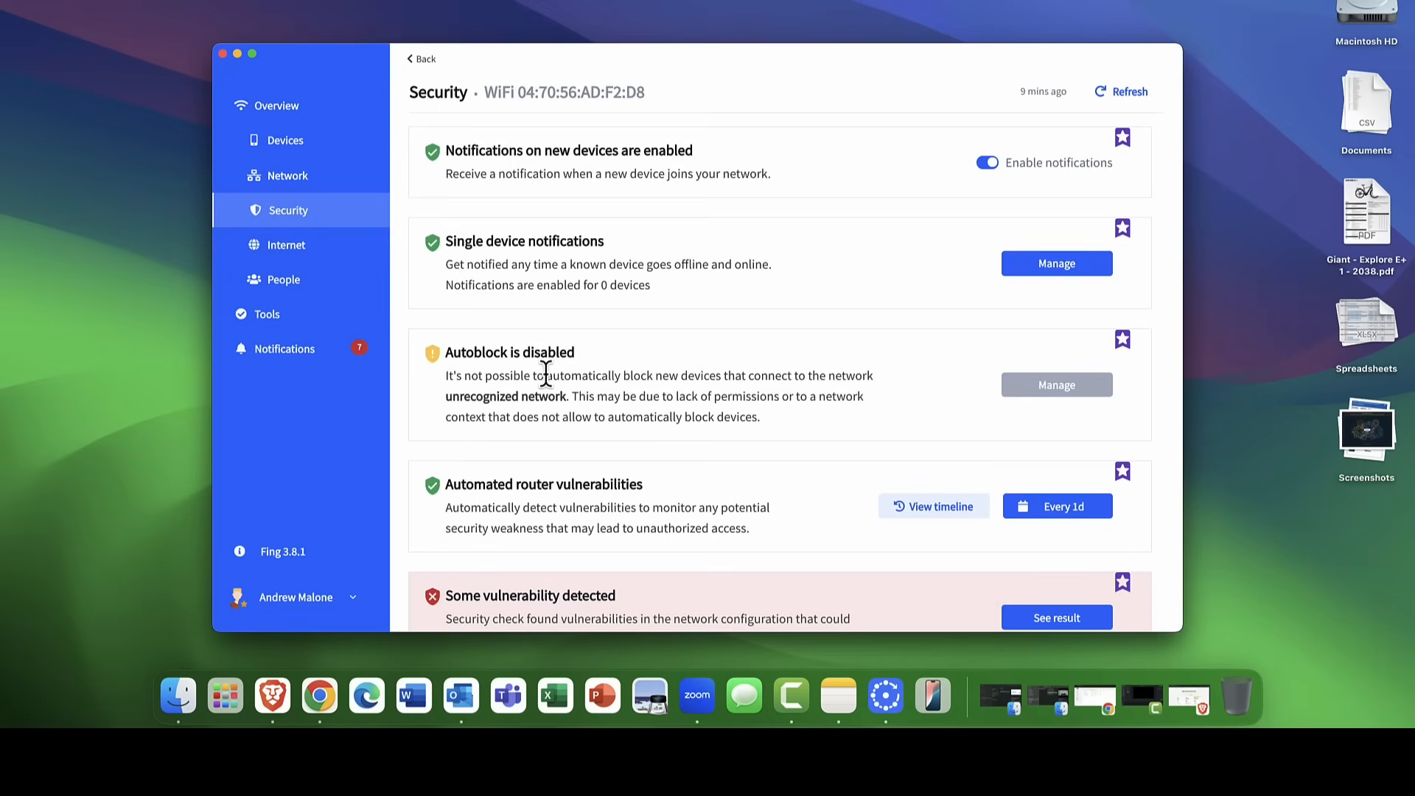
mouse_move(580, 406)
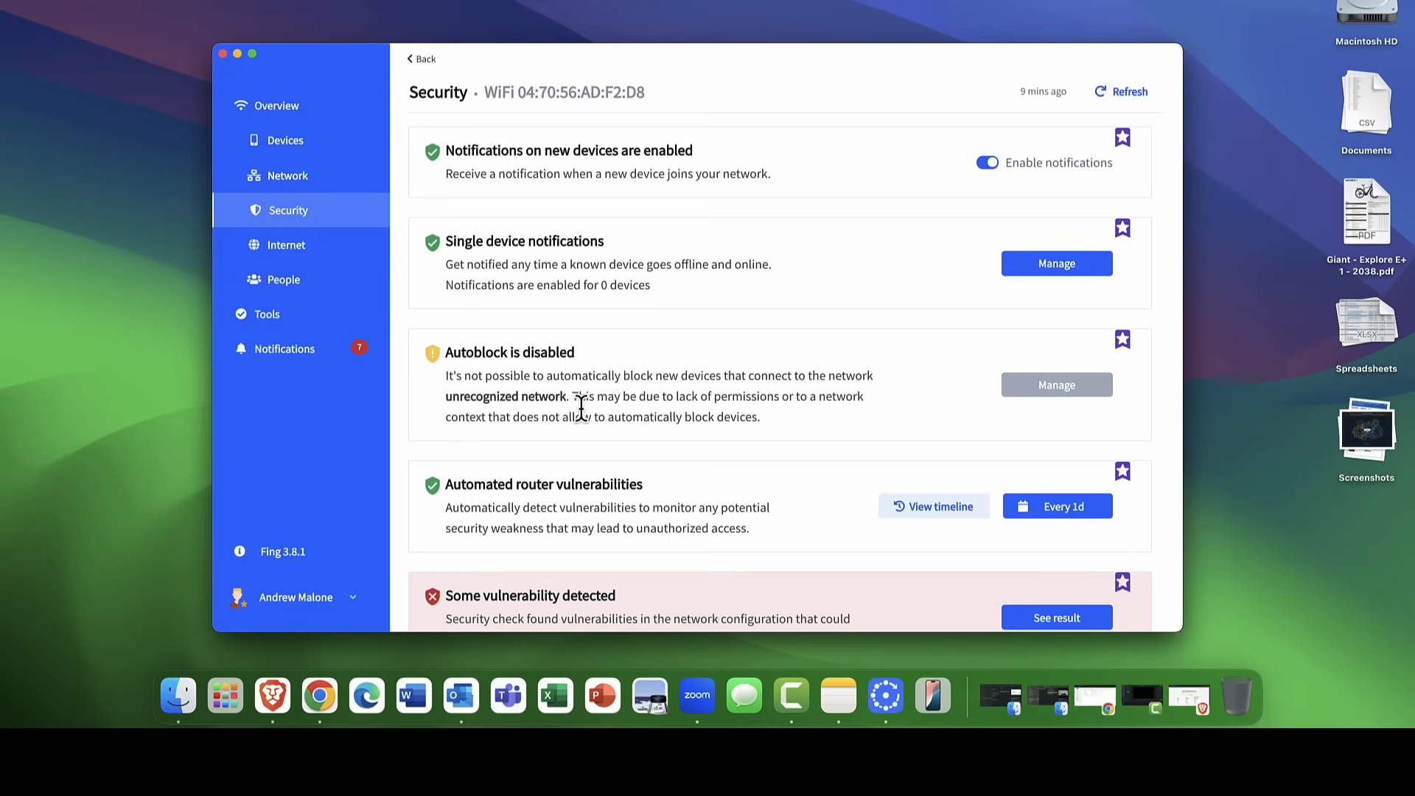
mouse_move(620, 397)
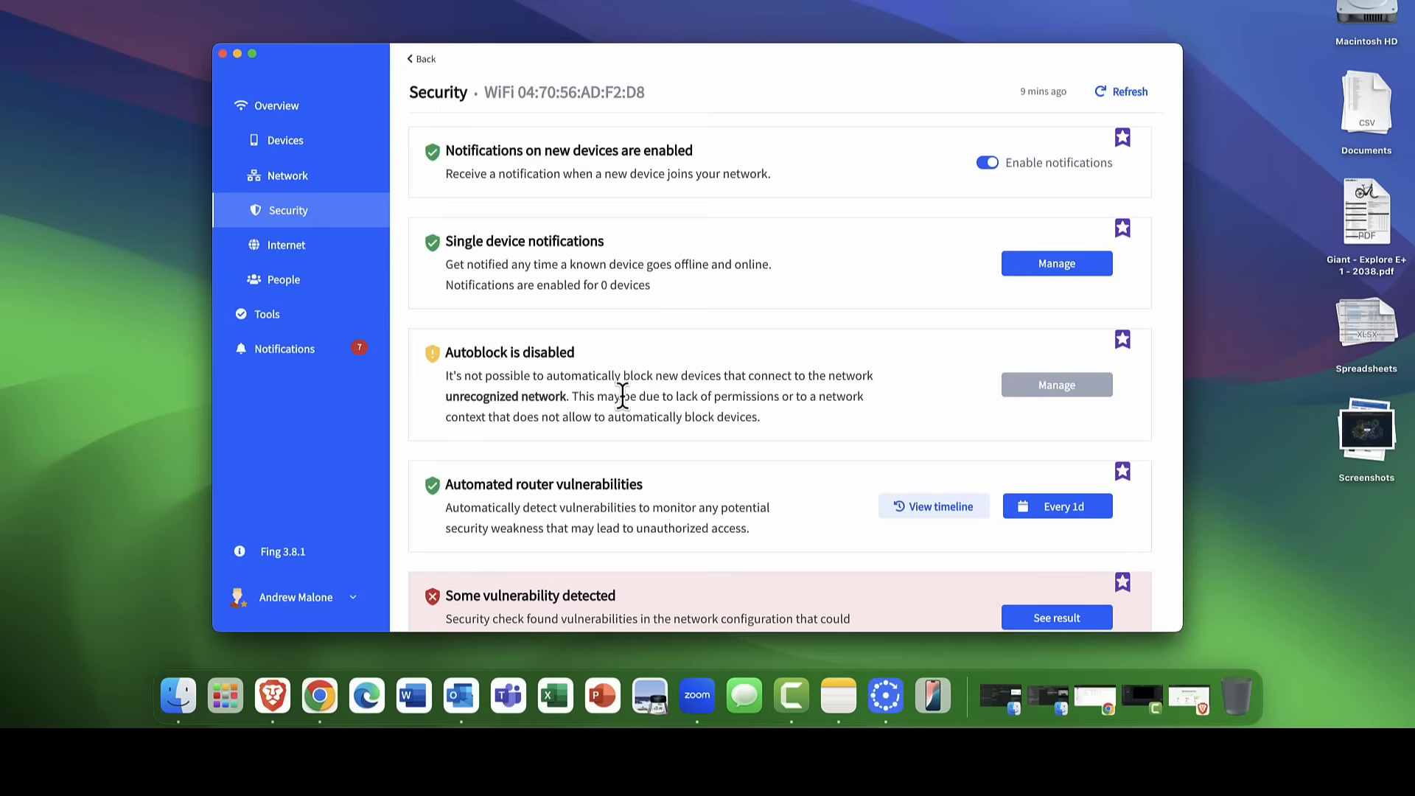
mouse_move(770, 398)
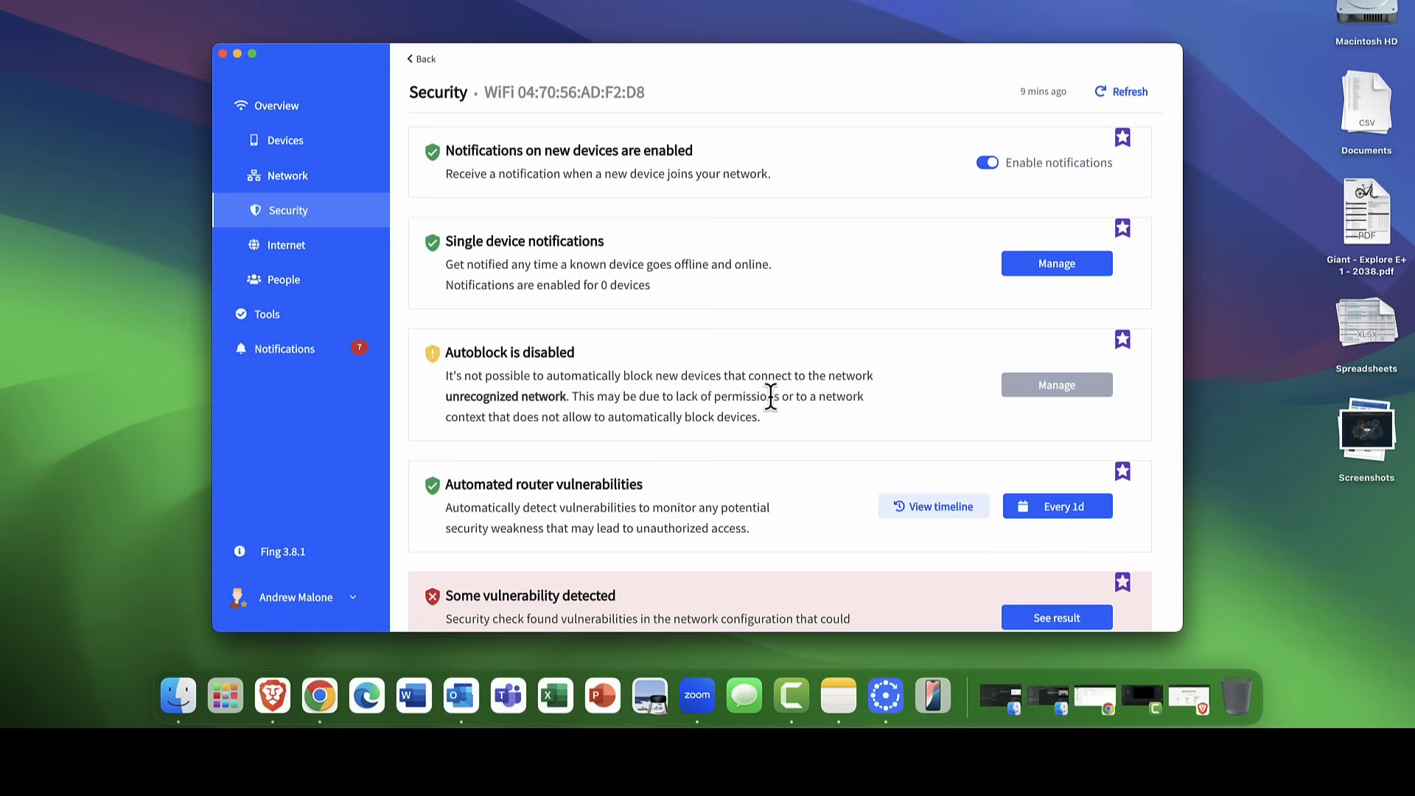
mouse_move(449, 410)
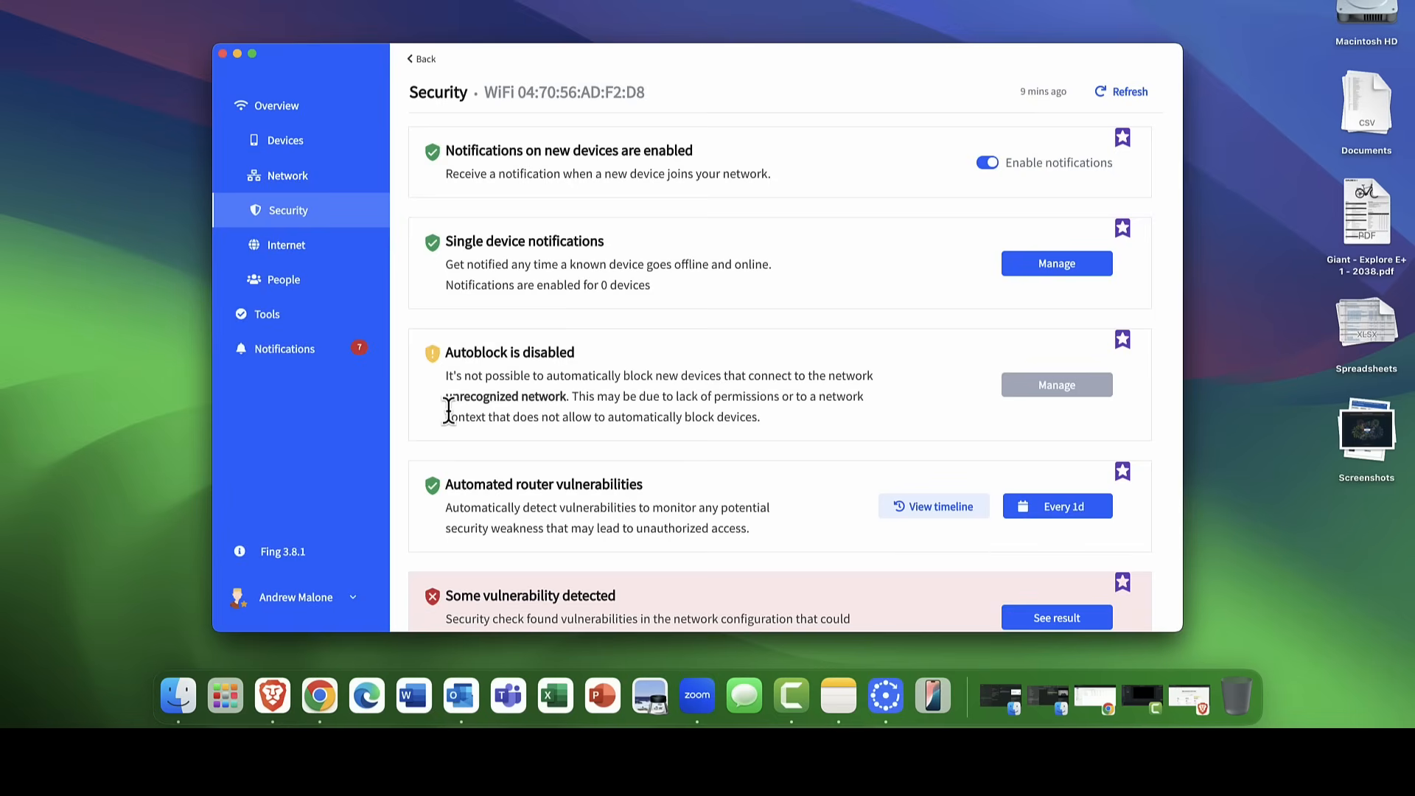
mouse_move(745, 405)
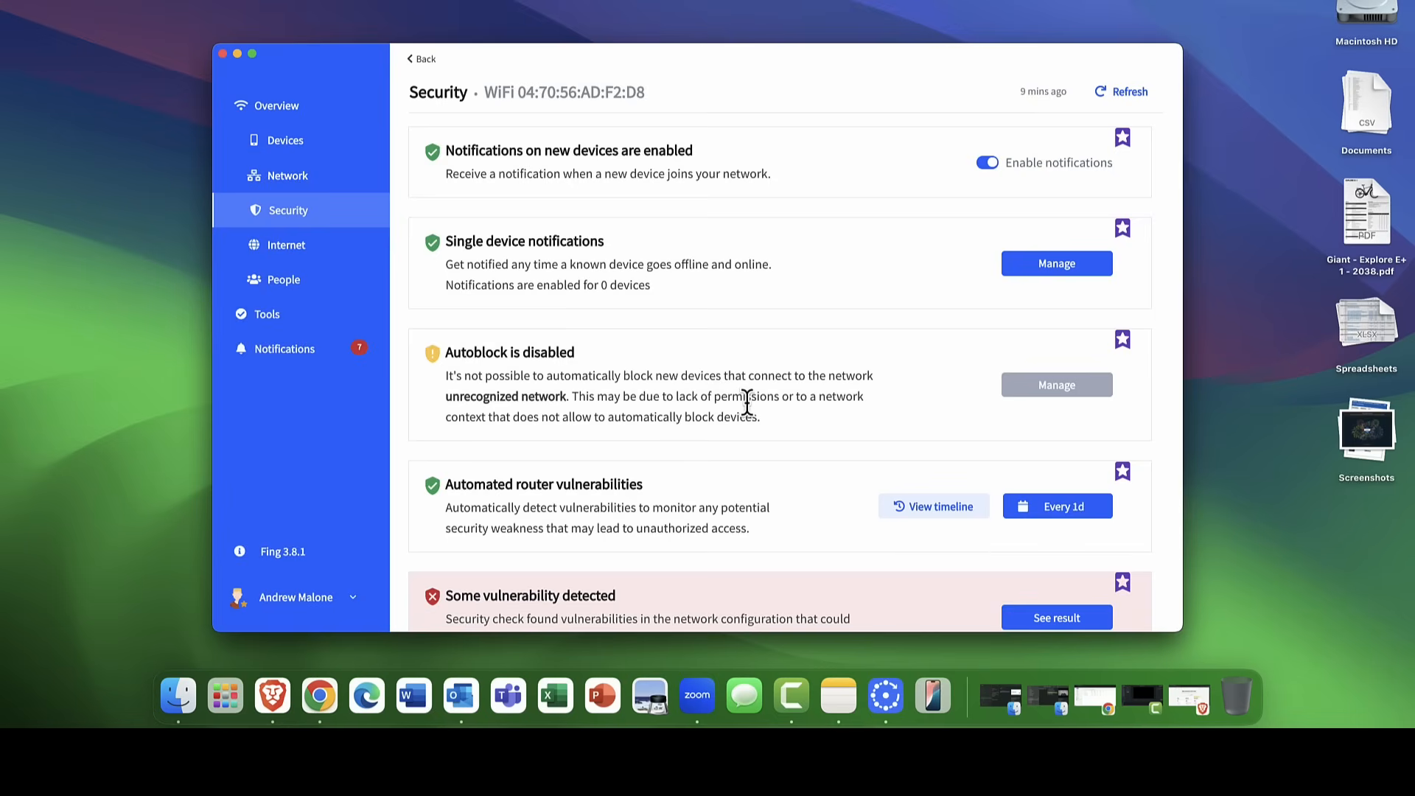
mouse_move(1049, 406)
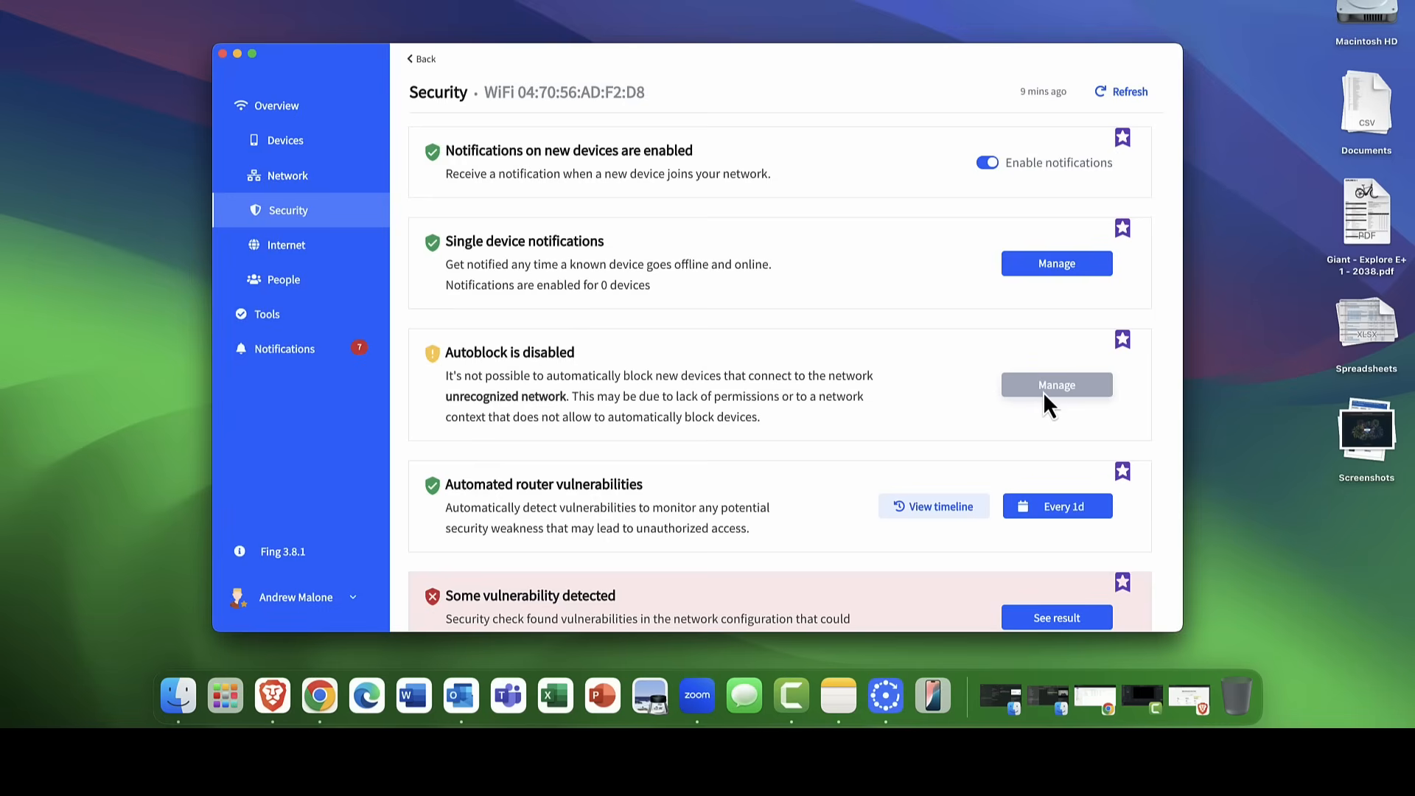
mouse_move(936, 434)
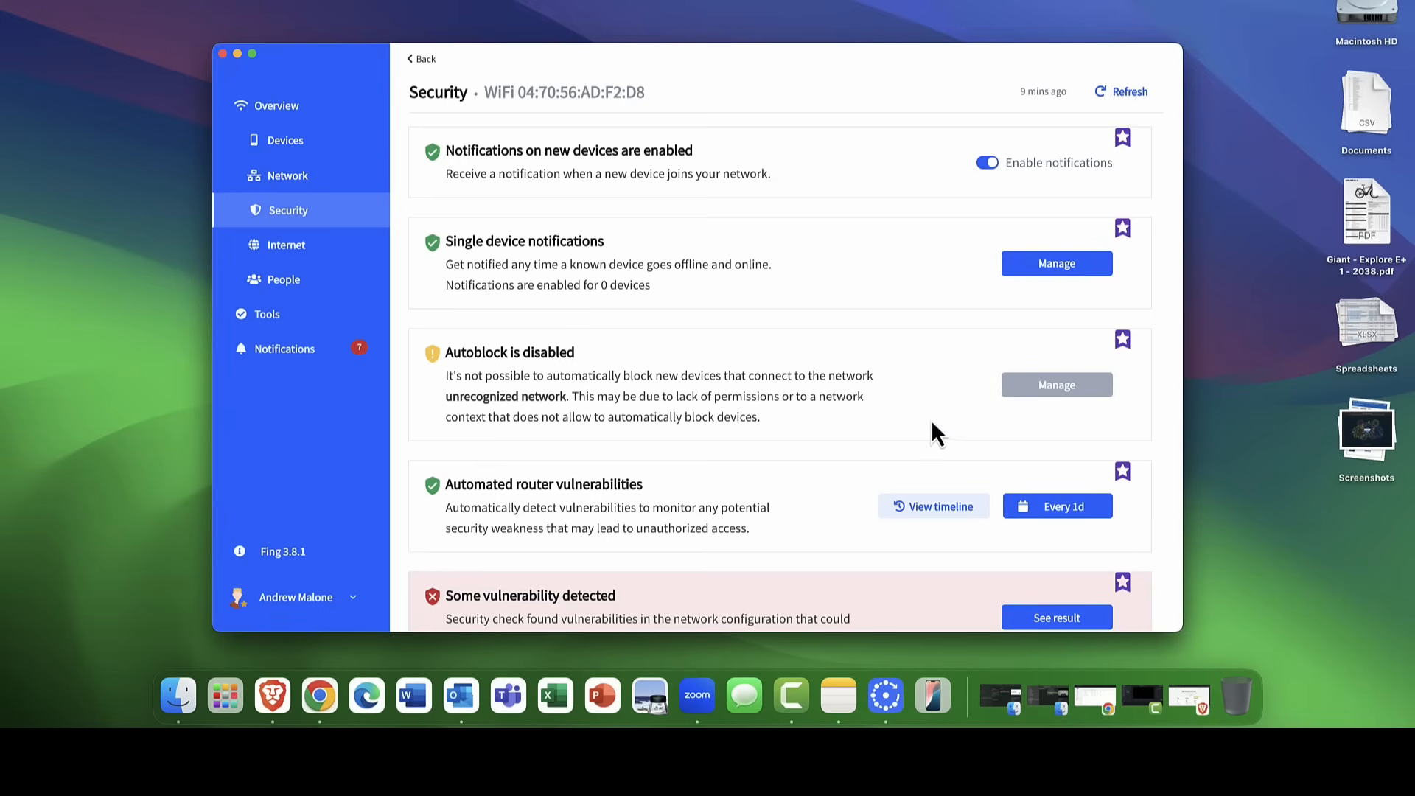
scroll("down", 3)
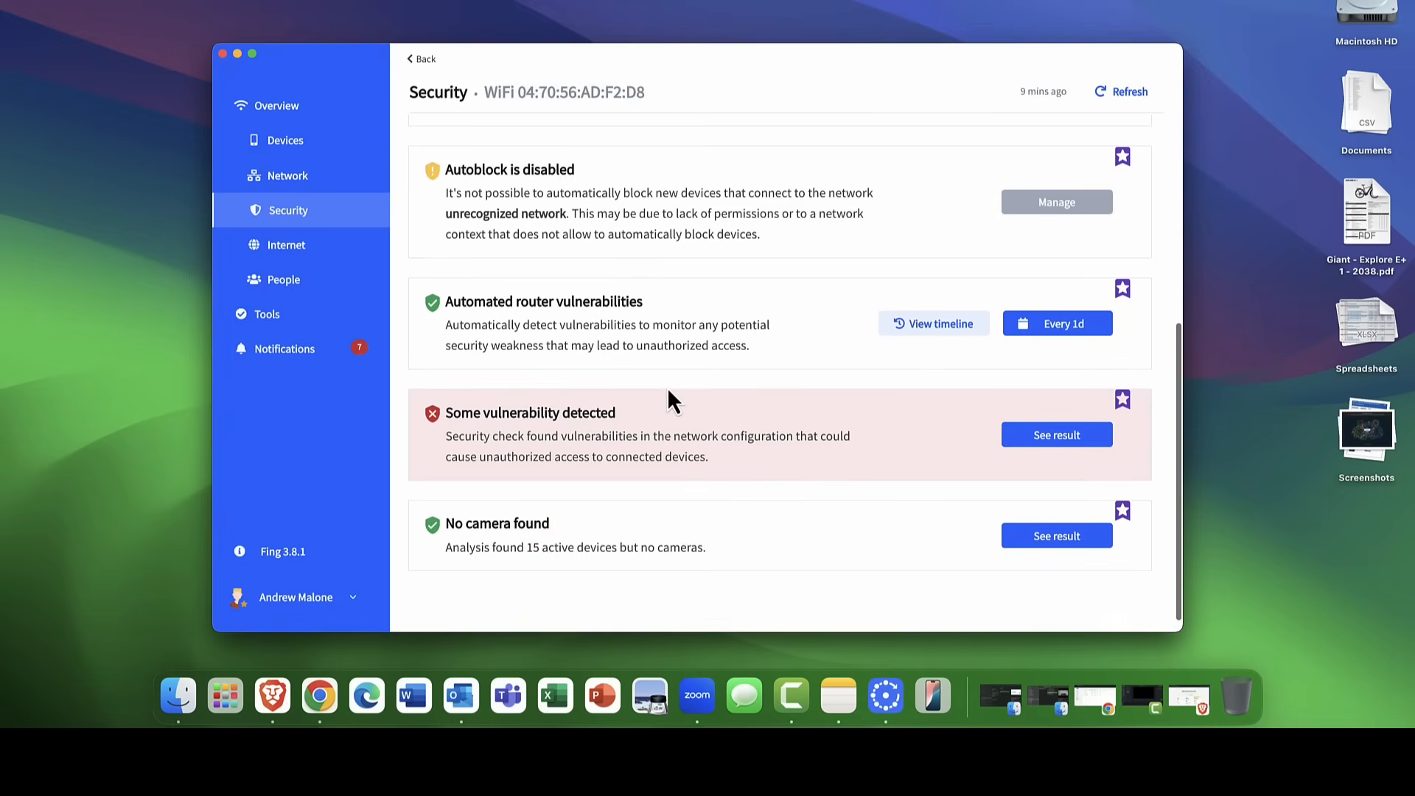
mouse_move(808, 361)
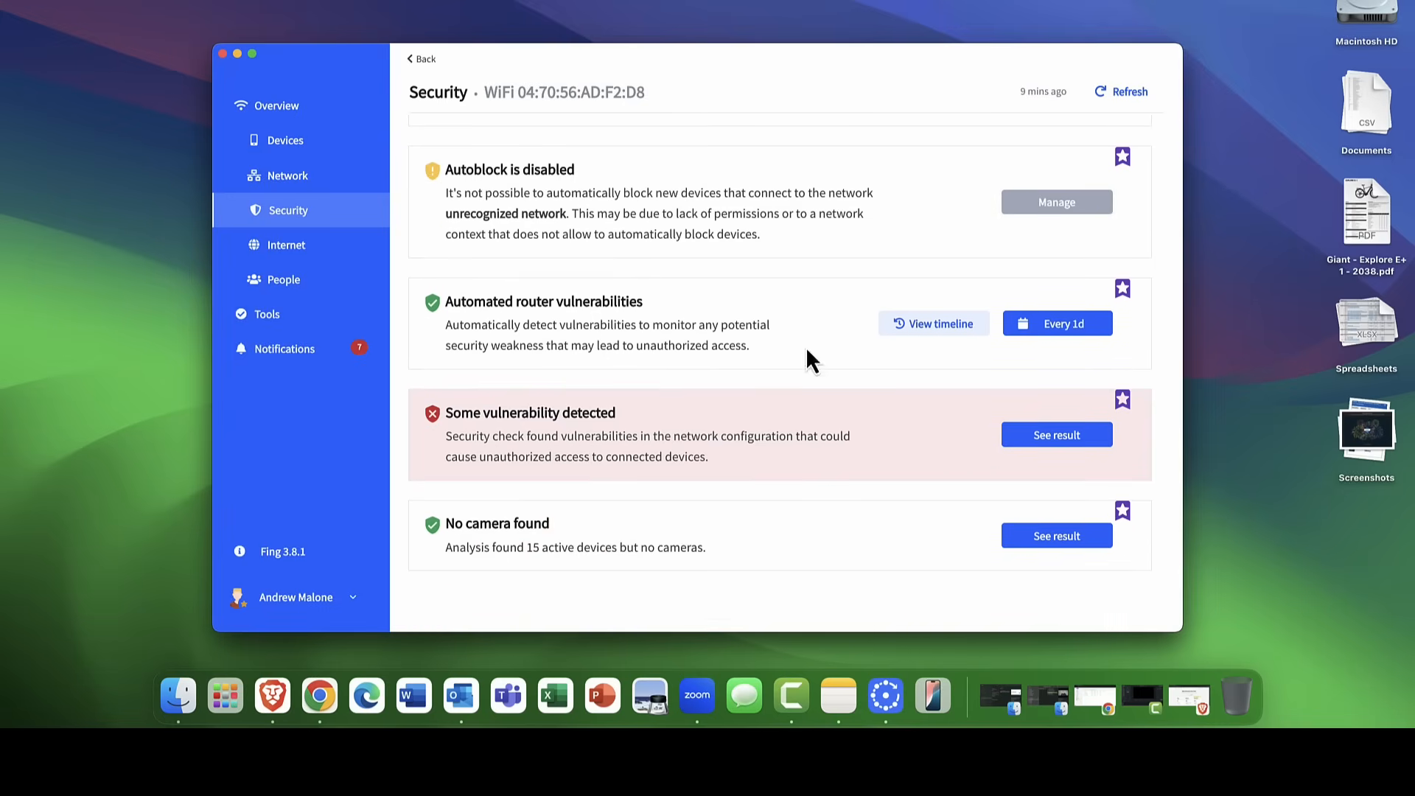
mouse_move(1061, 343)
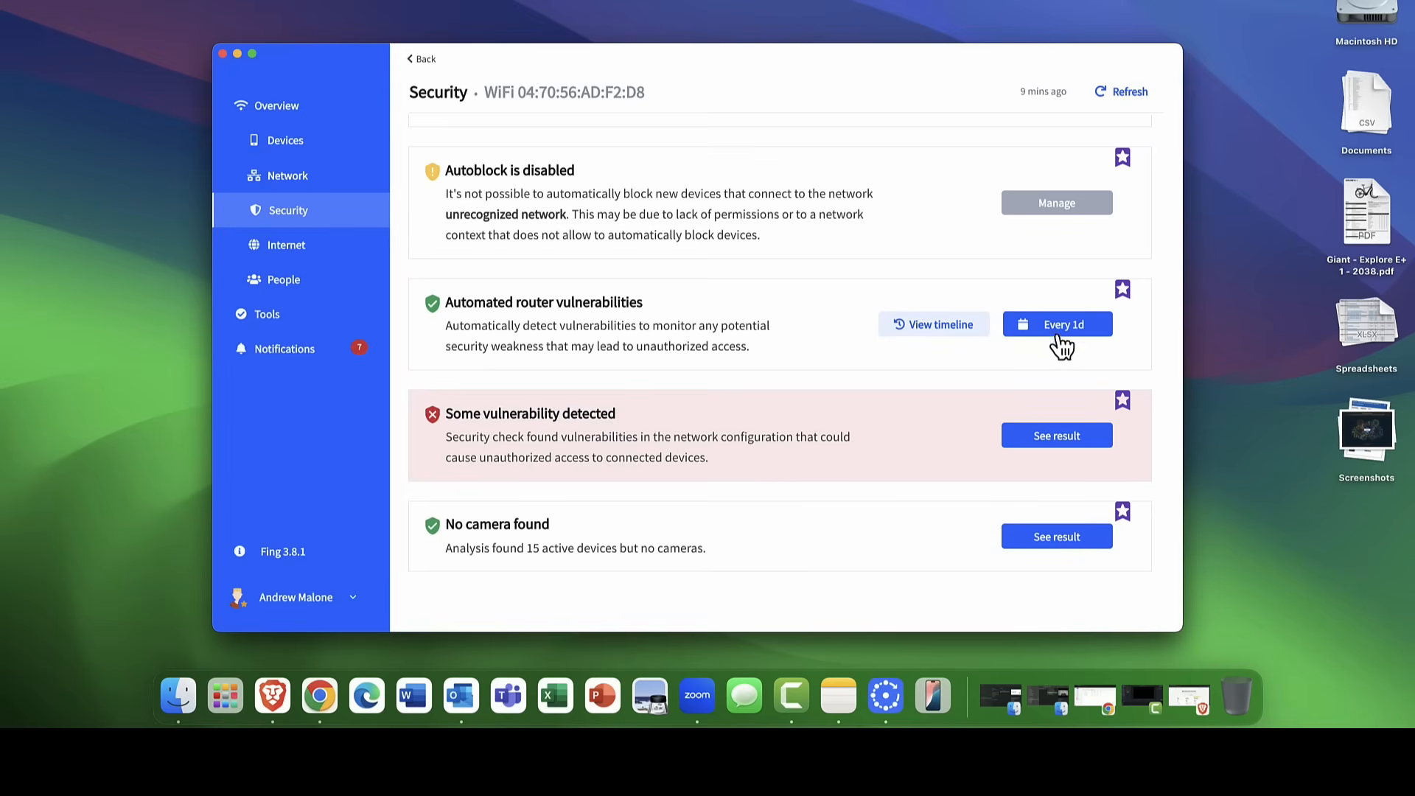
mouse_move(1022, 317)
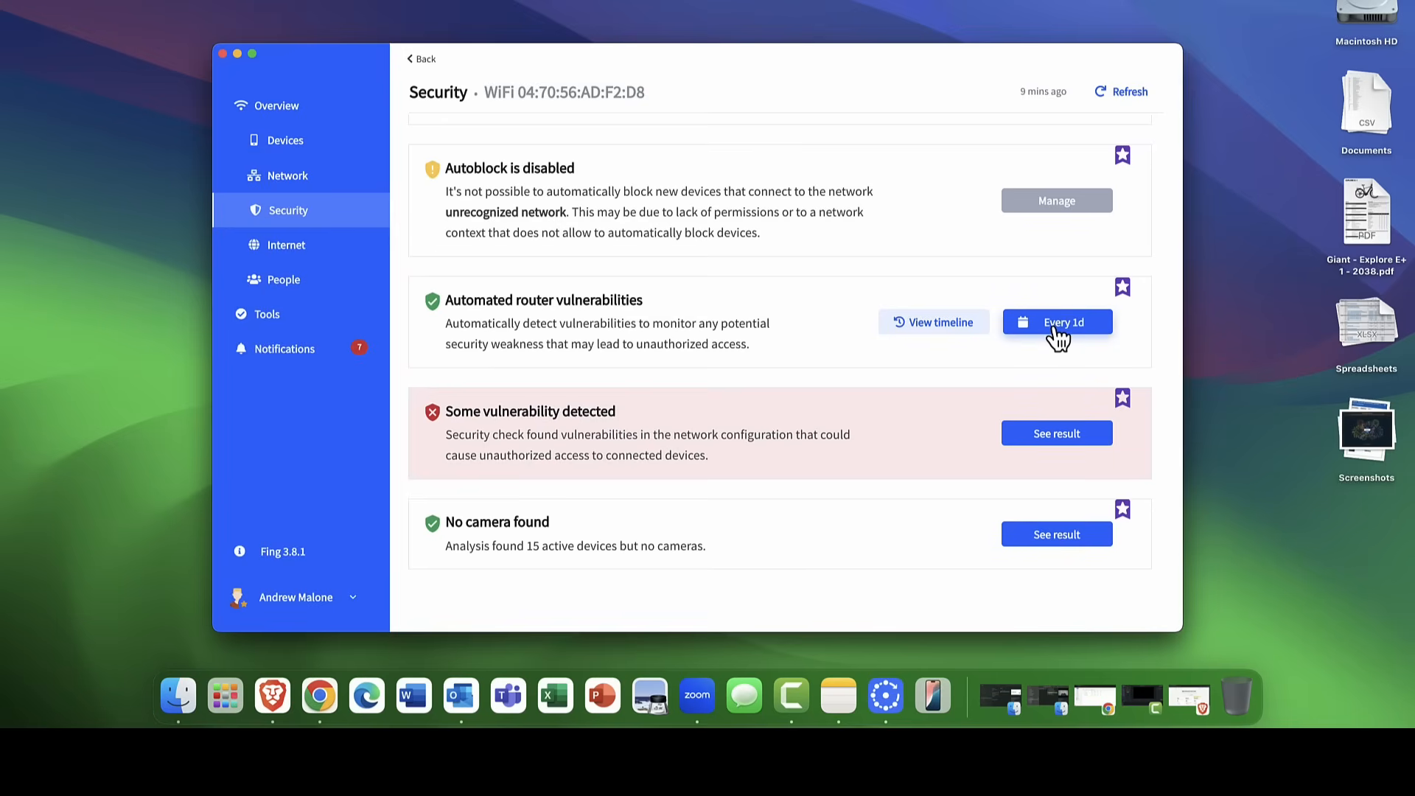
mouse_move(1050, 341)
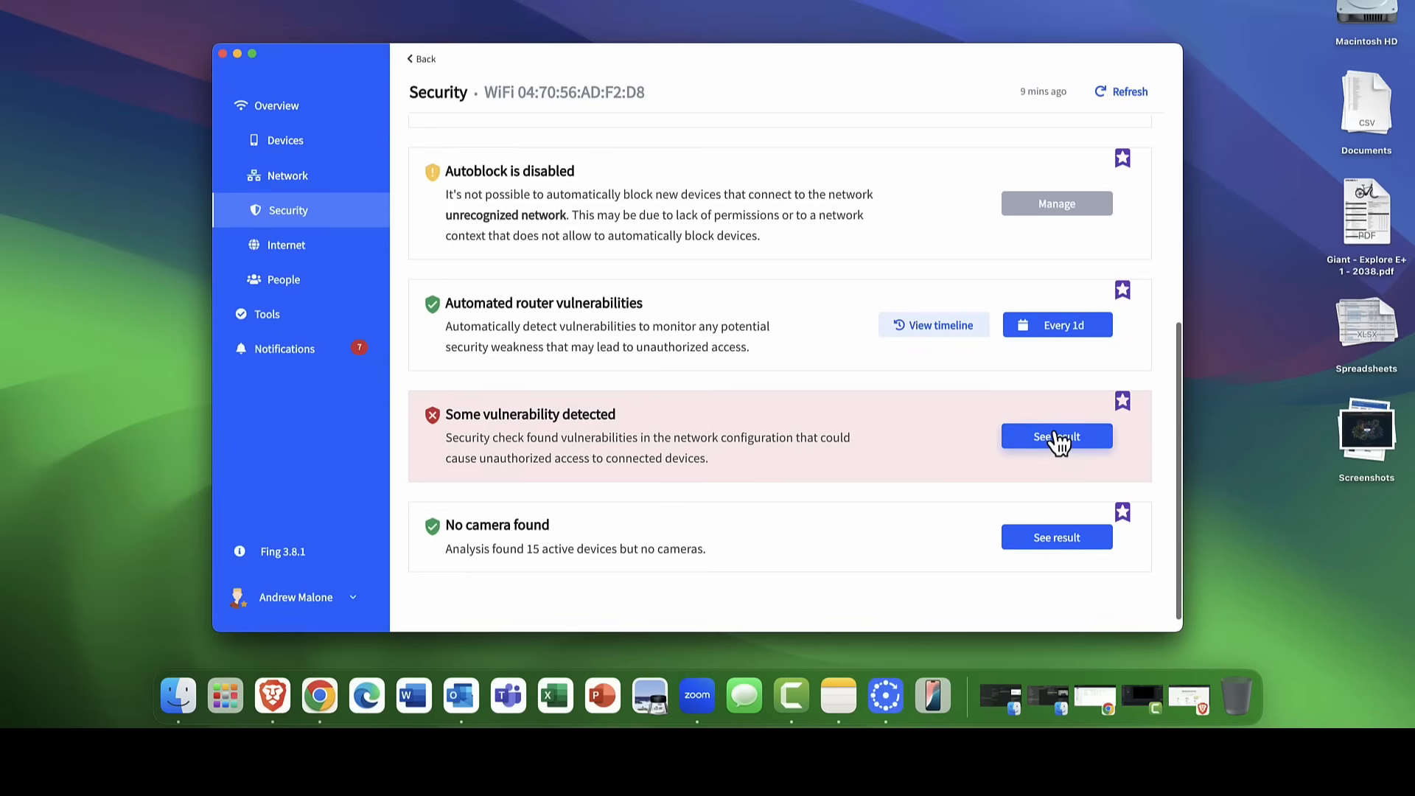
Open the Router Vulnerability Check results and scroll through the open ports table and back.
left_click(1055, 436)
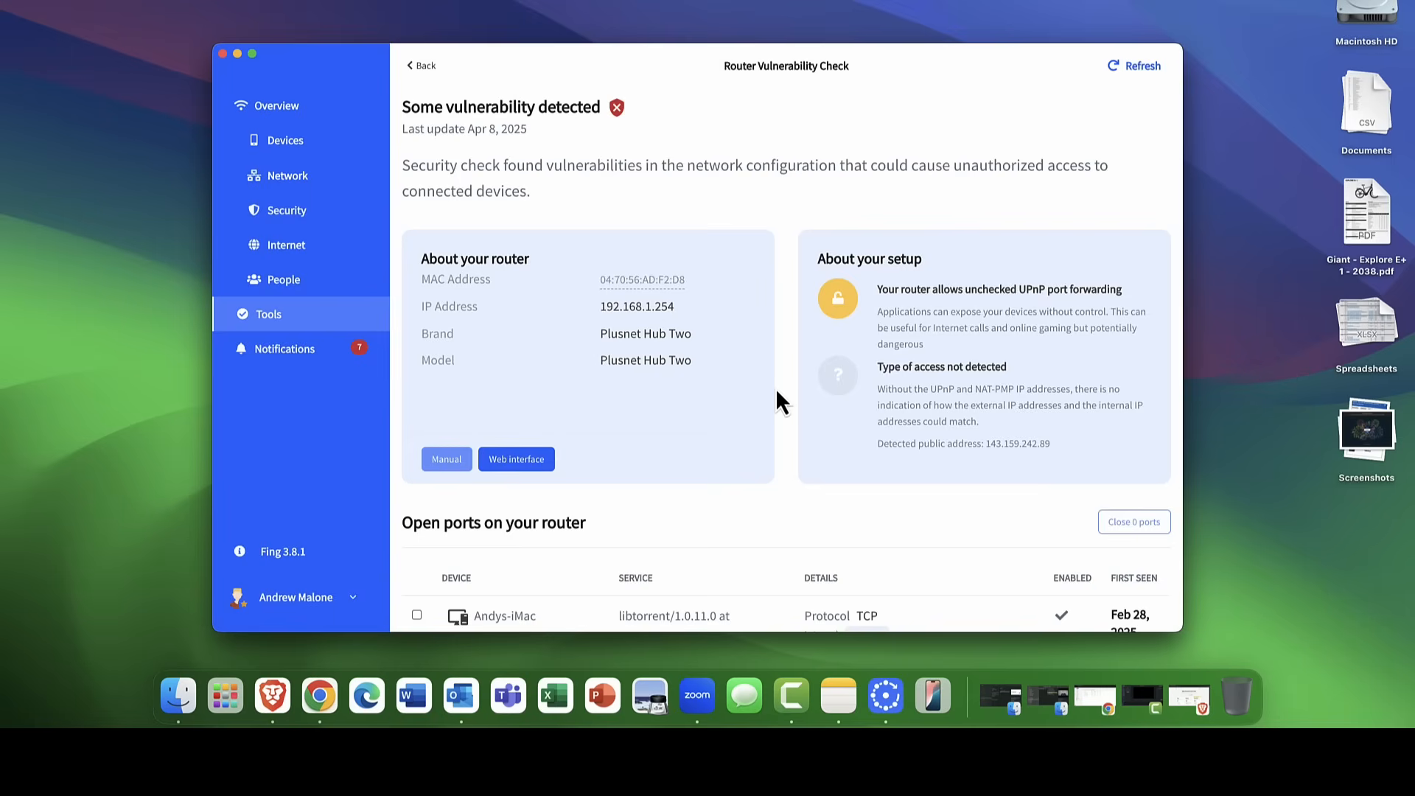
mouse_move(706, 367)
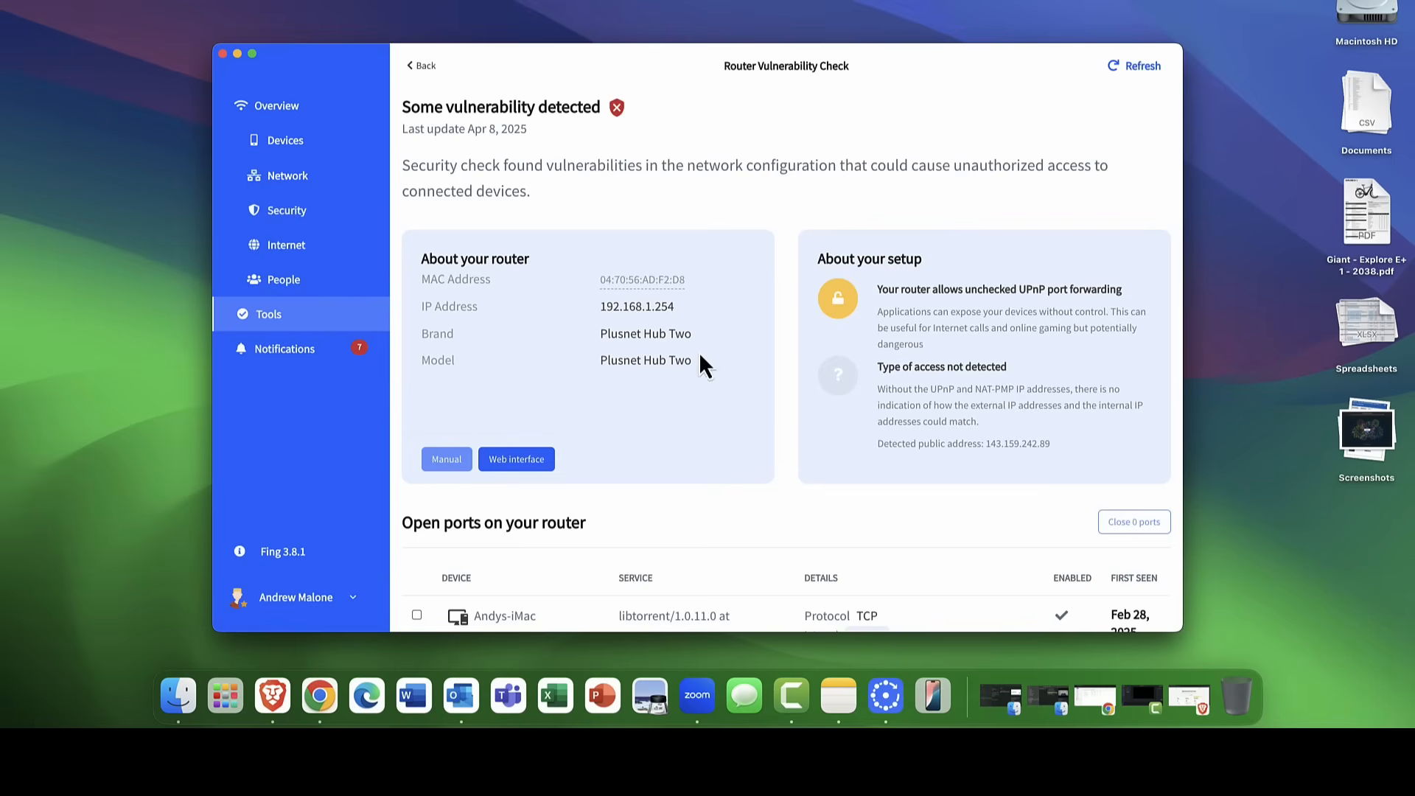
scroll("down", 3)
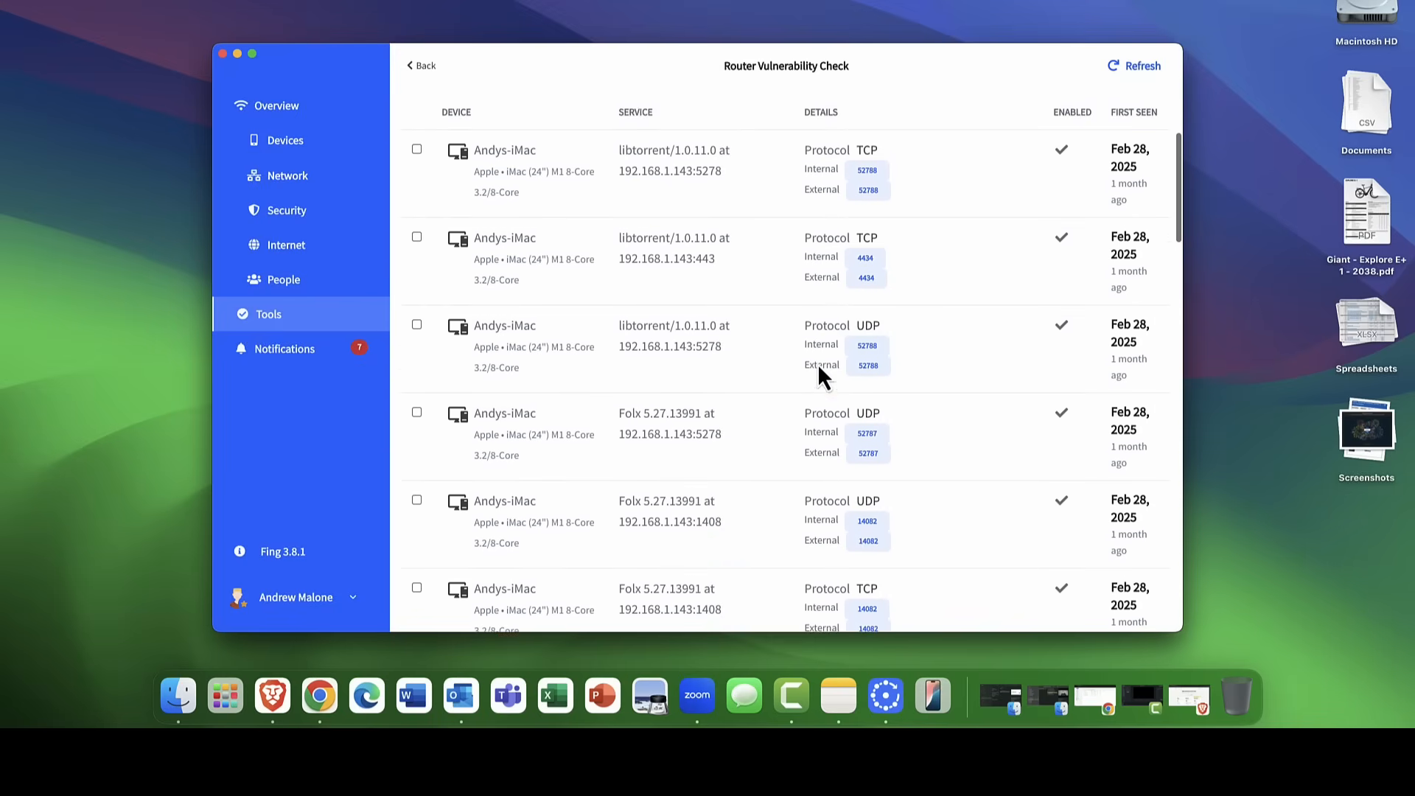
scroll("down", 3)
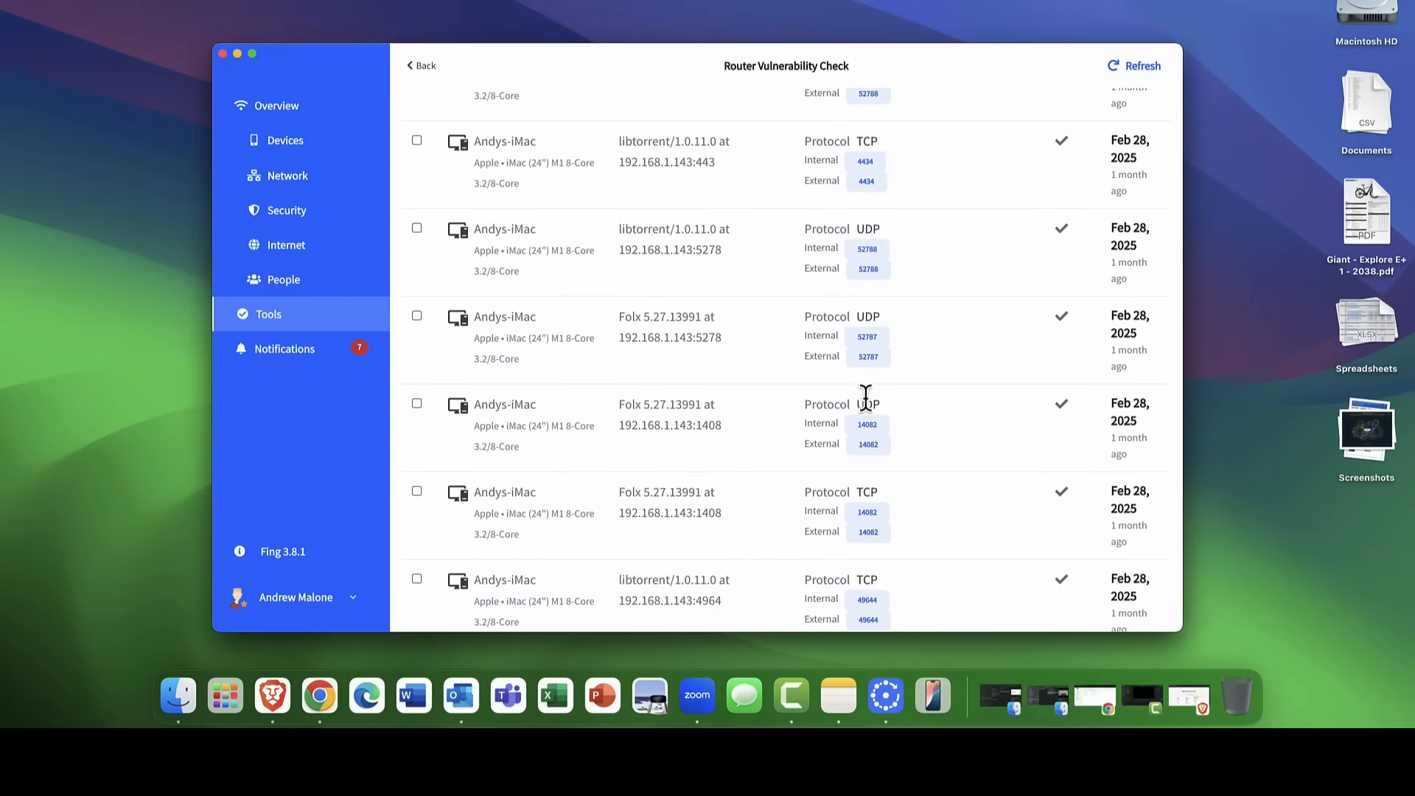
scroll("up", 3)
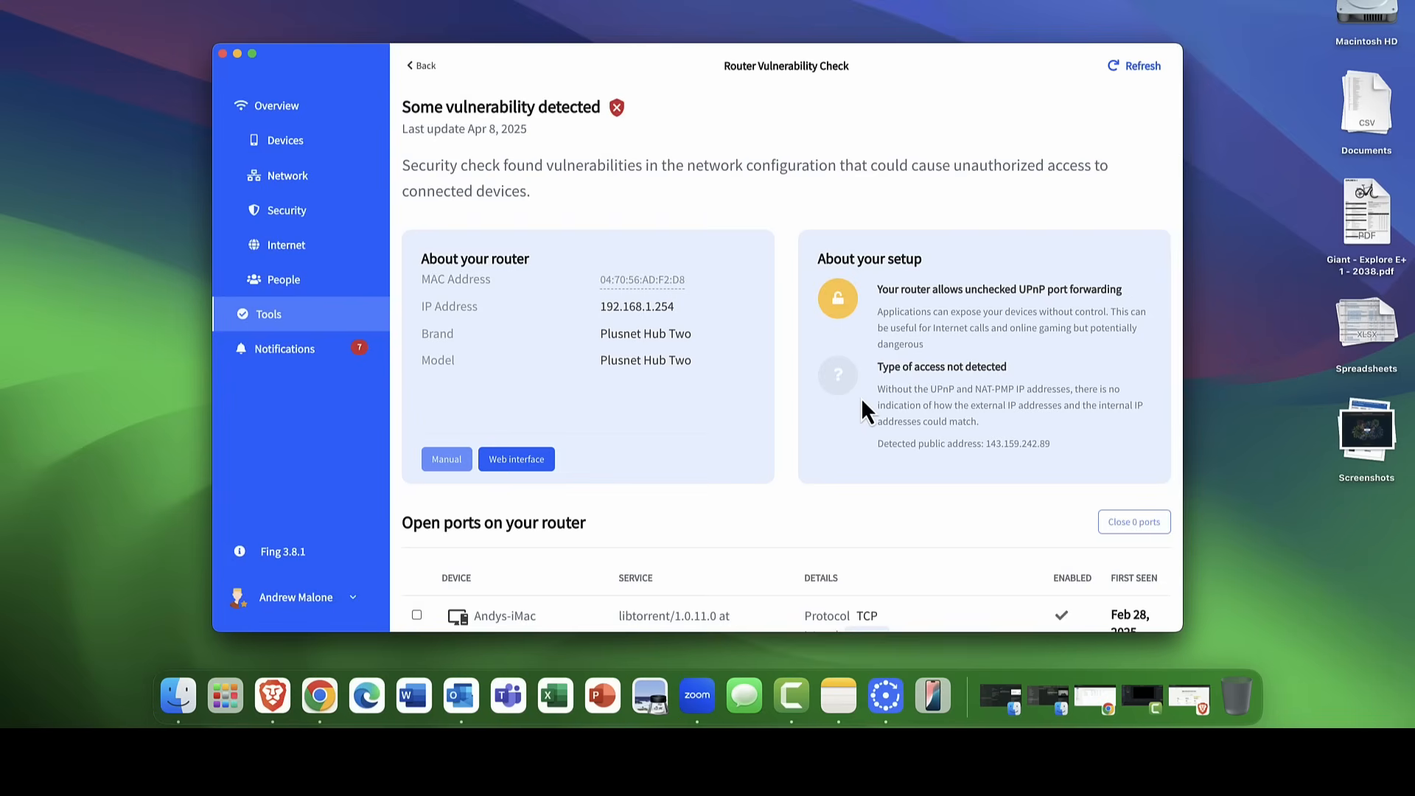
mouse_move(341, 357)
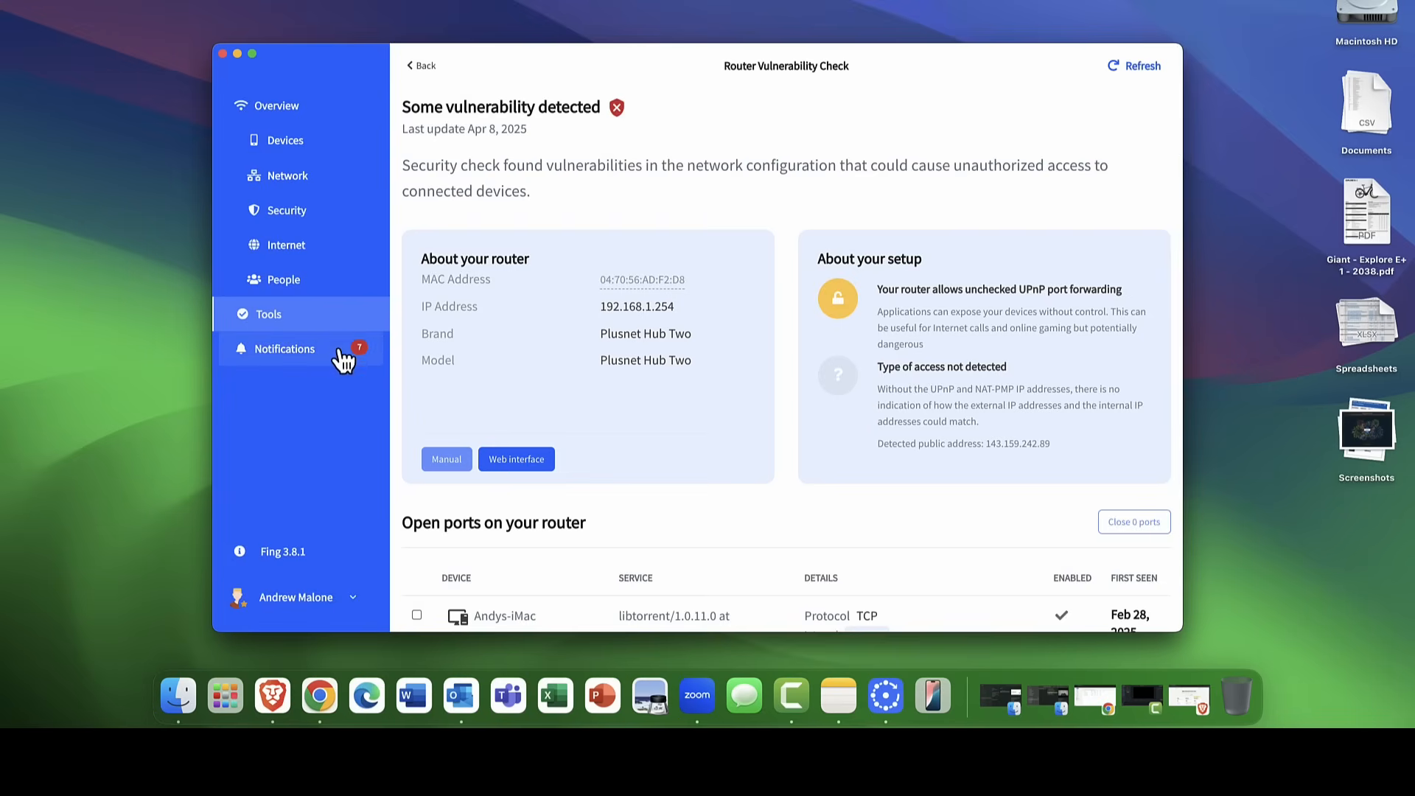
left_click(284, 349)
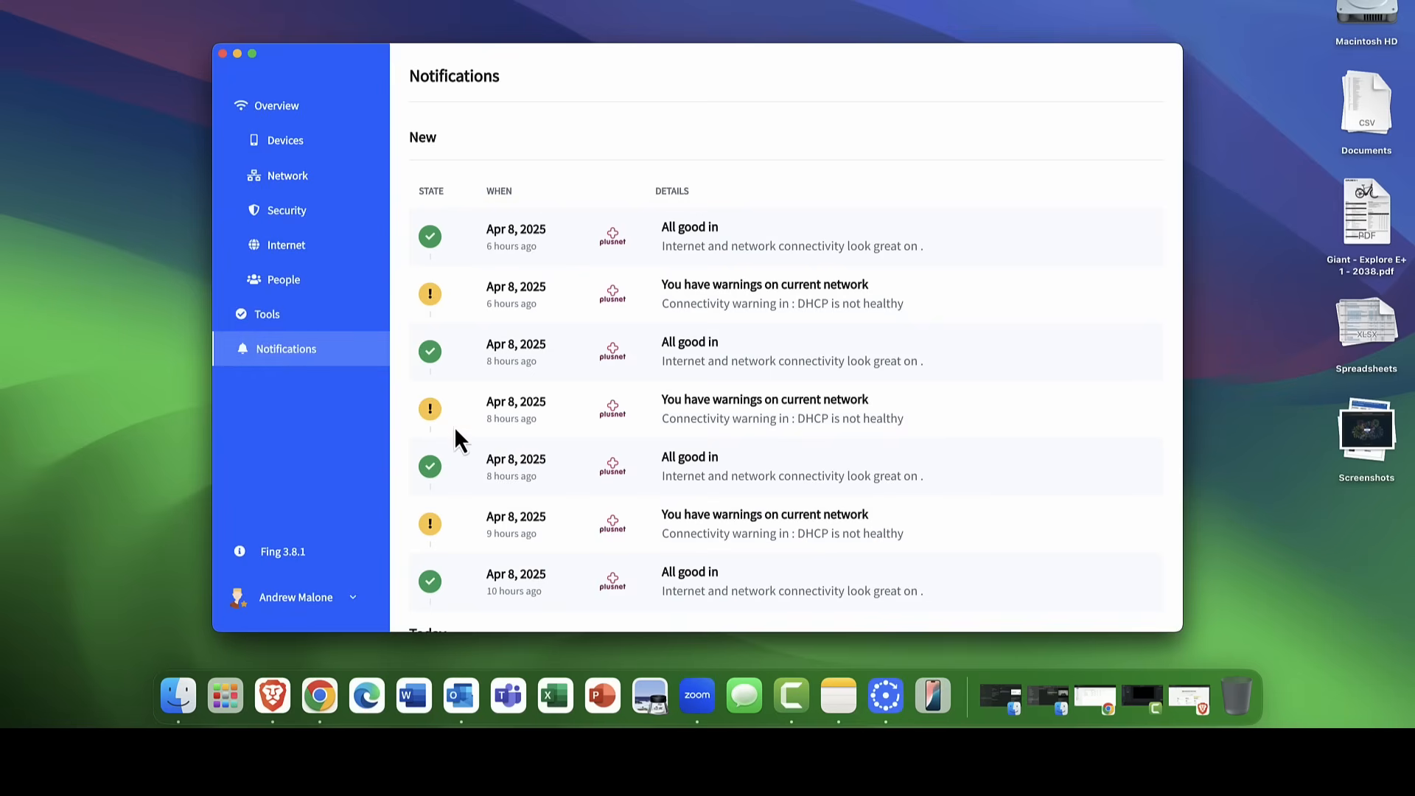
mouse_move(514, 237)
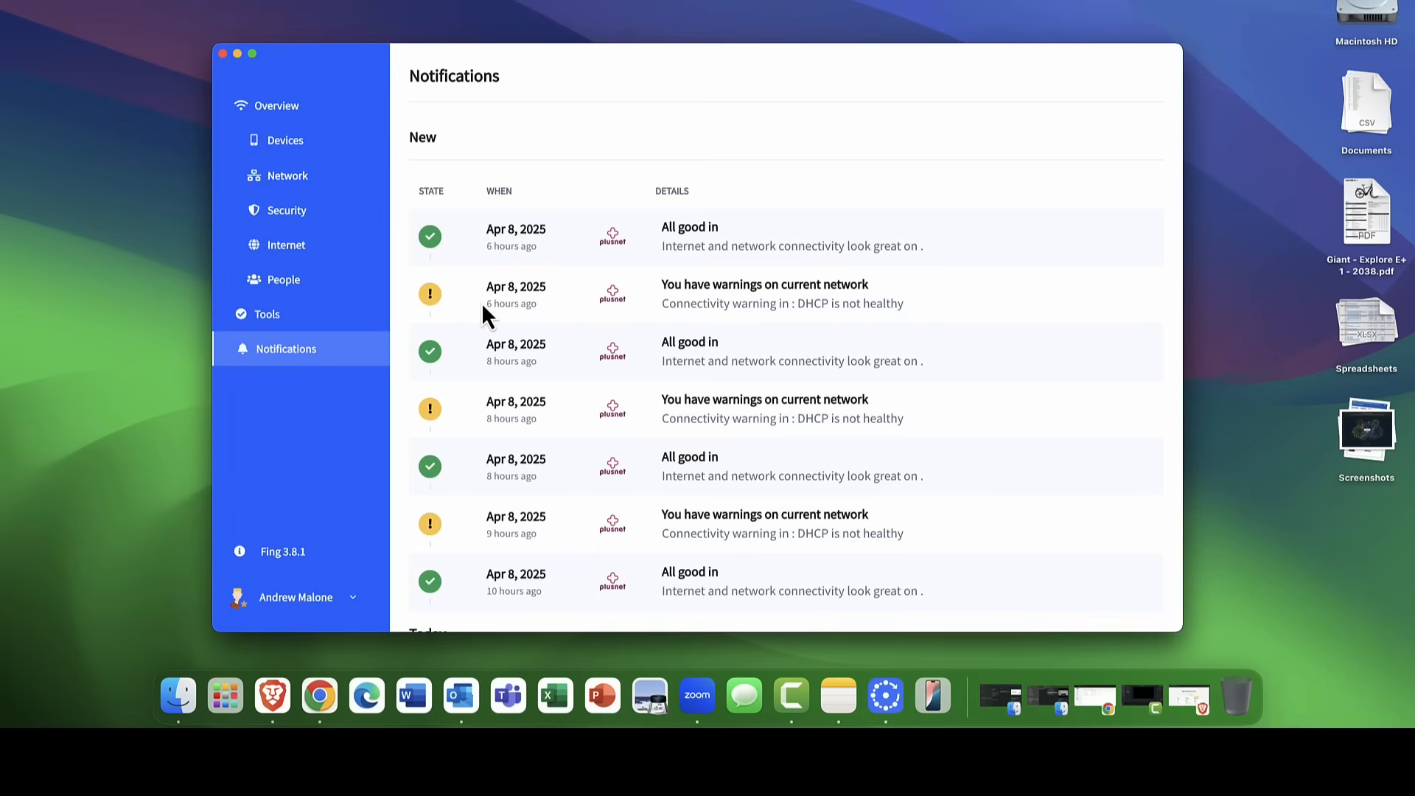
mouse_move(275, 106)
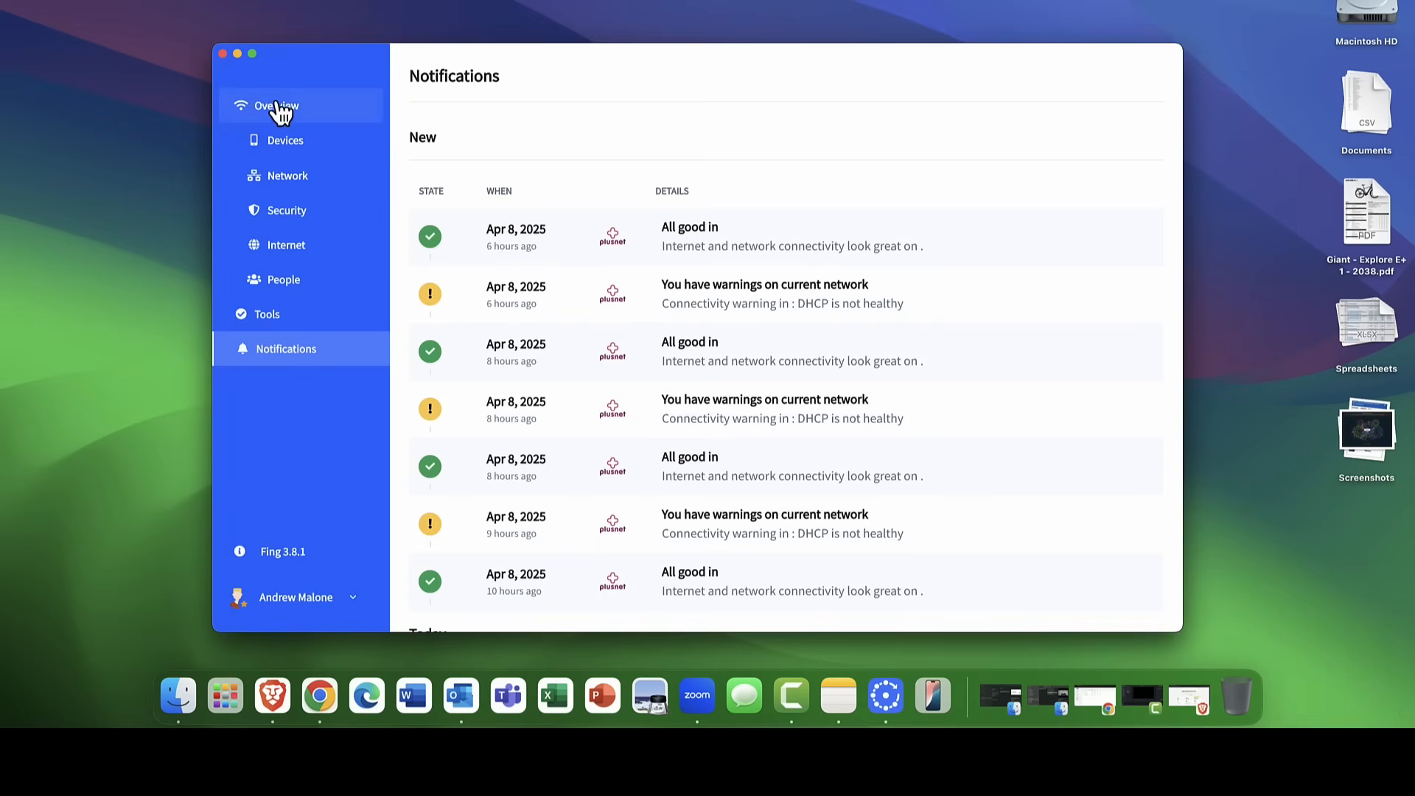
Go back to Overview and start a fresh run of the network checks.
left_click(277, 105)
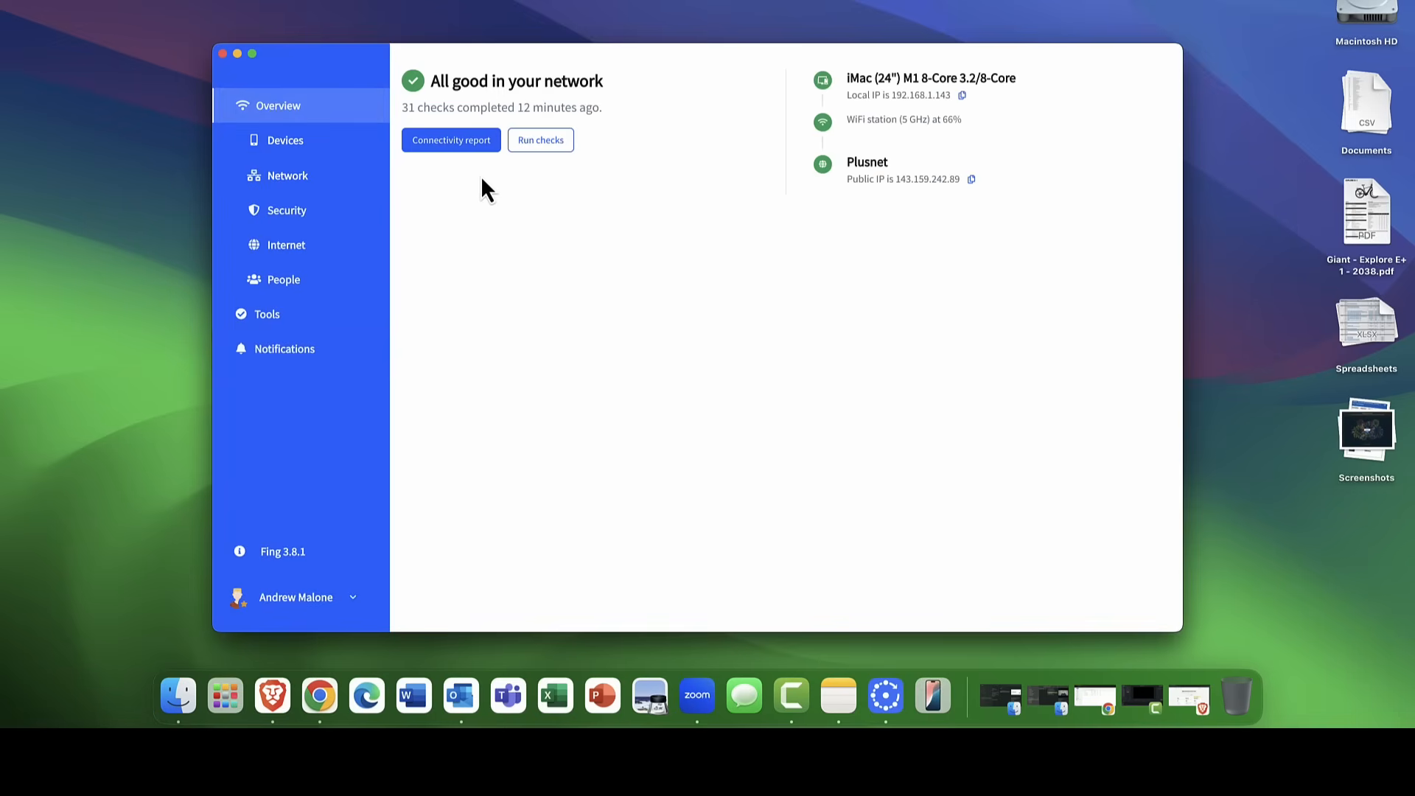
mouse_move(467, 184)
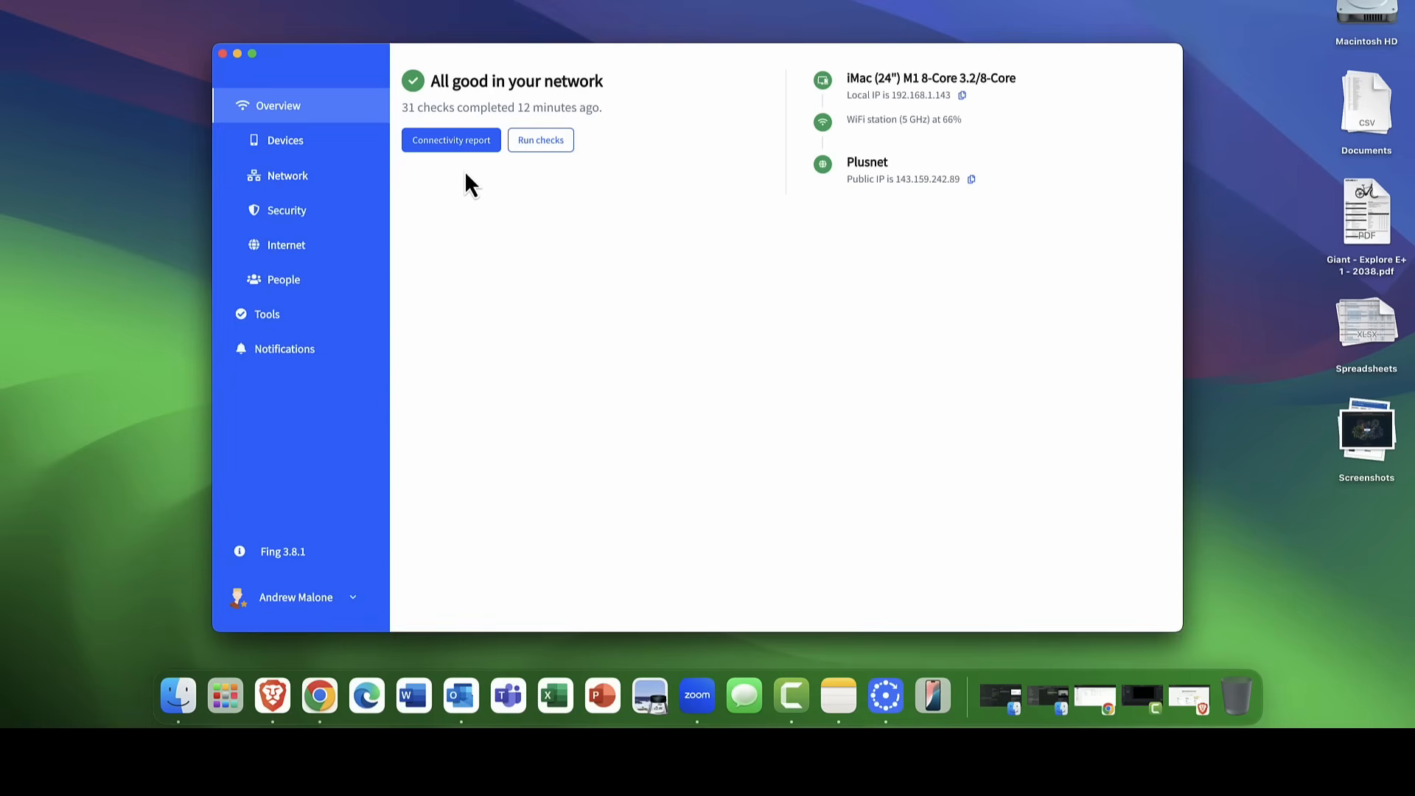
mouse_move(462, 173)
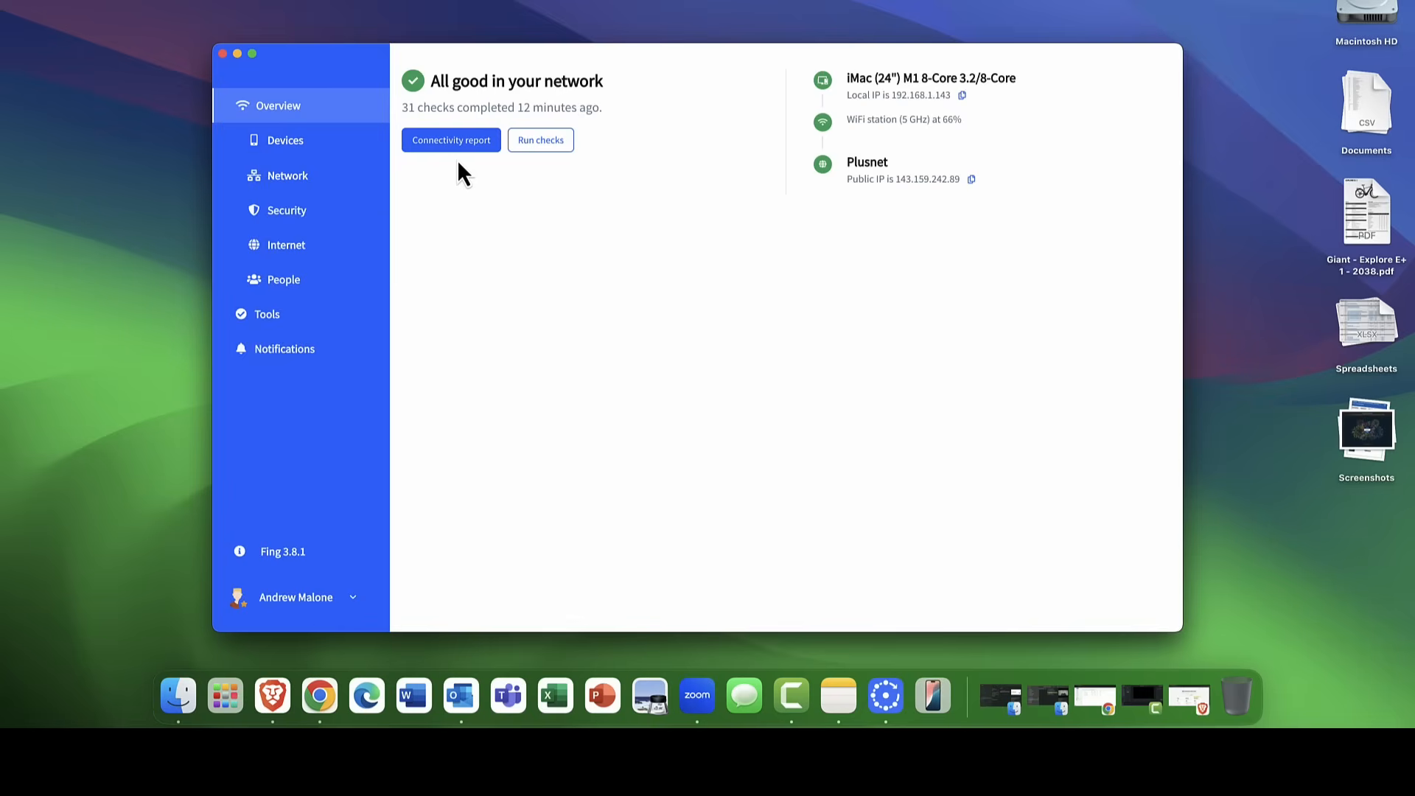
left_click(540, 140)
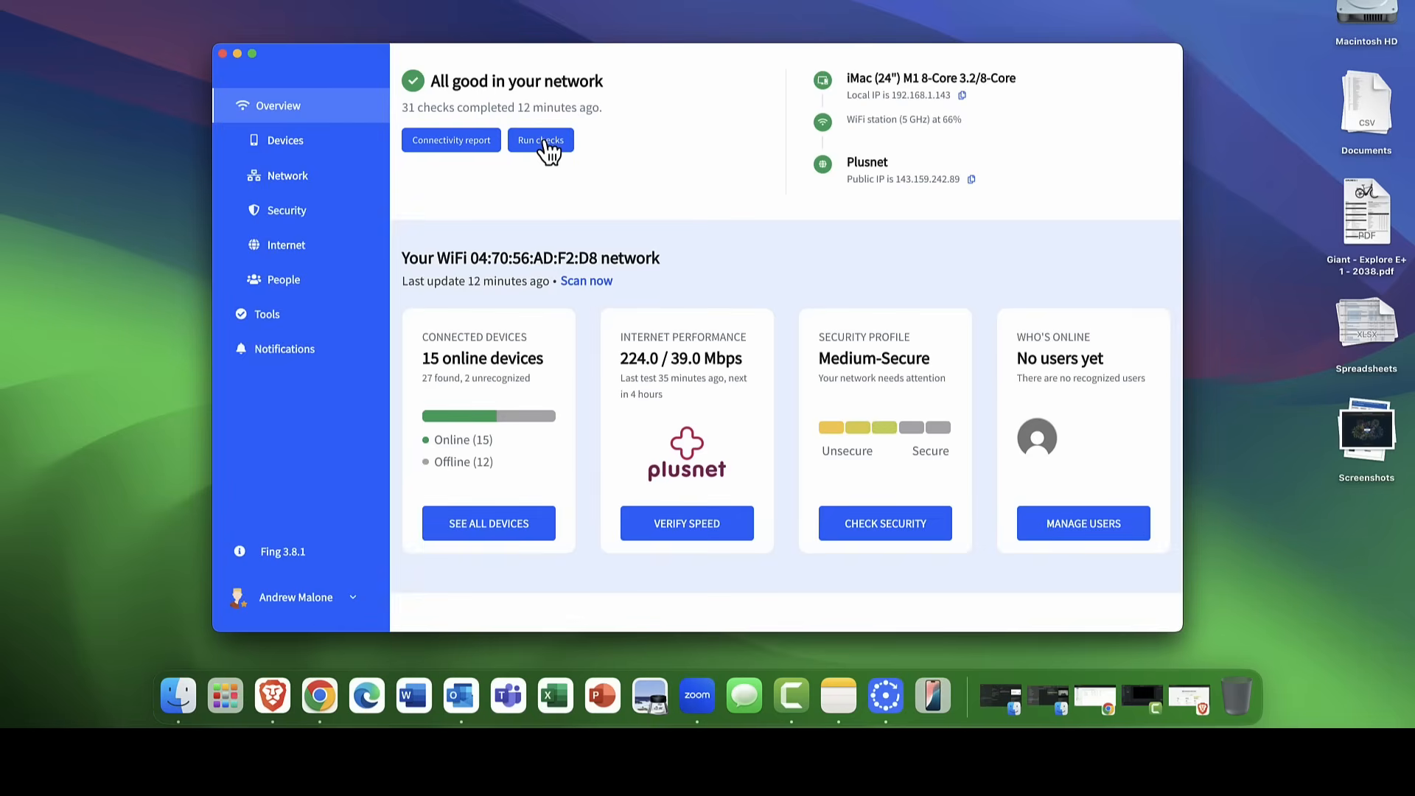
left_click(539, 140)
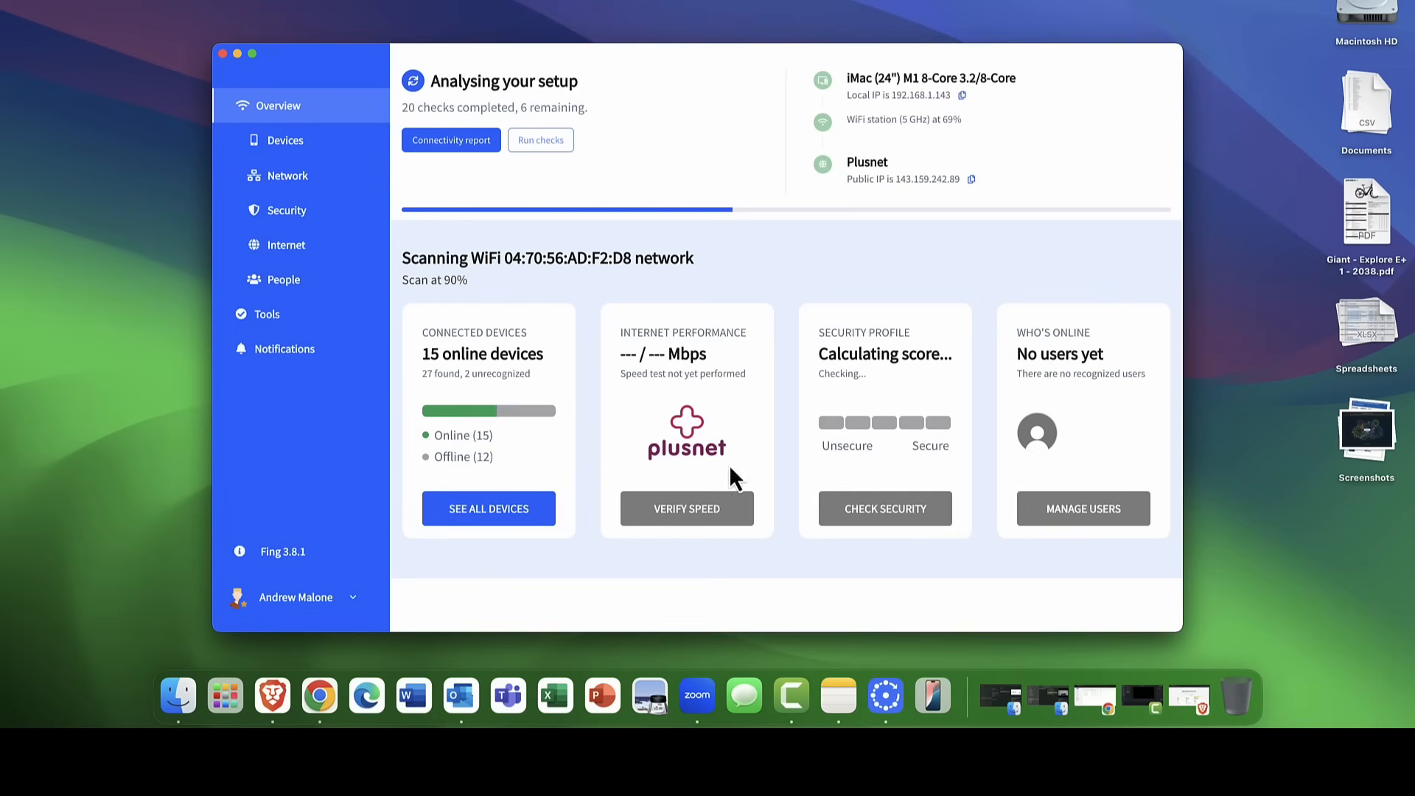
mouse_move(656, 359)
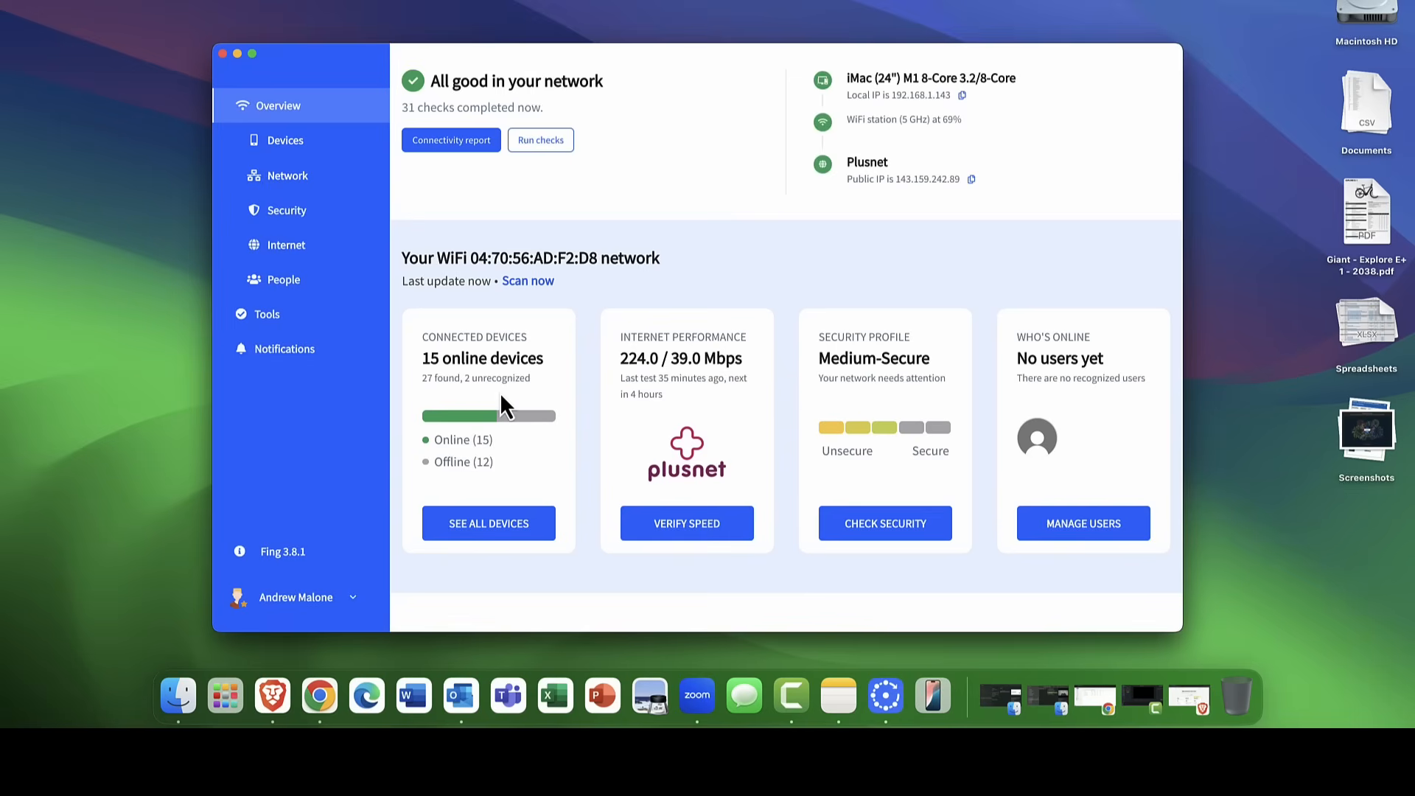
mouse_move(614, 307)
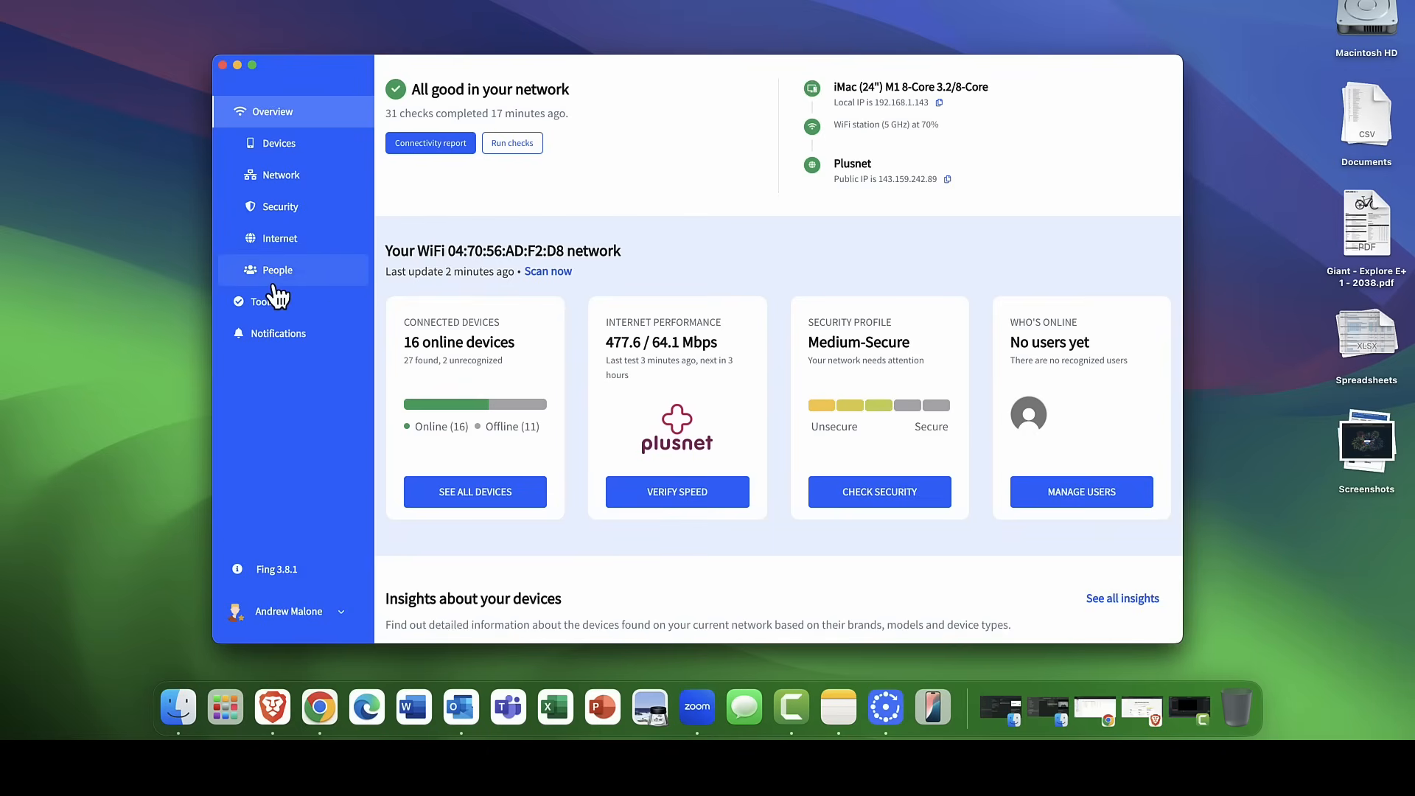
Open the People page and scroll through users Amy and Andy and downtime scheduling.
left_click(512, 142)
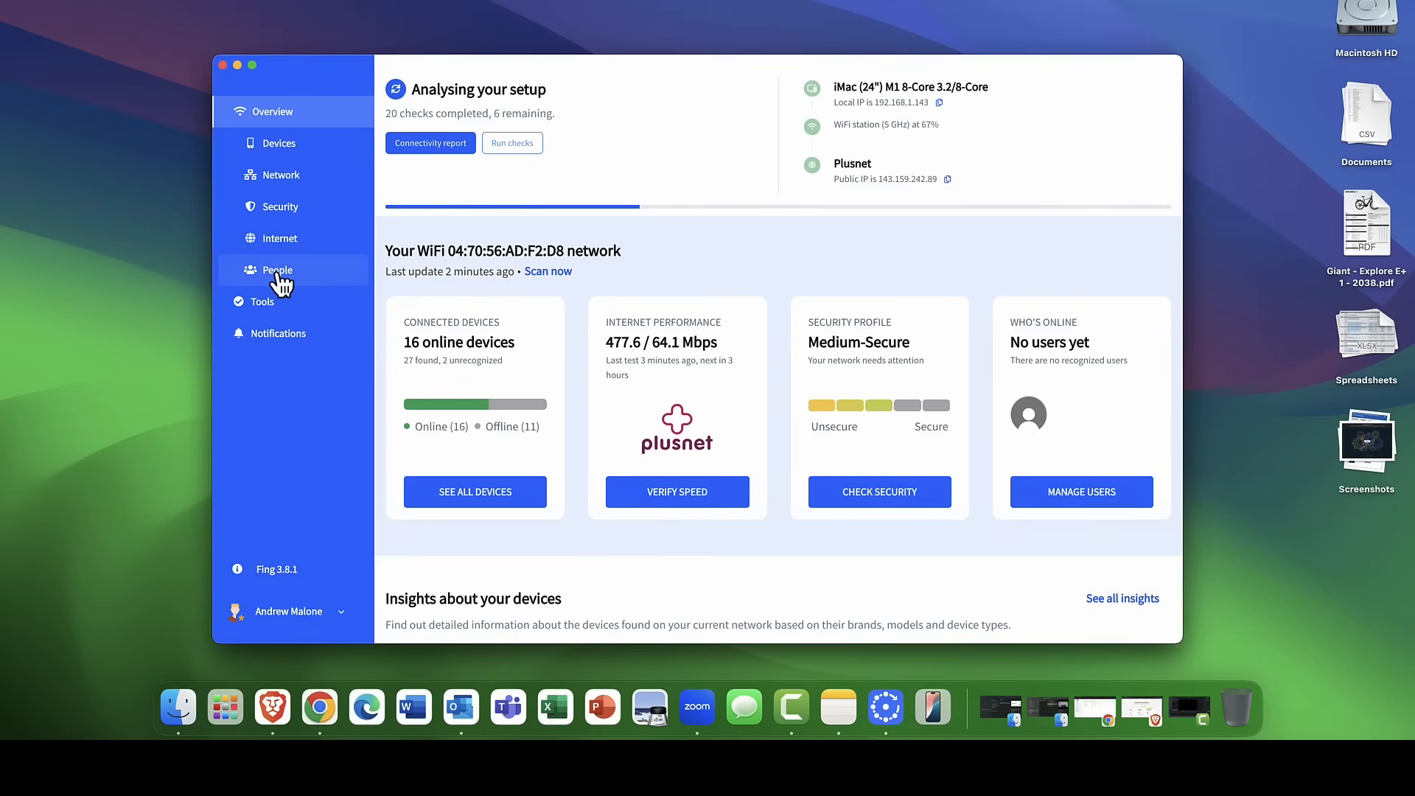
left_click(276, 270)
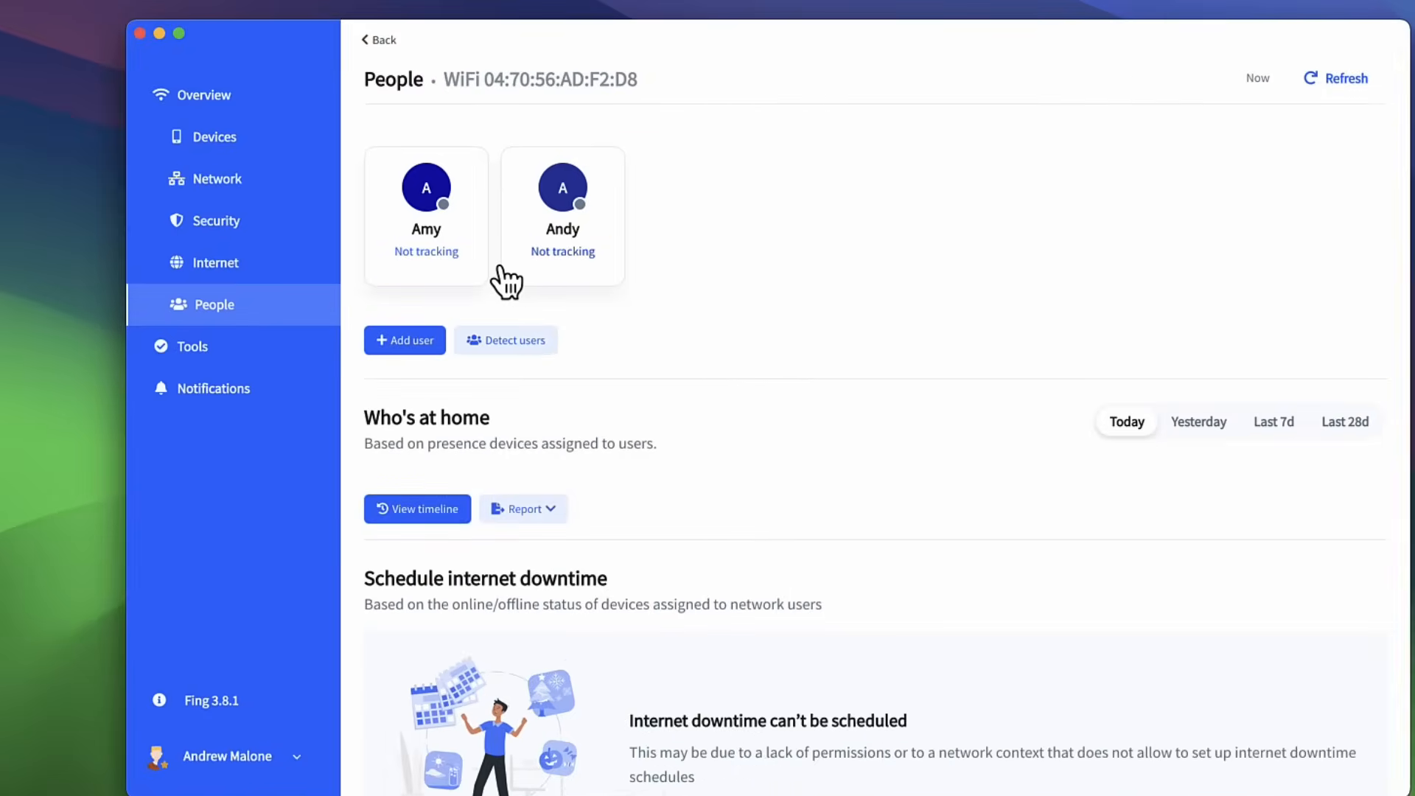
mouse_move(540, 352)
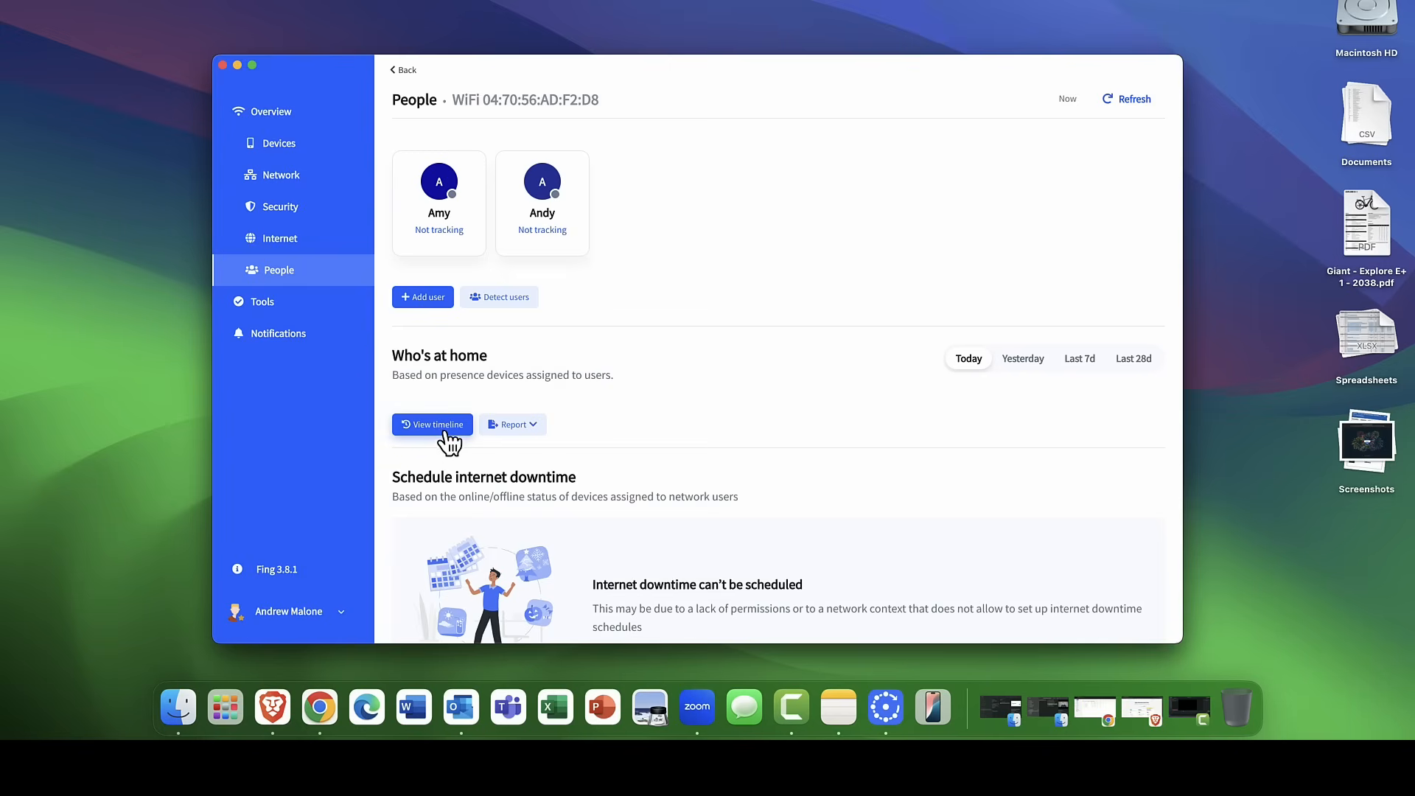
scroll("up", 3)
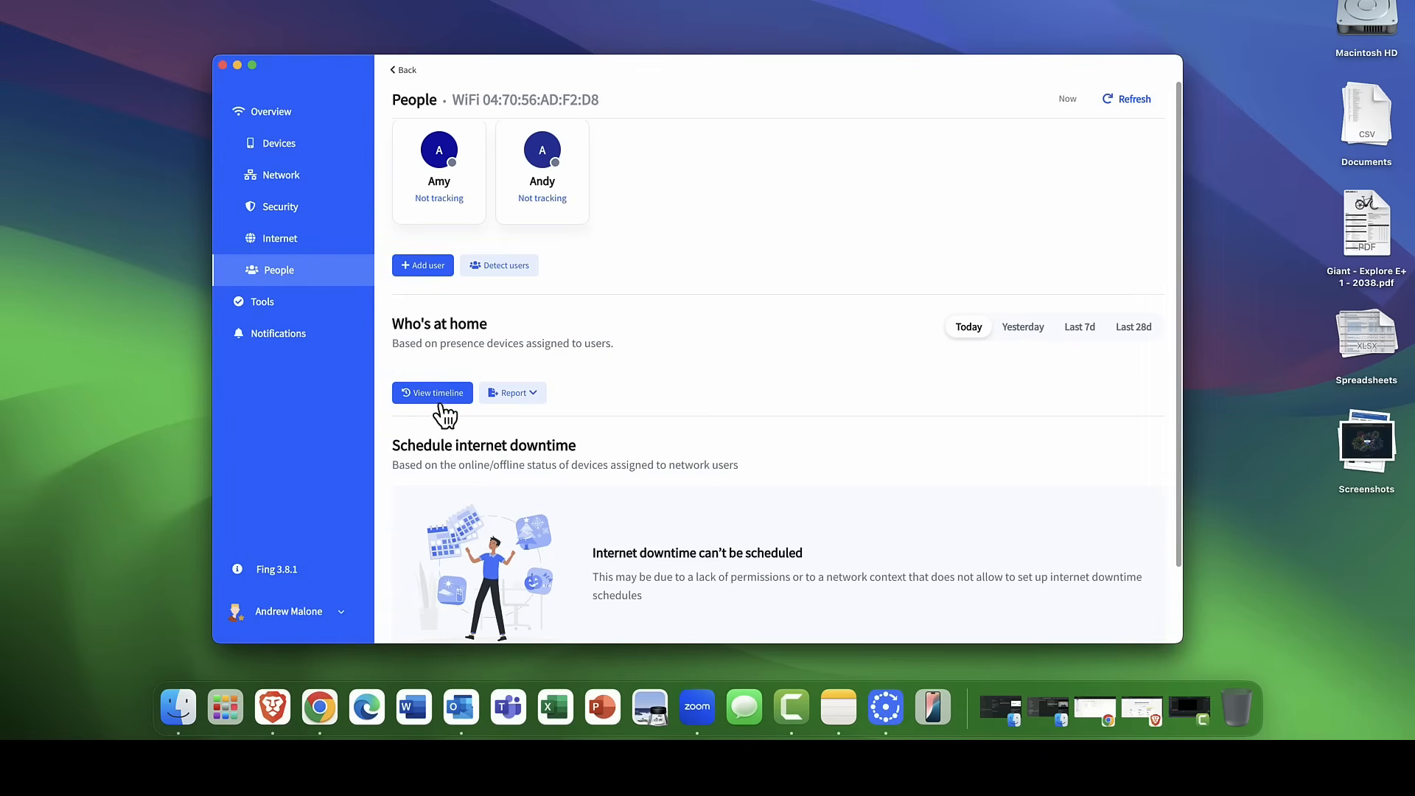
scroll("down", 3)
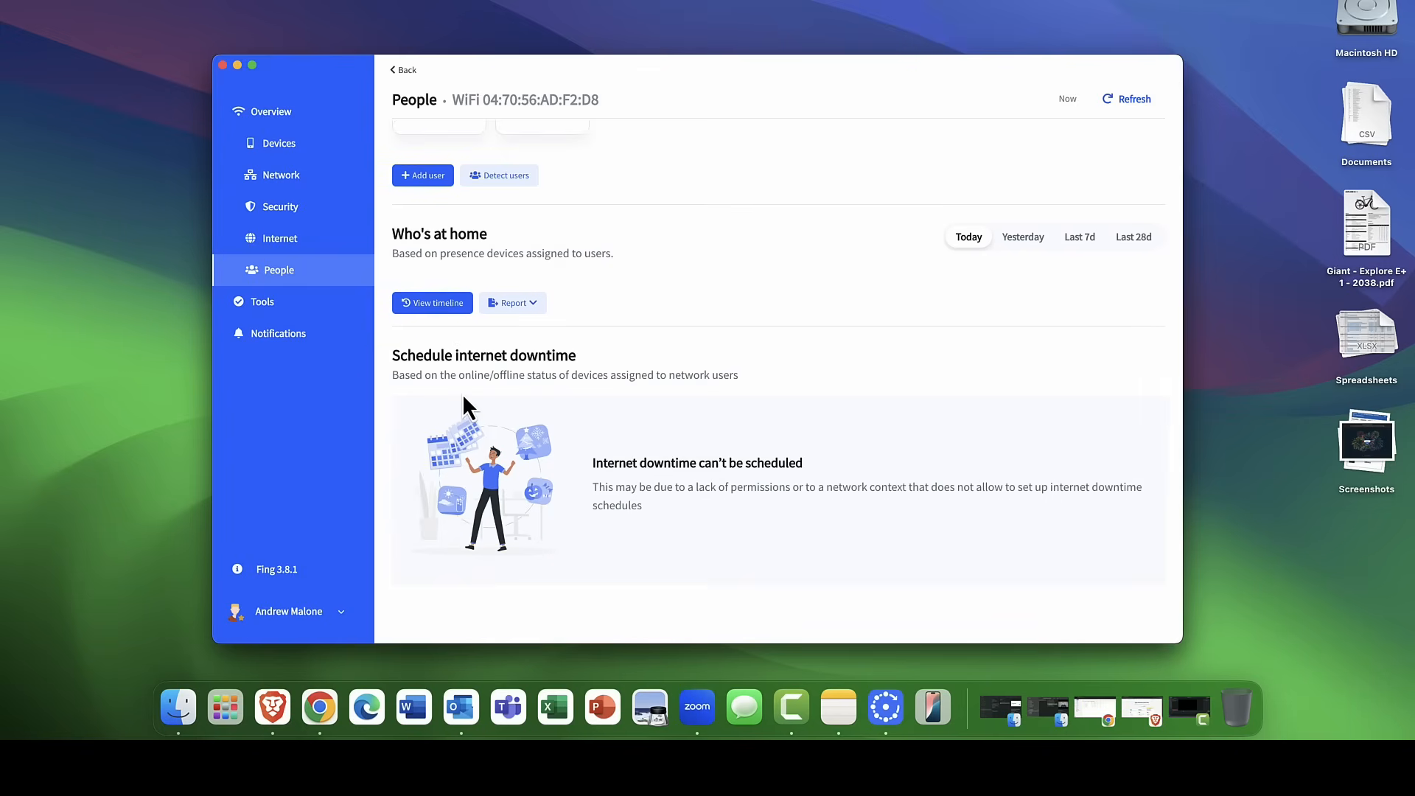
mouse_move(467, 369)
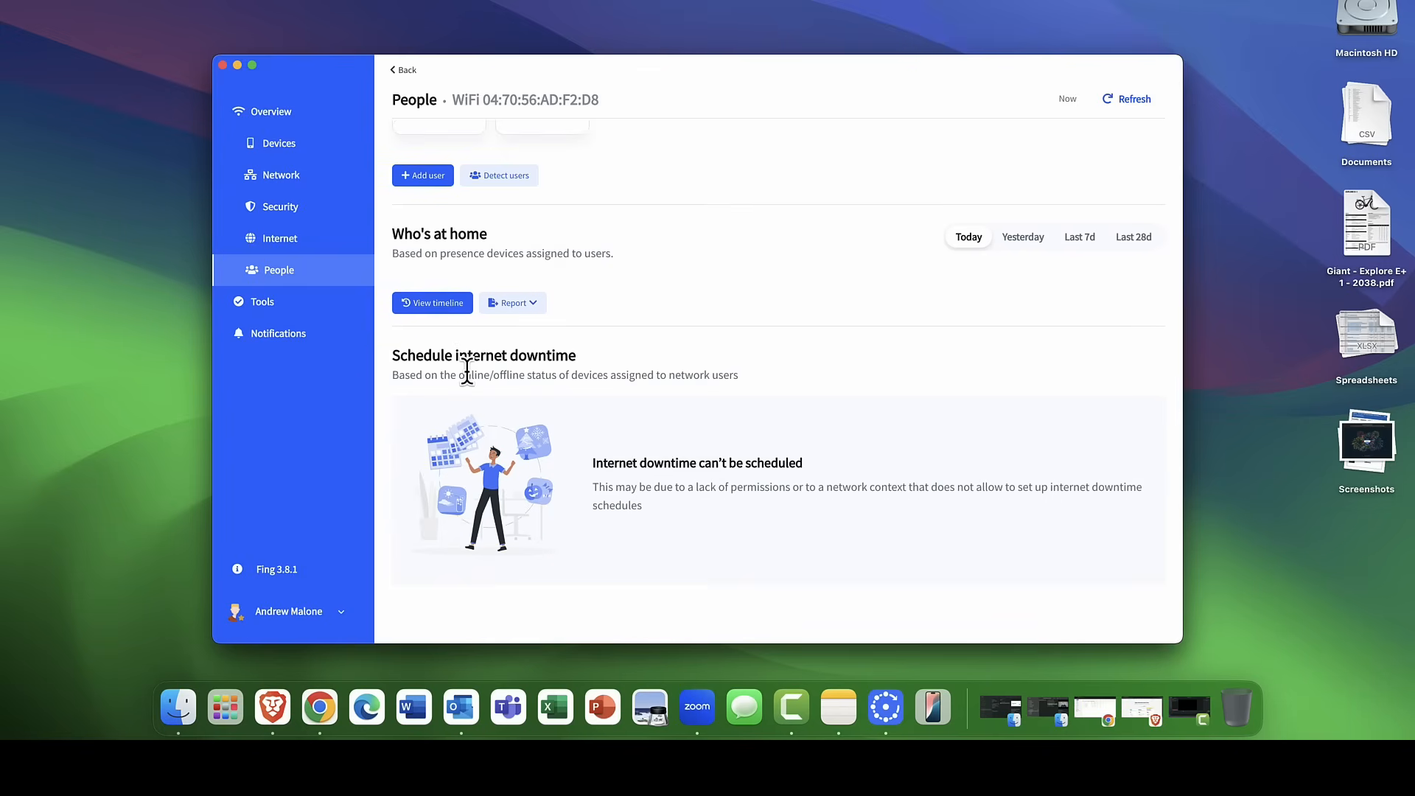
scroll("up", 3)
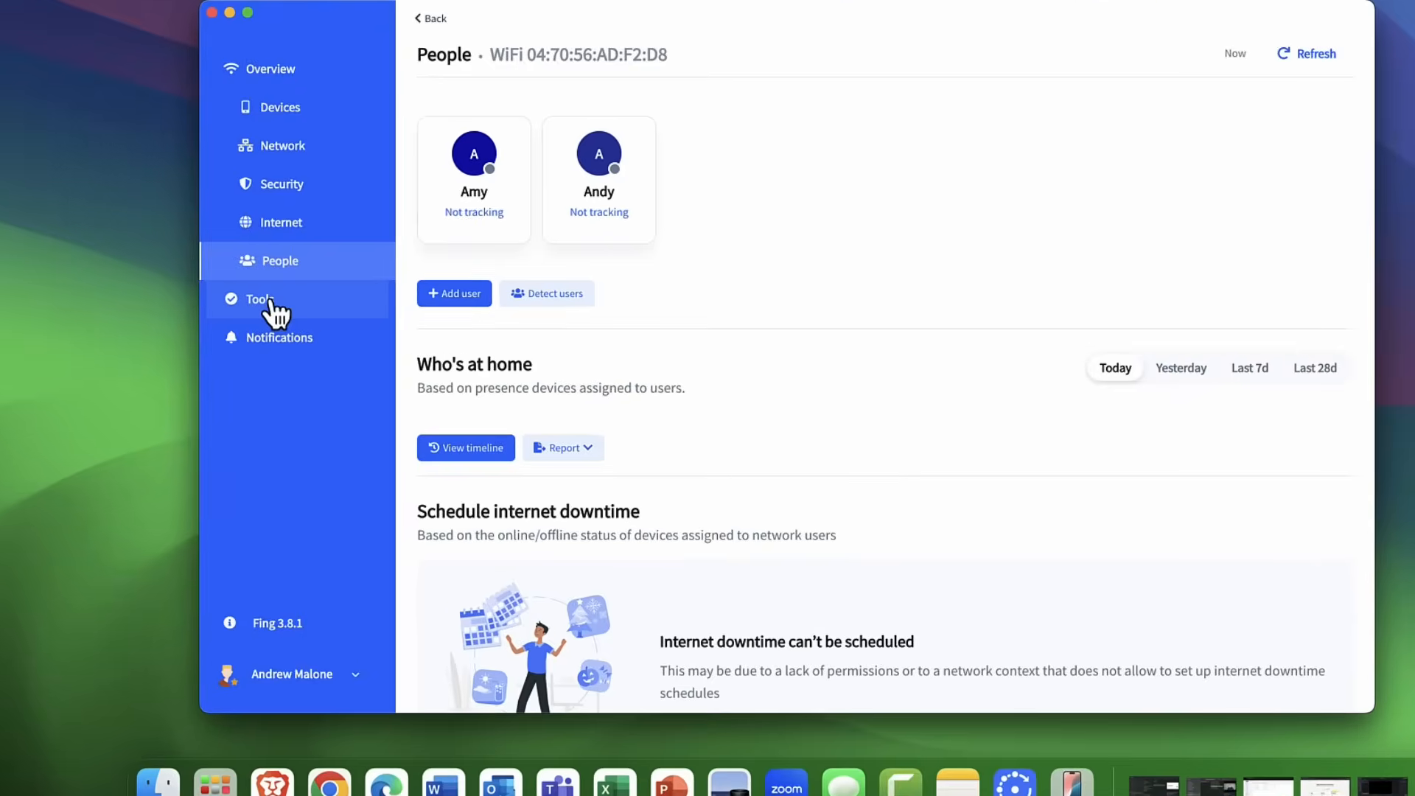
Open the Tools page listing speed test, outage detection, ping, traceroute and DNS lookup.
left_click(263, 299)
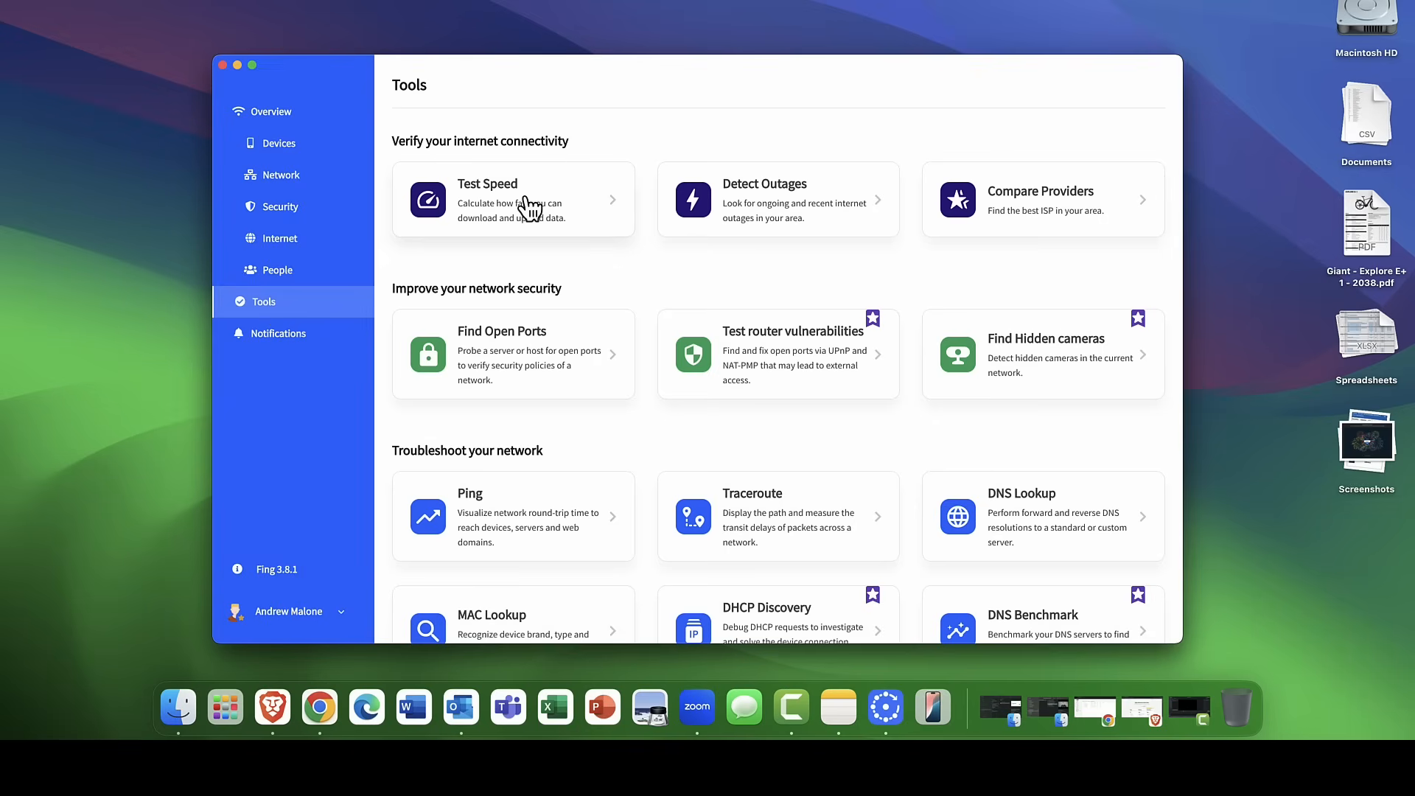
mouse_move(515, 200)
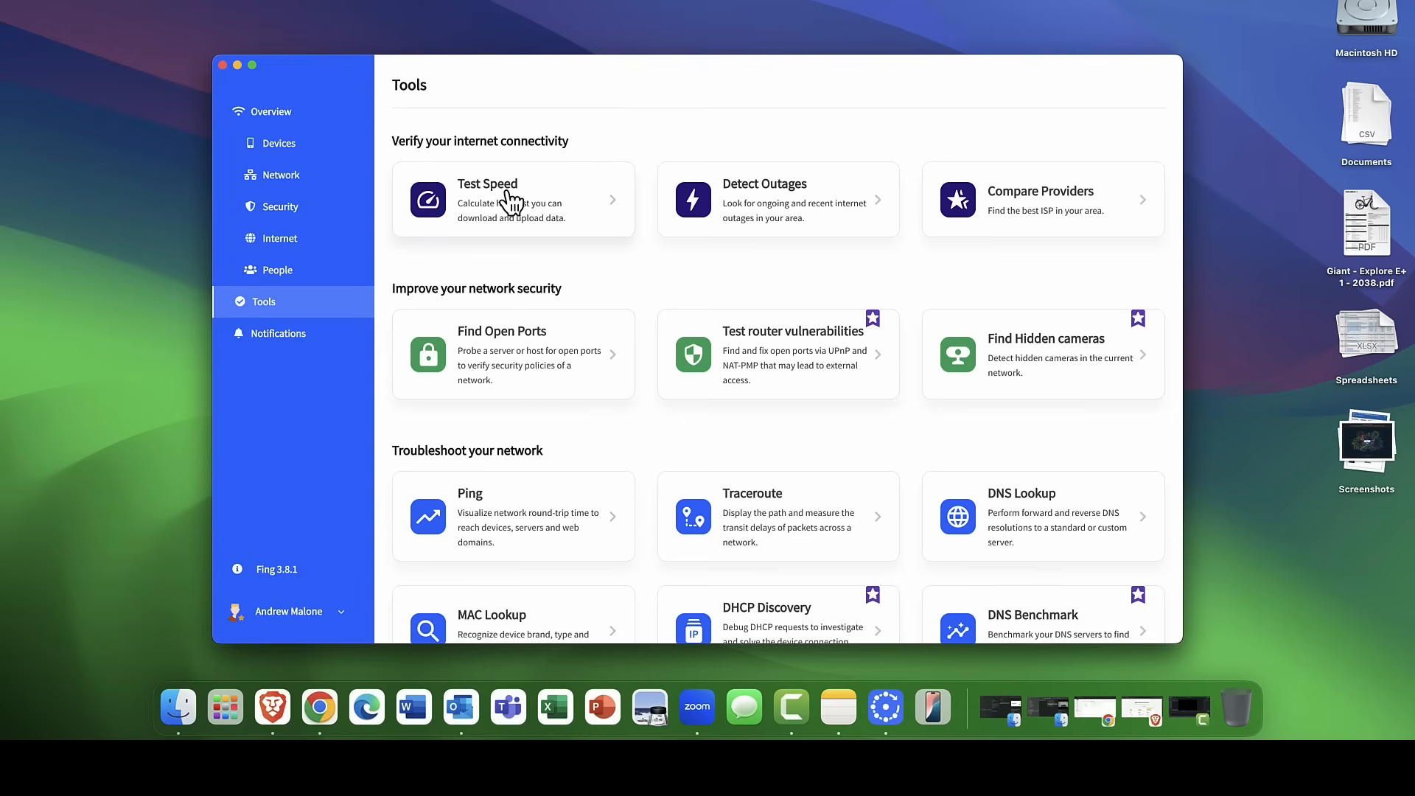
Run the speed test, getting 457.0 Mbps download, 37.9 Mbps upload and 30 ms ping.
left_click(487, 199)
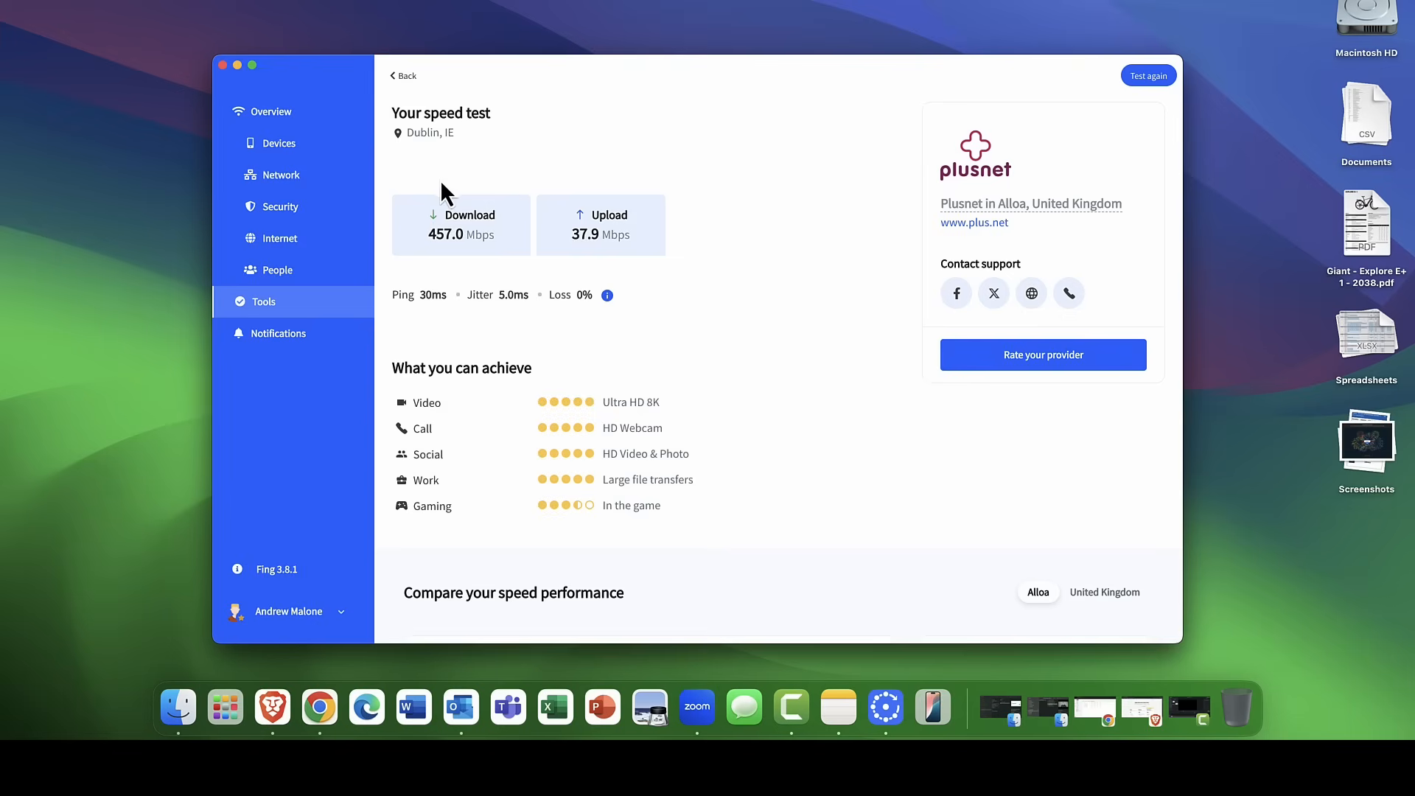
mouse_move(511, 281)
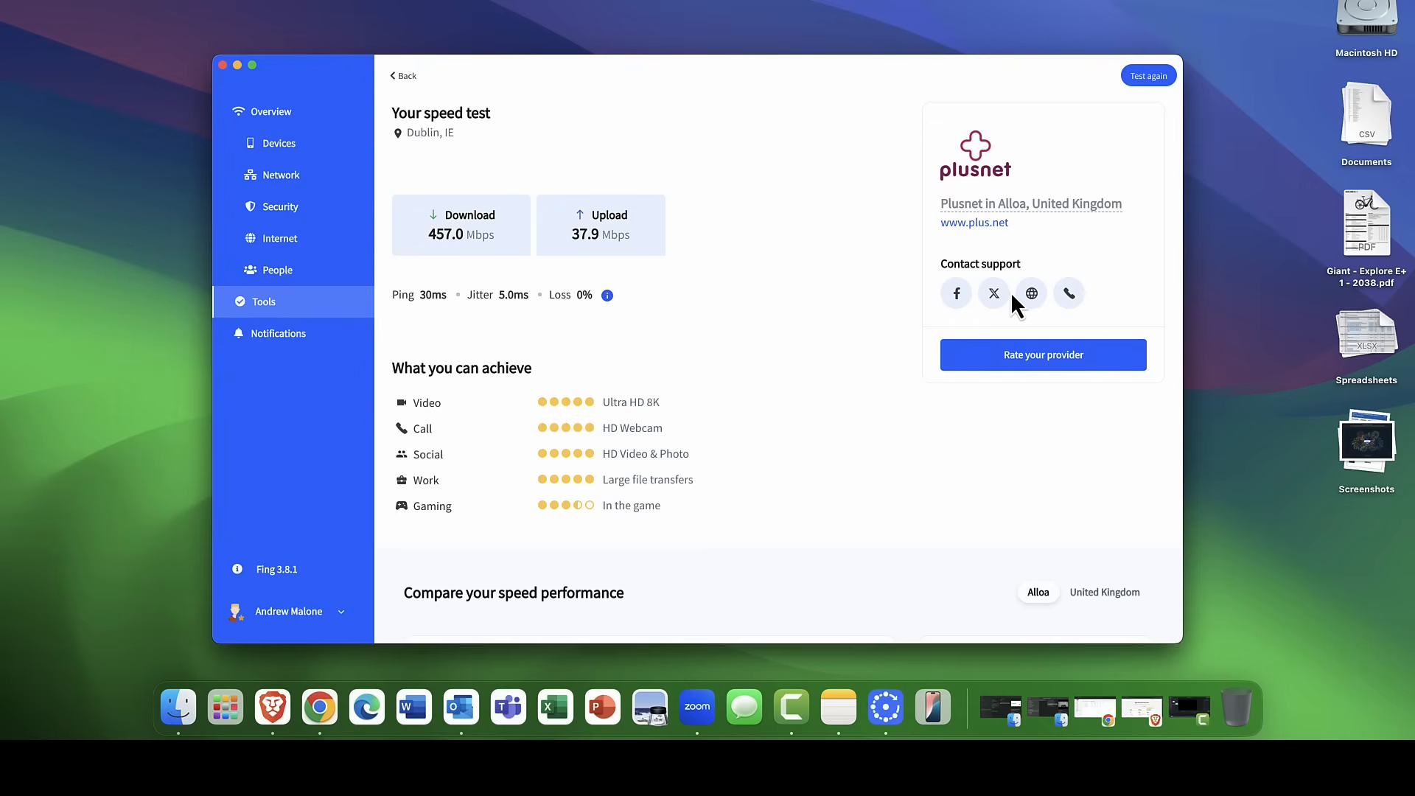
mouse_move(271, 338)
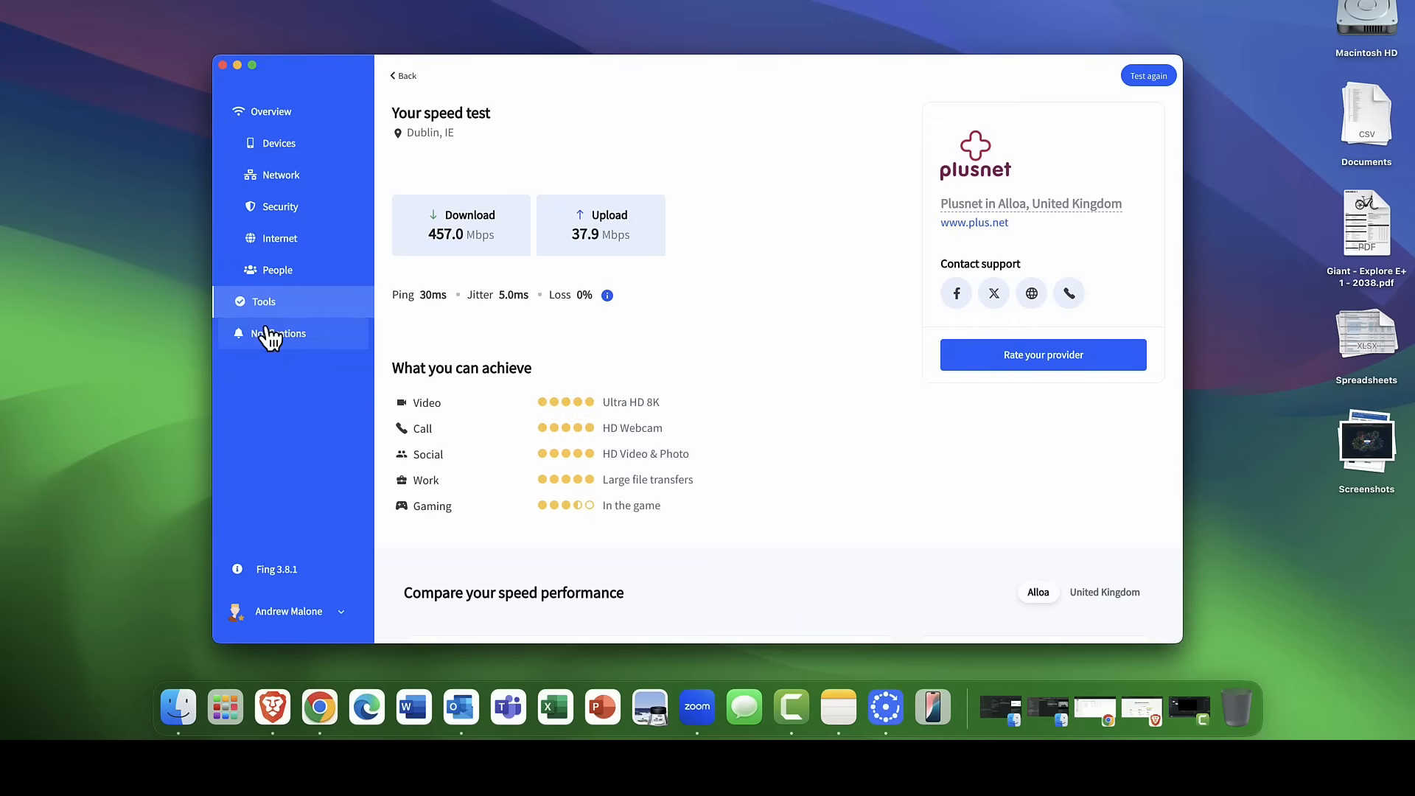
Return to Tools and scroll down to the troubleshooting section with DNS Benchmark.
left_click(264, 301)
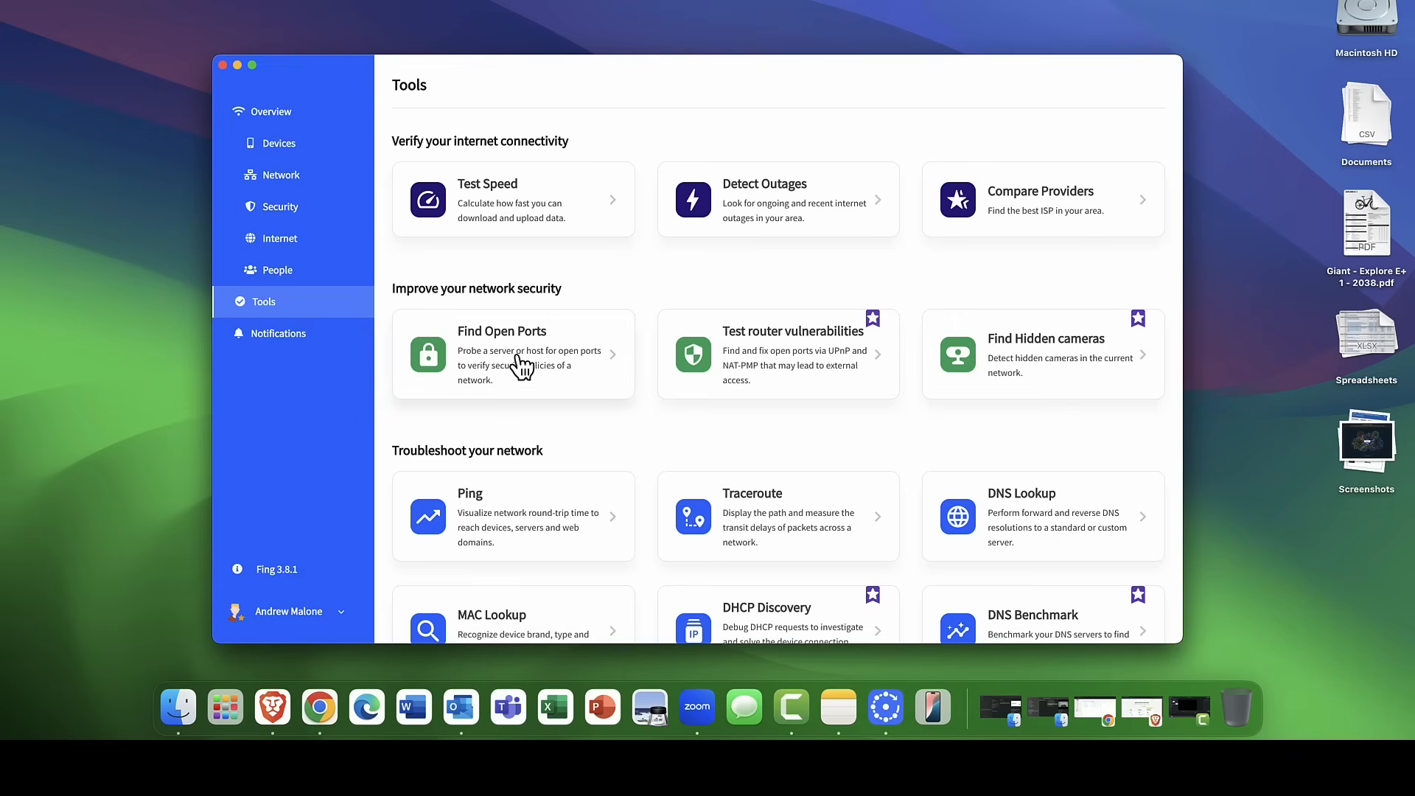
mouse_move(789, 373)
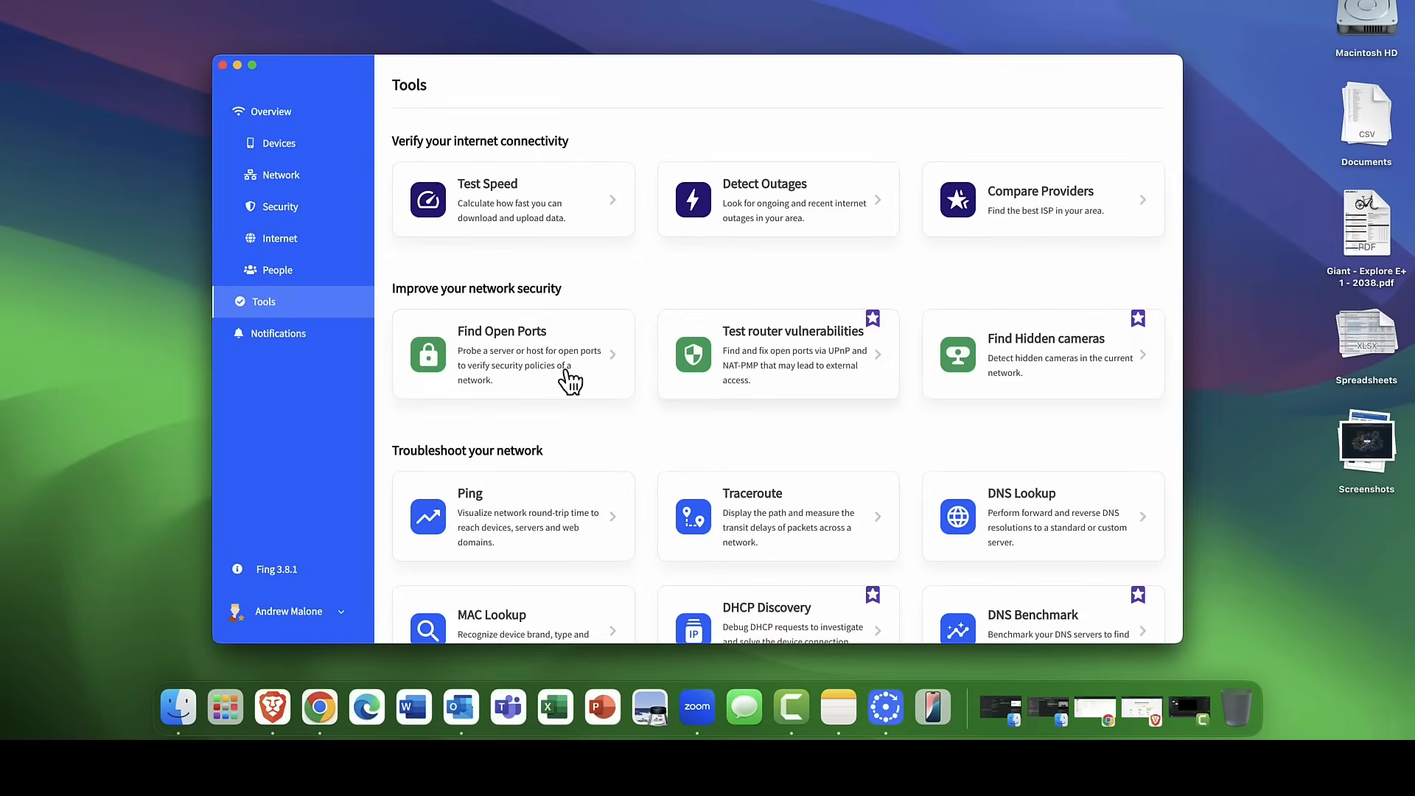
mouse_move(816, 492)
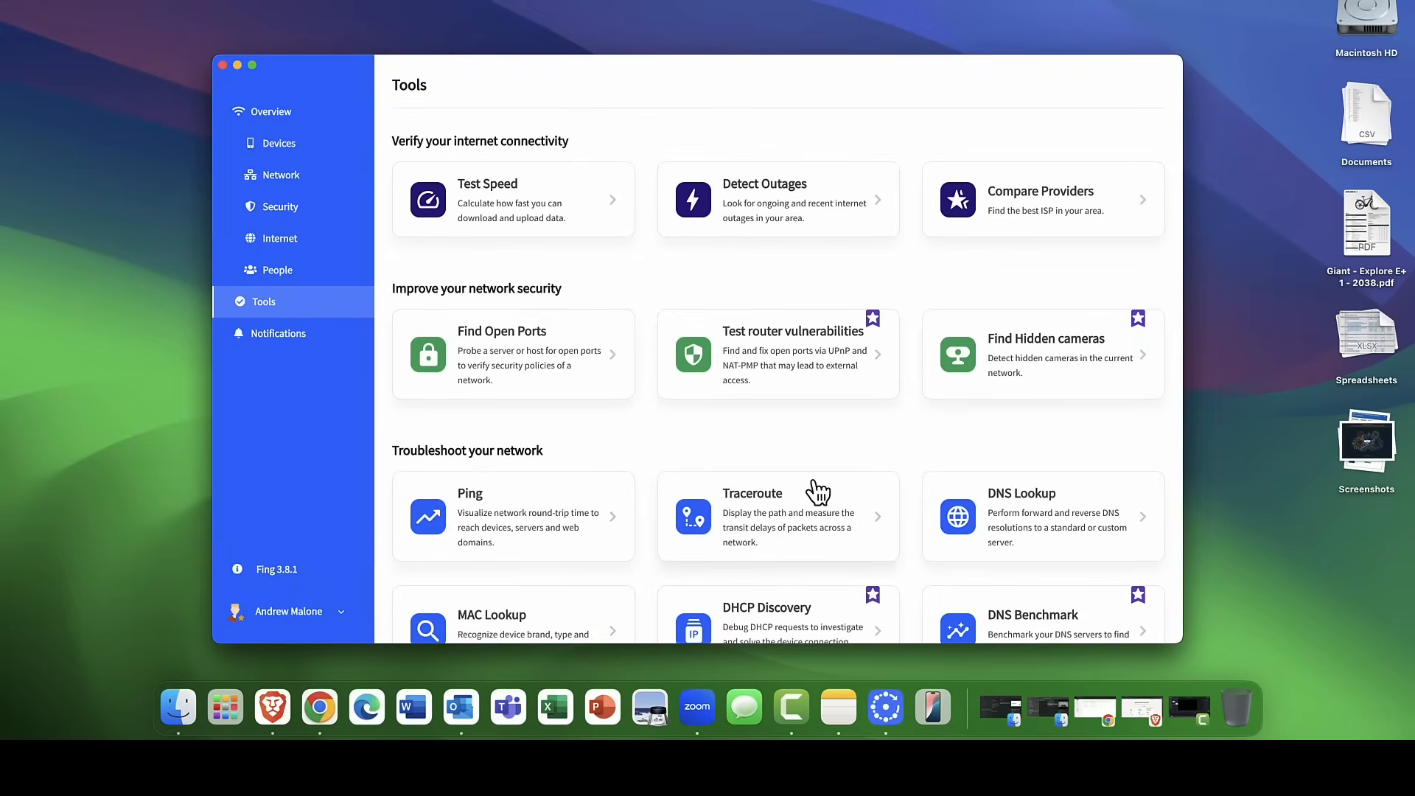
mouse_move(1011, 406)
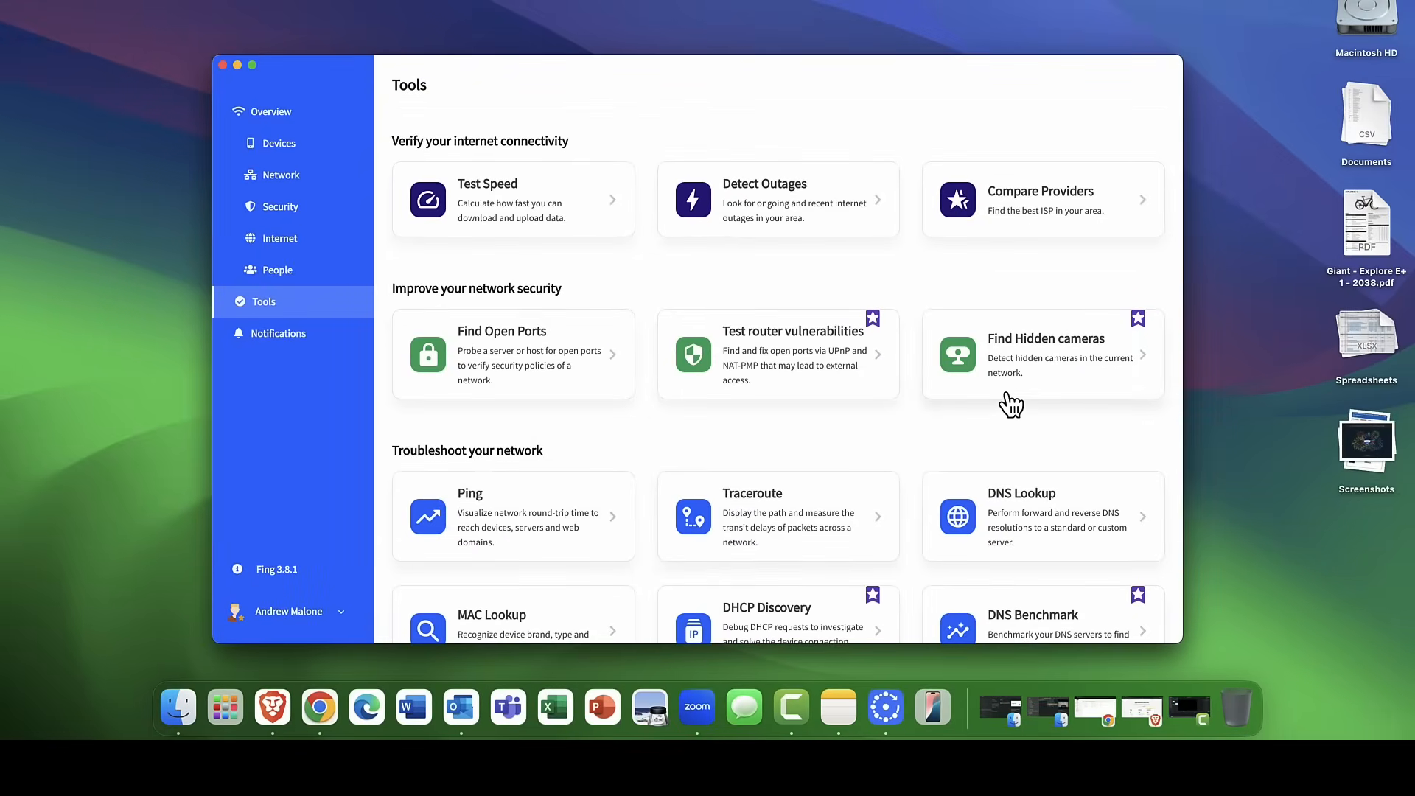
mouse_move(1050, 386)
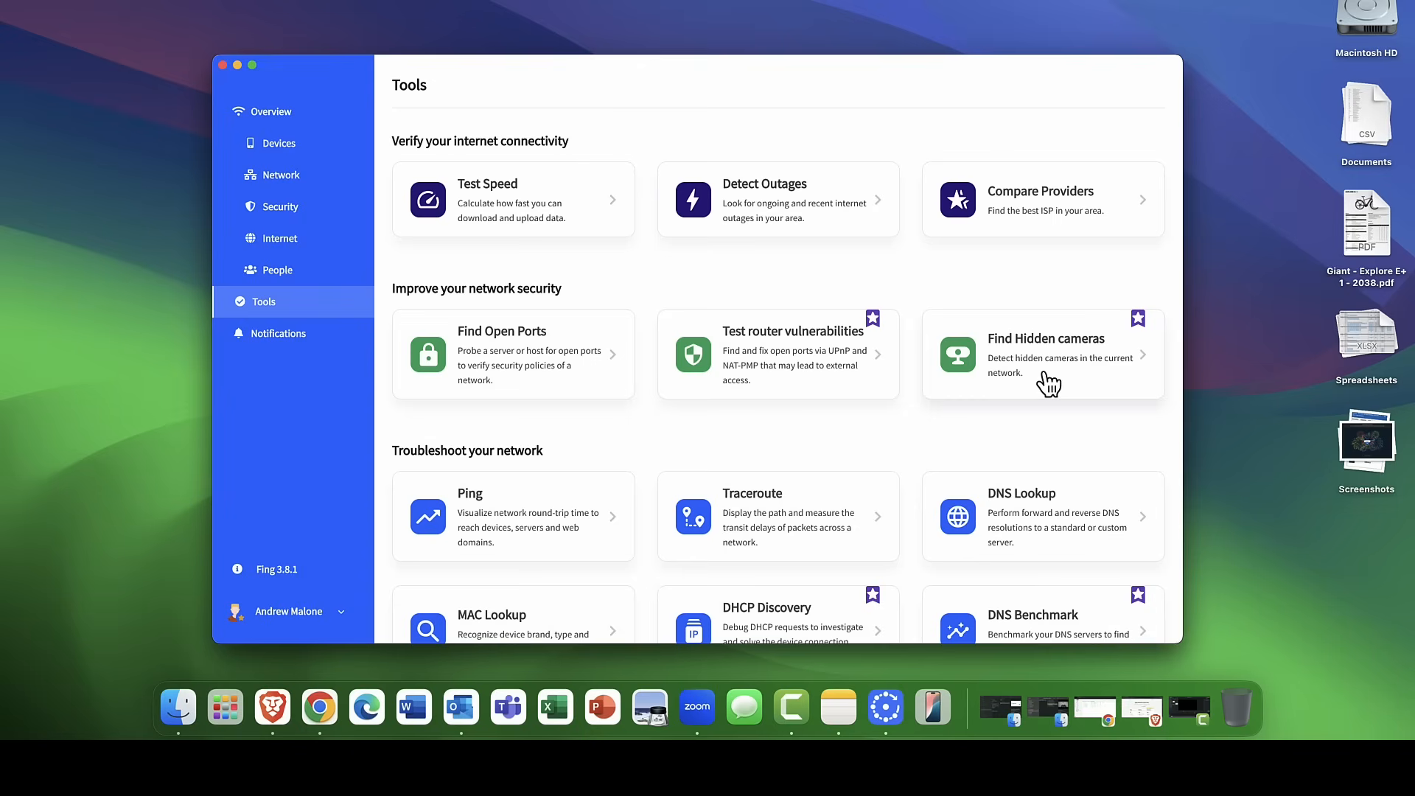
scroll("down", 3)
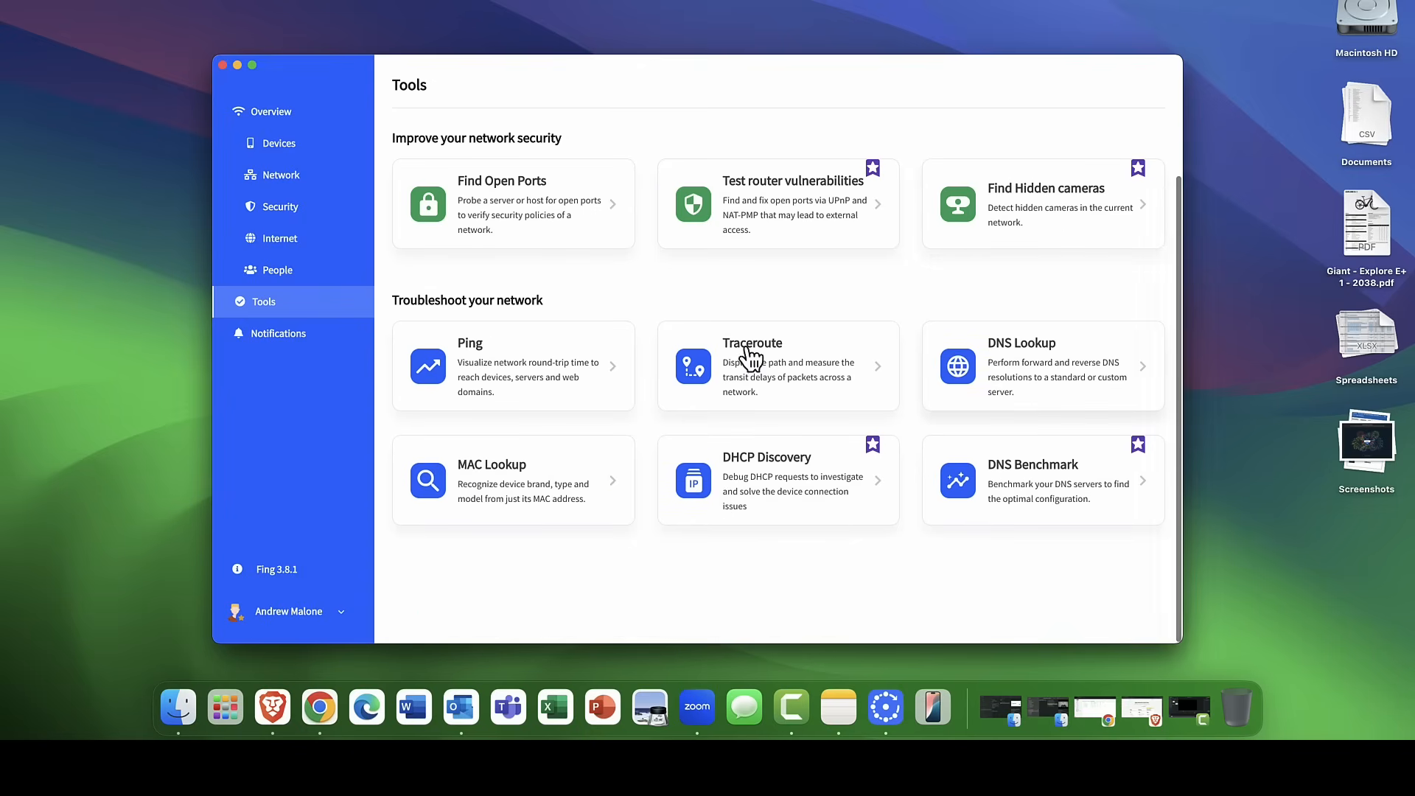
mouse_move(480, 359)
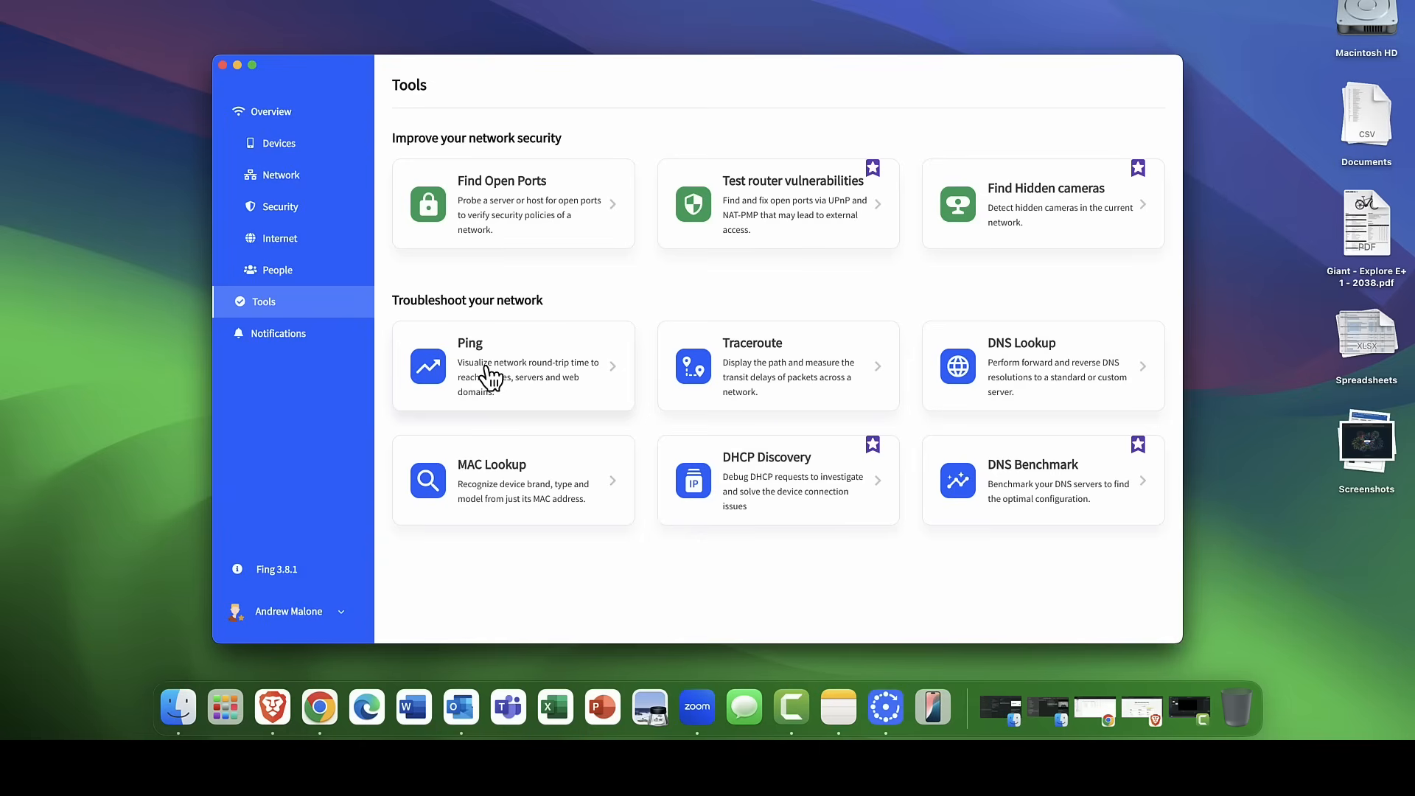
mouse_move(1037, 378)
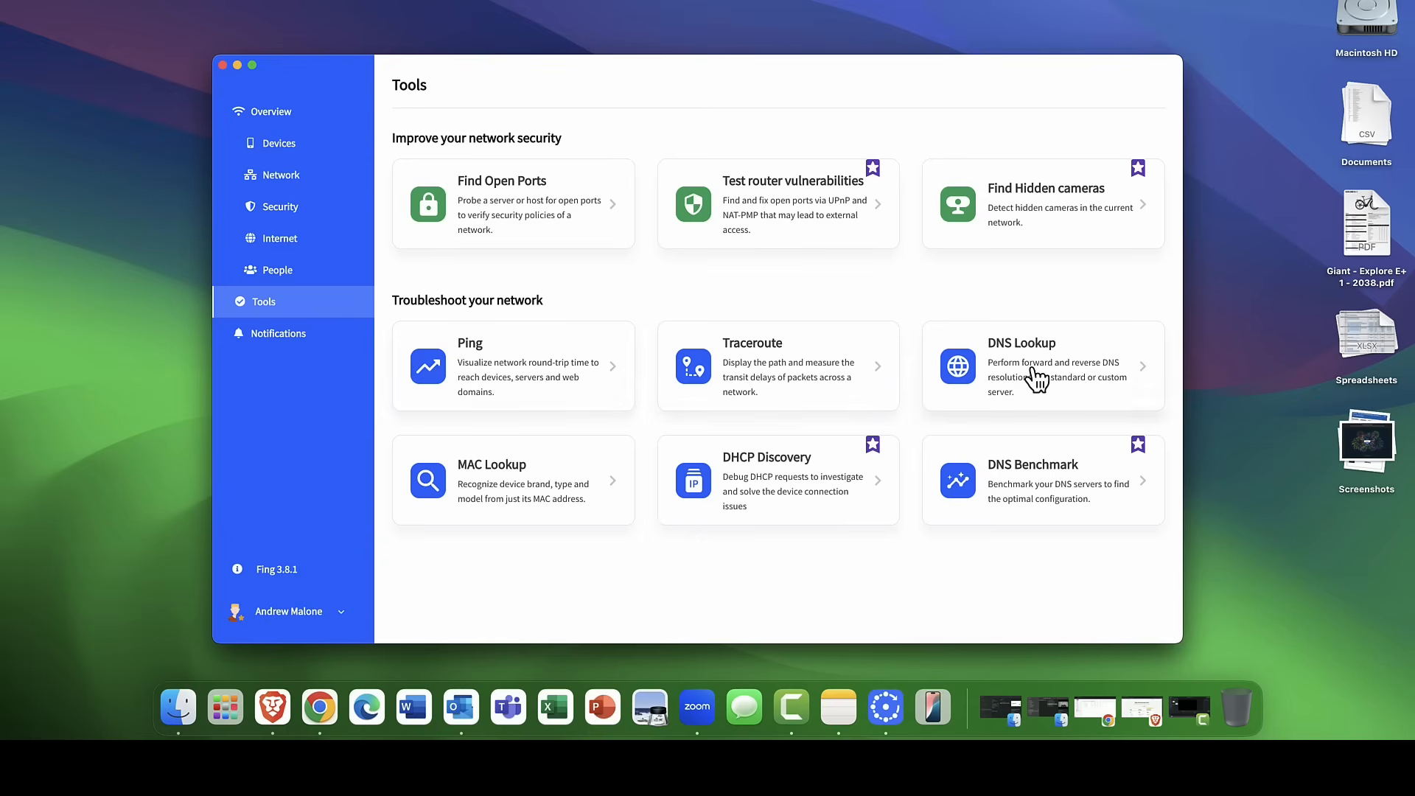
mouse_move(704, 386)
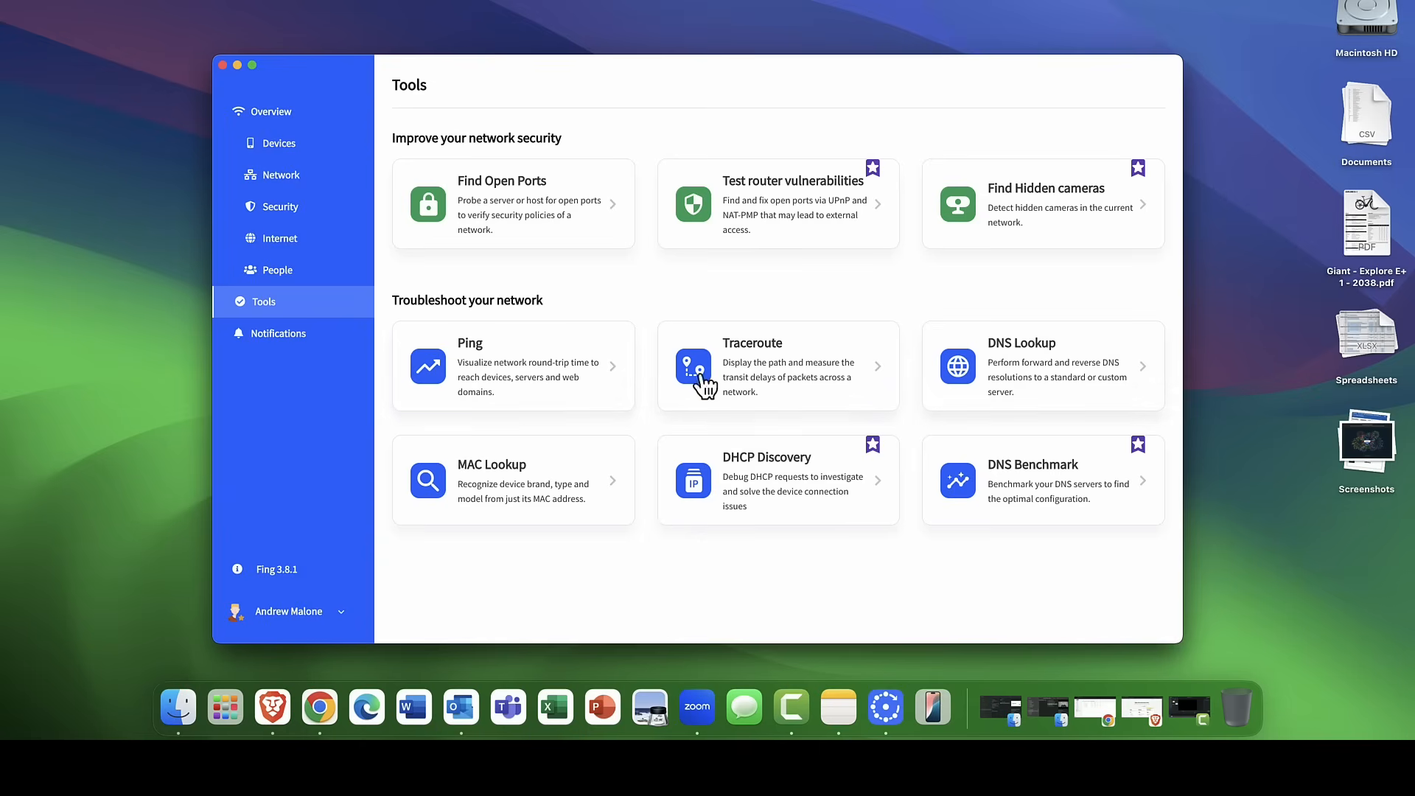
mouse_move(775, 488)
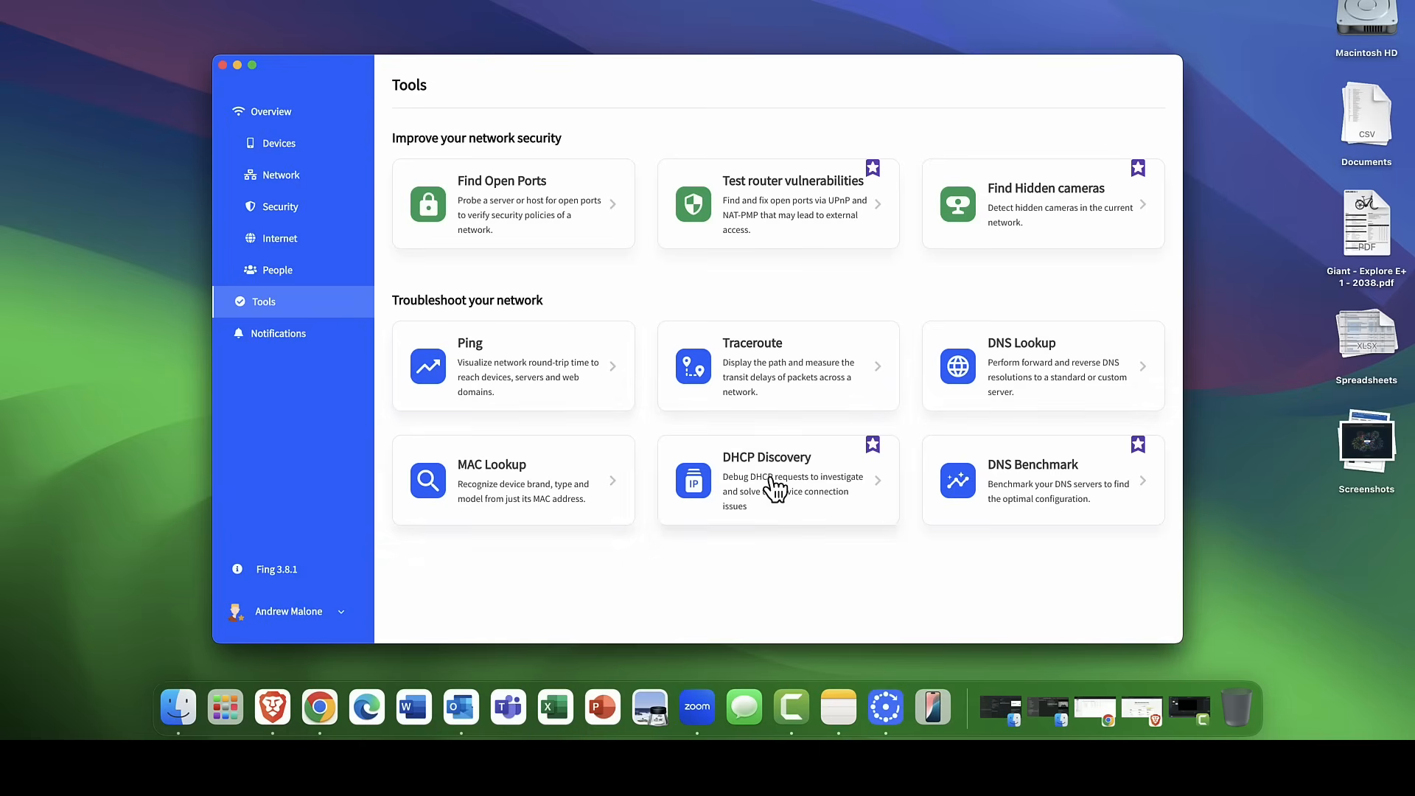
scroll("down", 3)
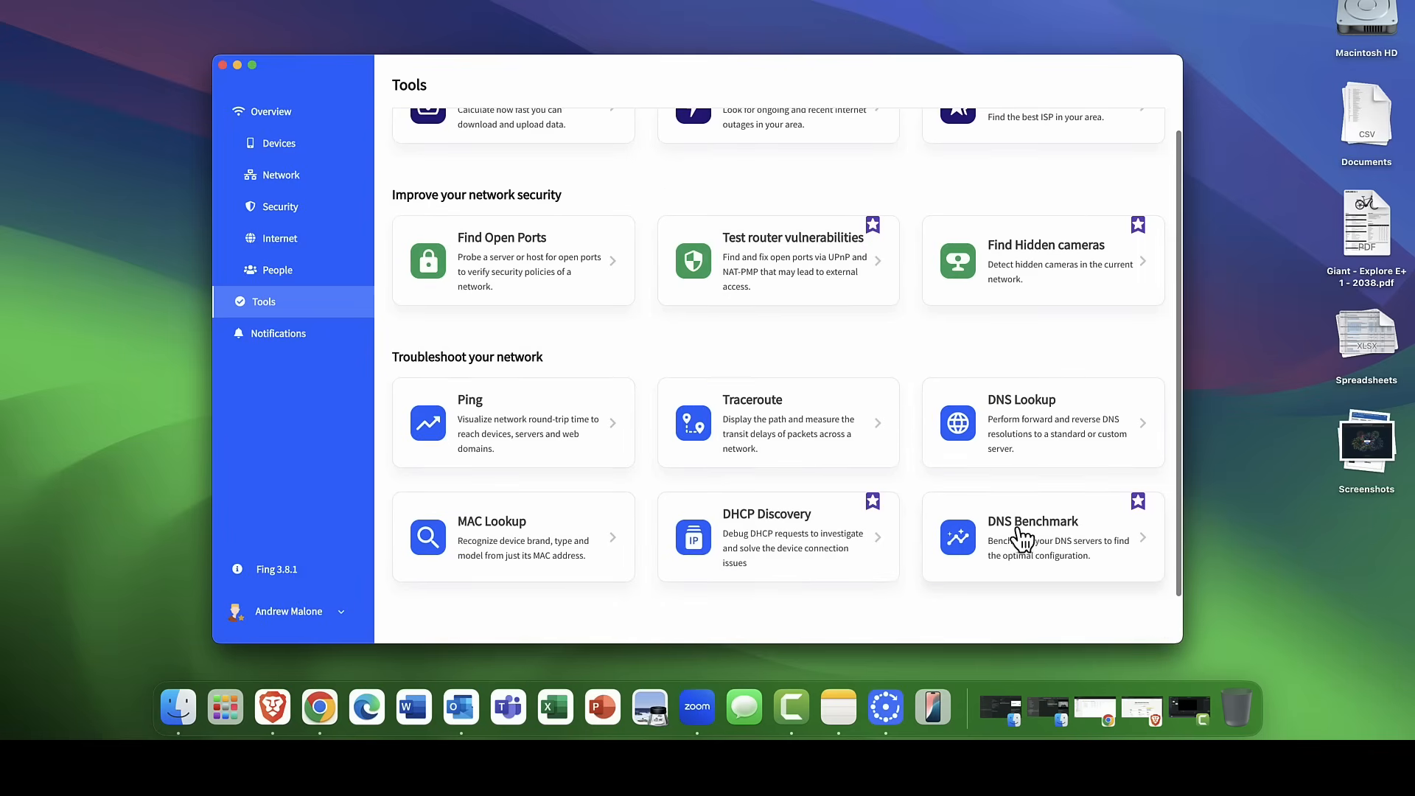
Start a DNS Benchmark and scroll its results, with Quad9 leading at 23.00 ms.
left_click(1032, 521)
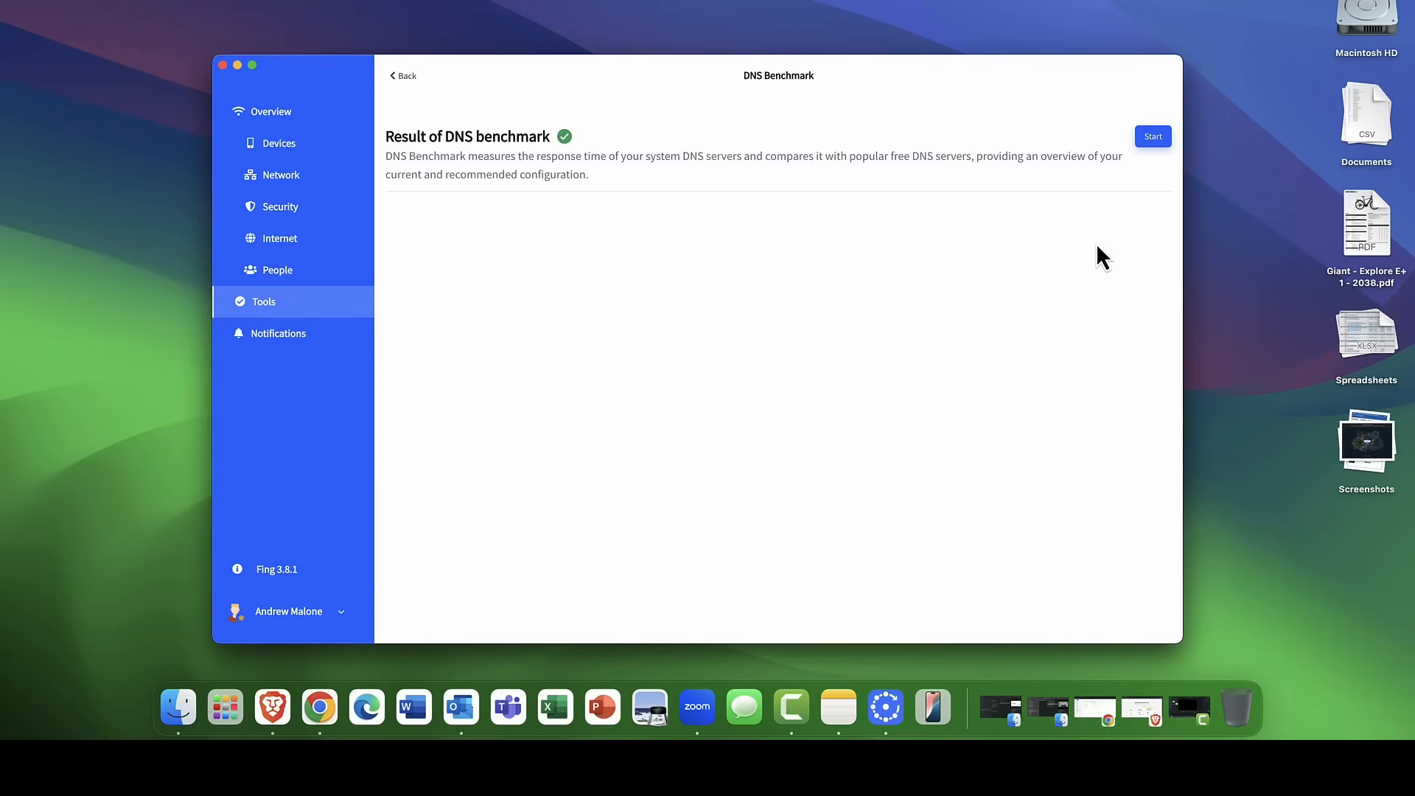
left_click(1153, 137)
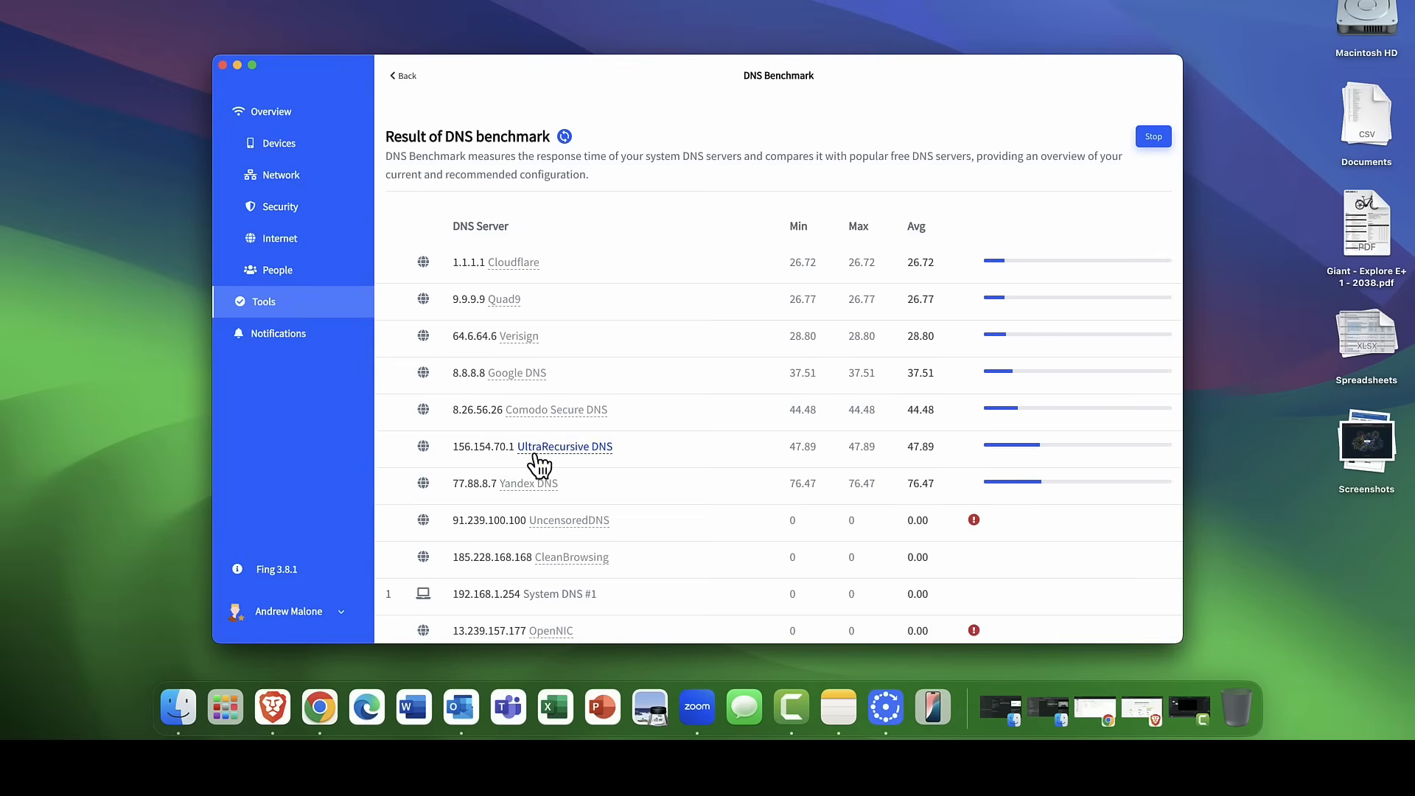
mouse_move(539, 467)
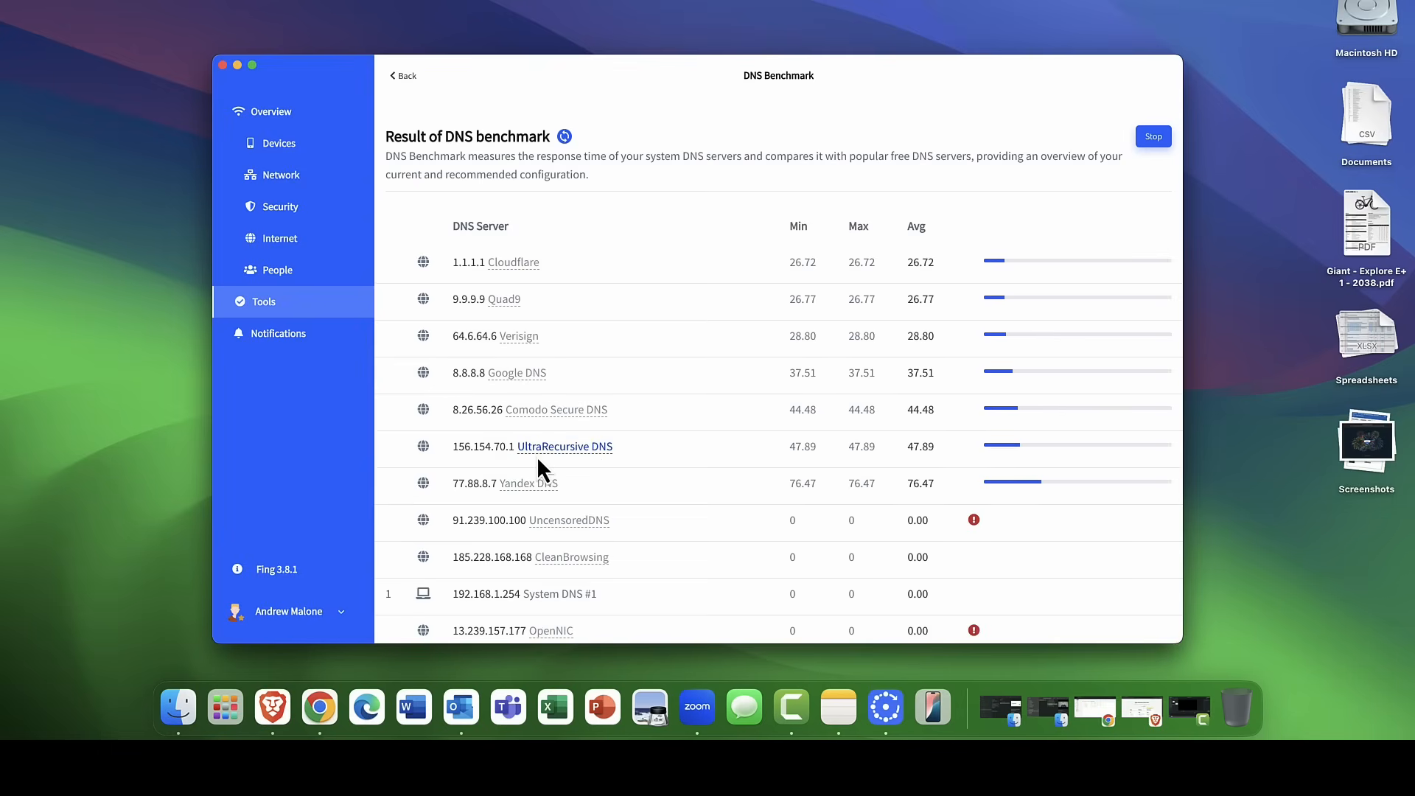
scroll("down", 3)
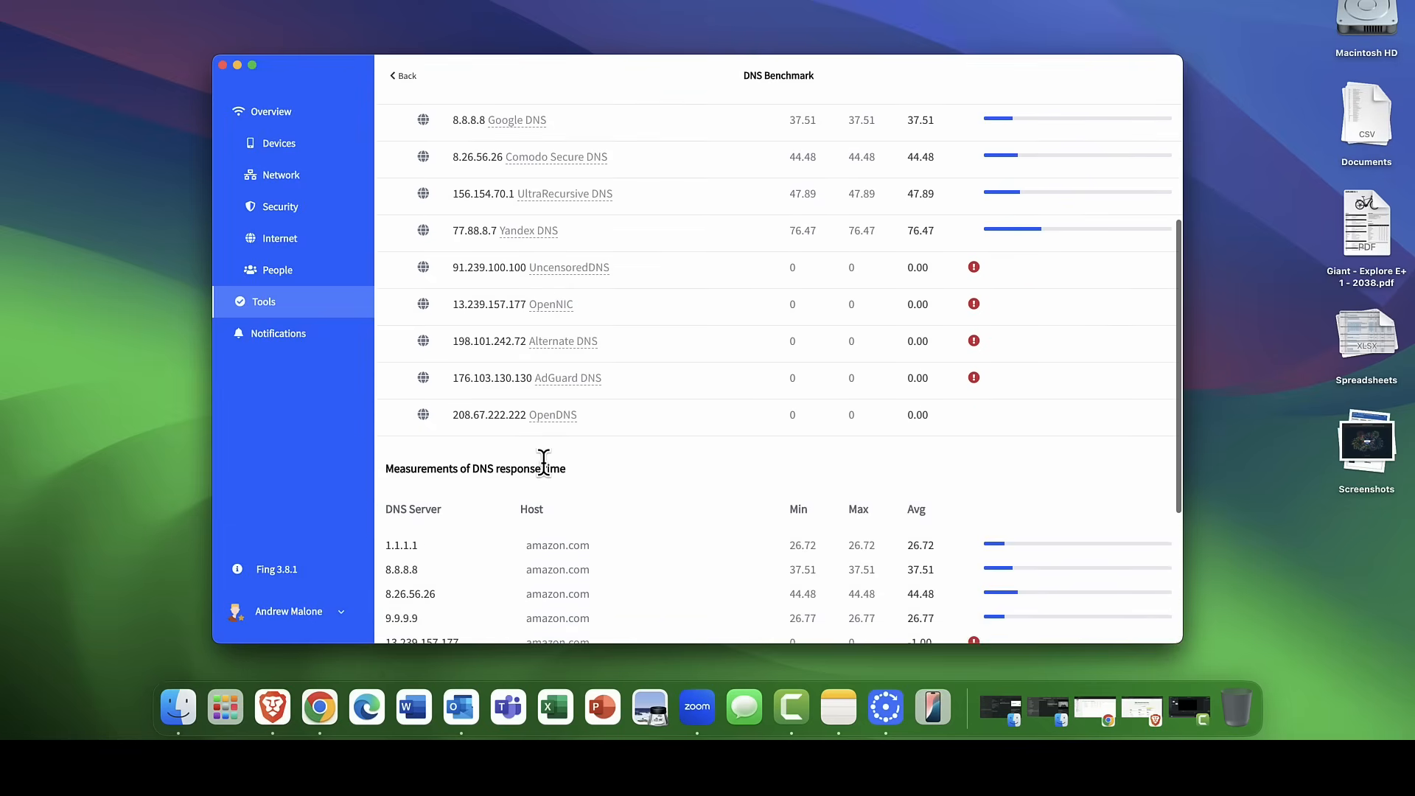
scroll("down", 3)
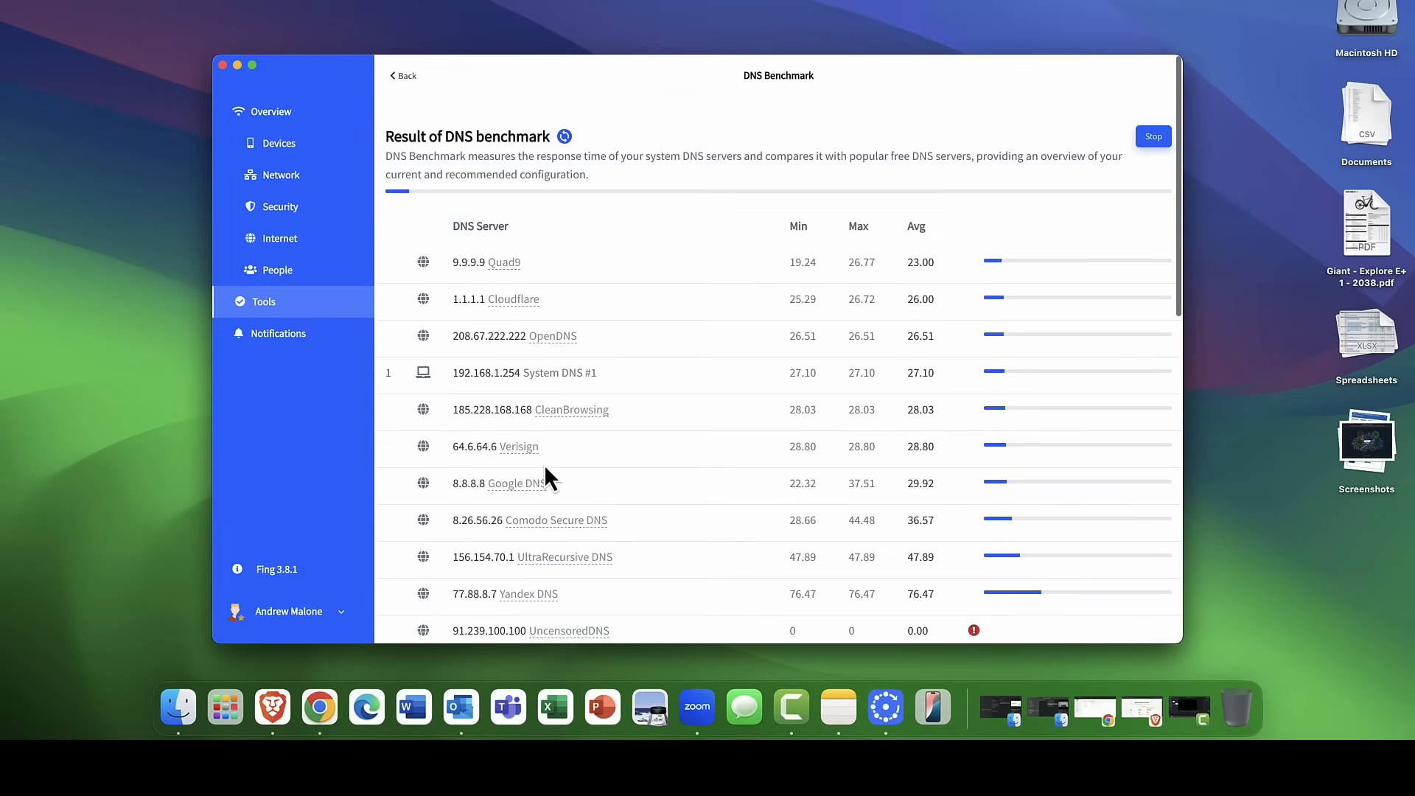
Show the Notifications history of alerts, then open the account menu at bottom left.
left_click(277, 333)
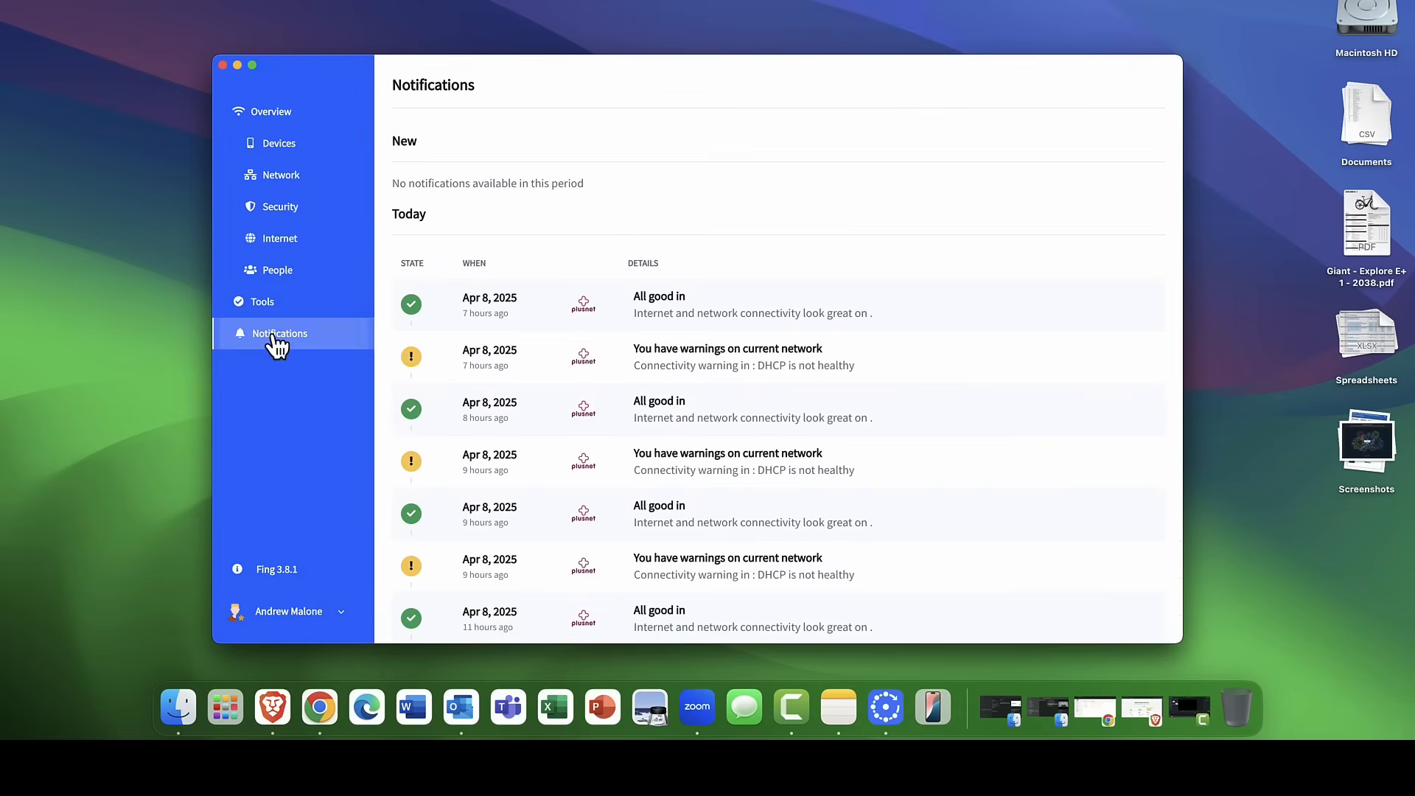
mouse_move(477, 403)
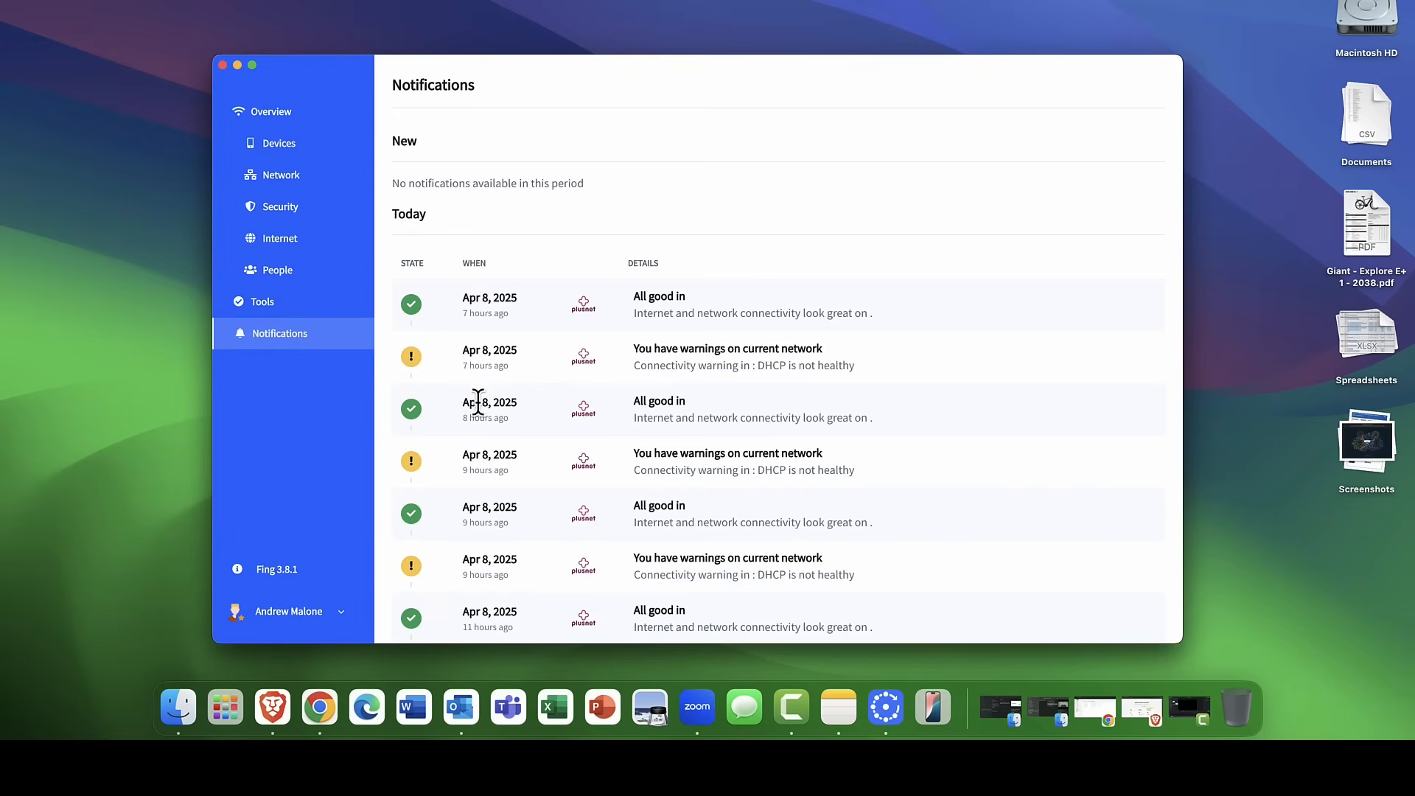
mouse_move(503, 388)
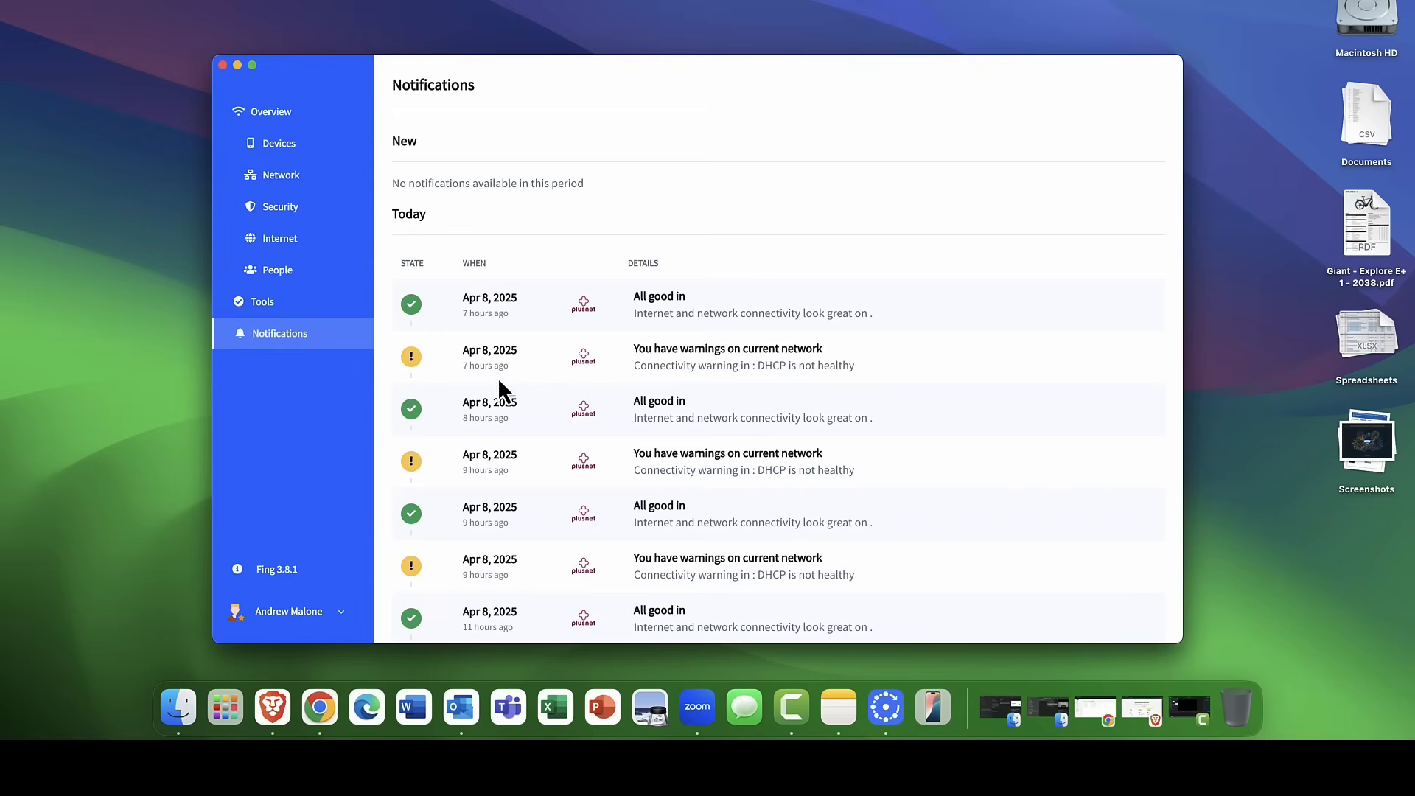
mouse_move(455, 357)
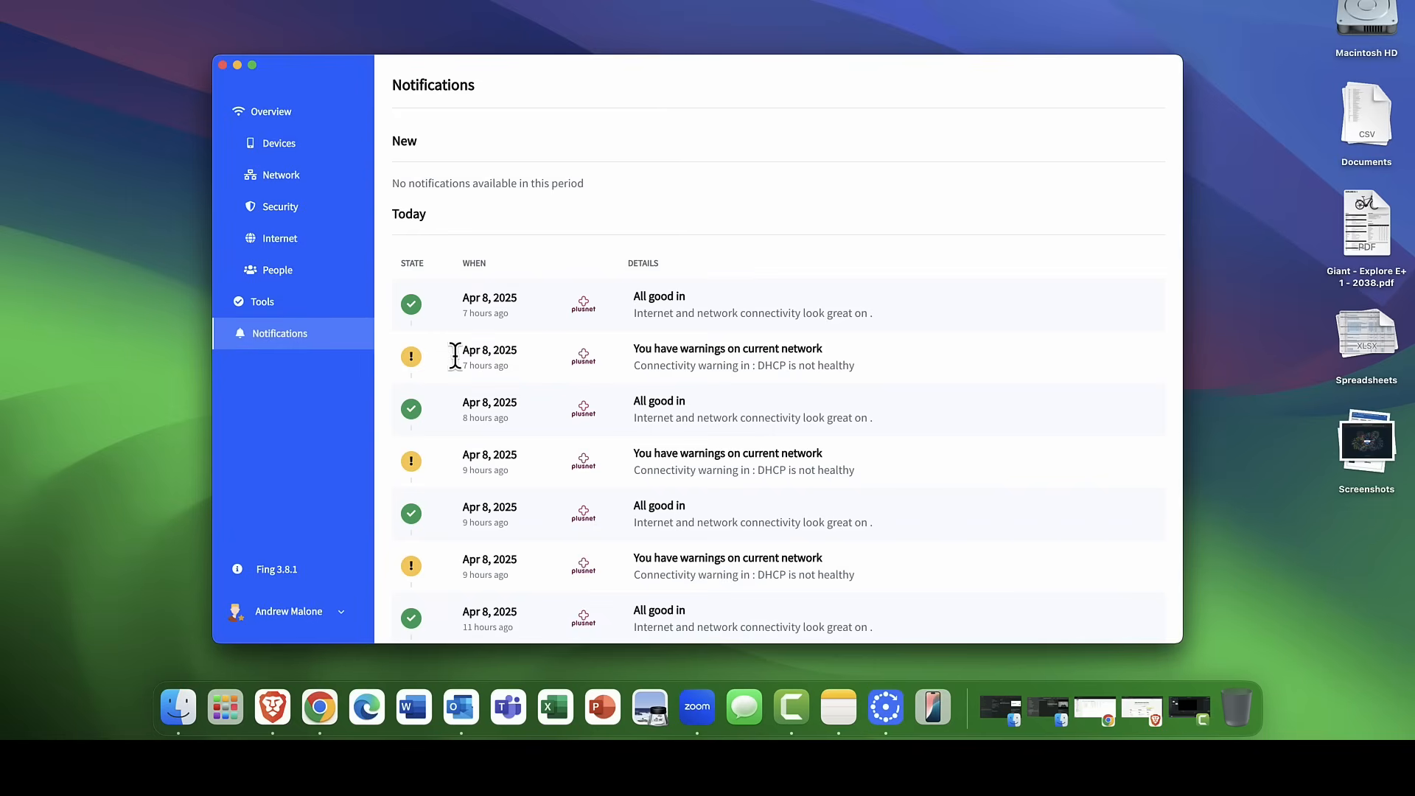
left_click(341, 611)
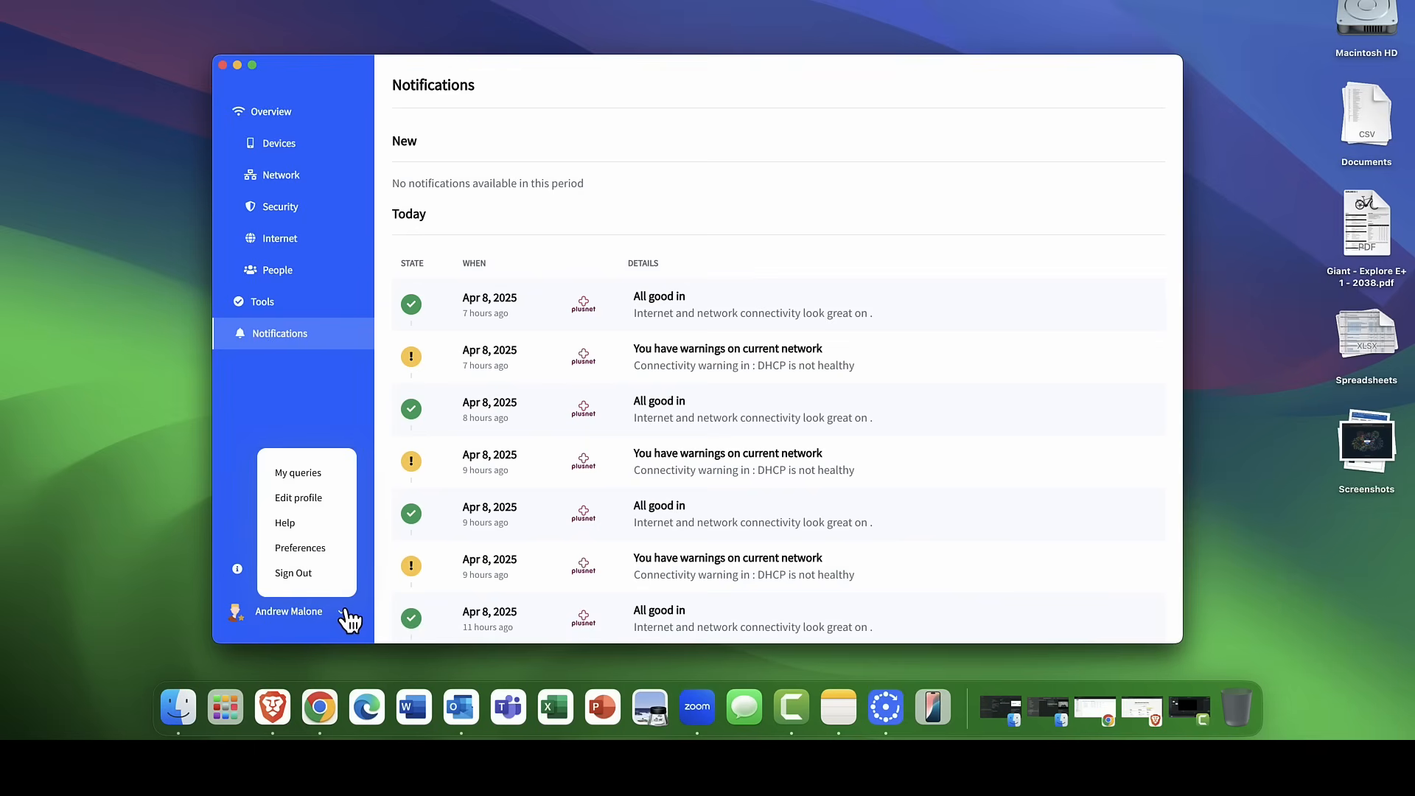
mouse_move(300, 547)
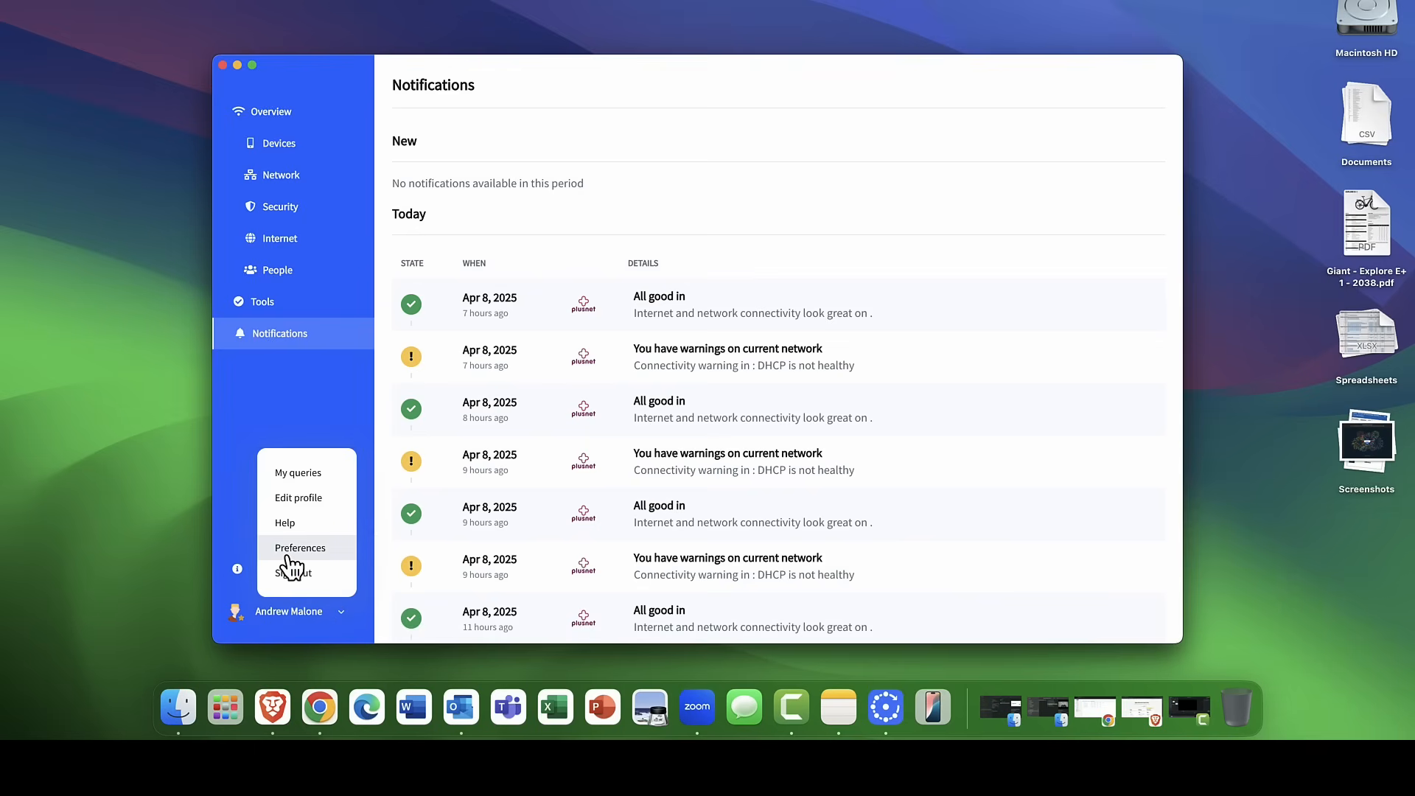
mouse_move(314, 502)
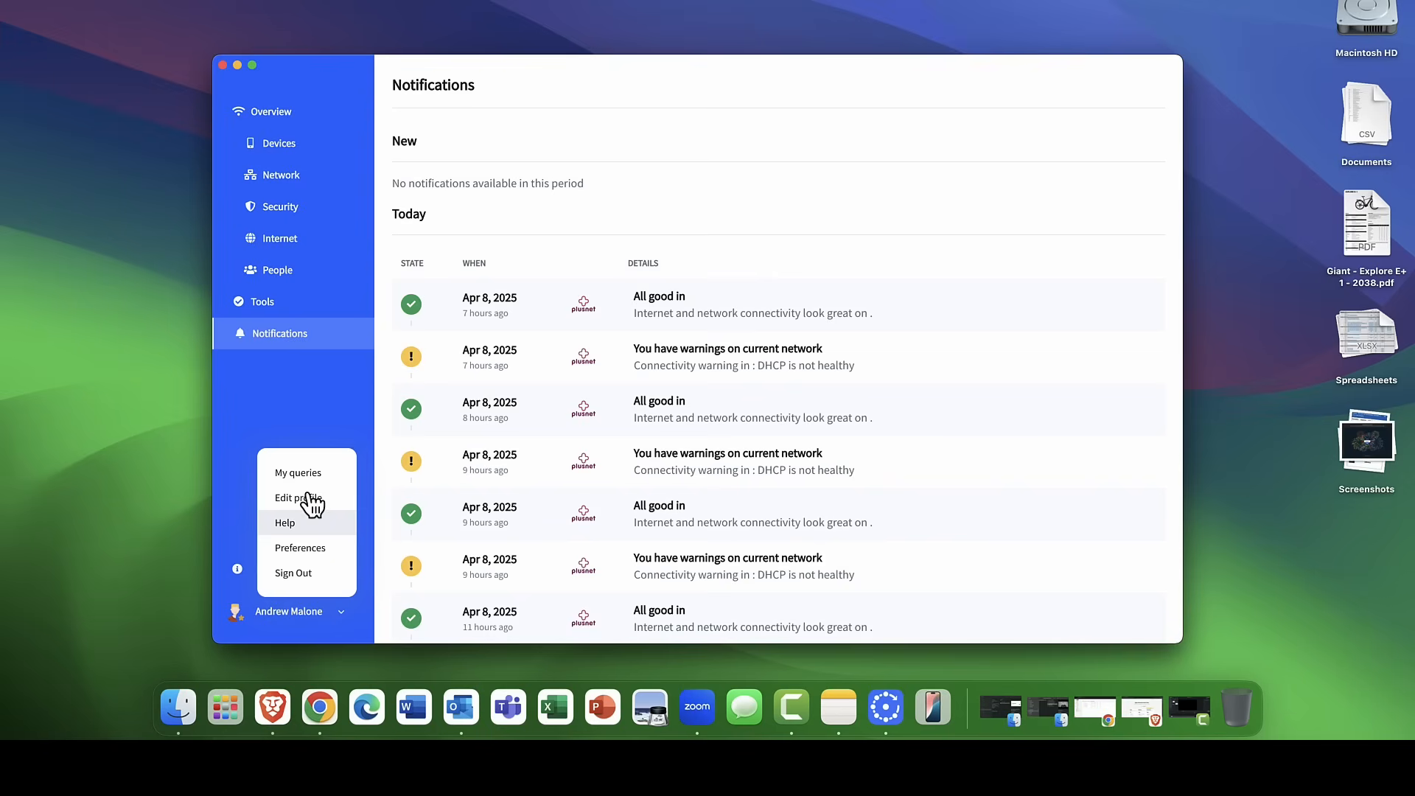
mouse_move(314, 551)
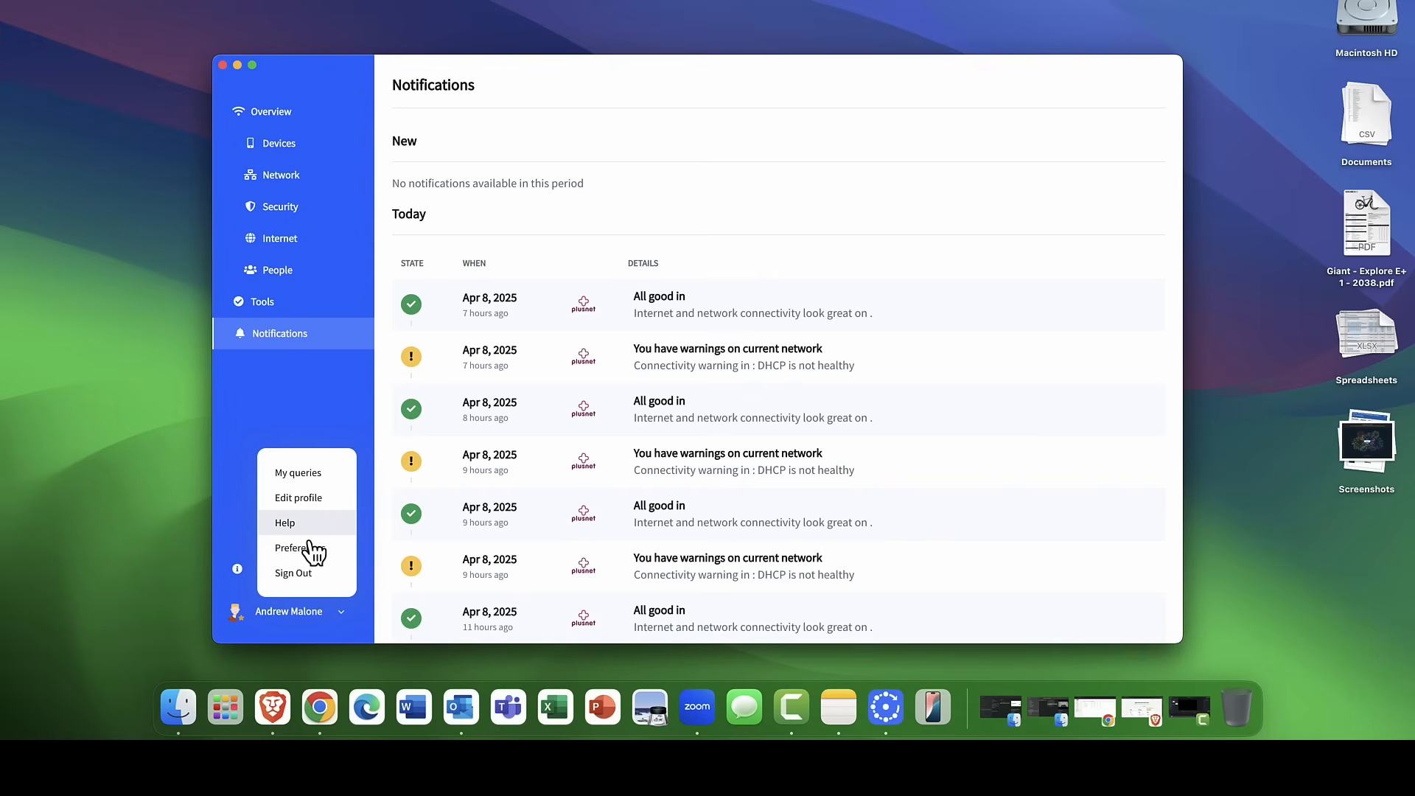
Browse the App, Notification and Local API preference tabs, then close preferences unchanged.
left_click(298, 548)
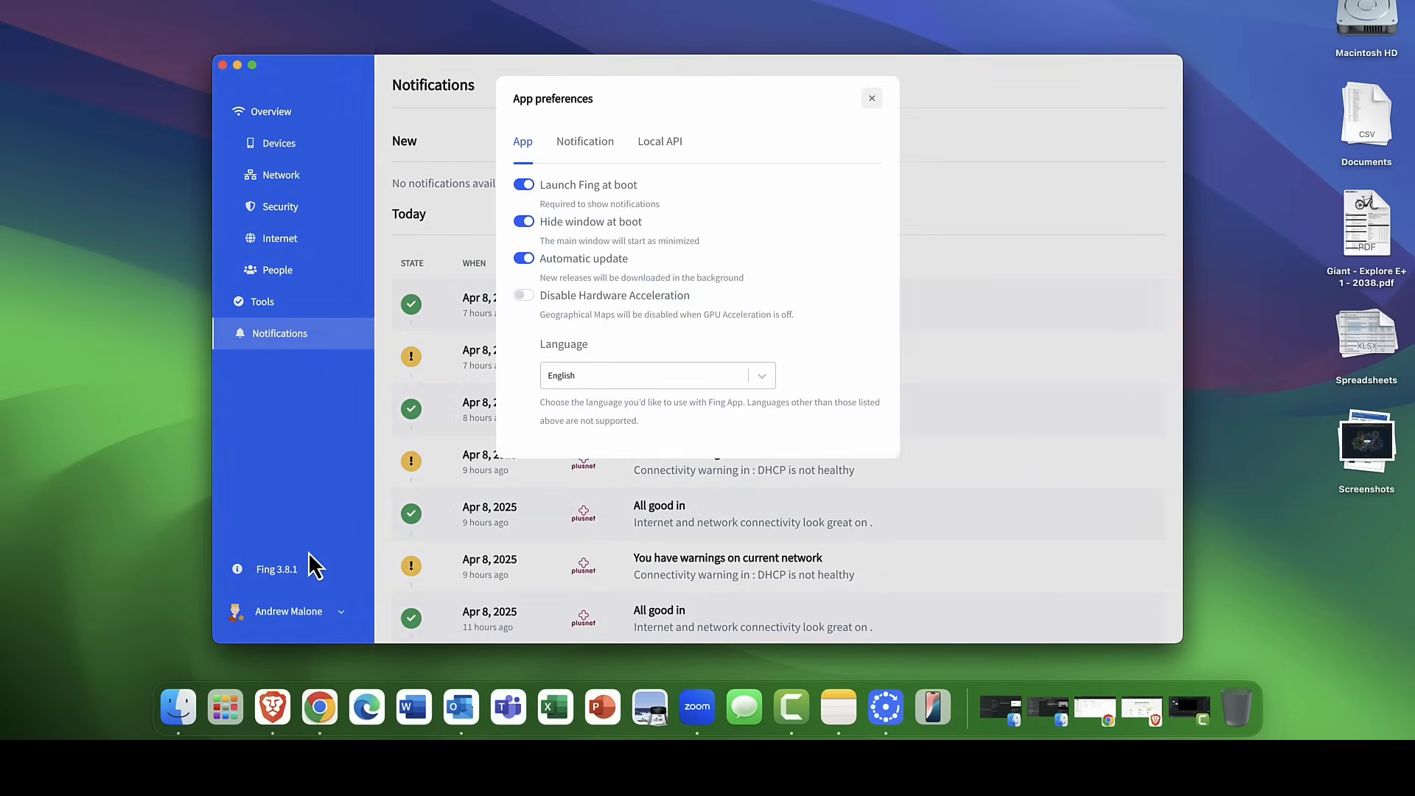
mouse_move(576, 172)
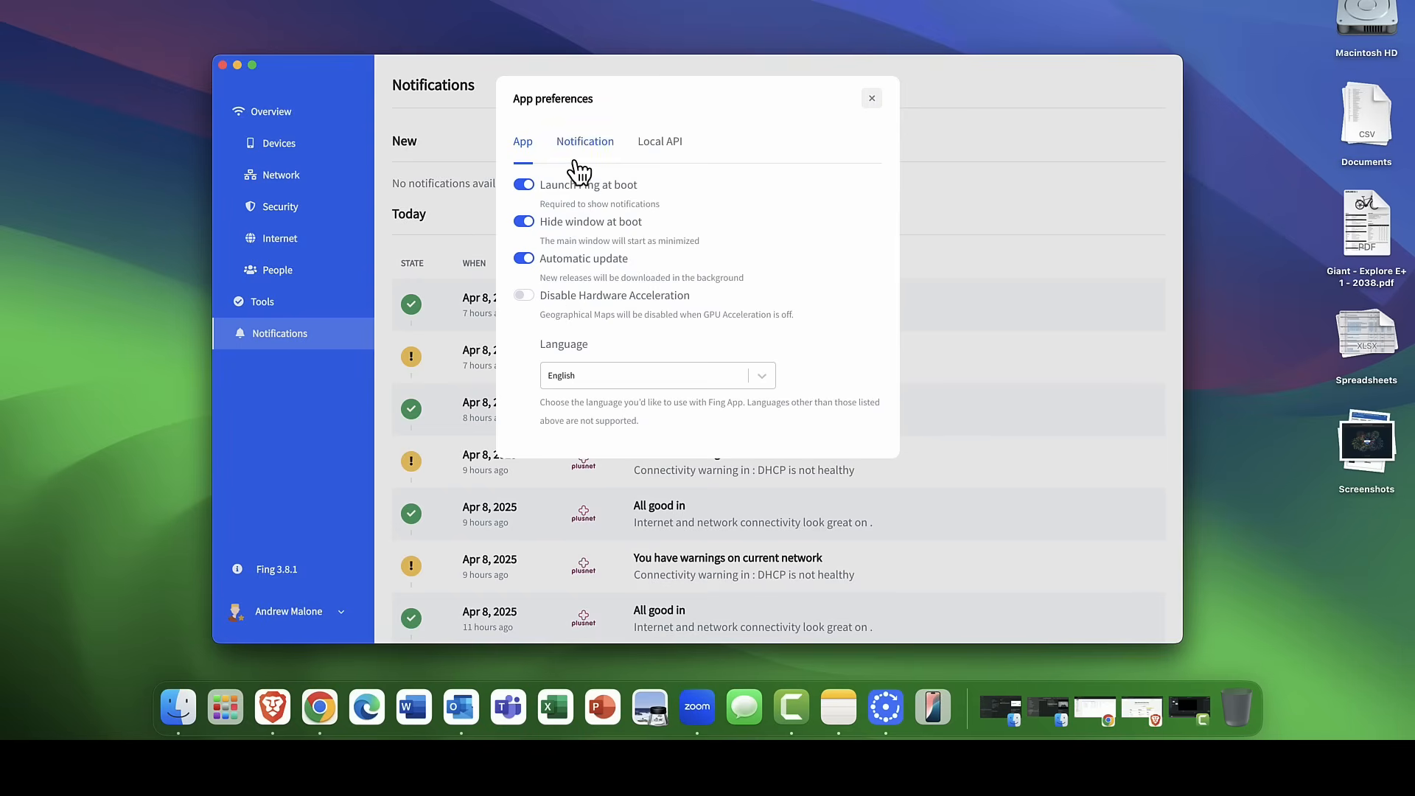
mouse_move(603, 198)
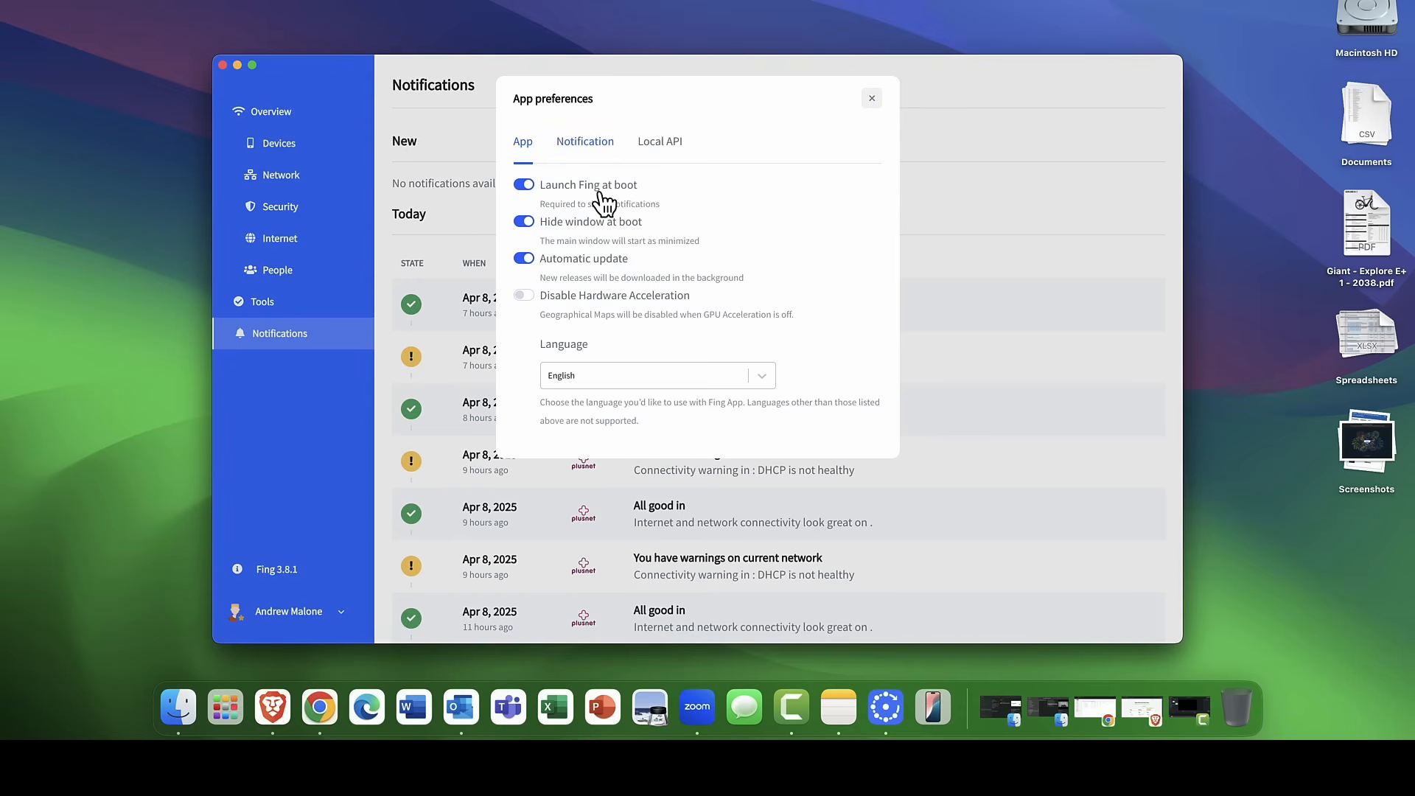
mouse_move(598, 206)
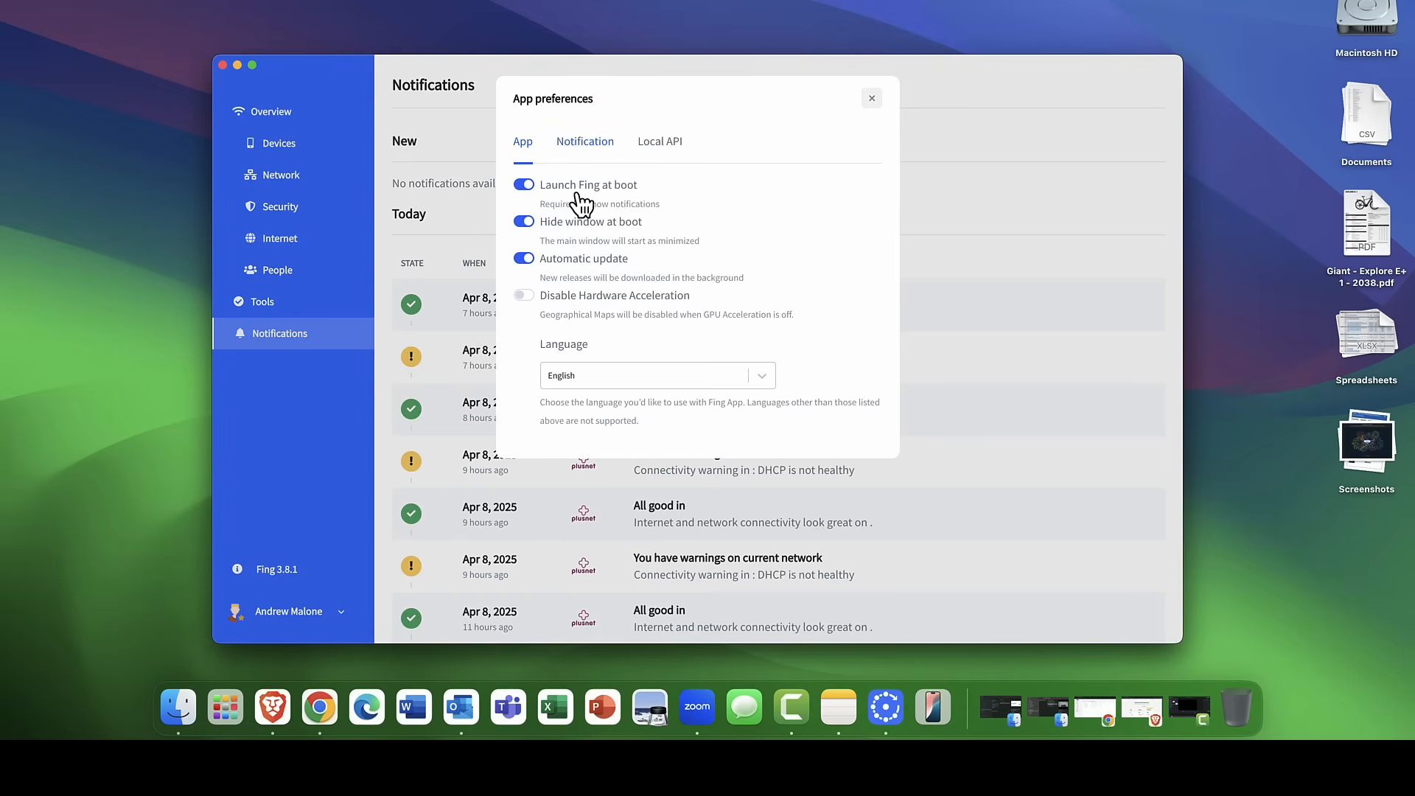
mouse_move(594, 242)
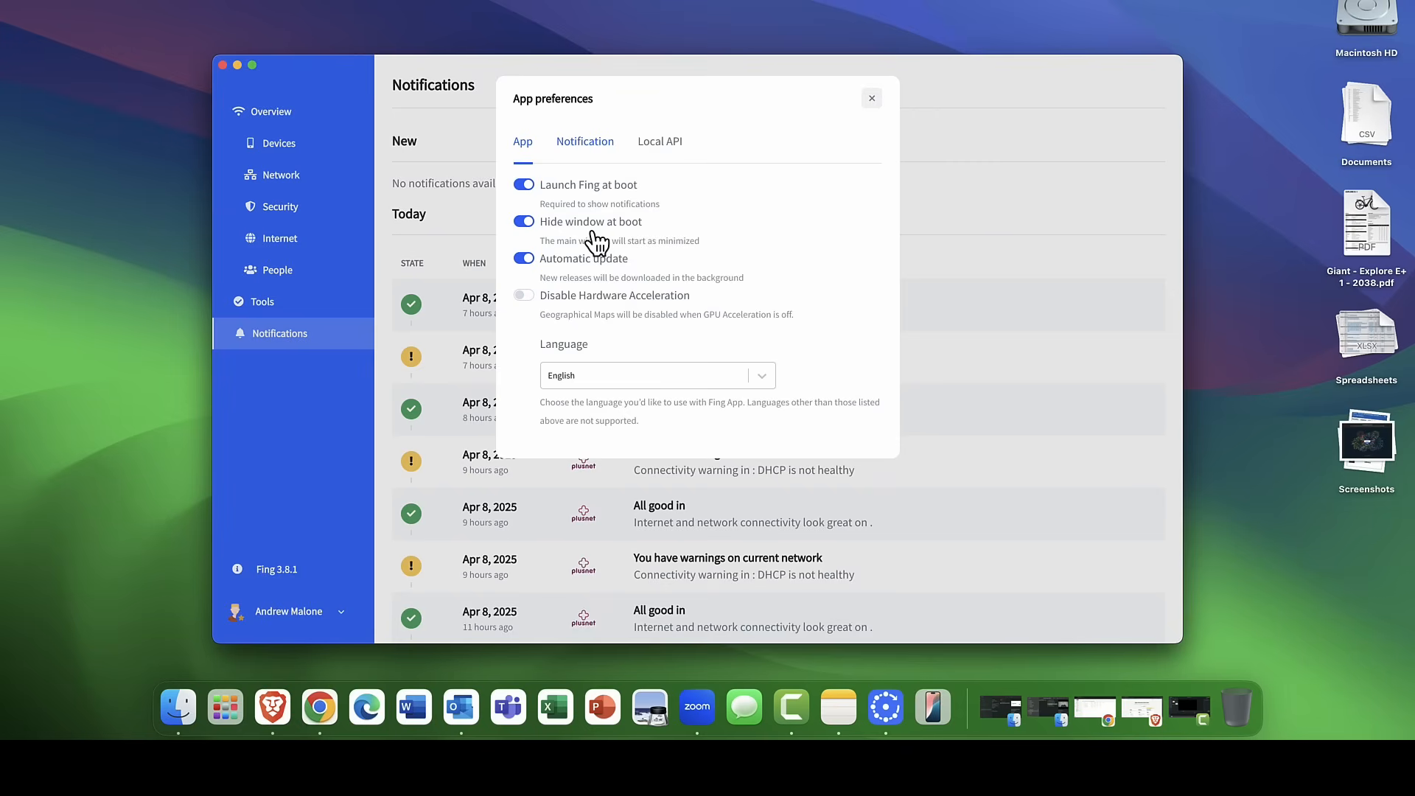
mouse_move(530, 284)
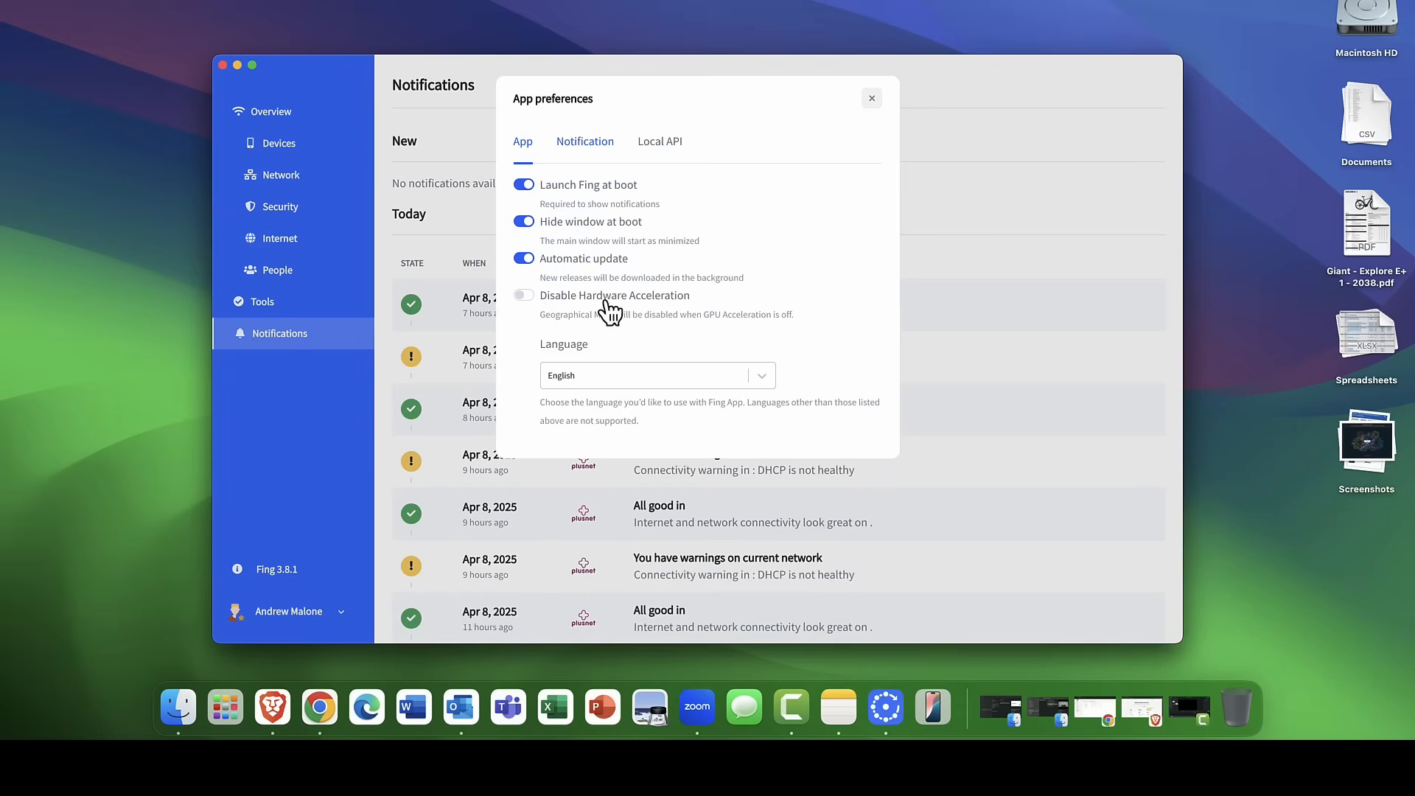
mouse_move(587, 154)
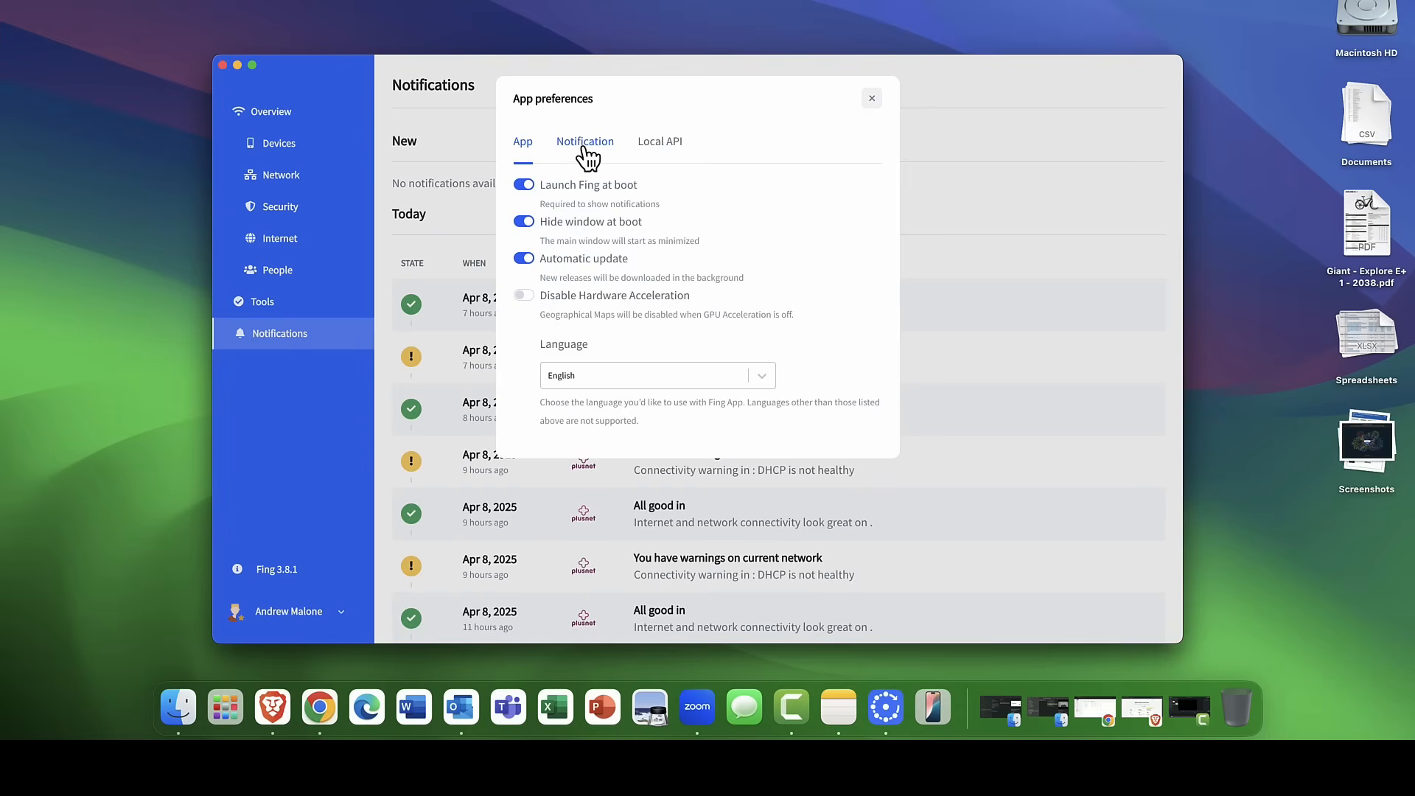
mouse_move(598, 271)
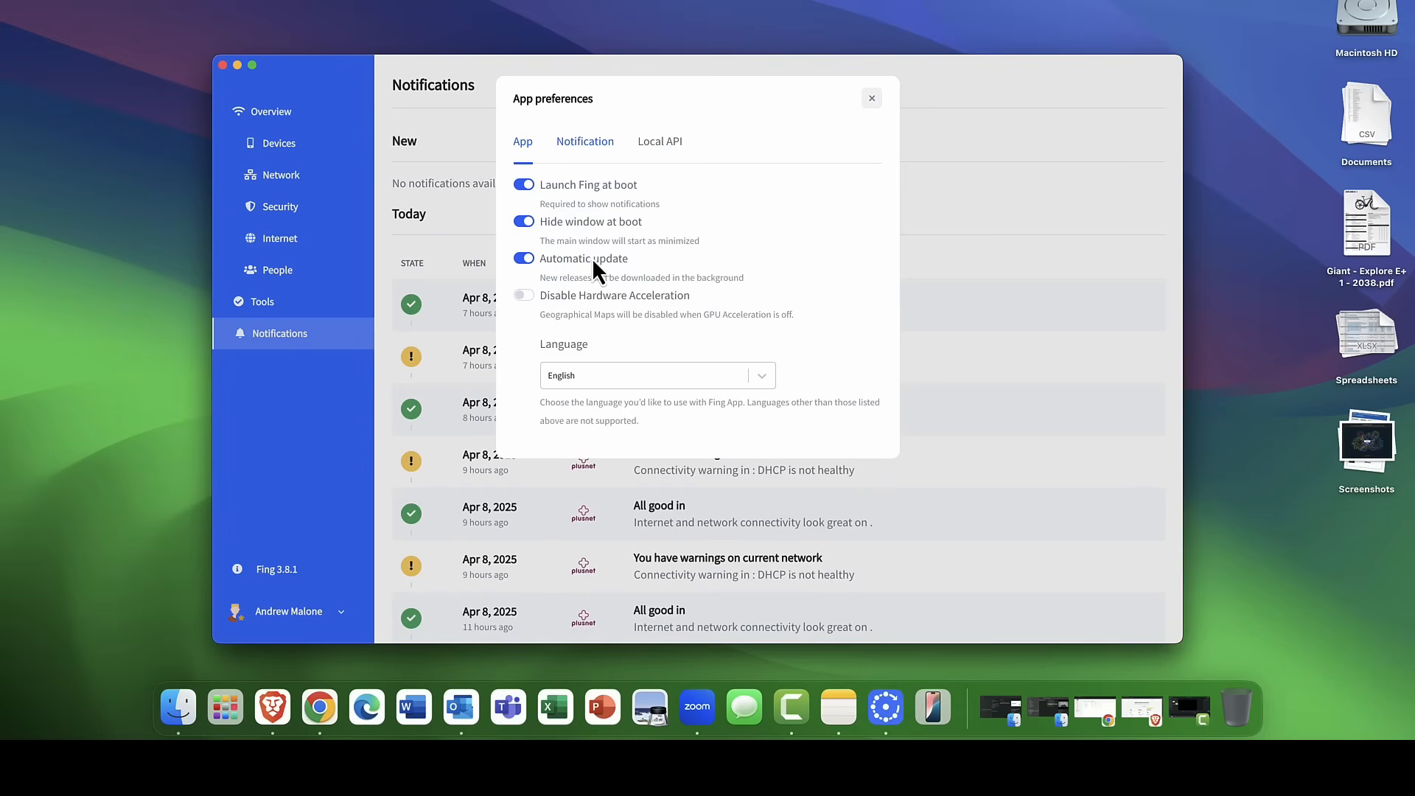
mouse_move(591, 233)
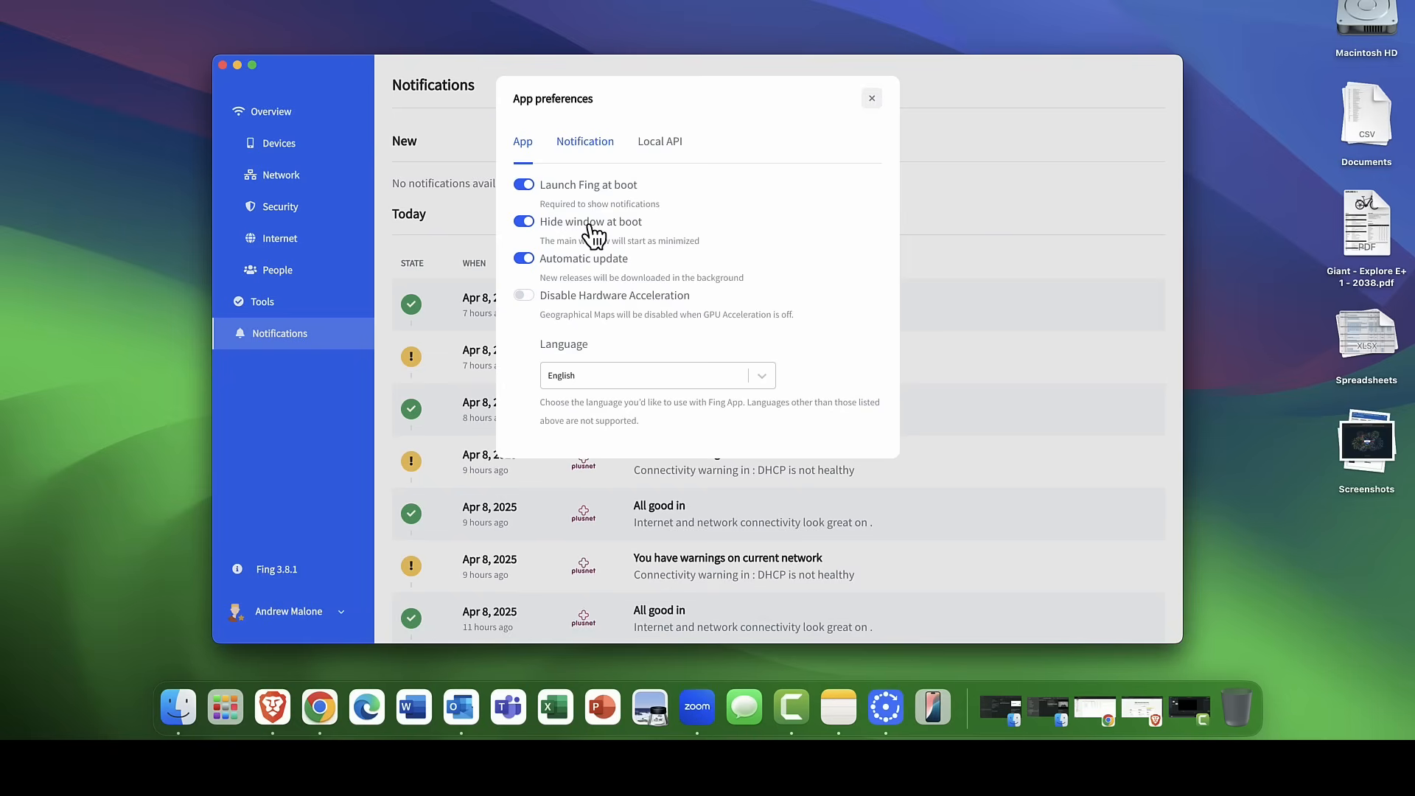
mouse_move(600, 233)
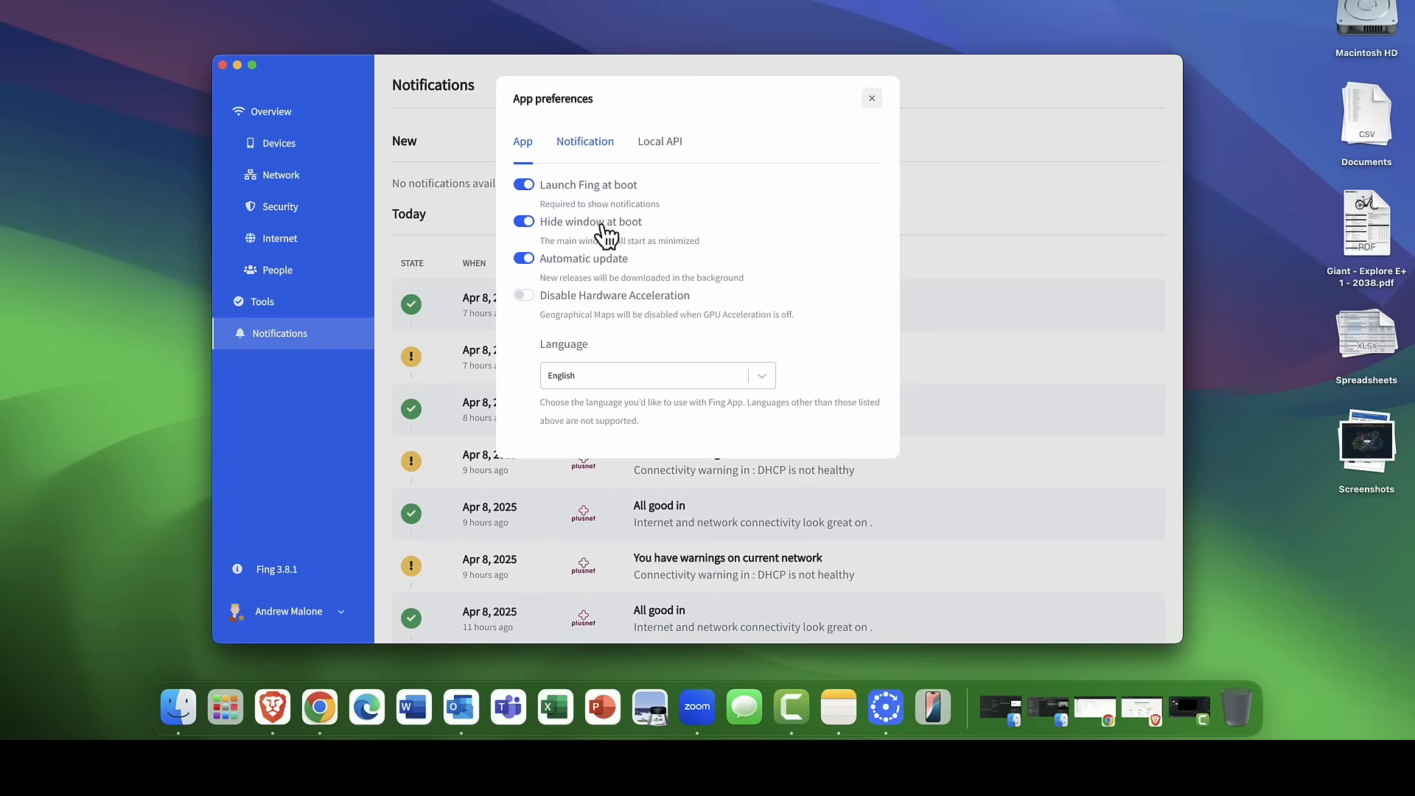
left_click(584, 141)
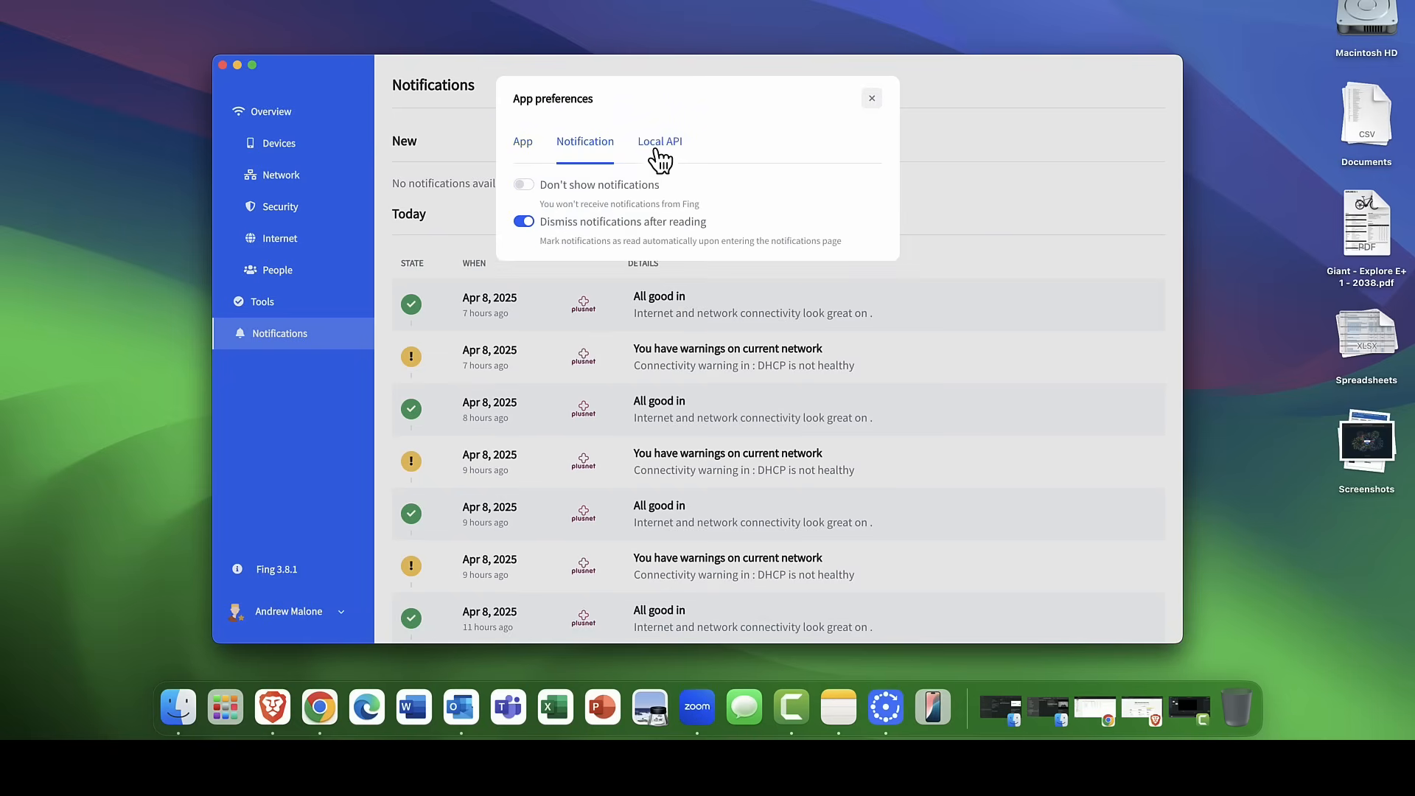
left_click(660, 141)
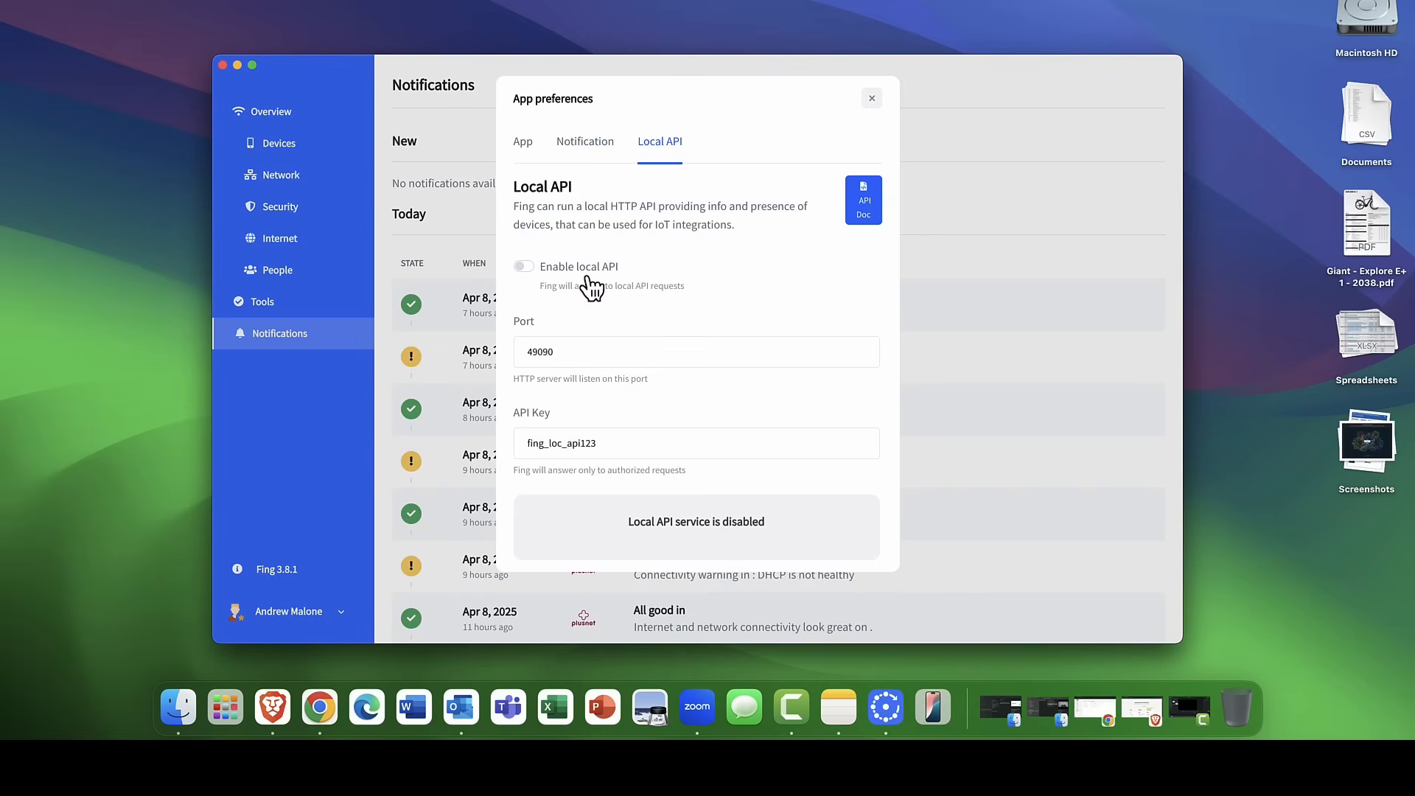
mouse_move(580, 133)
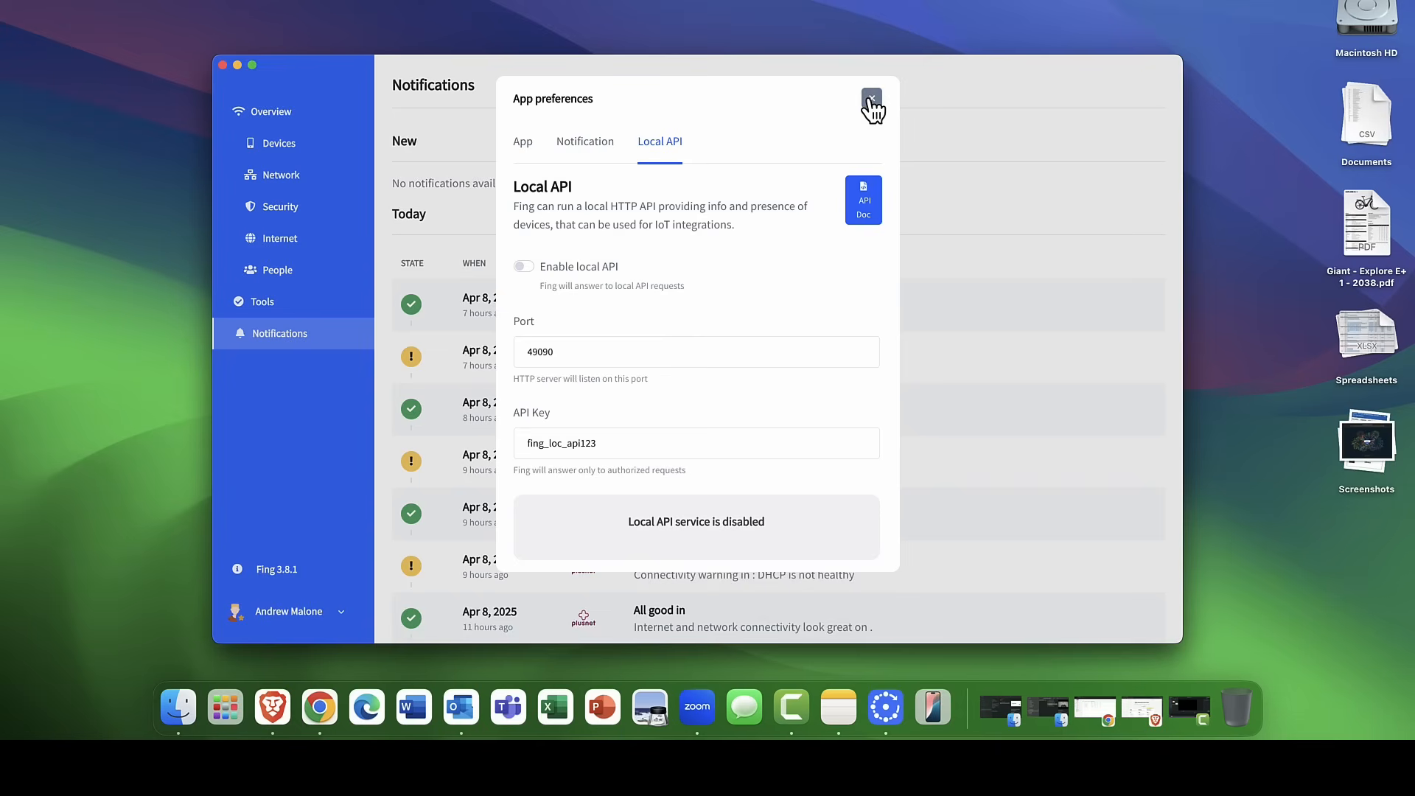
left_click(522, 140)
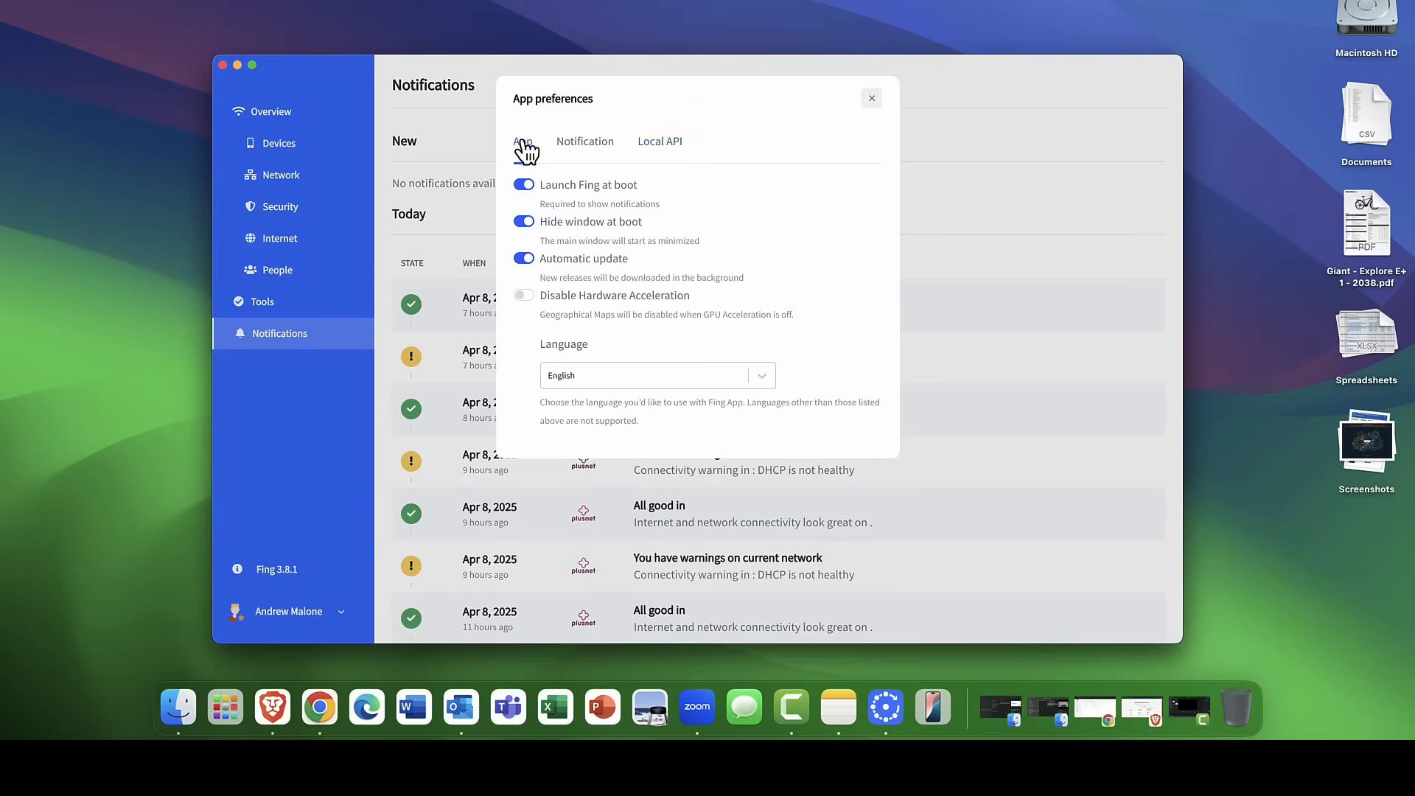
mouse_move(965, 116)
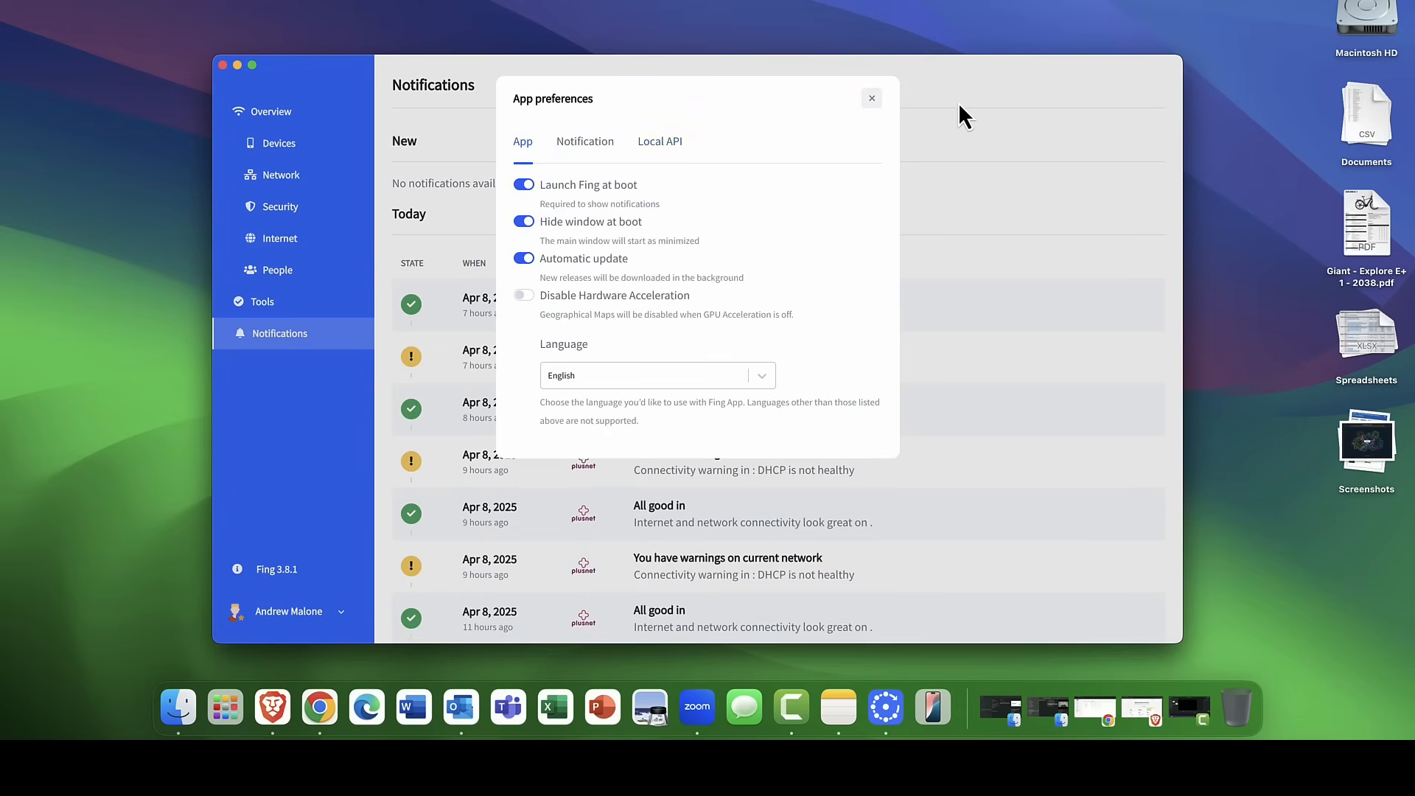
left_click(870, 97)
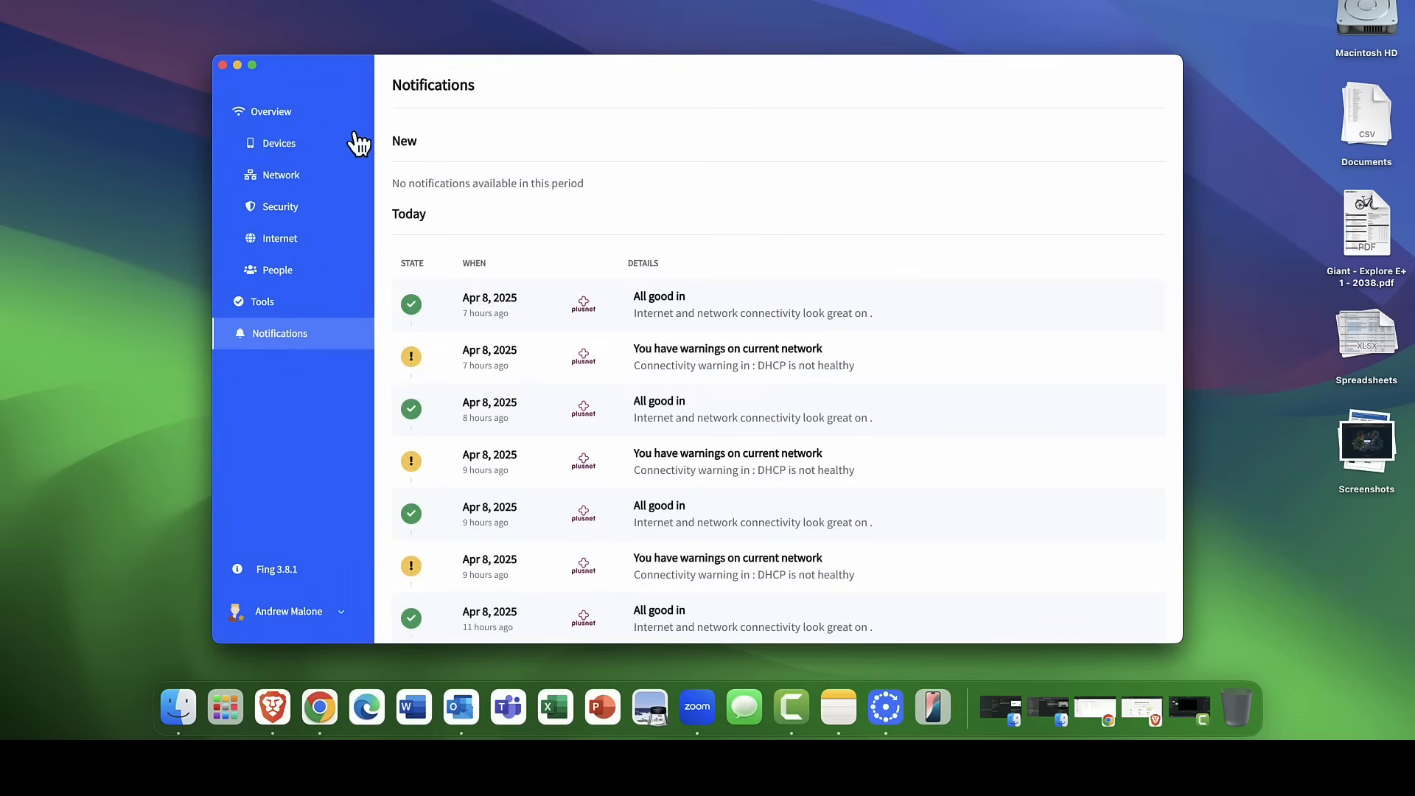